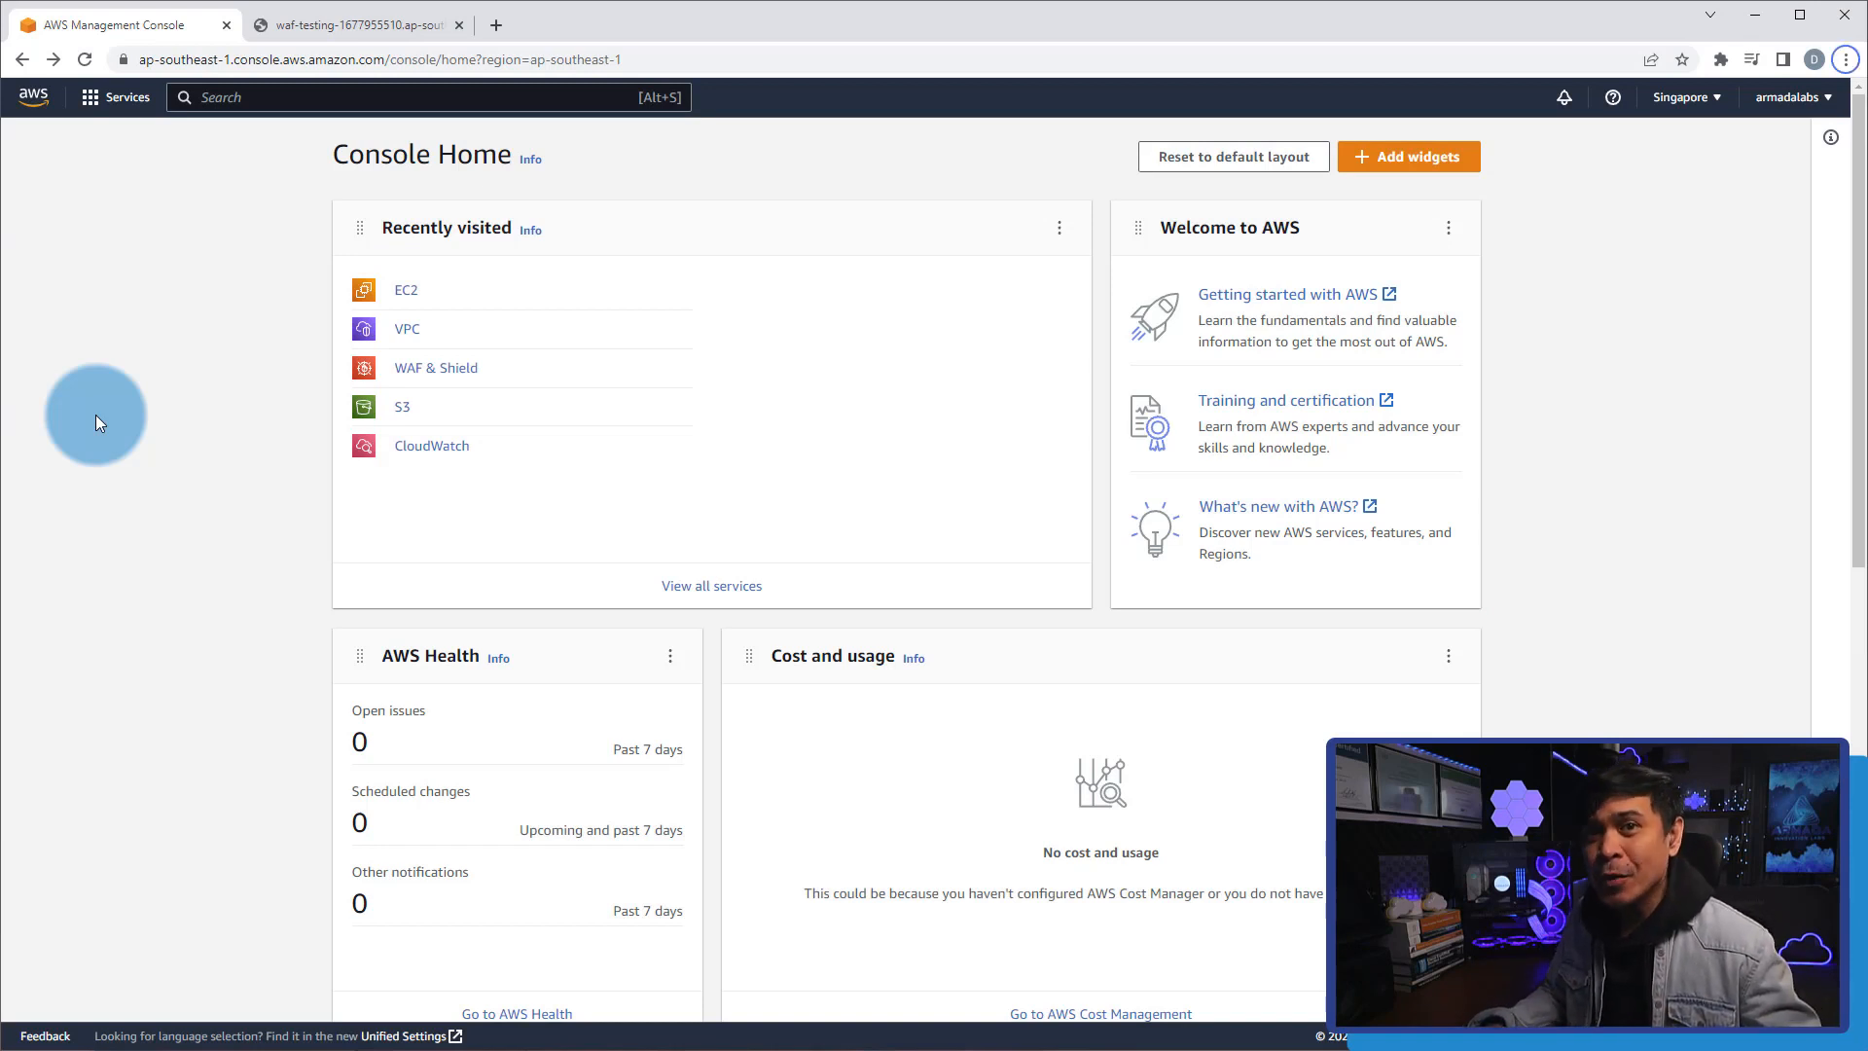
Open EC2 and list the running instances, showing hacksite-for-waf2 with its public IPv4 and DNS.
click(404, 290)
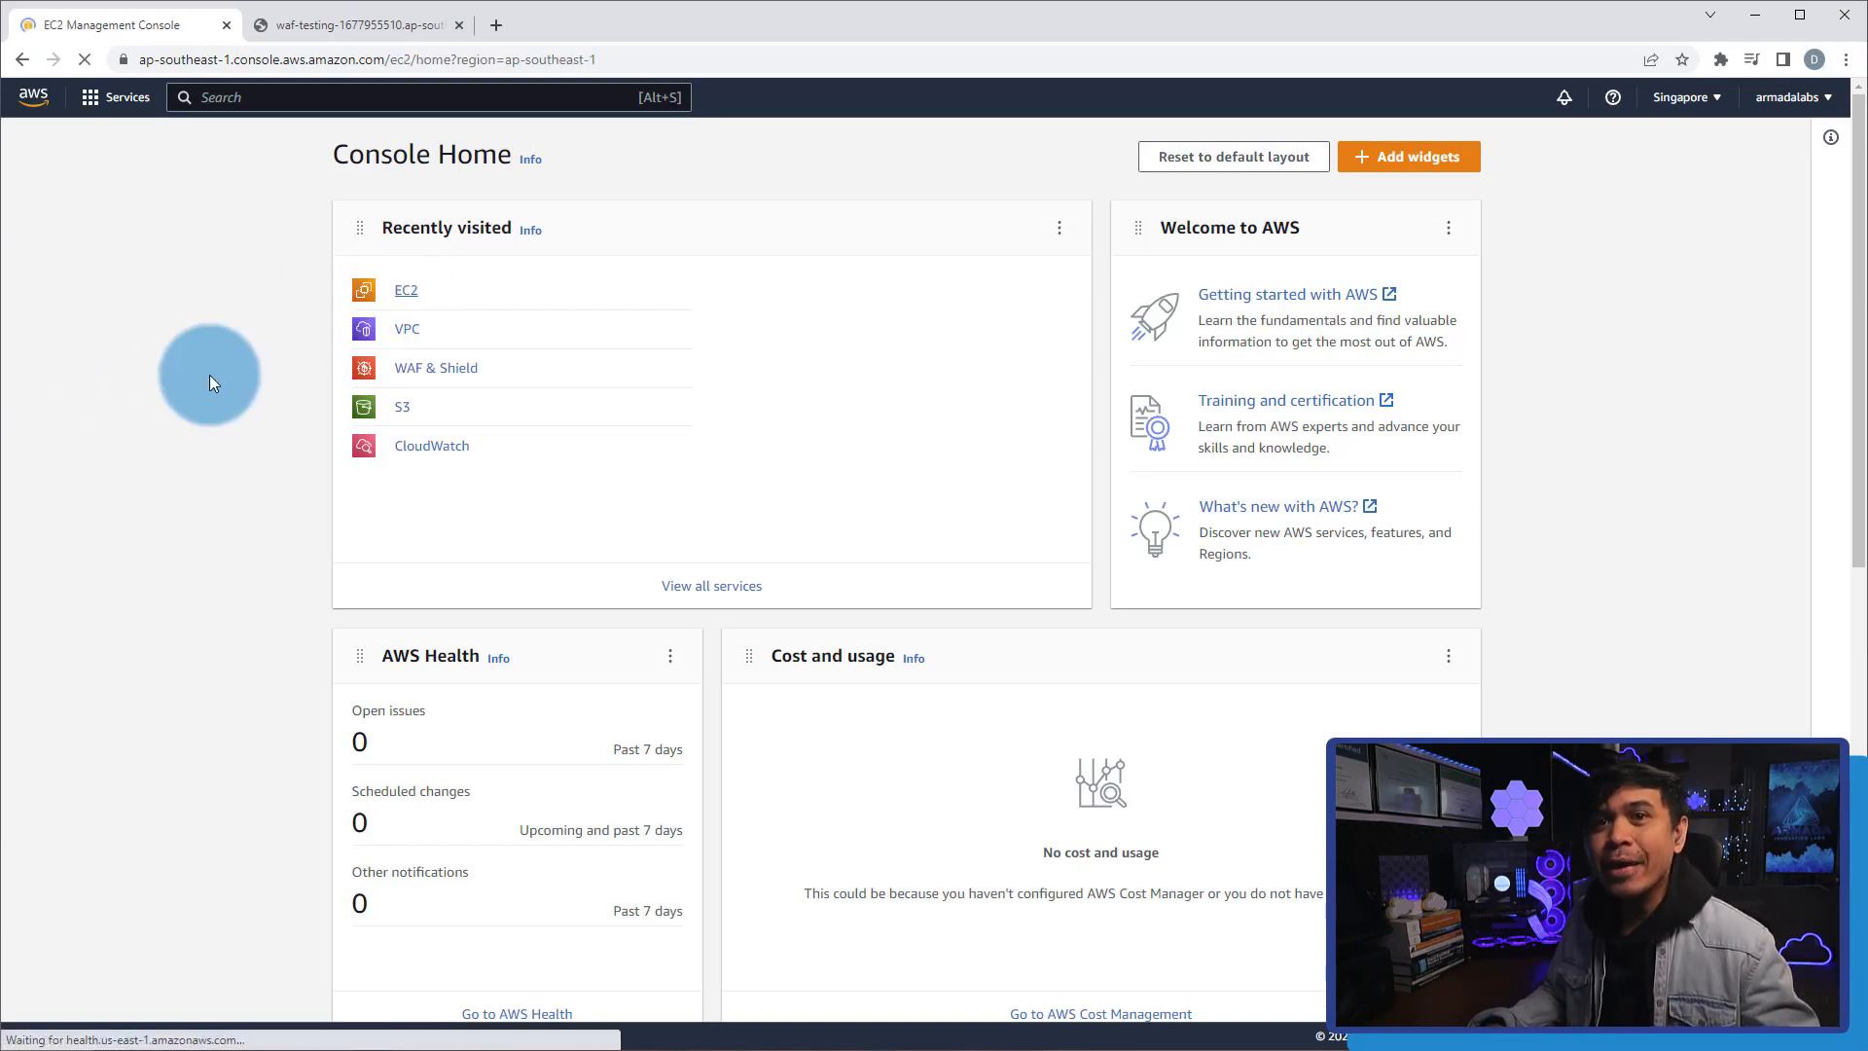
click(407, 290)
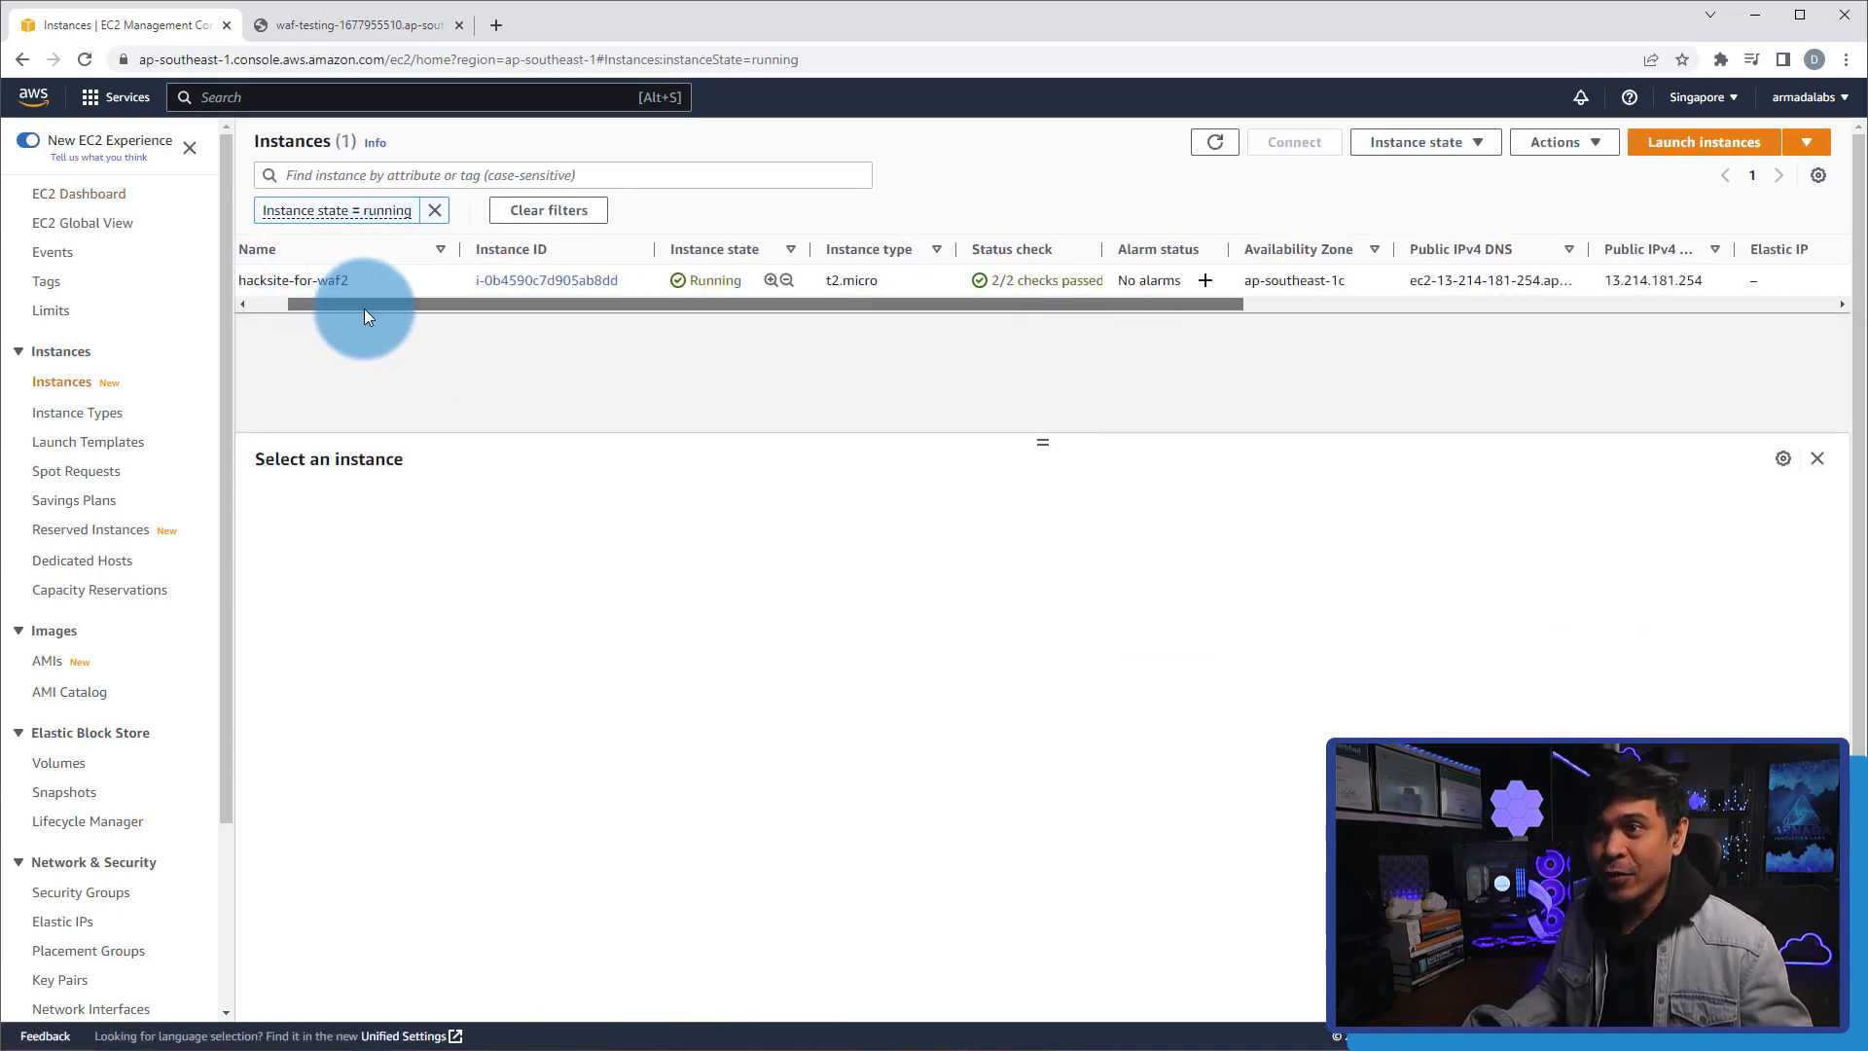
scroll(right, 3)
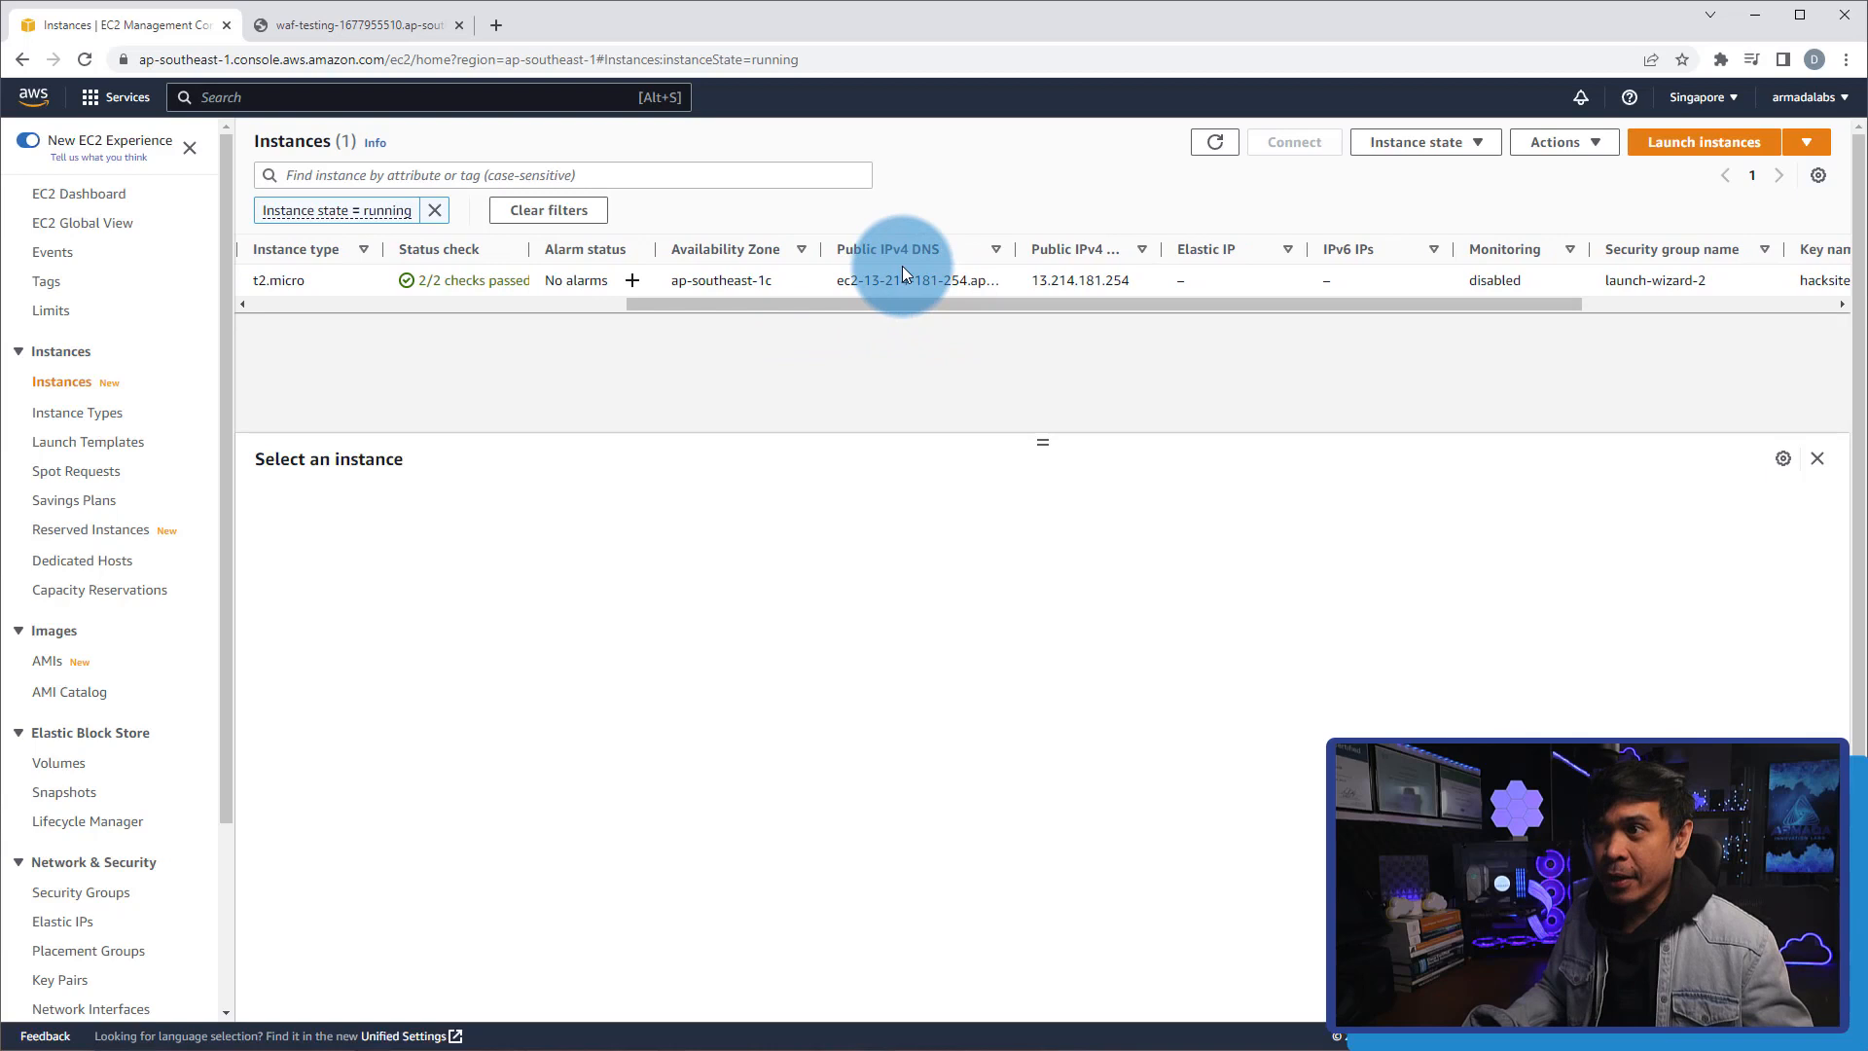
mouse_move(1068, 279)
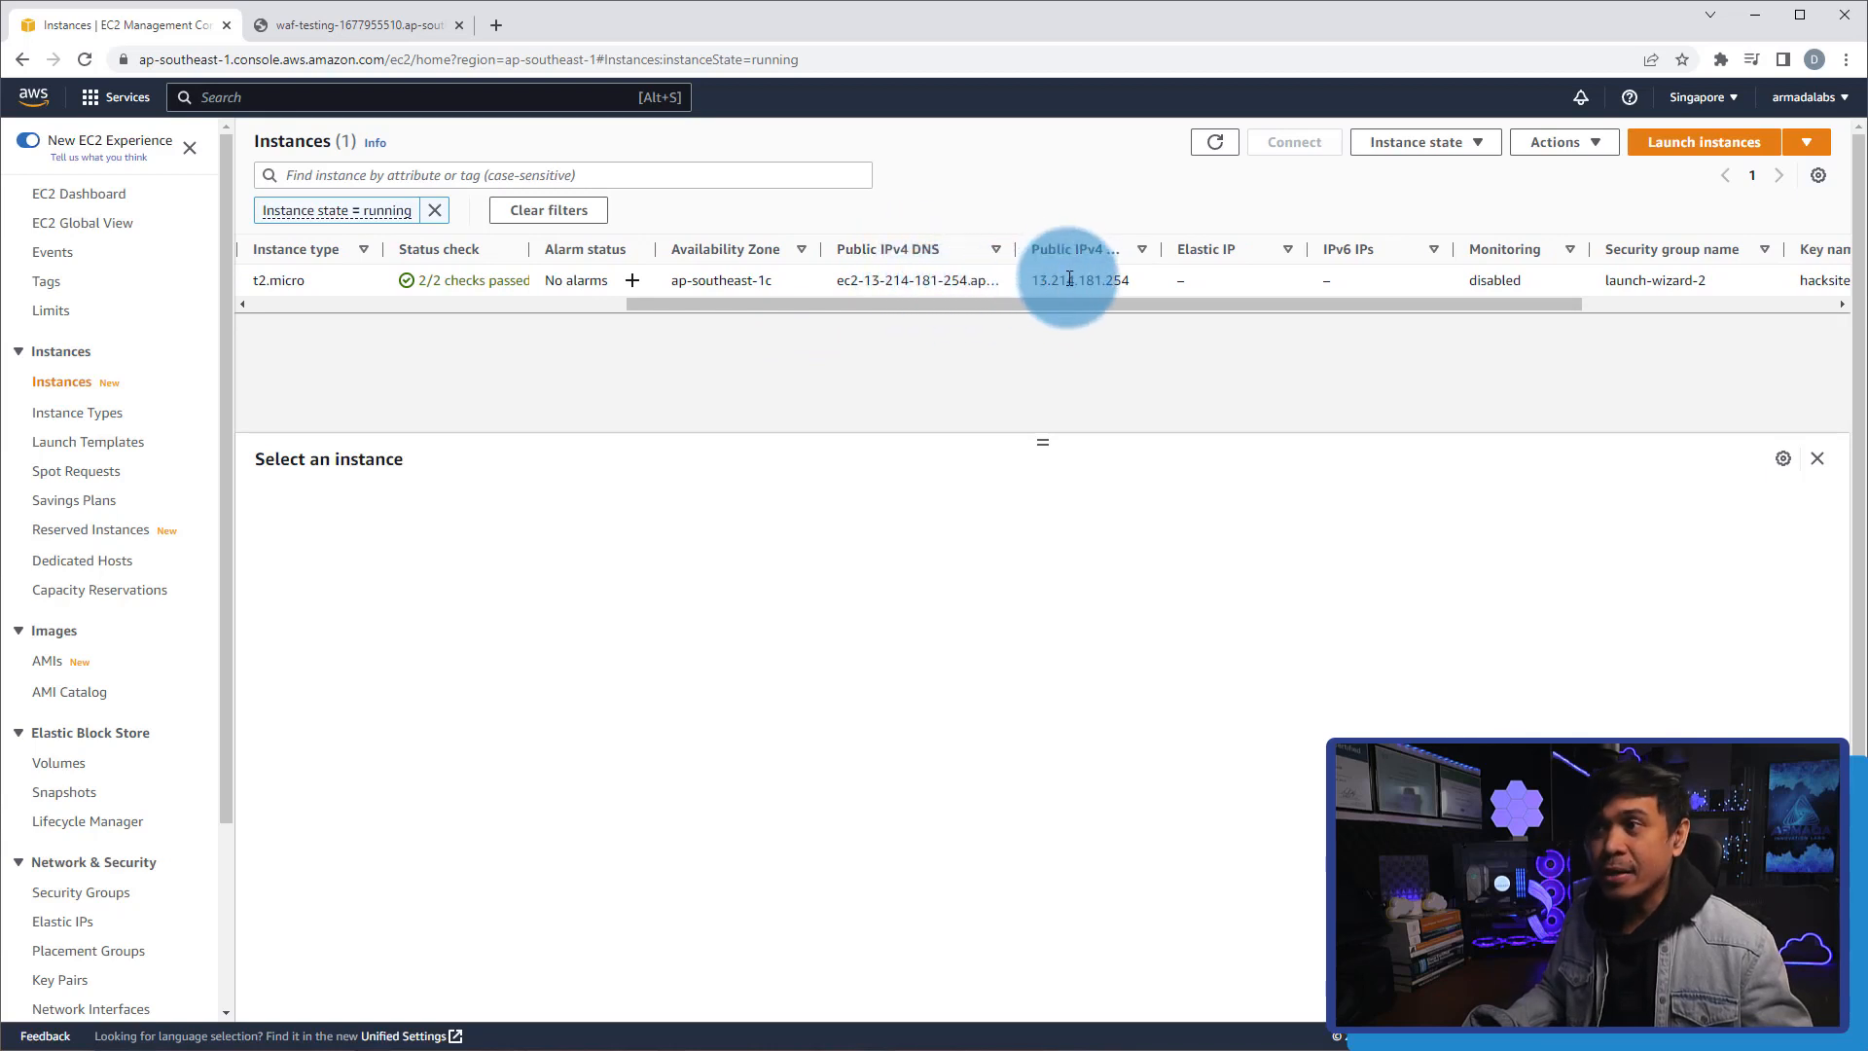
mouse_move(1088, 312)
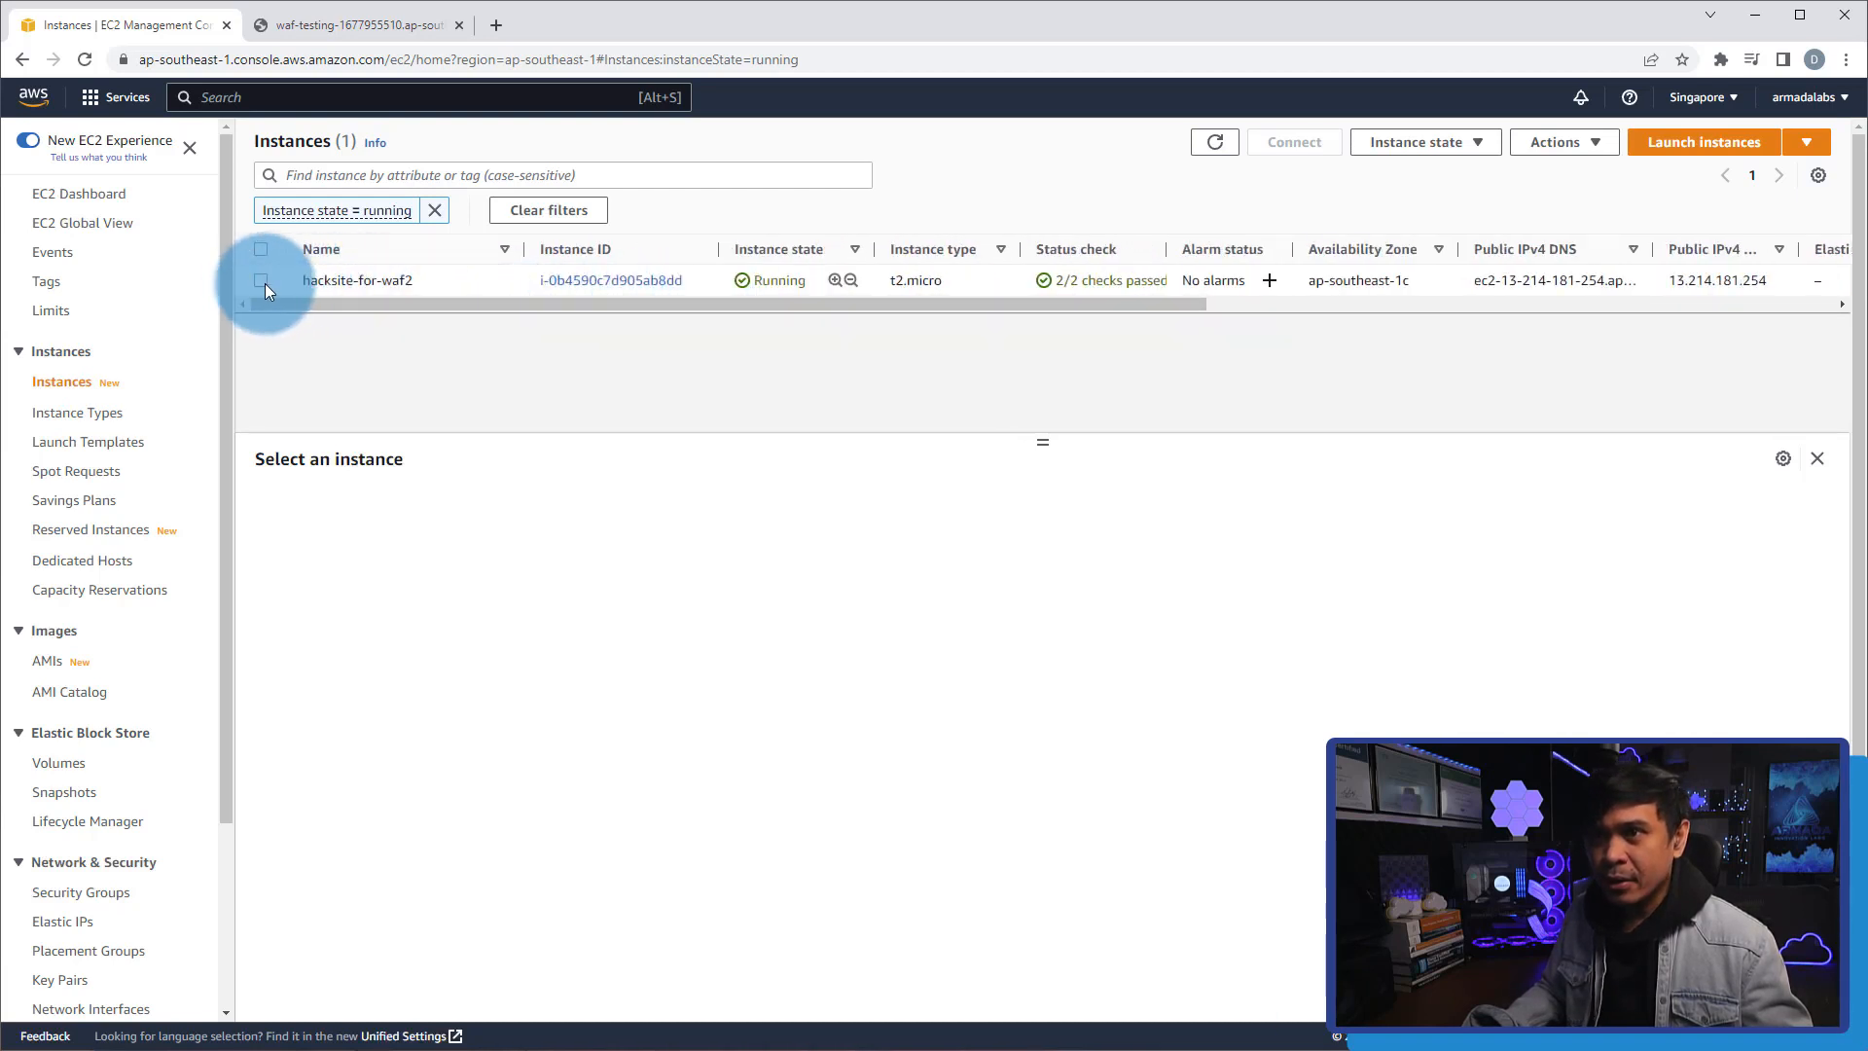
Review hacksite-for-waf2's details (Ubuntu, t2.micro, VPC, subnet, key pair) and bring up its VPC link menu.
click(261, 280)
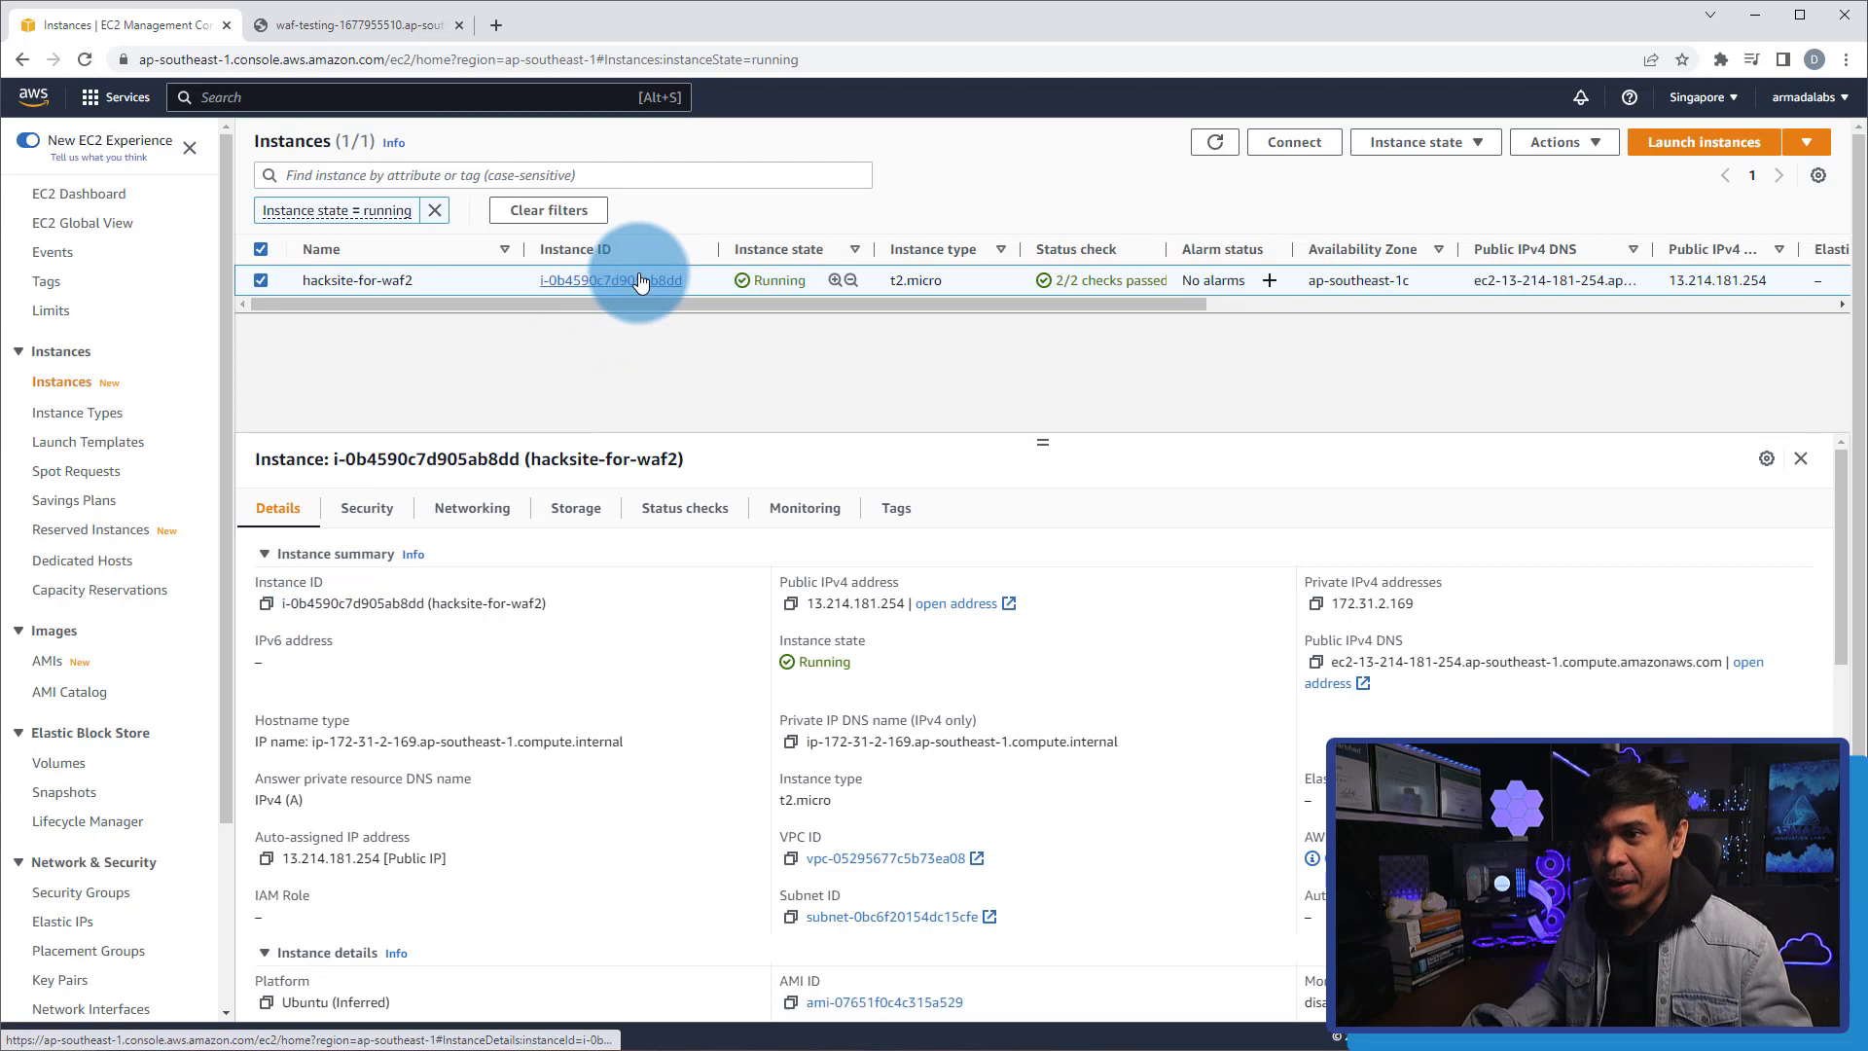
scroll(down, 3)
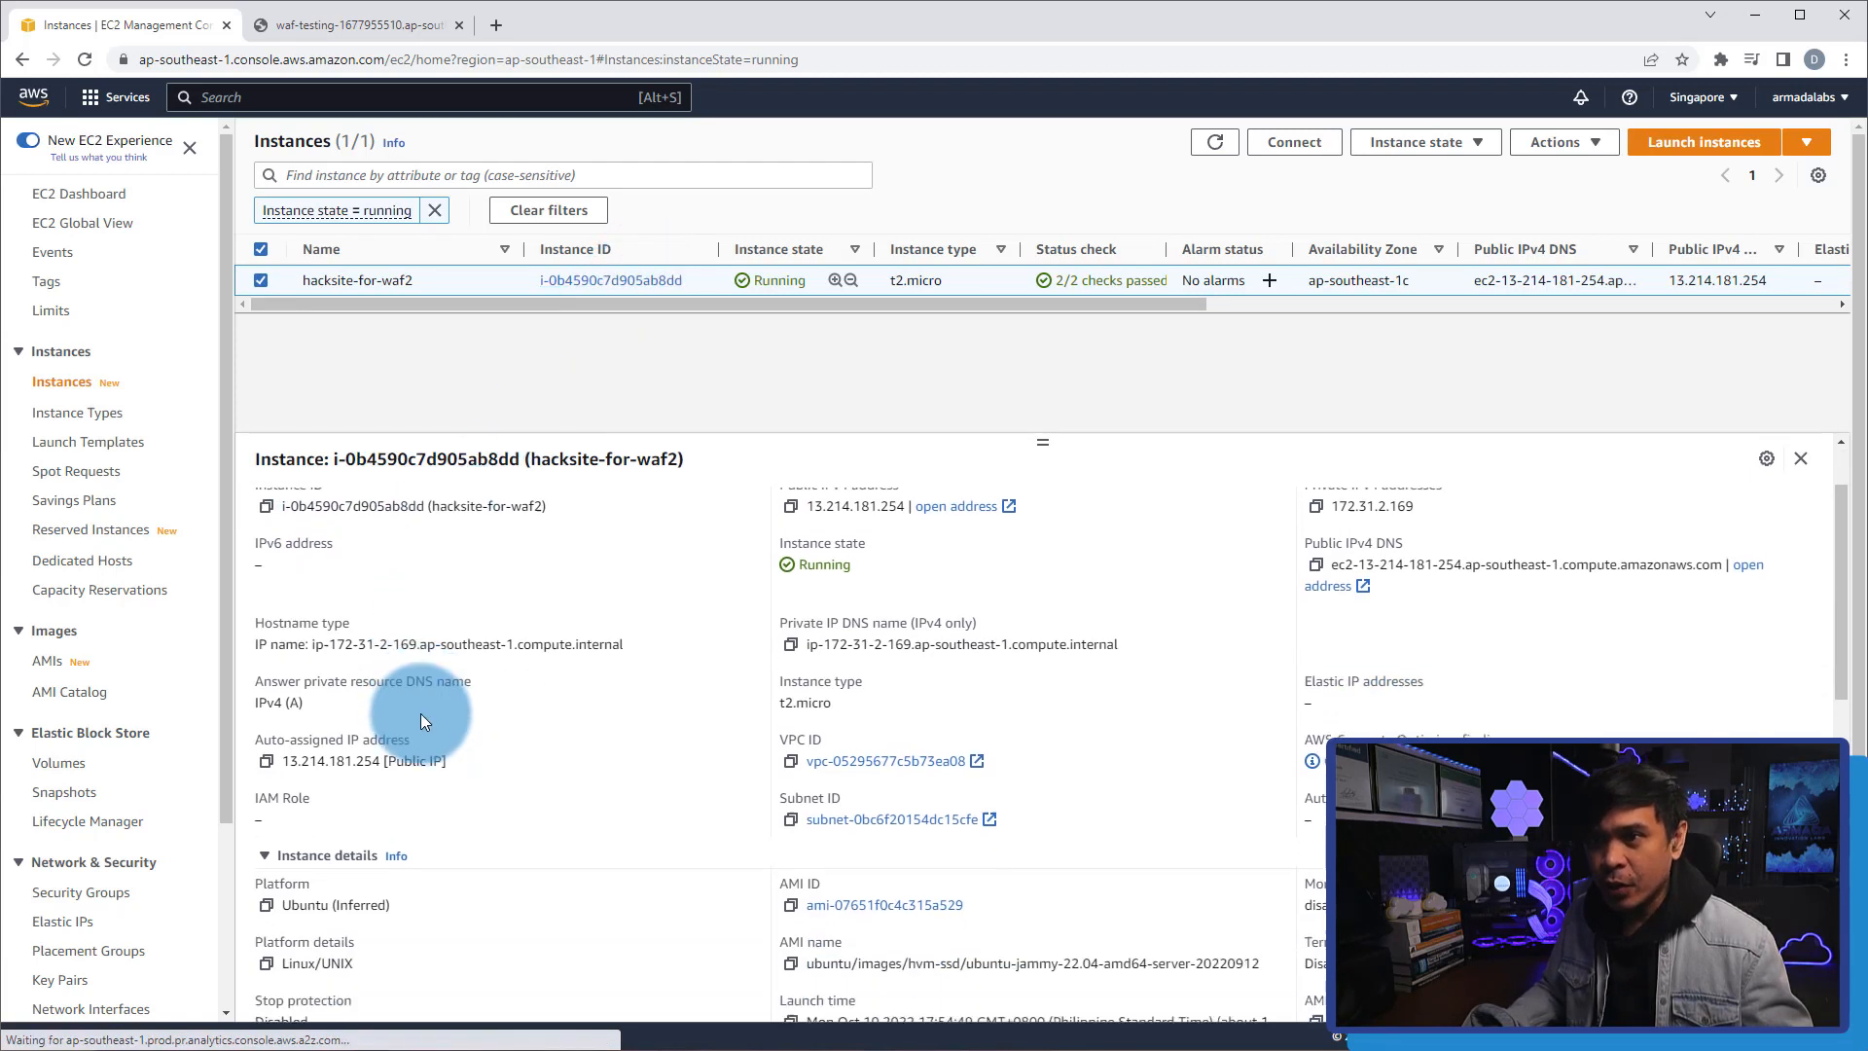
scroll(down, 3)
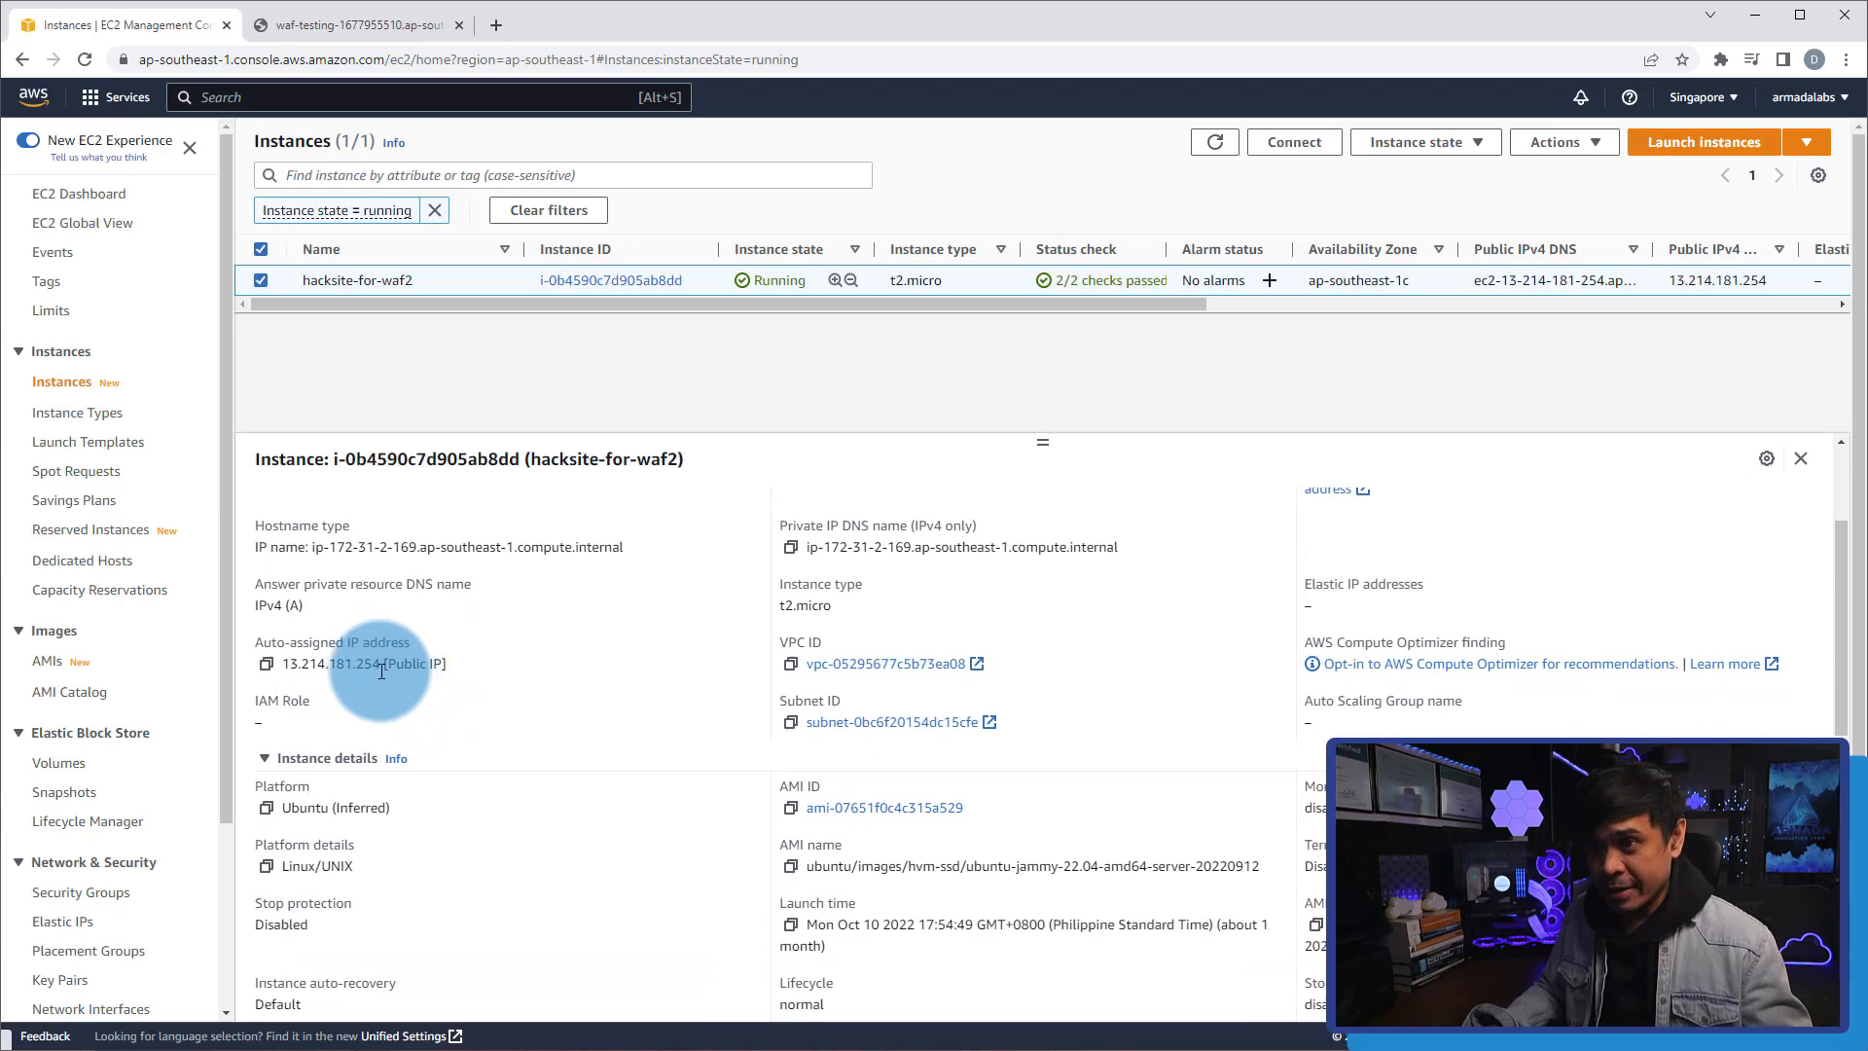
scroll(down, 3)
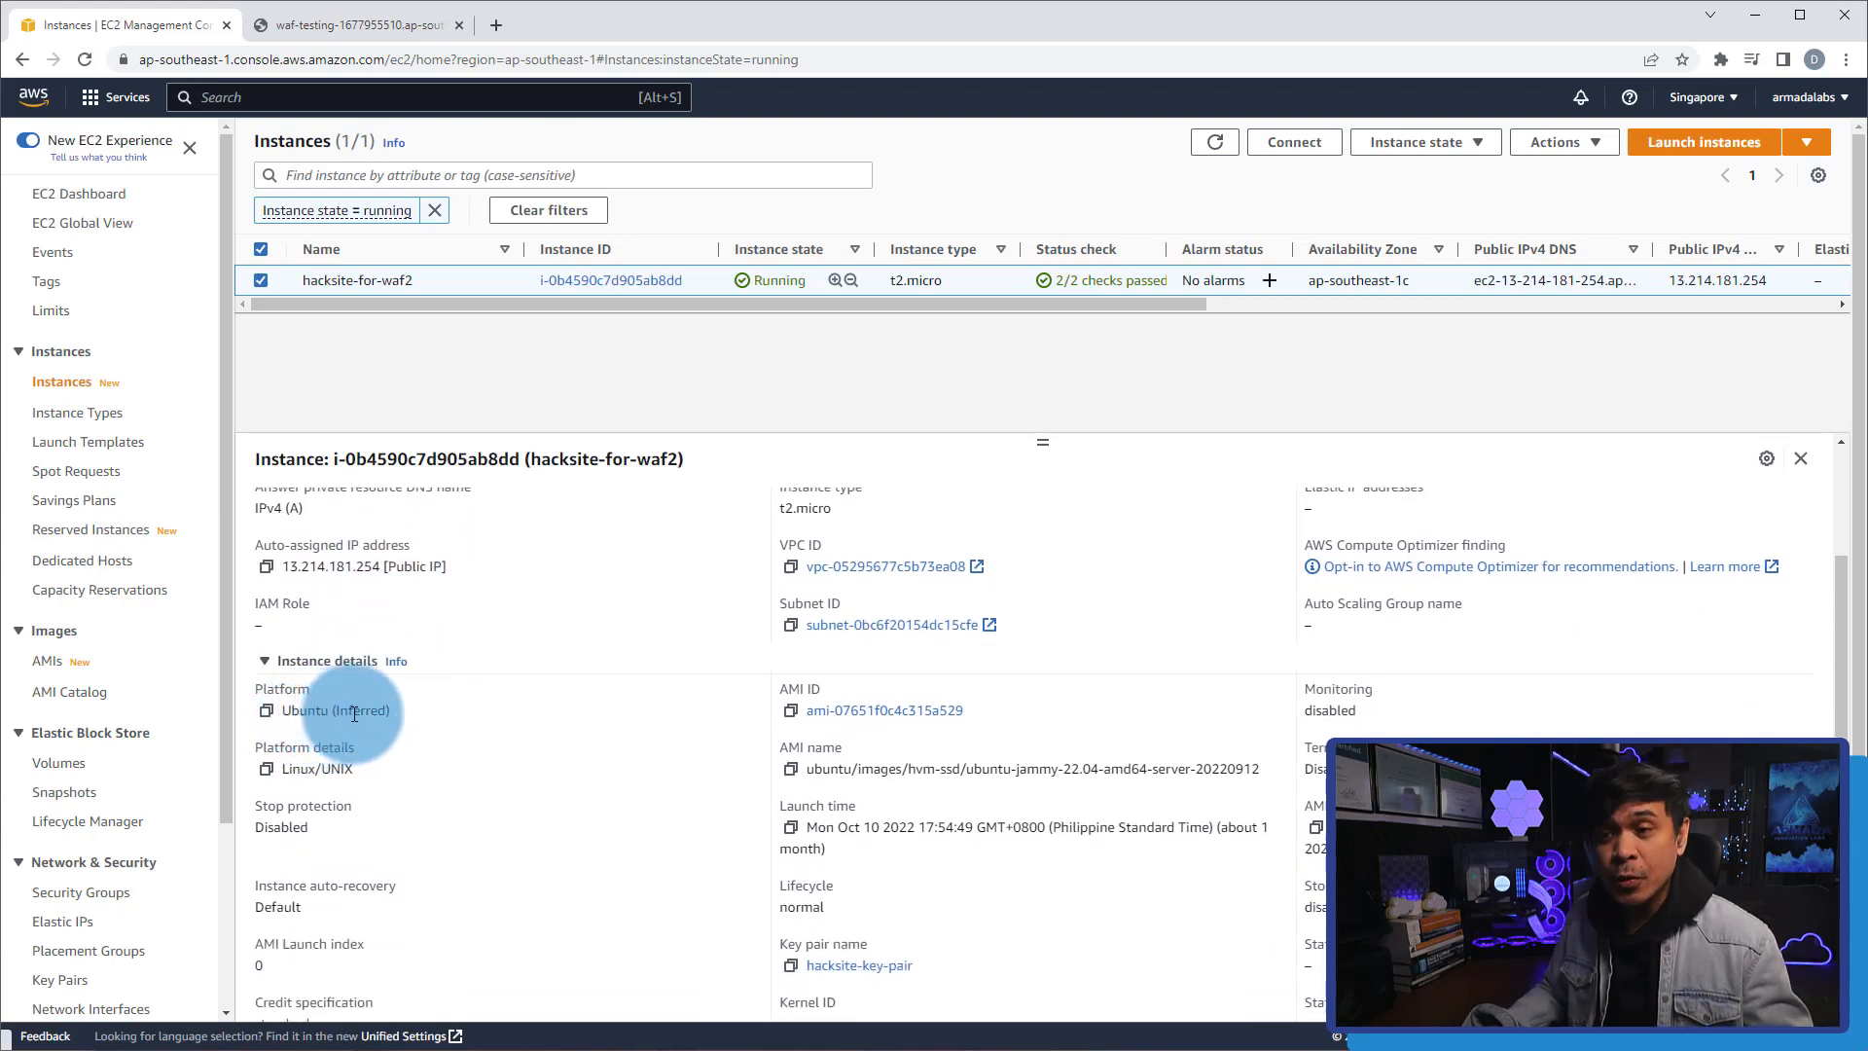
scroll(down, 3)
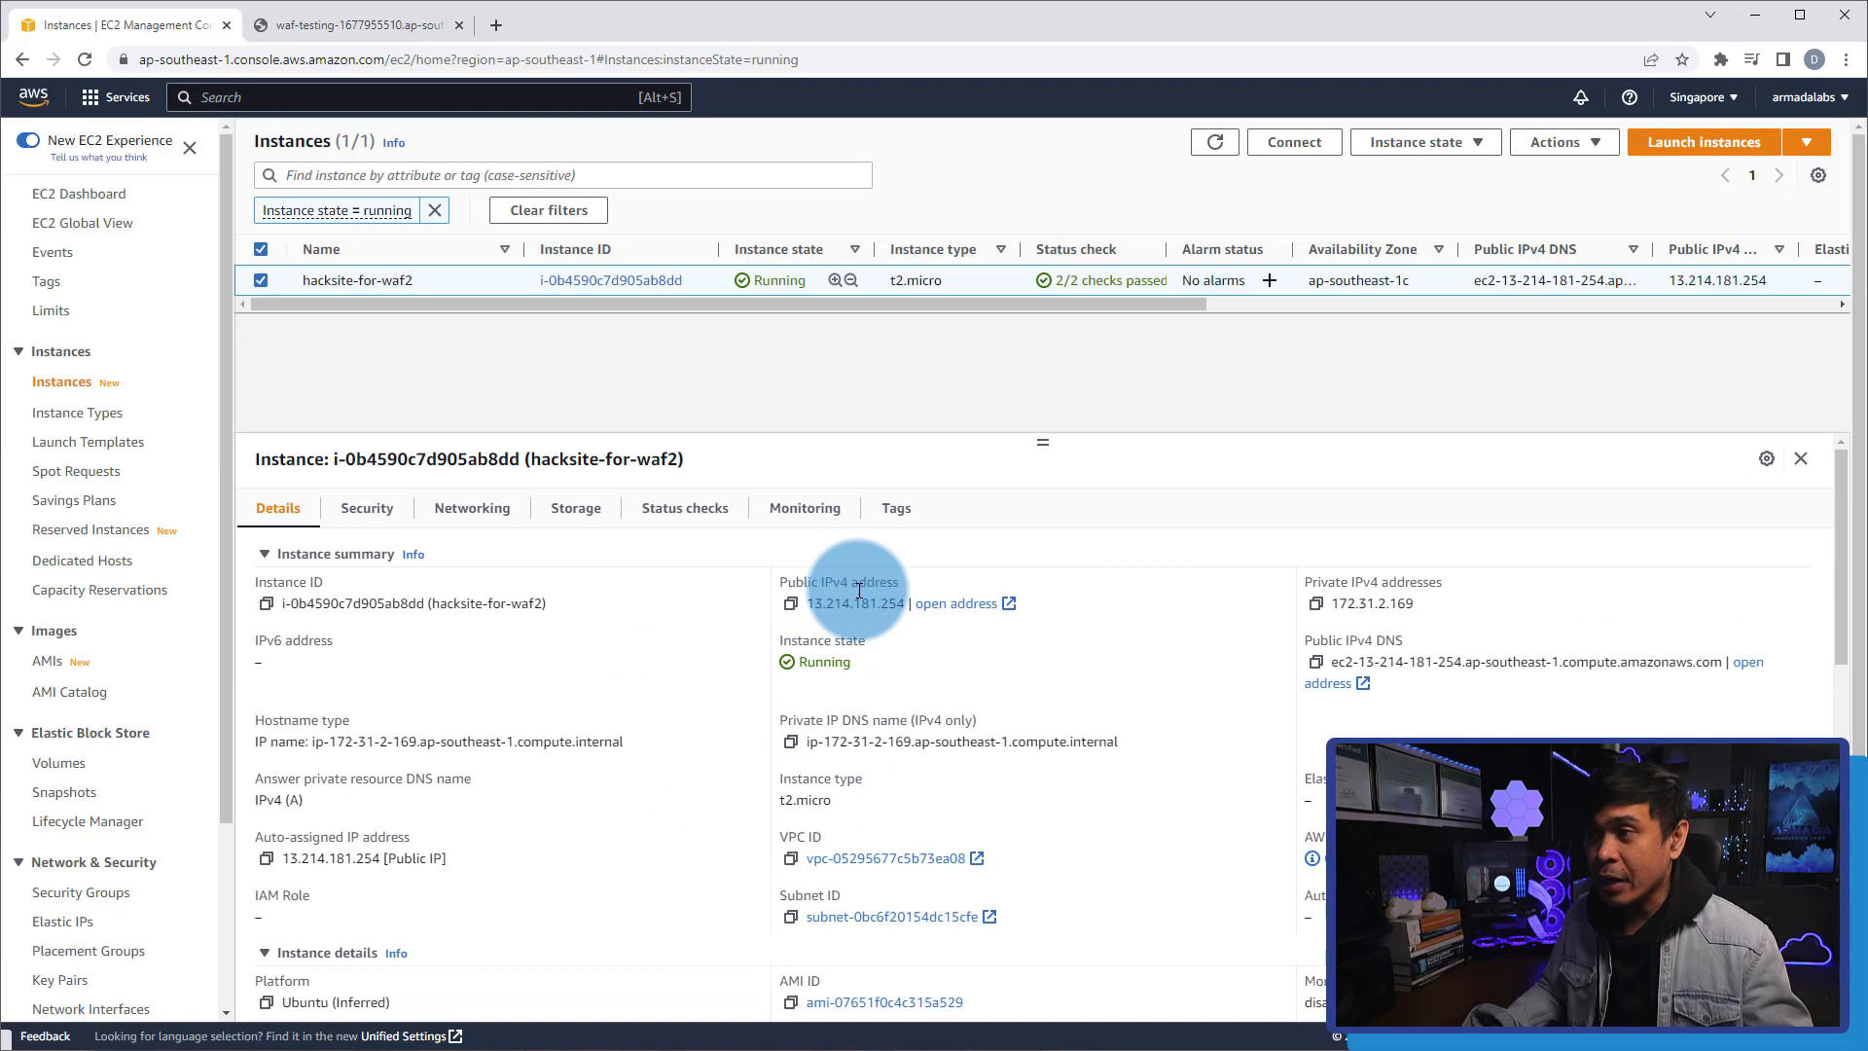
mouse_move(1373, 603)
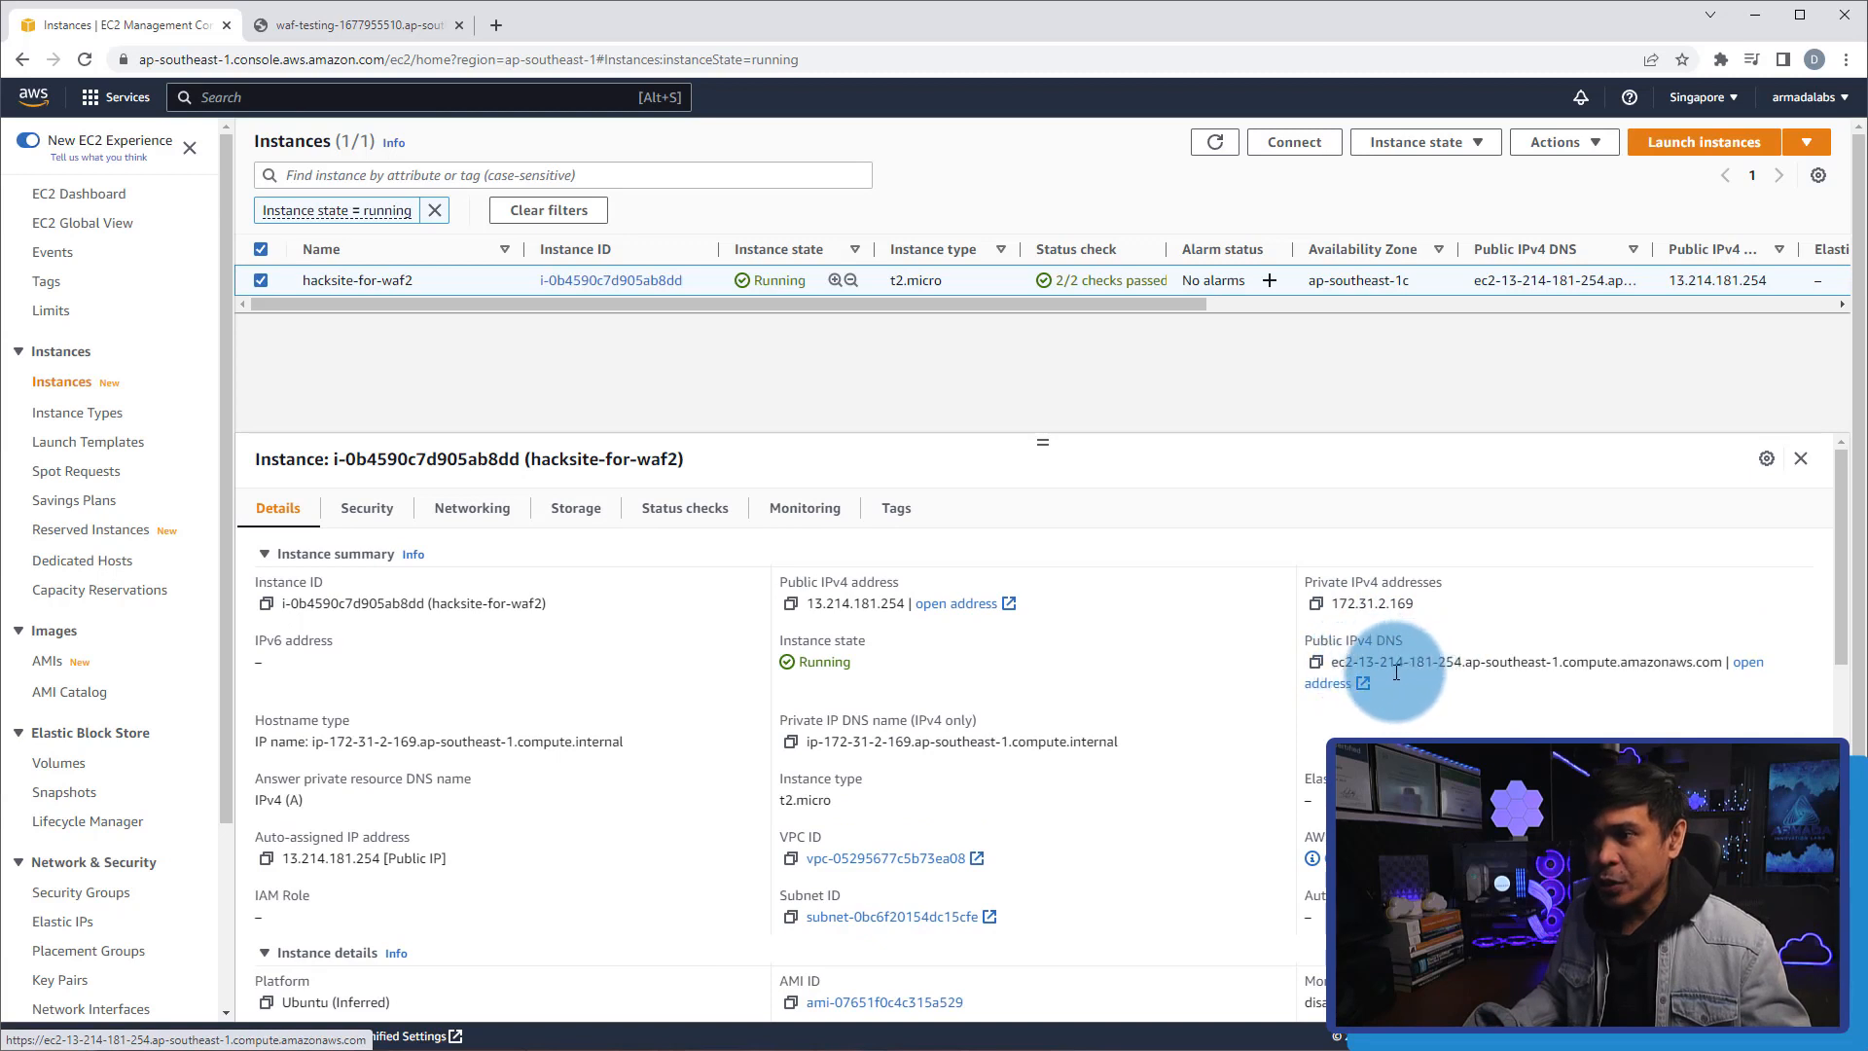
scroll(down, 3)
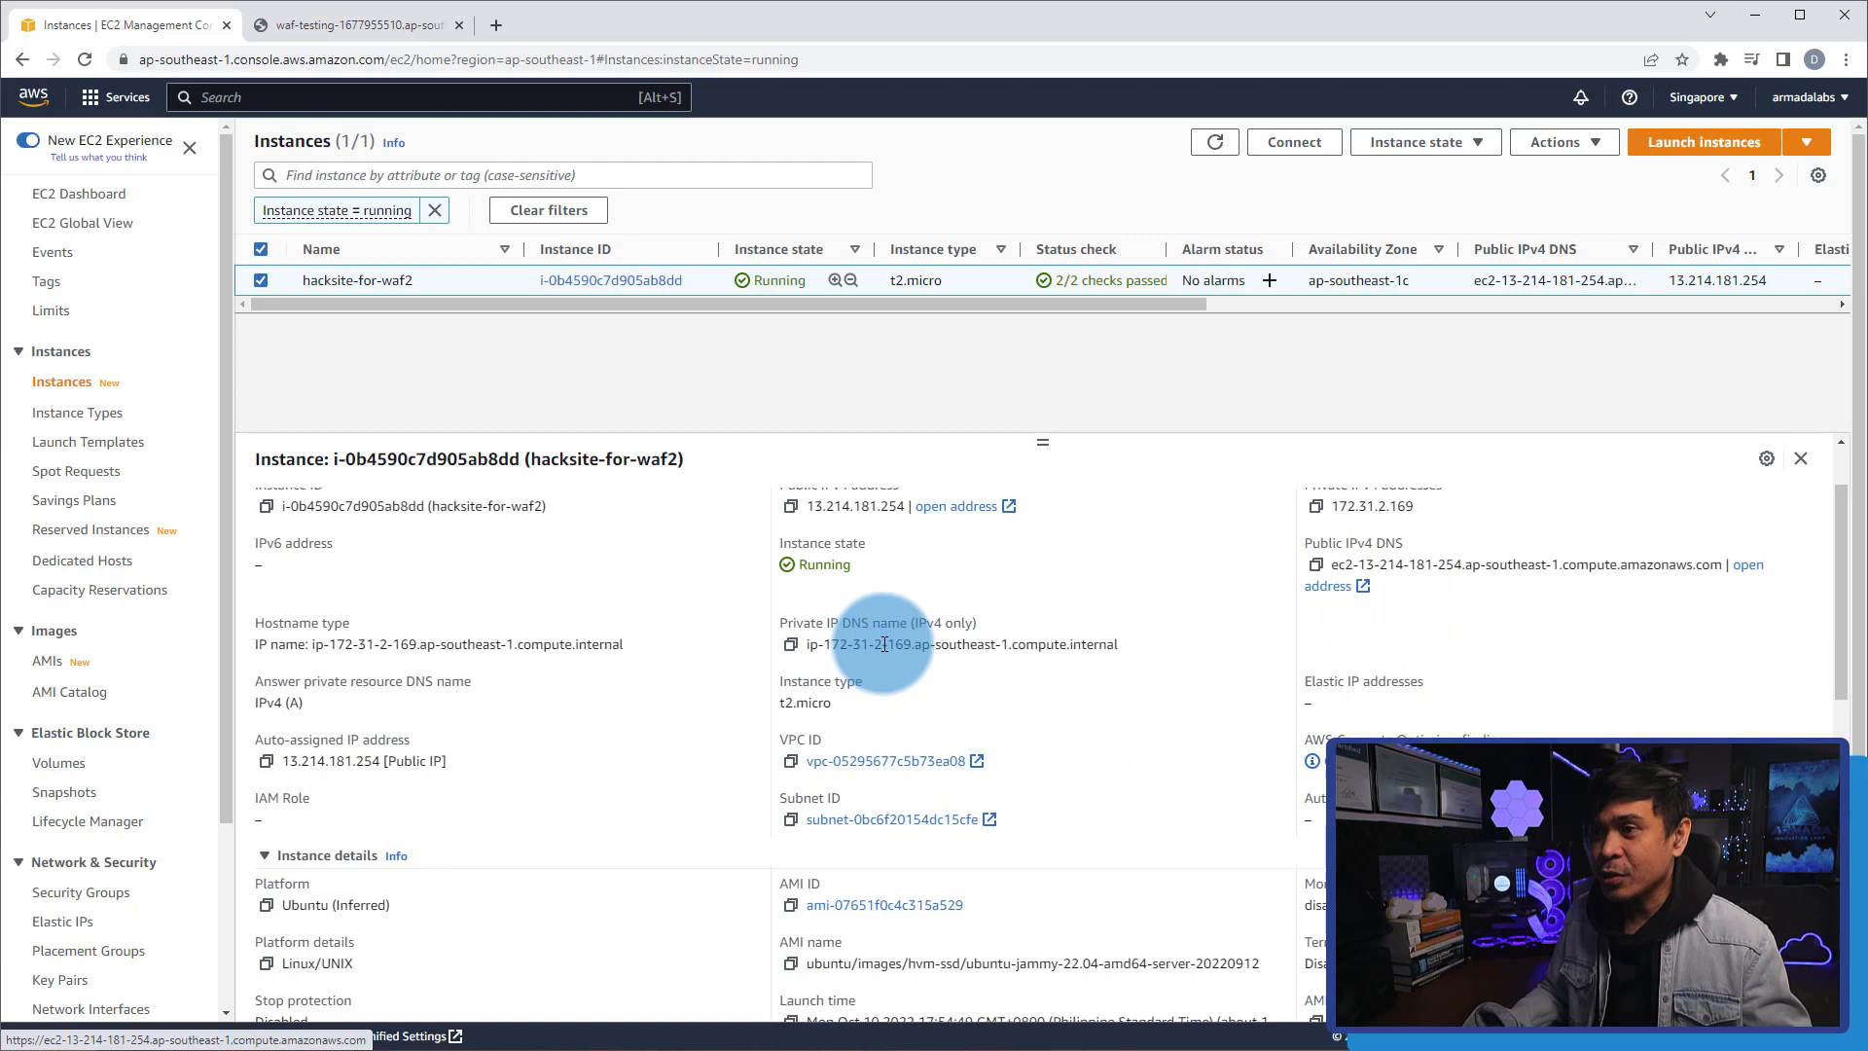
scroll(down, 3)
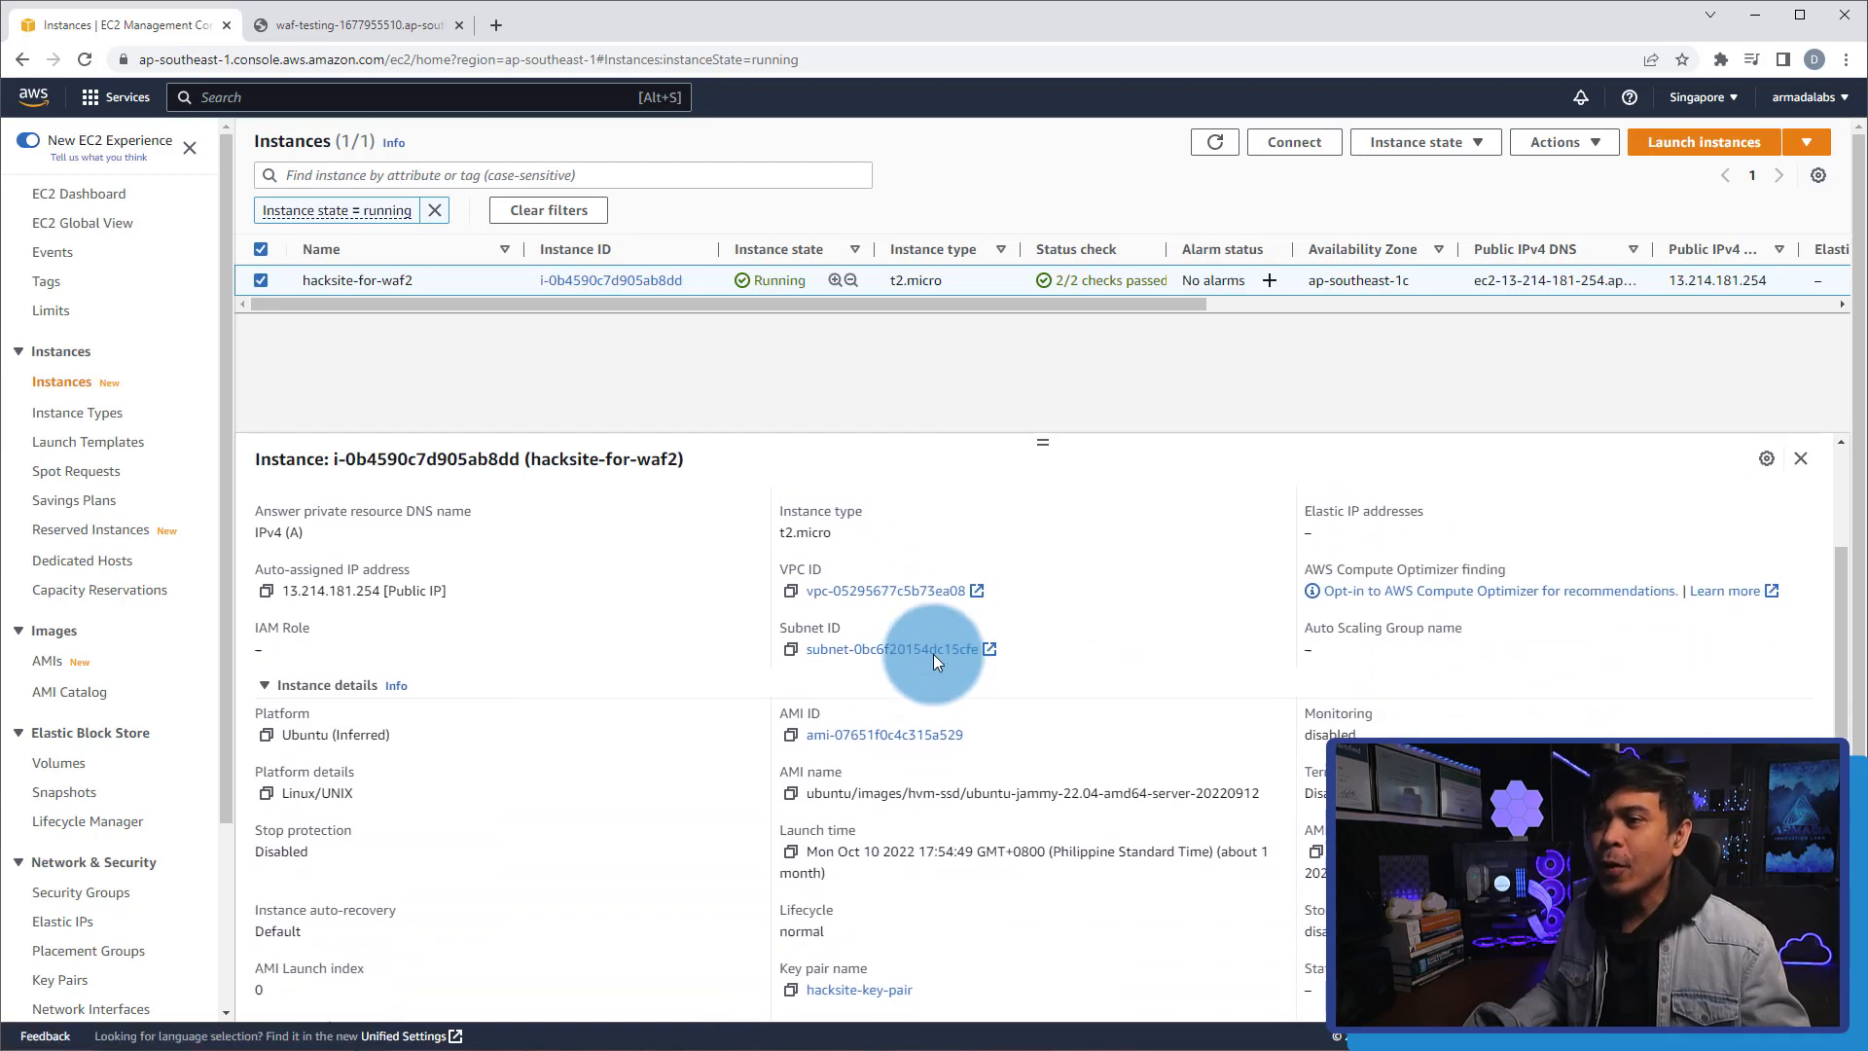
right_click(885, 566)
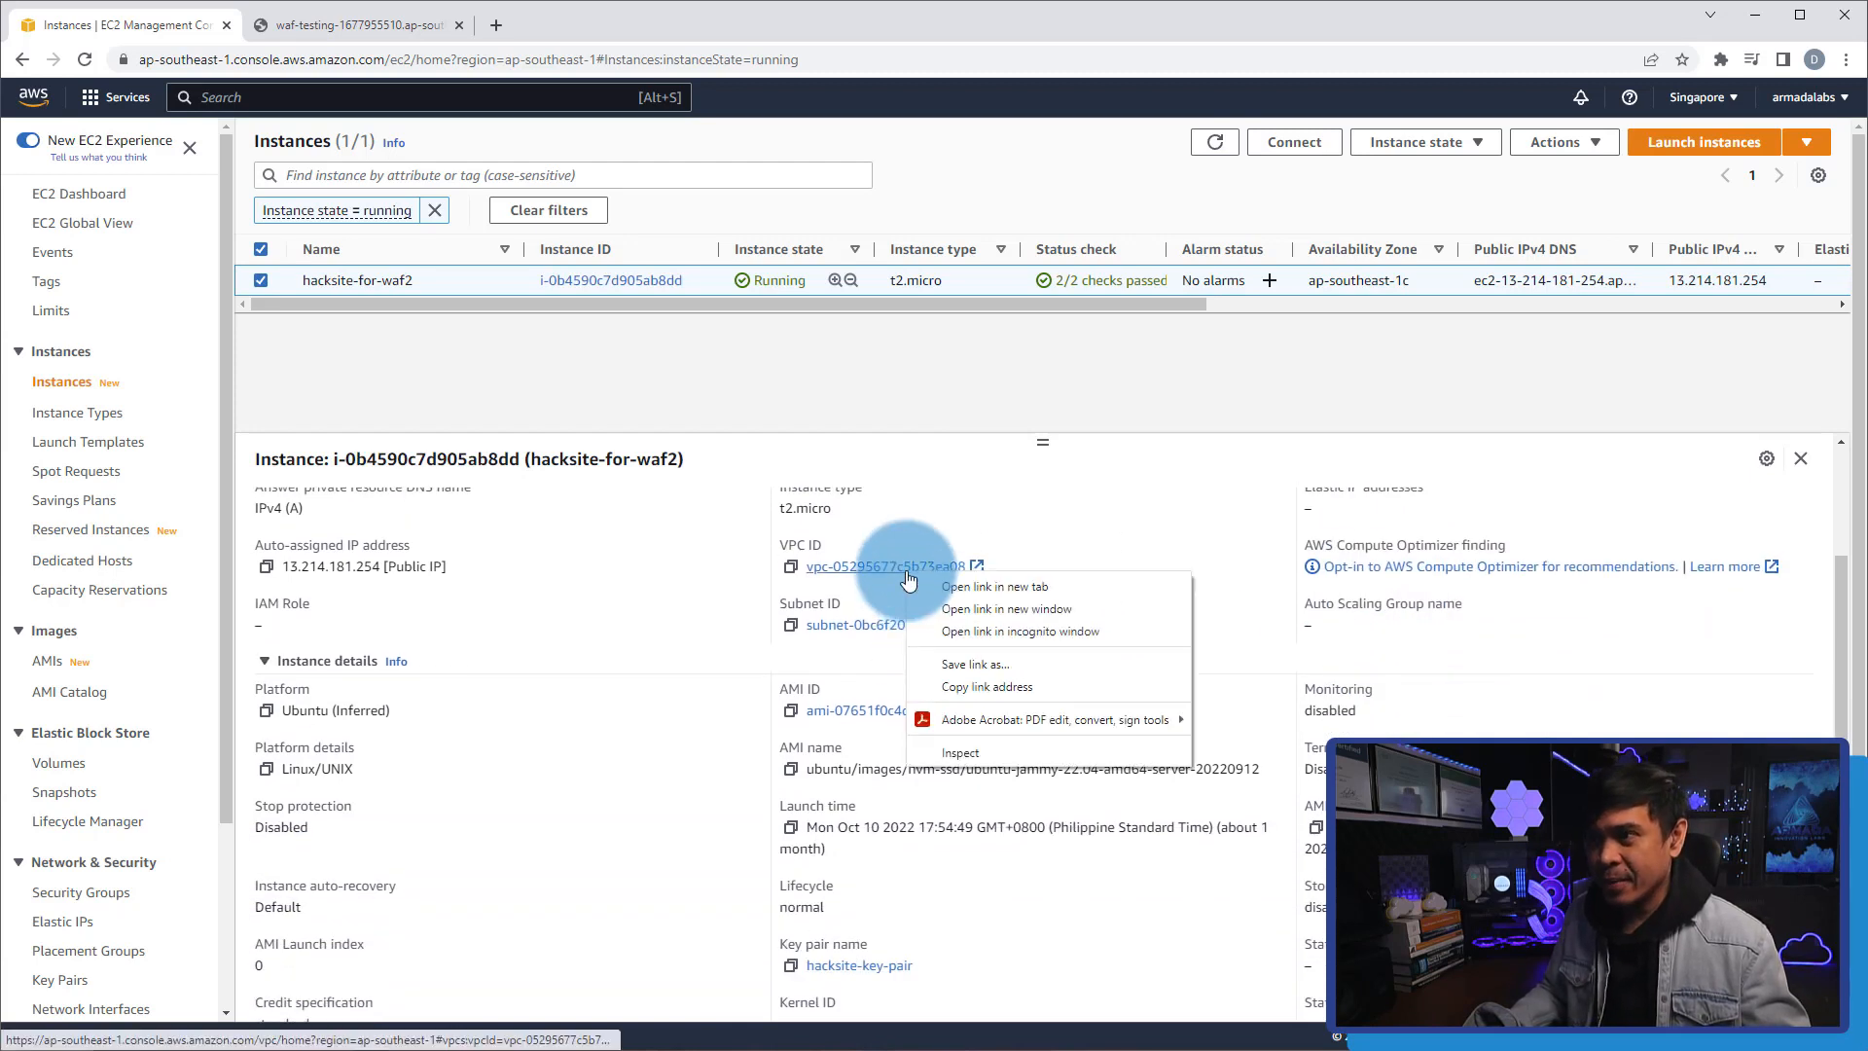
View VPC vpc-05295677c5b73ea08 in a new tab, then return to the instance details.
click(993, 586)
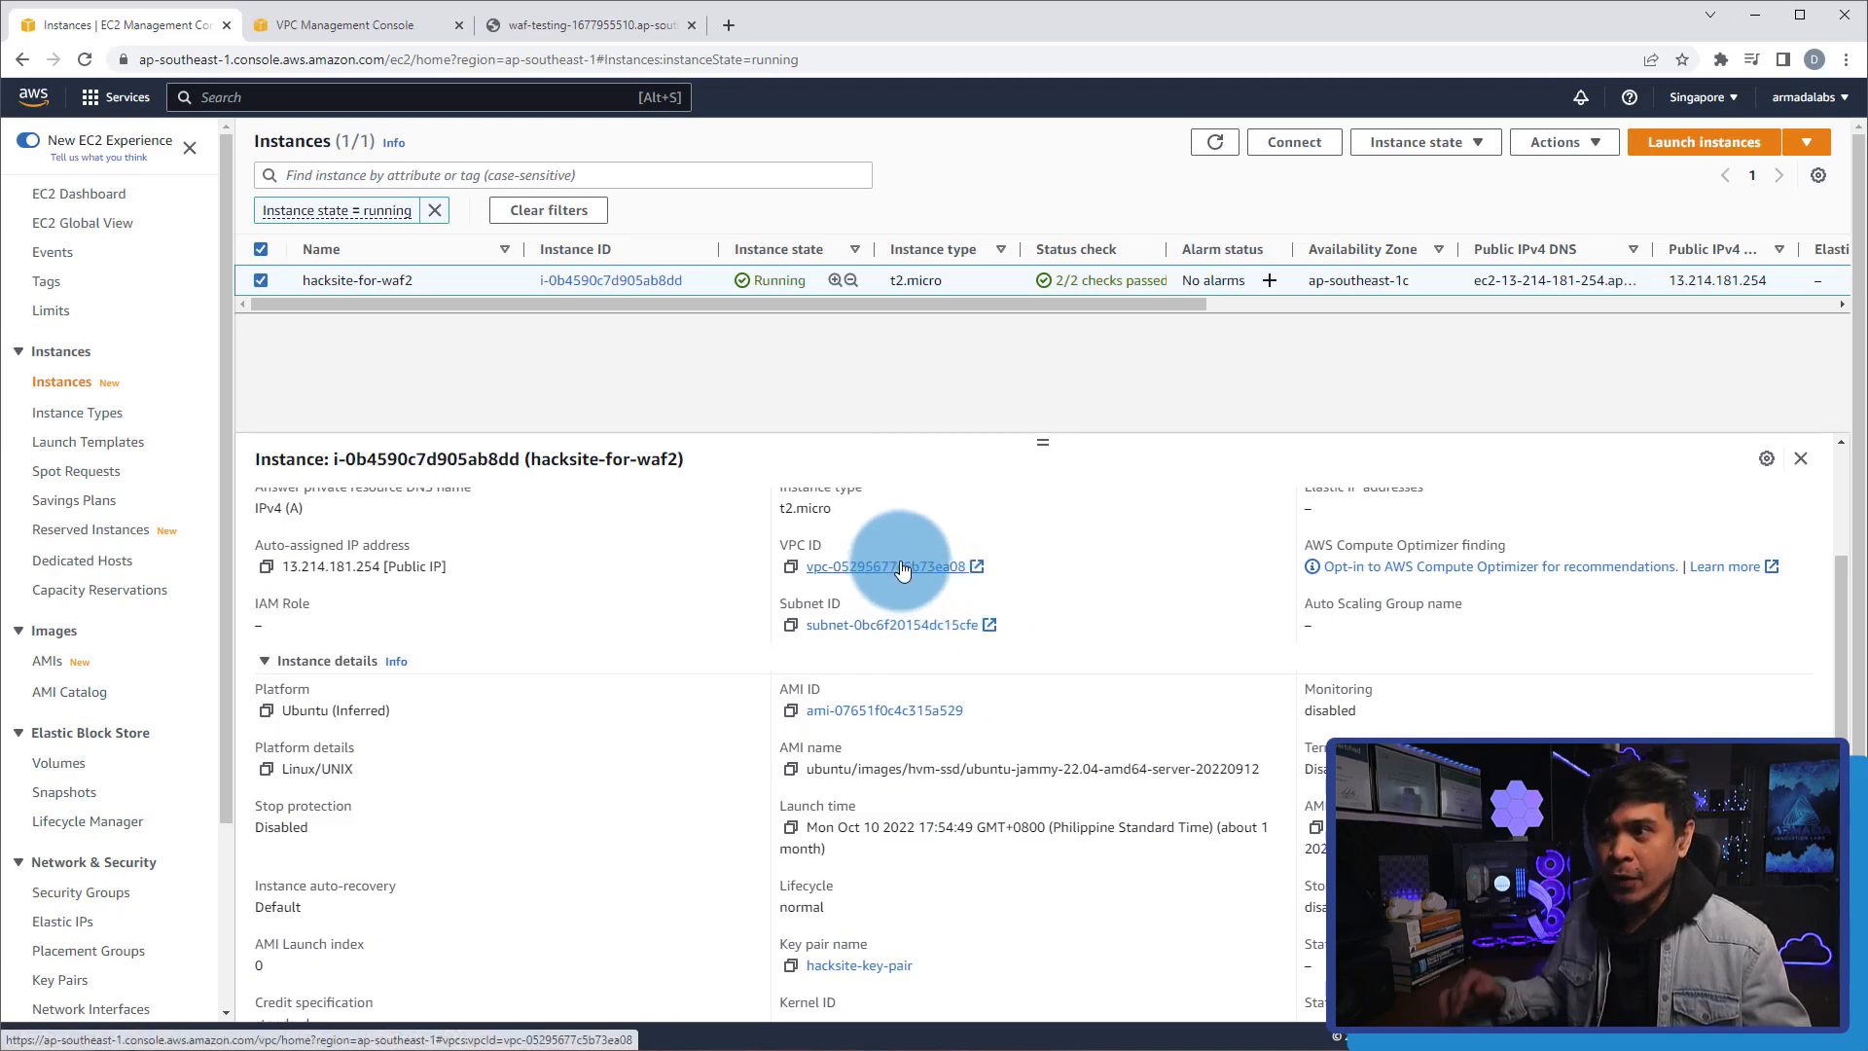
mouse_move(1042, 712)
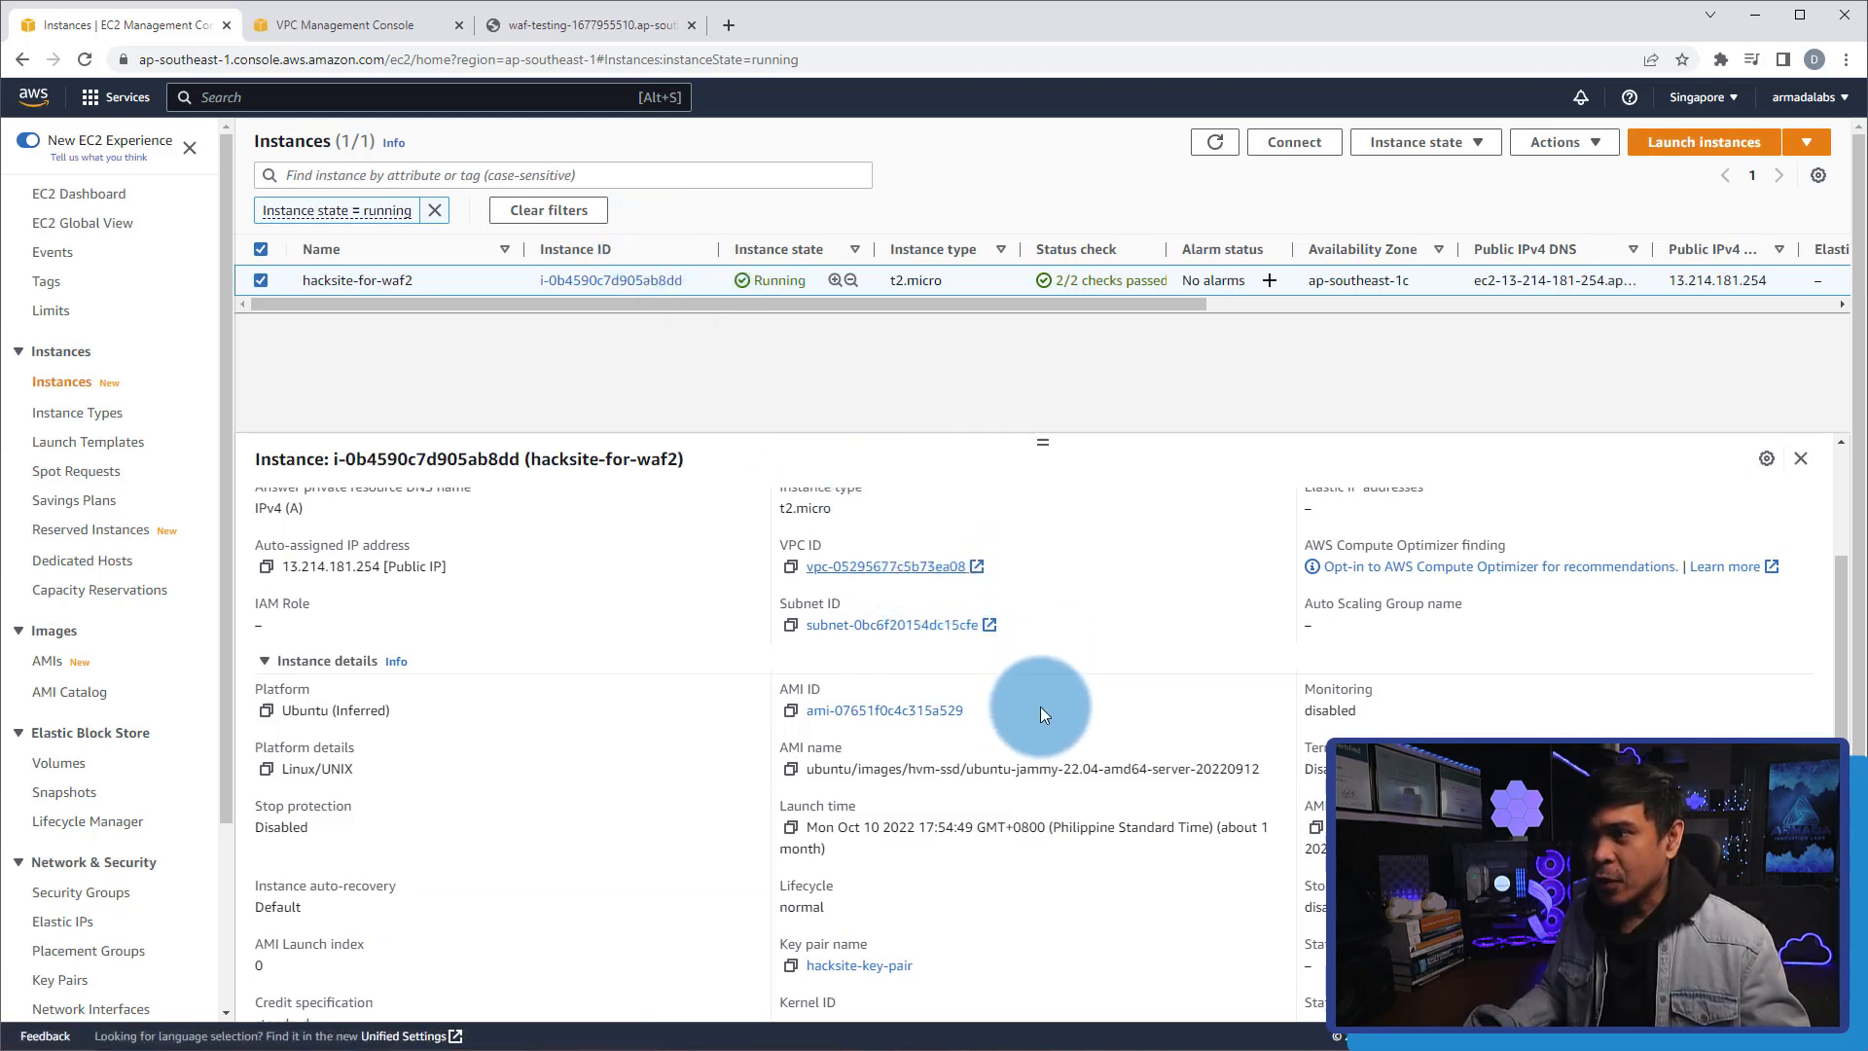
click(345, 23)
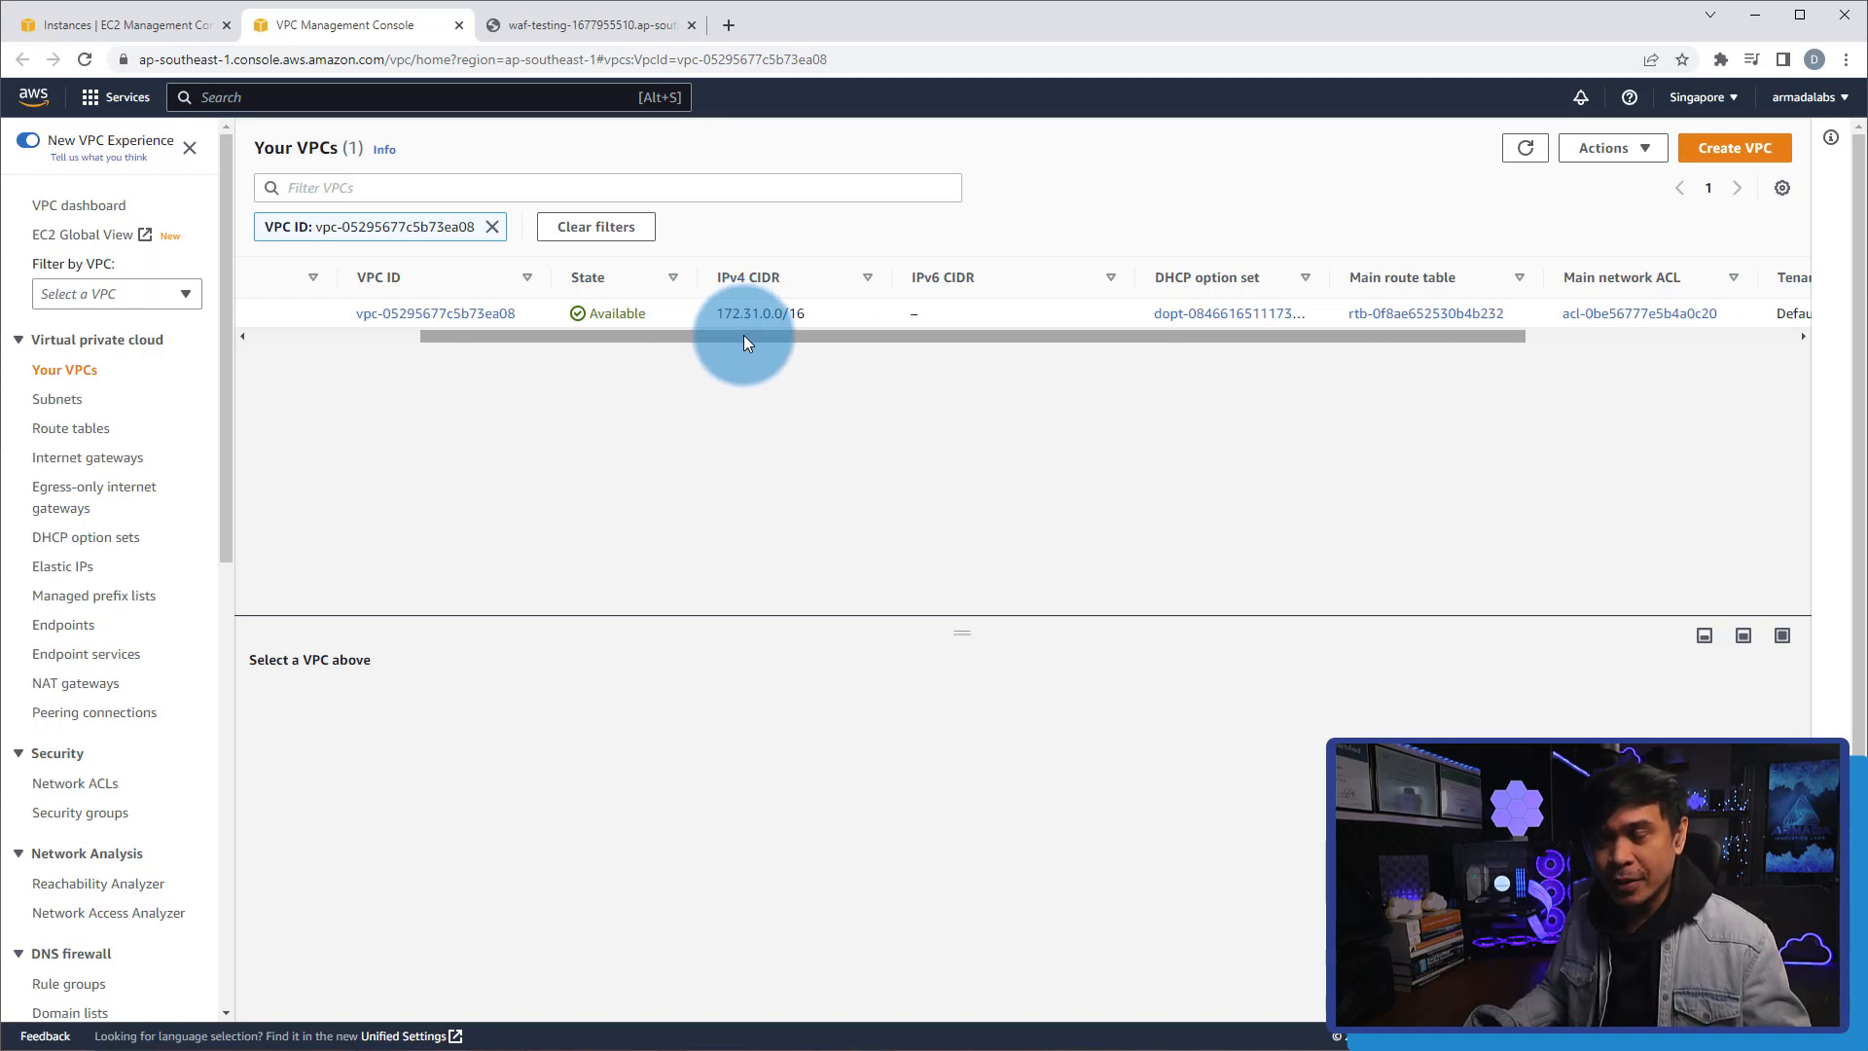
click(118, 24)
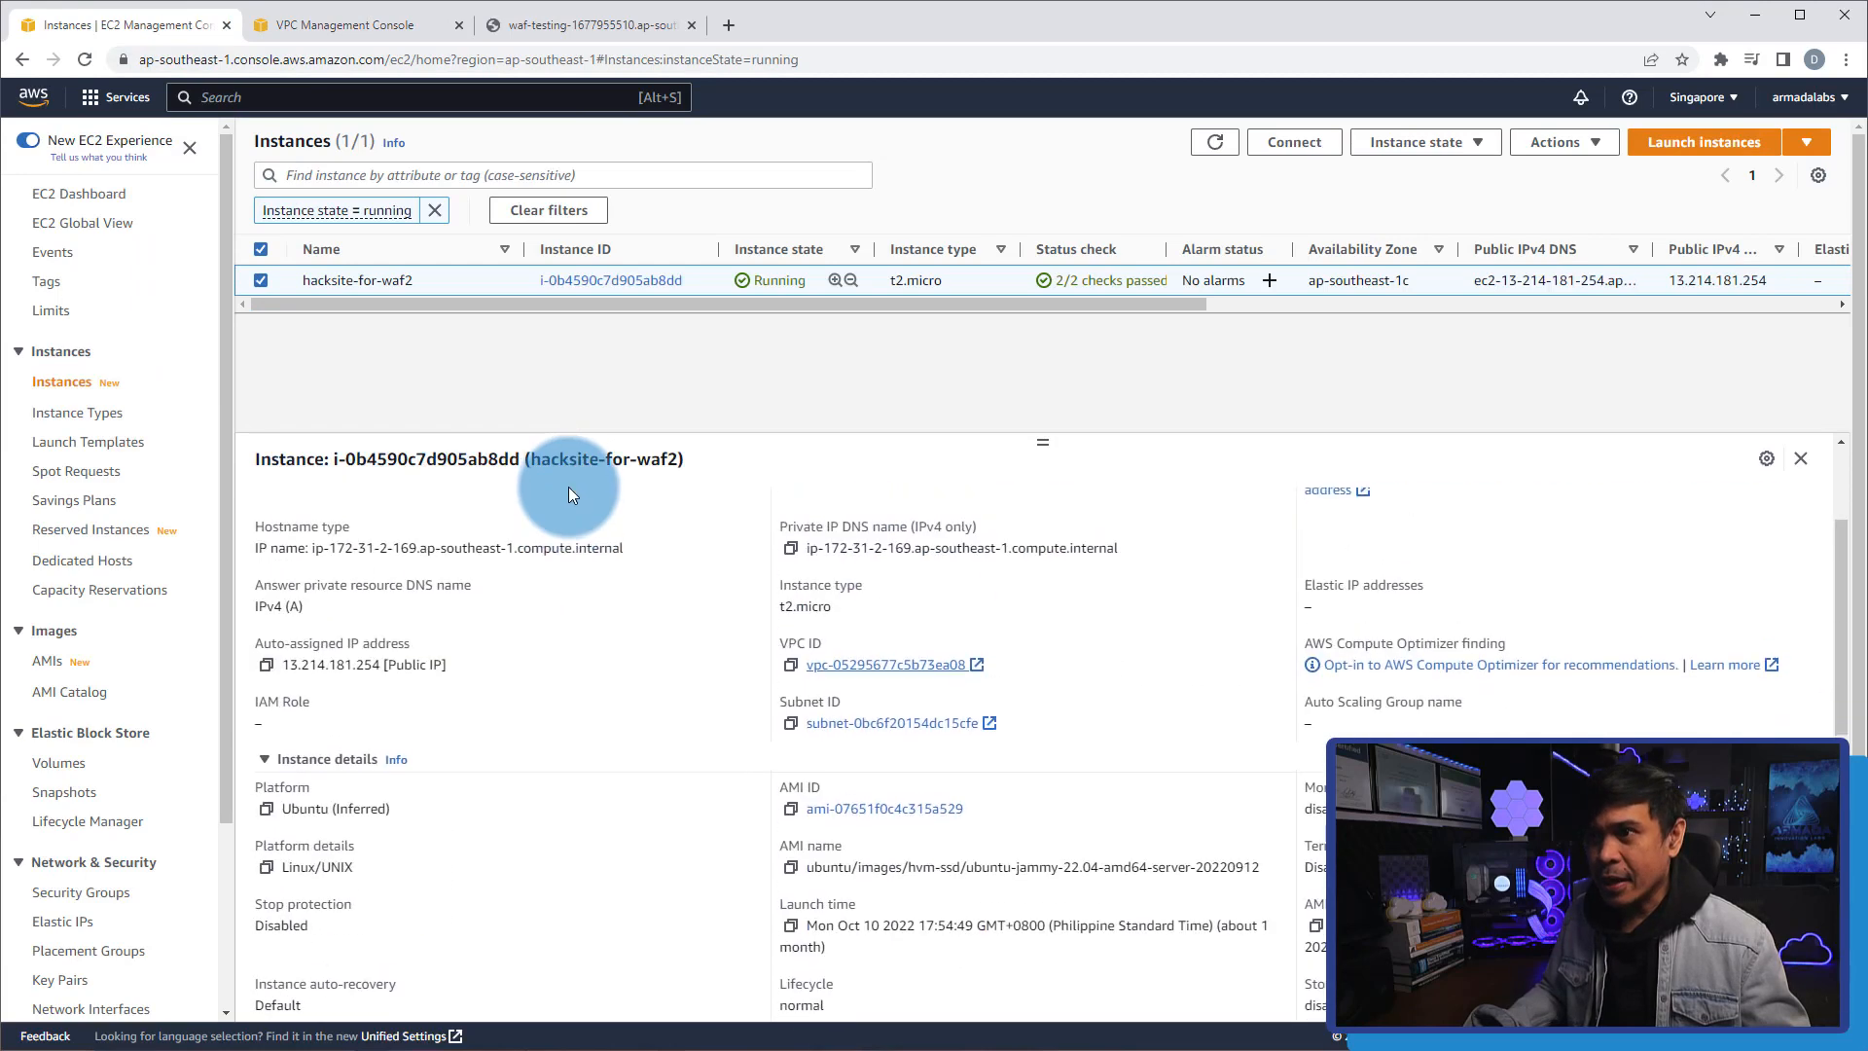
mouse_move(182, 702)
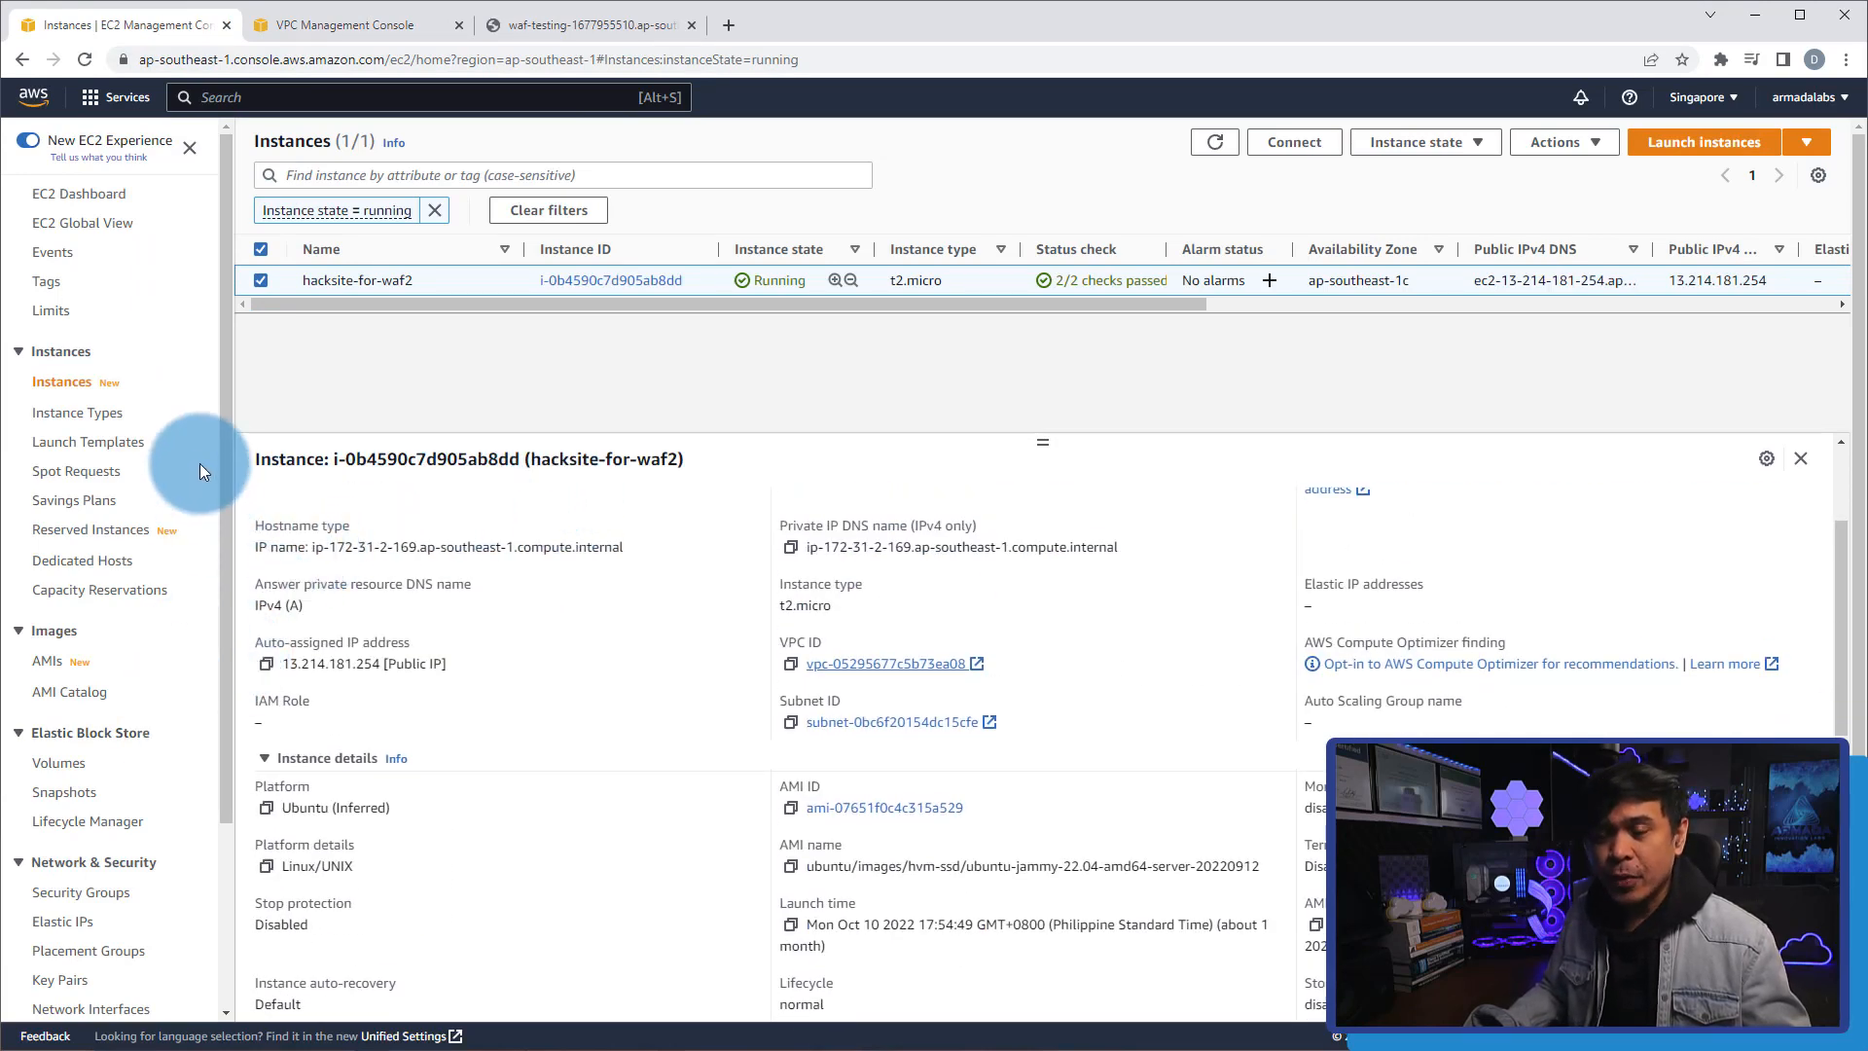
Confirm waf-testing's DNS name serves the STYX Show Blog, then review its Description details.
scroll(down, 3)
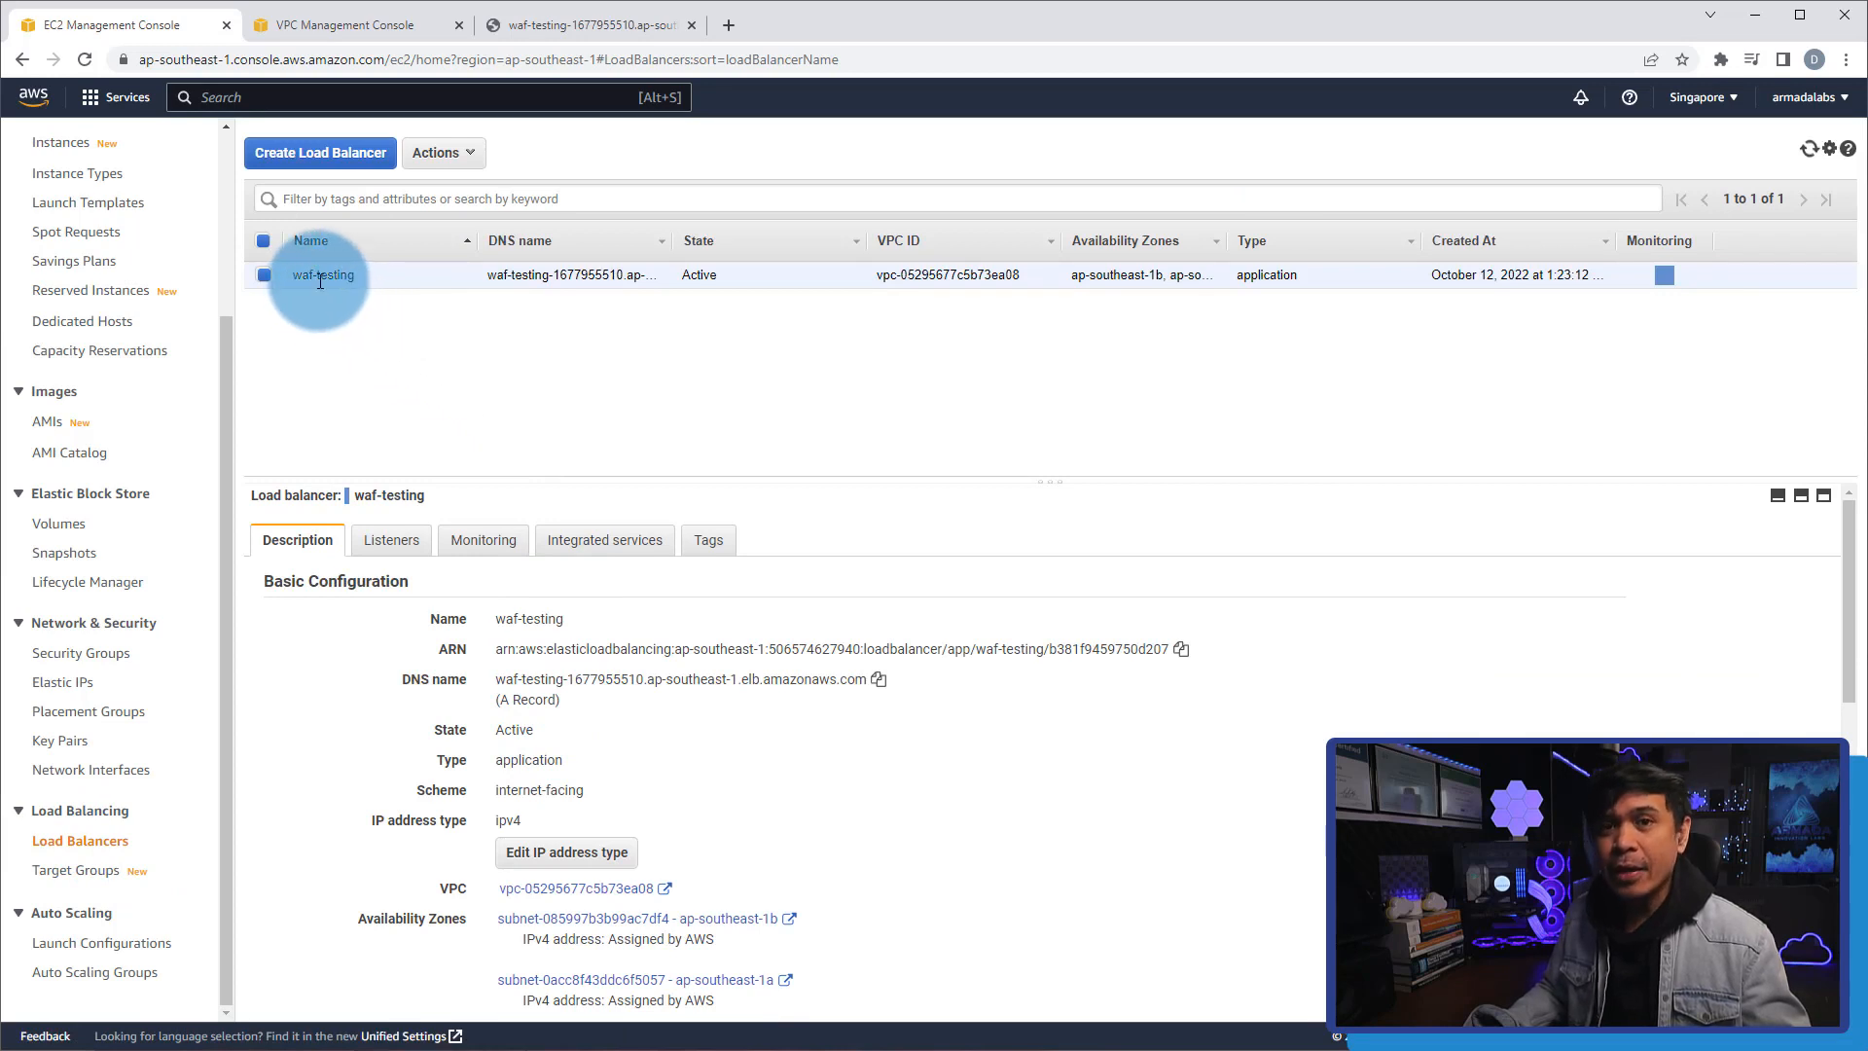
mouse_move(381, 309)
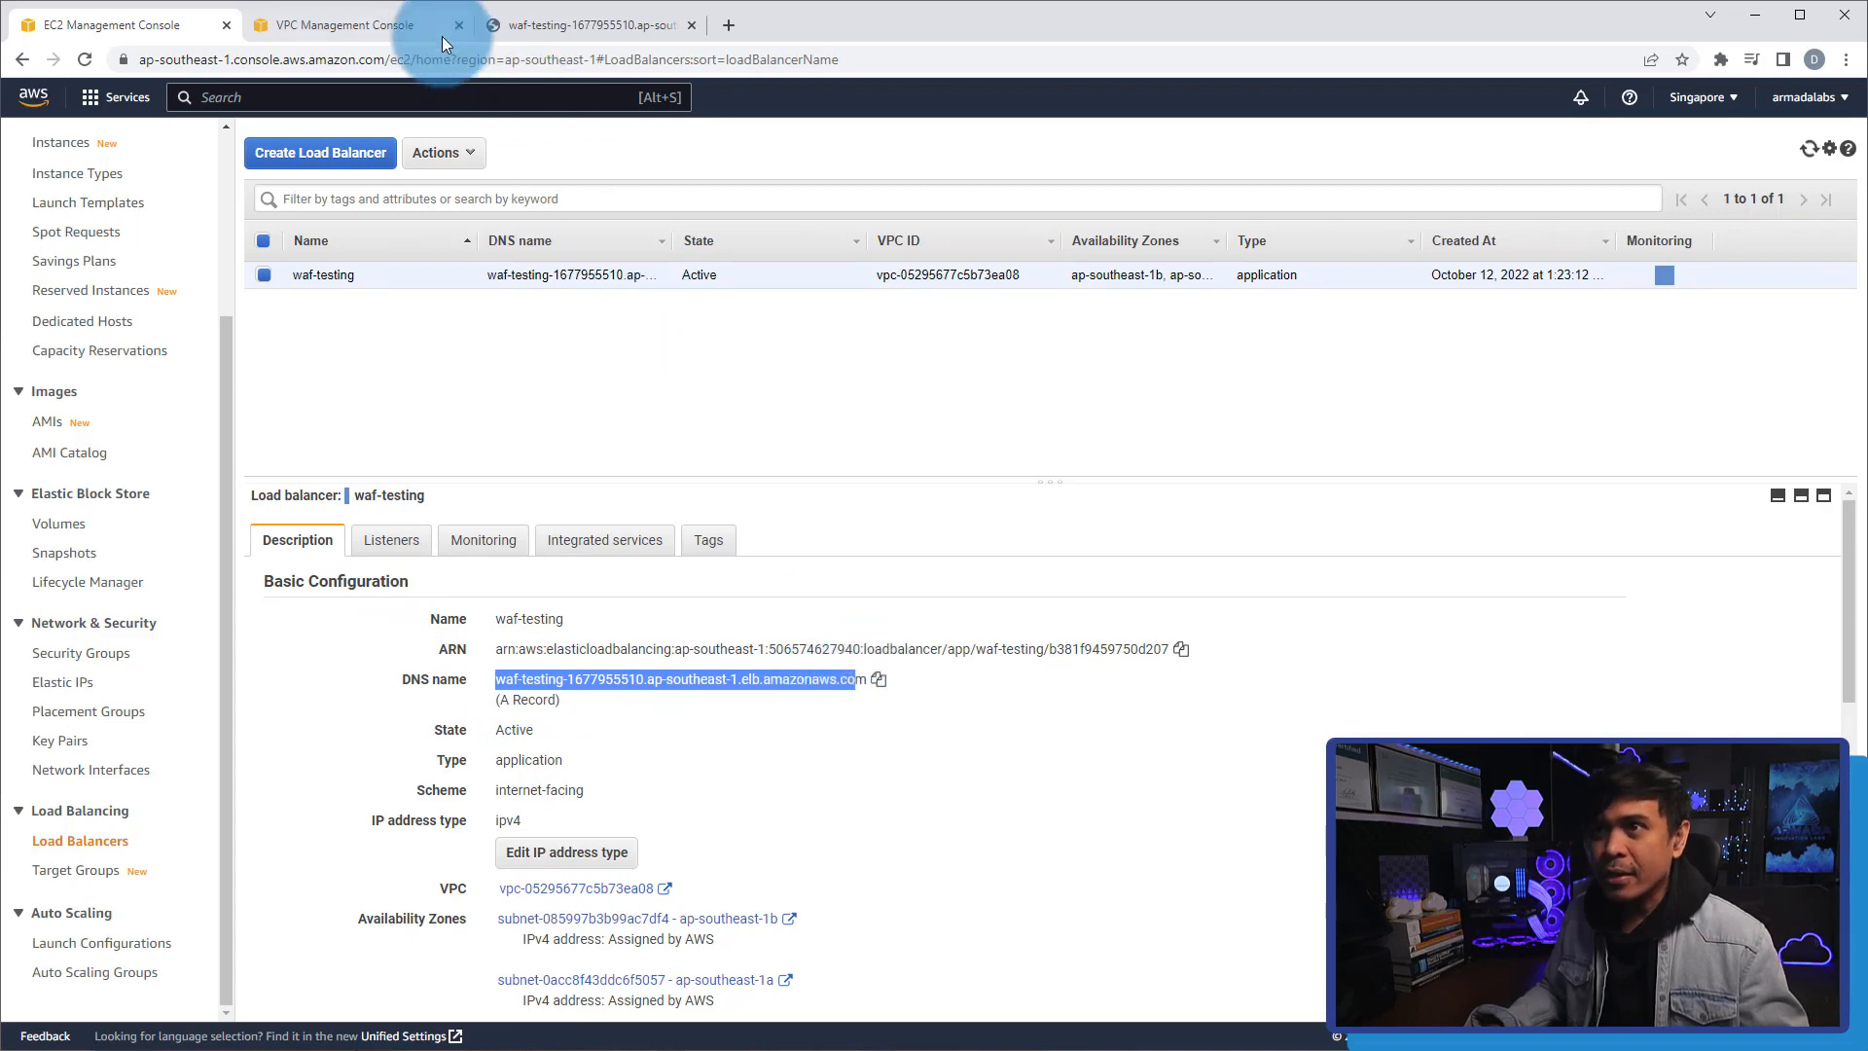
click(583, 23)
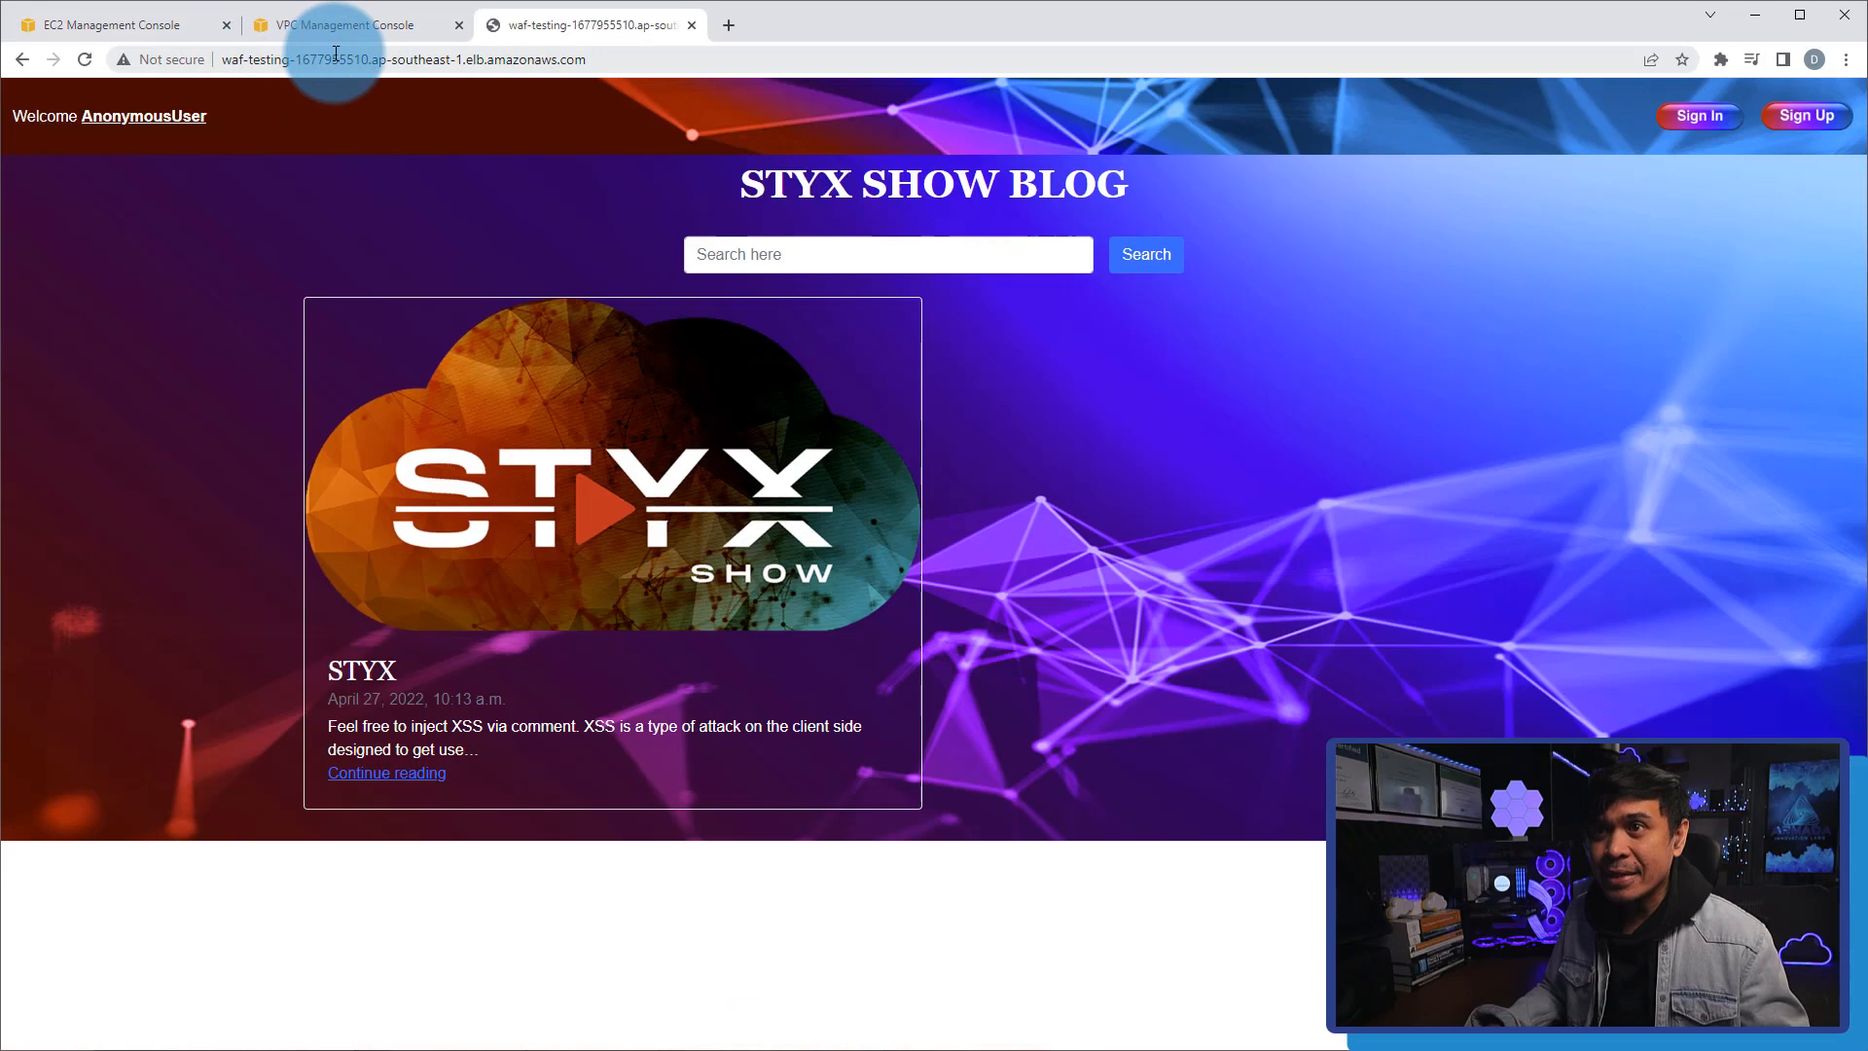
click(119, 24)
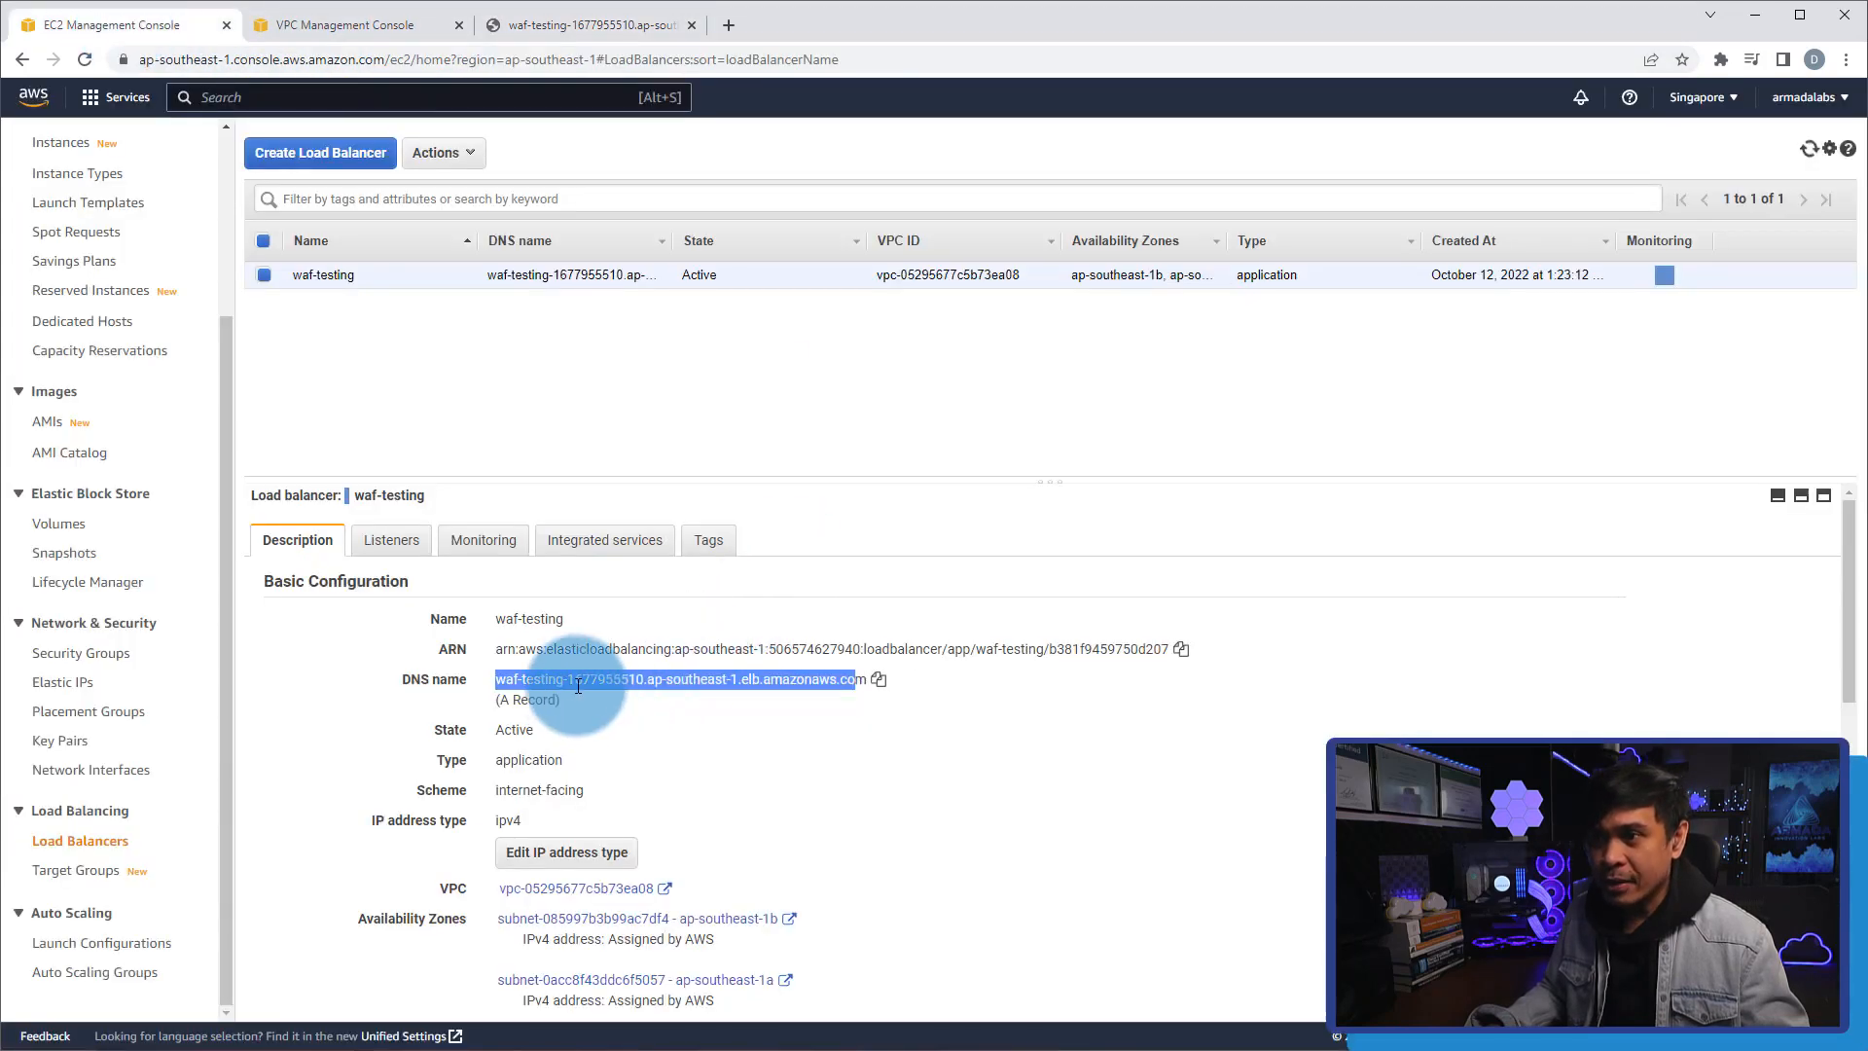
click(593, 678)
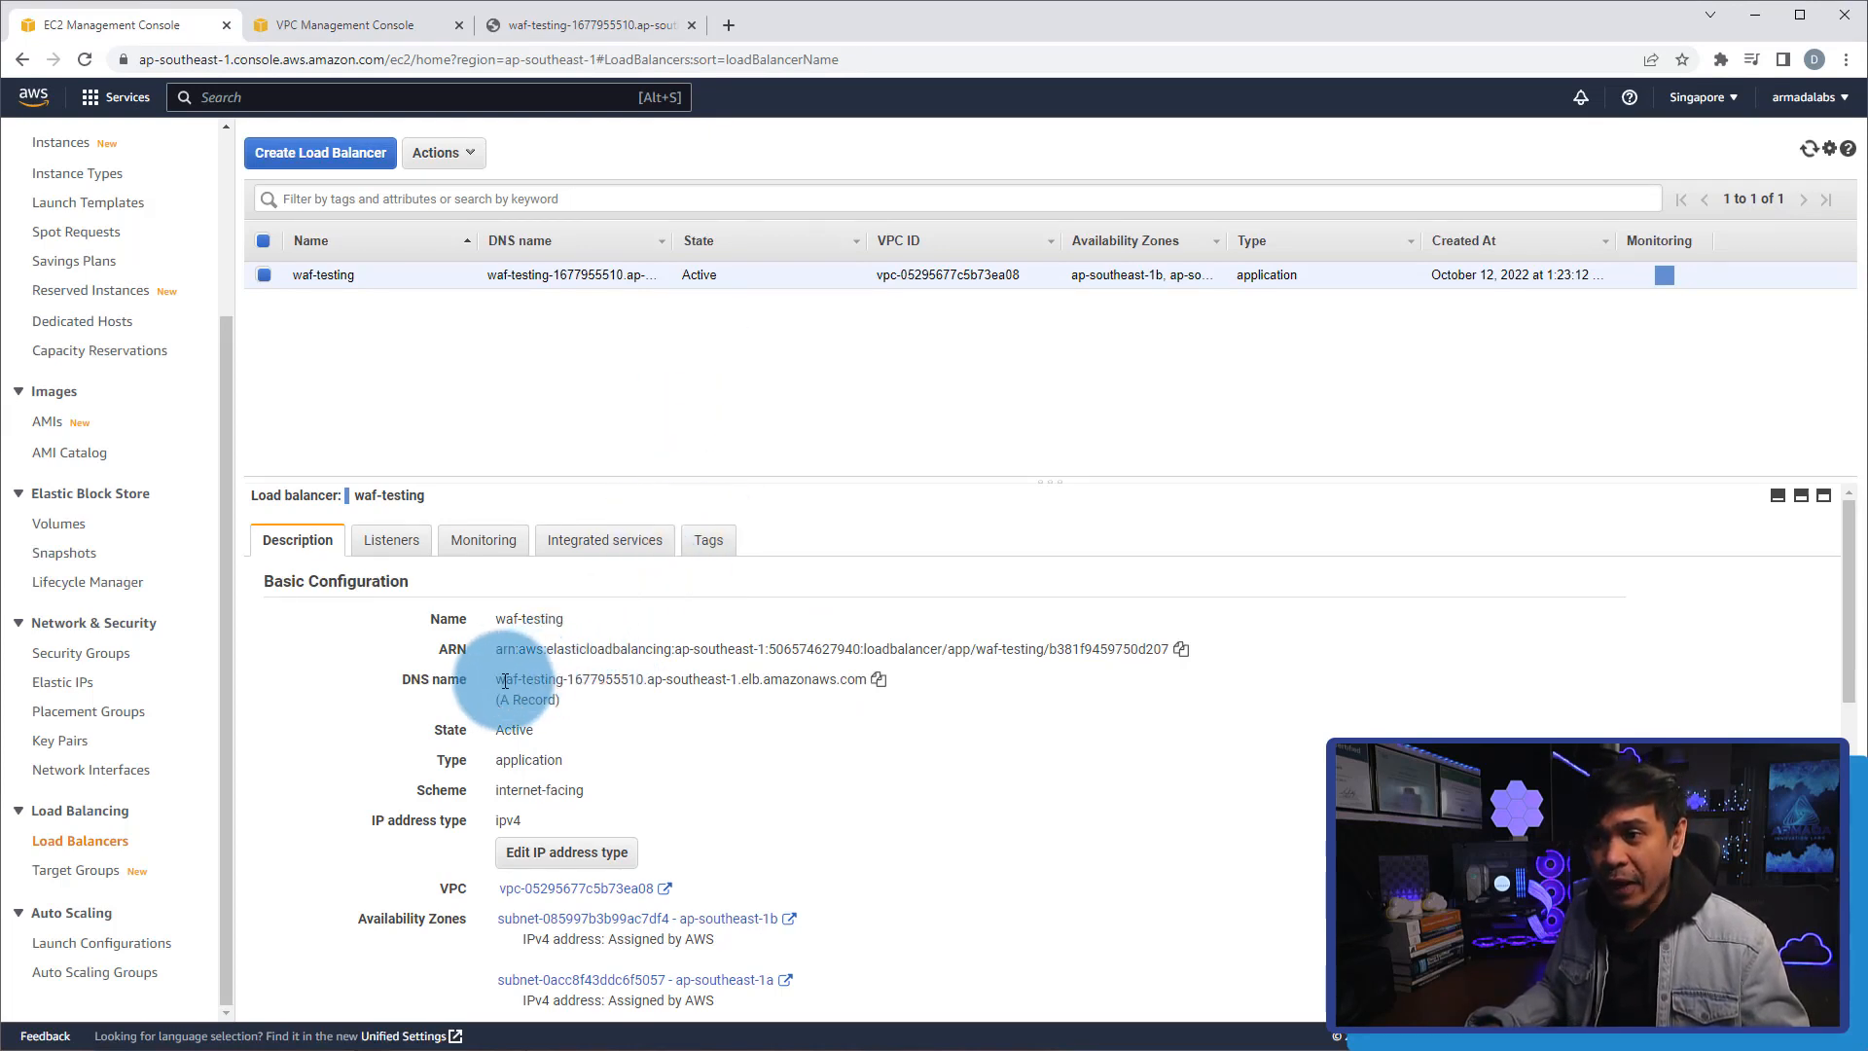
scroll(down, 3)
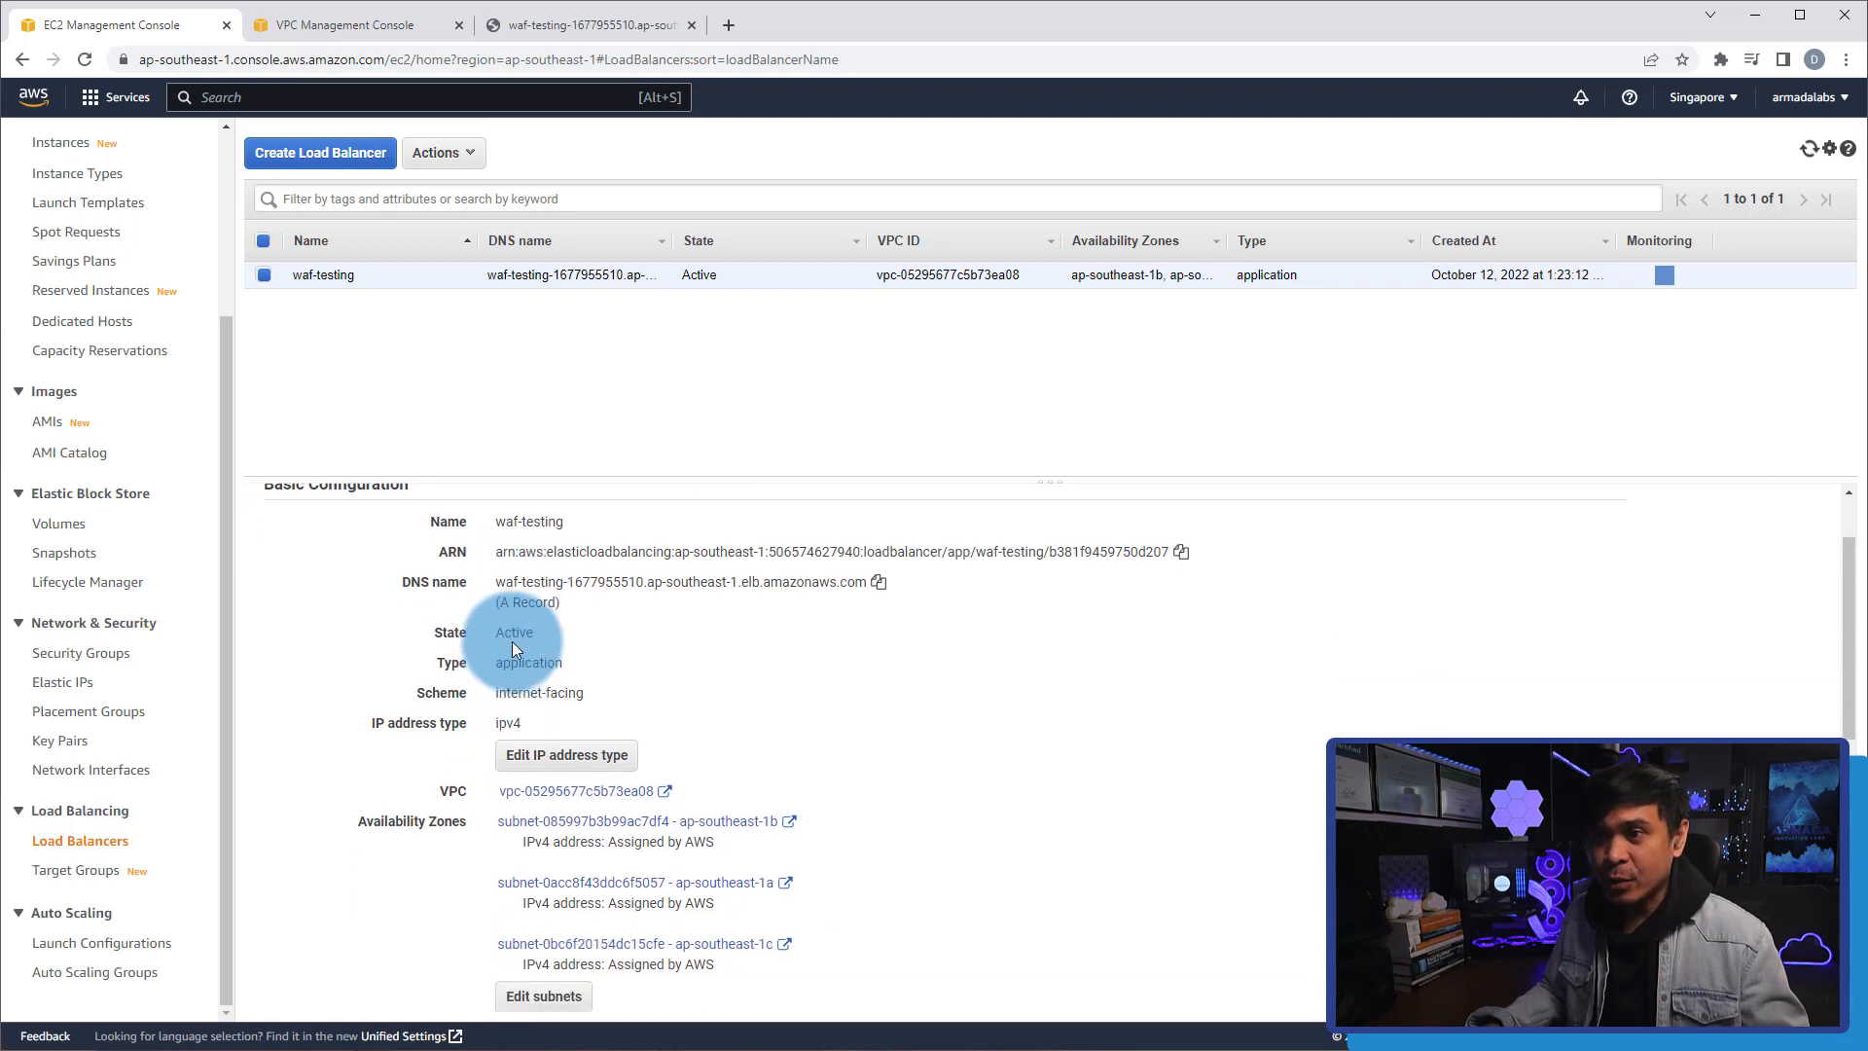
scroll(down, 3)
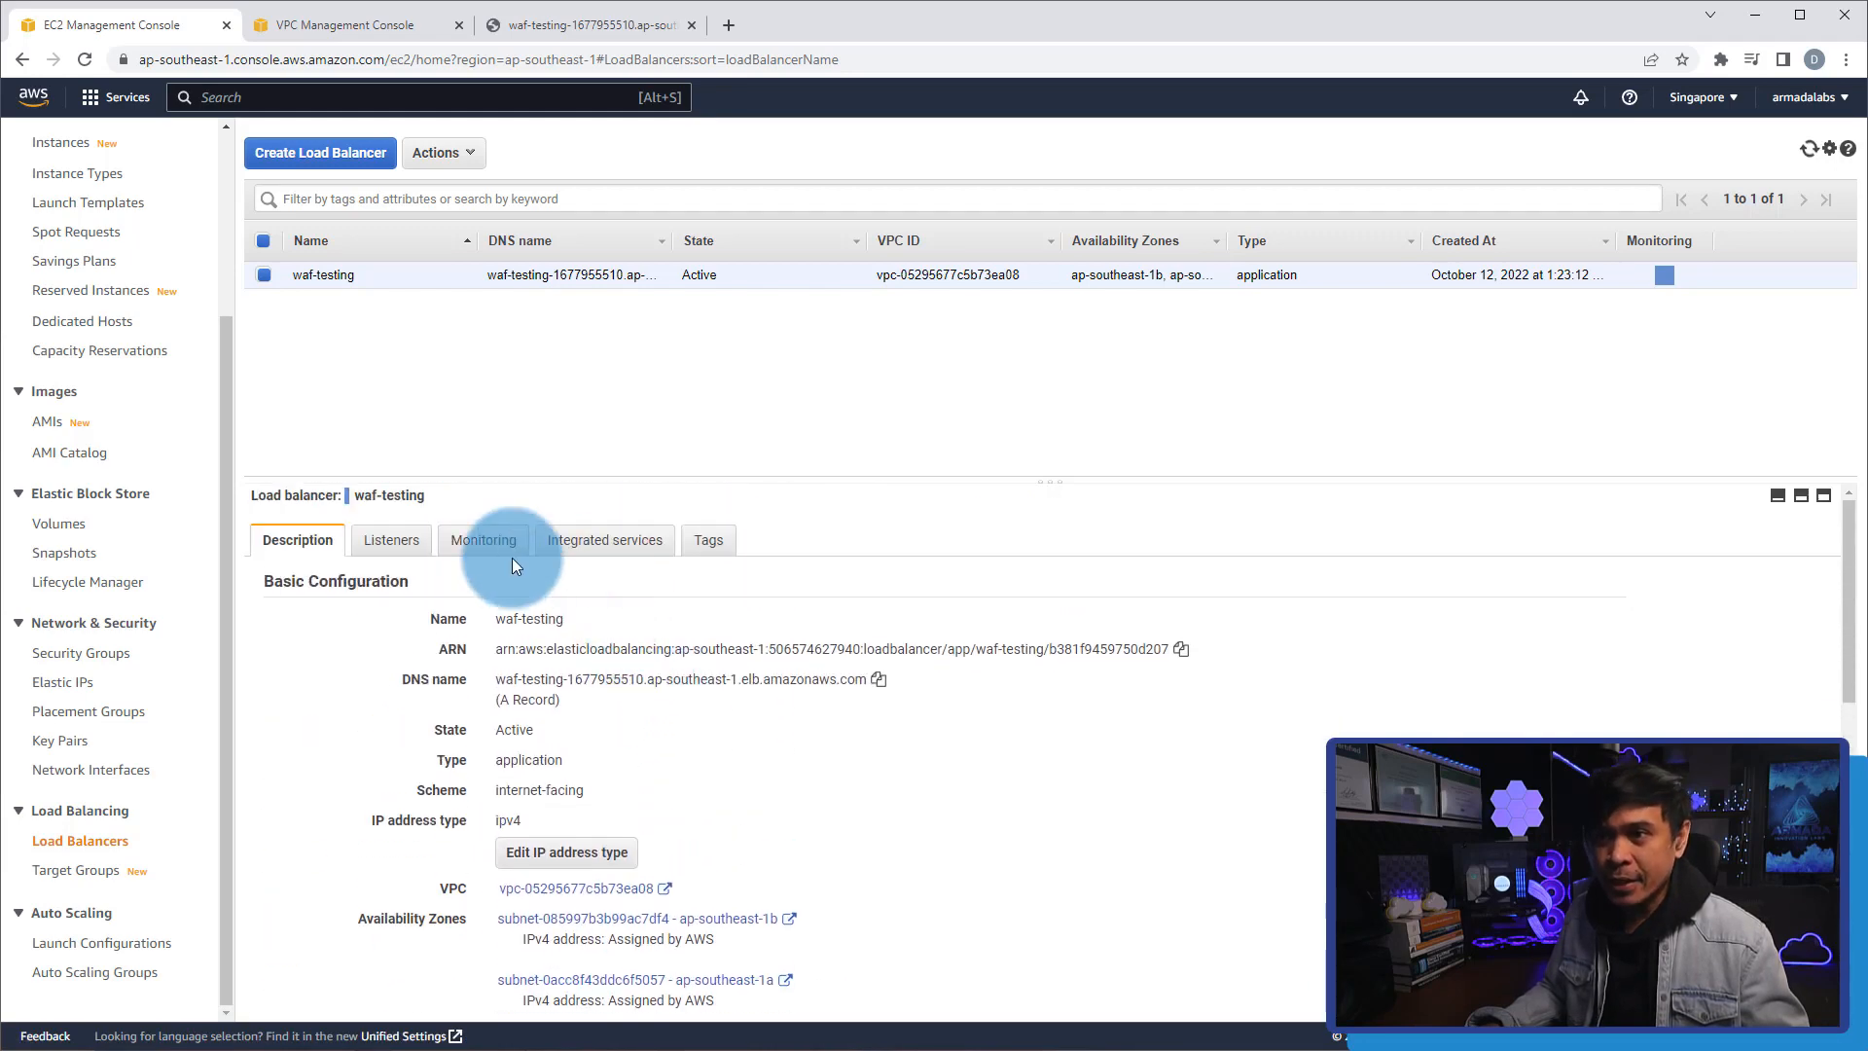
Check waf-testing's HTTP:80 listener to django-hacksite and its AWS WAF integration with sqli_defense.
click(391, 540)
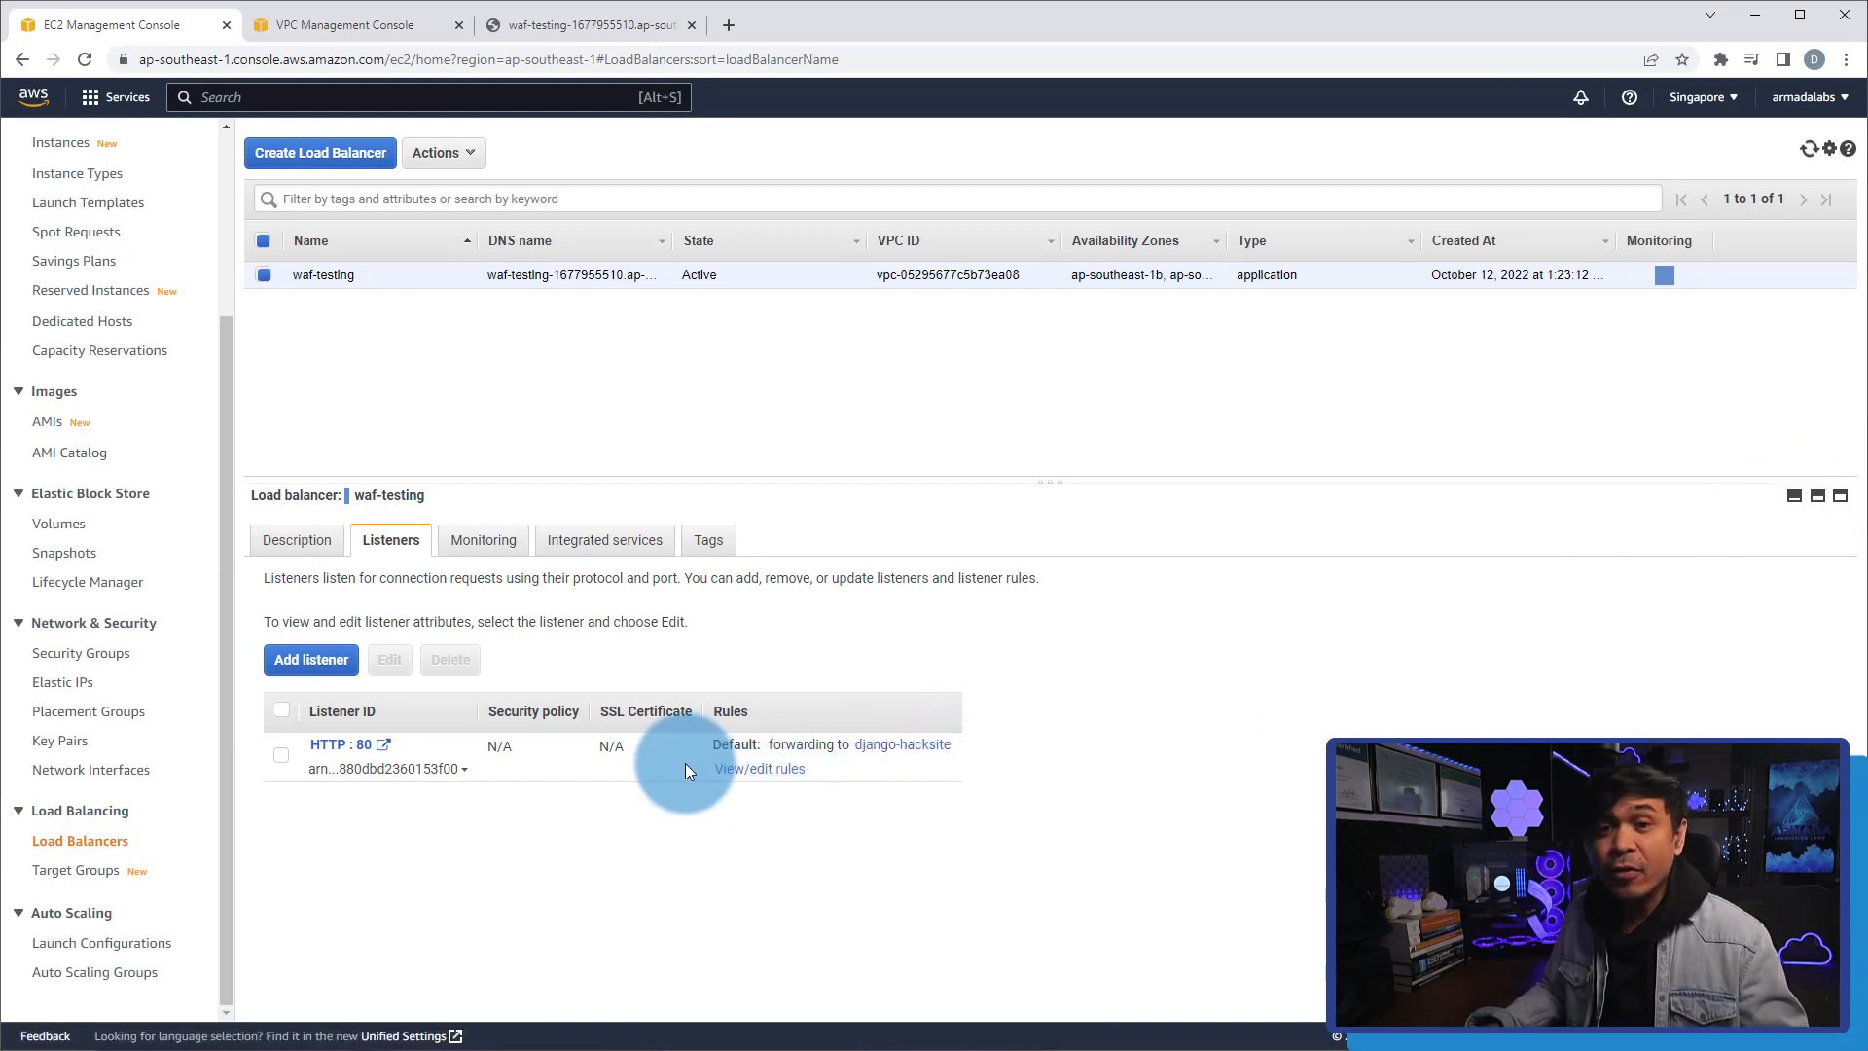
mouse_move(549, 540)
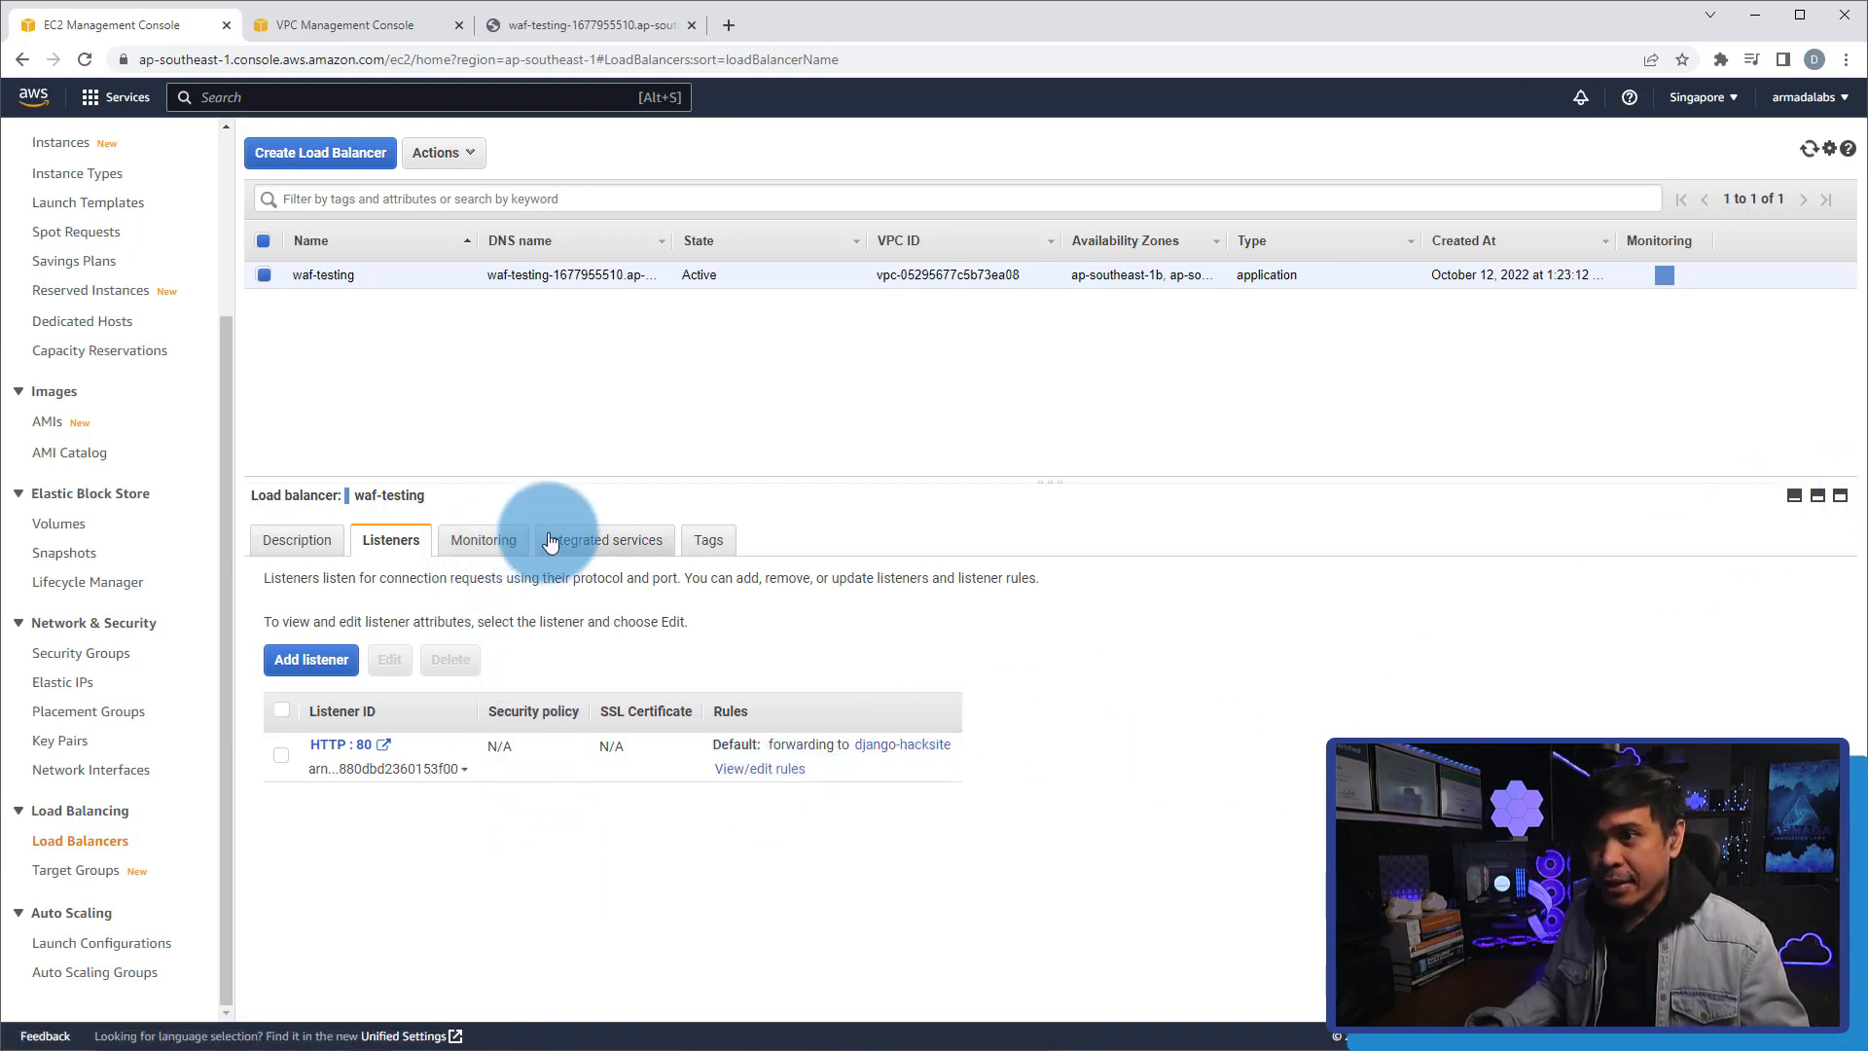
click(605, 540)
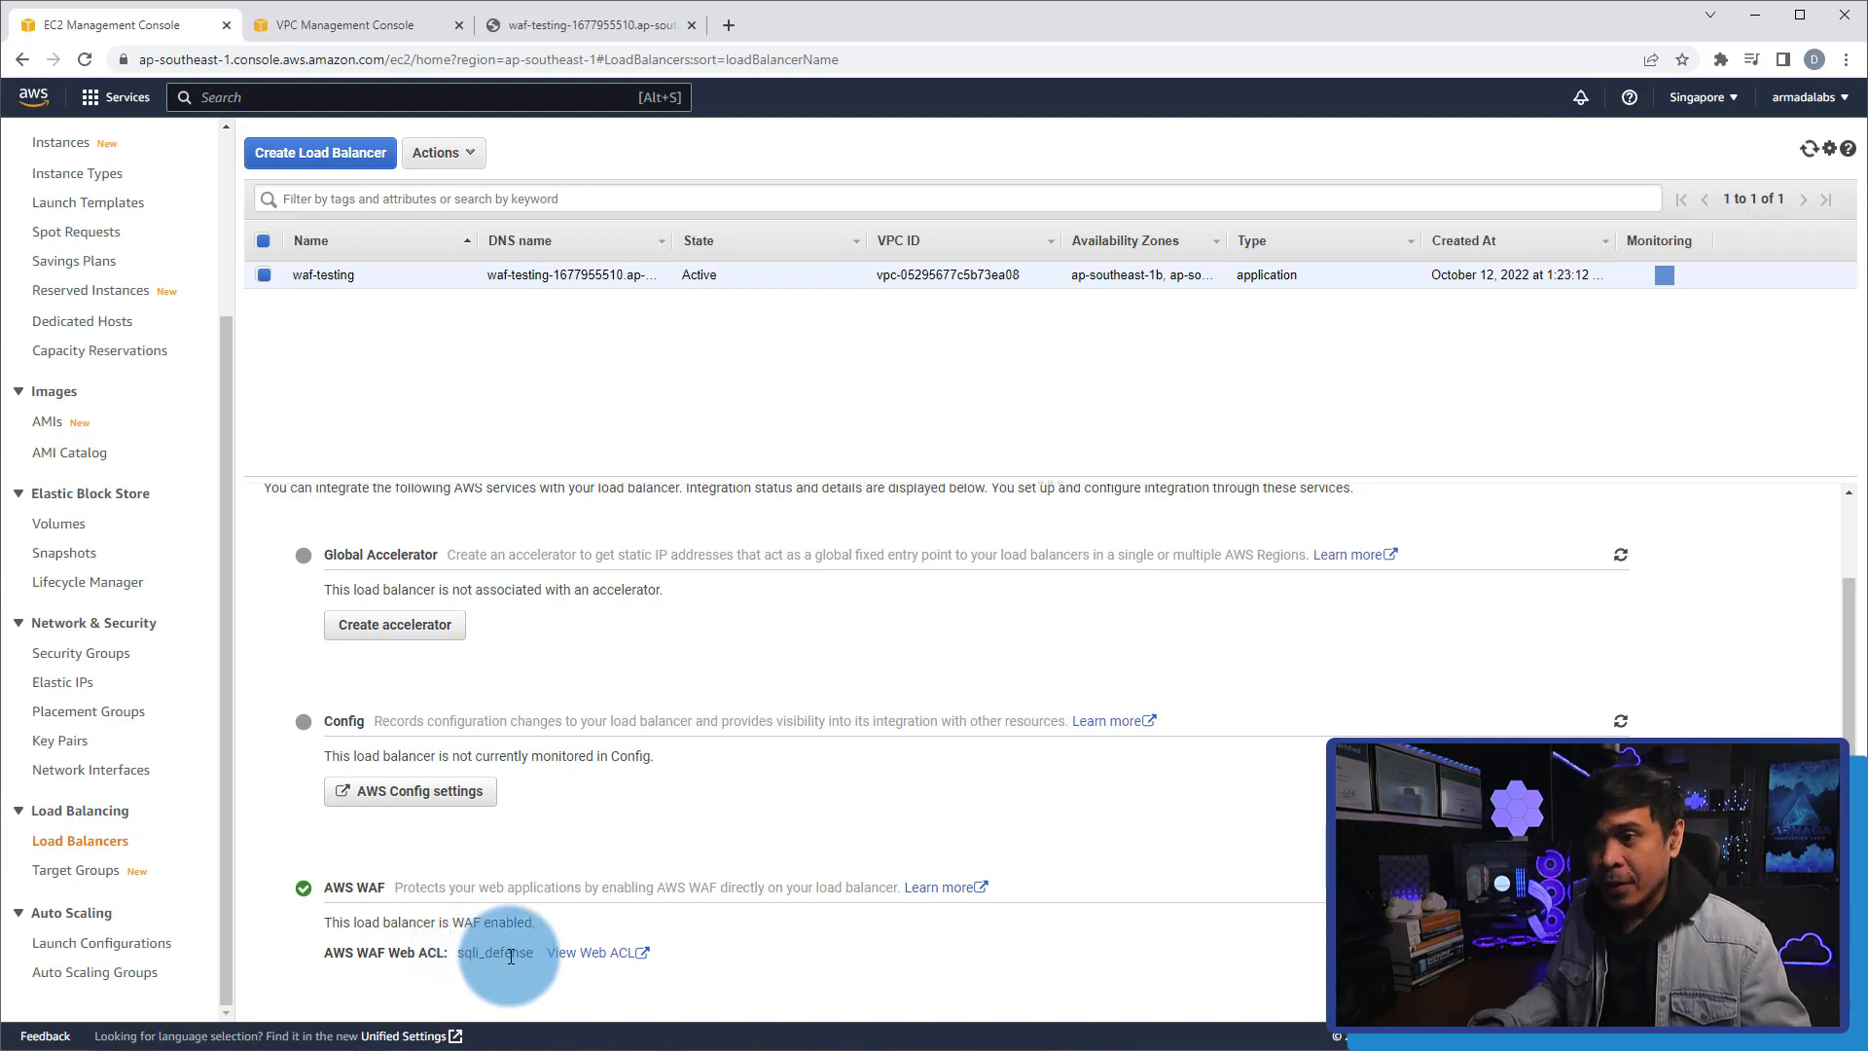
Open the sqli_defense web ACL's Rules, confirming zero rules, and return to the blog.
click(592, 952)
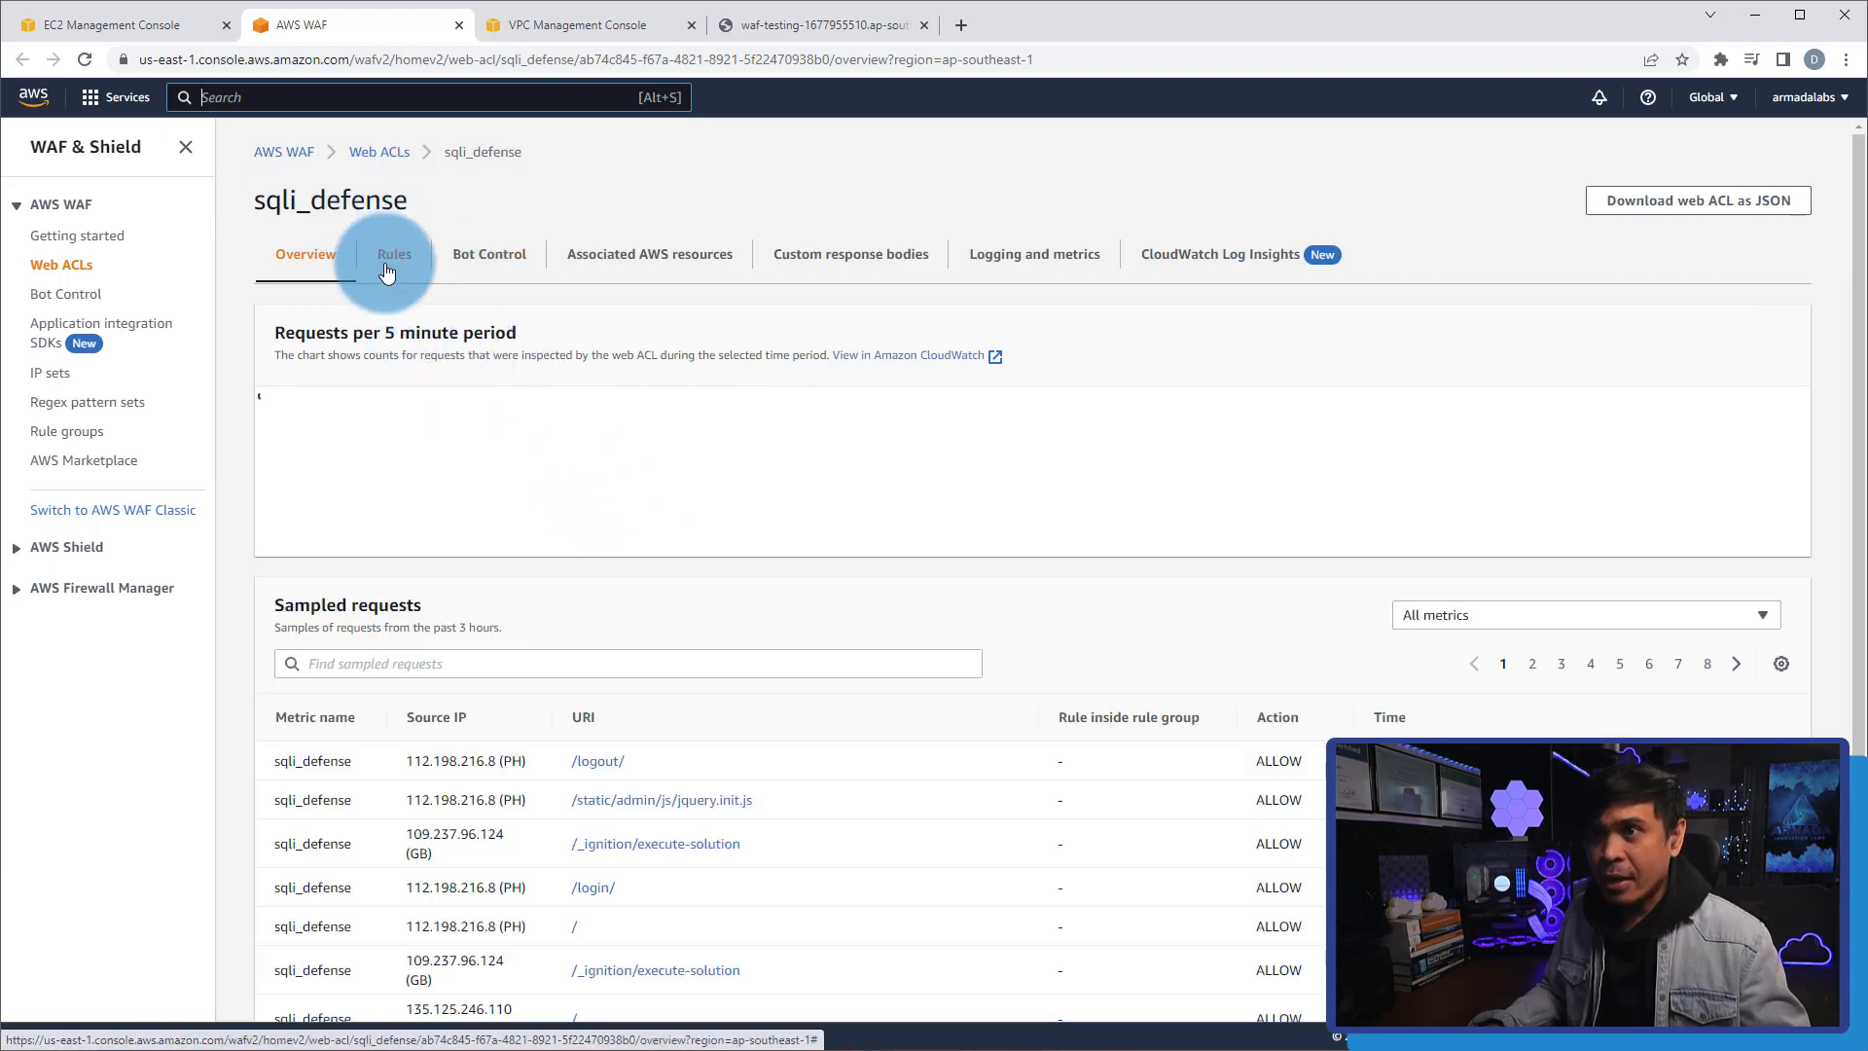
click(393, 254)
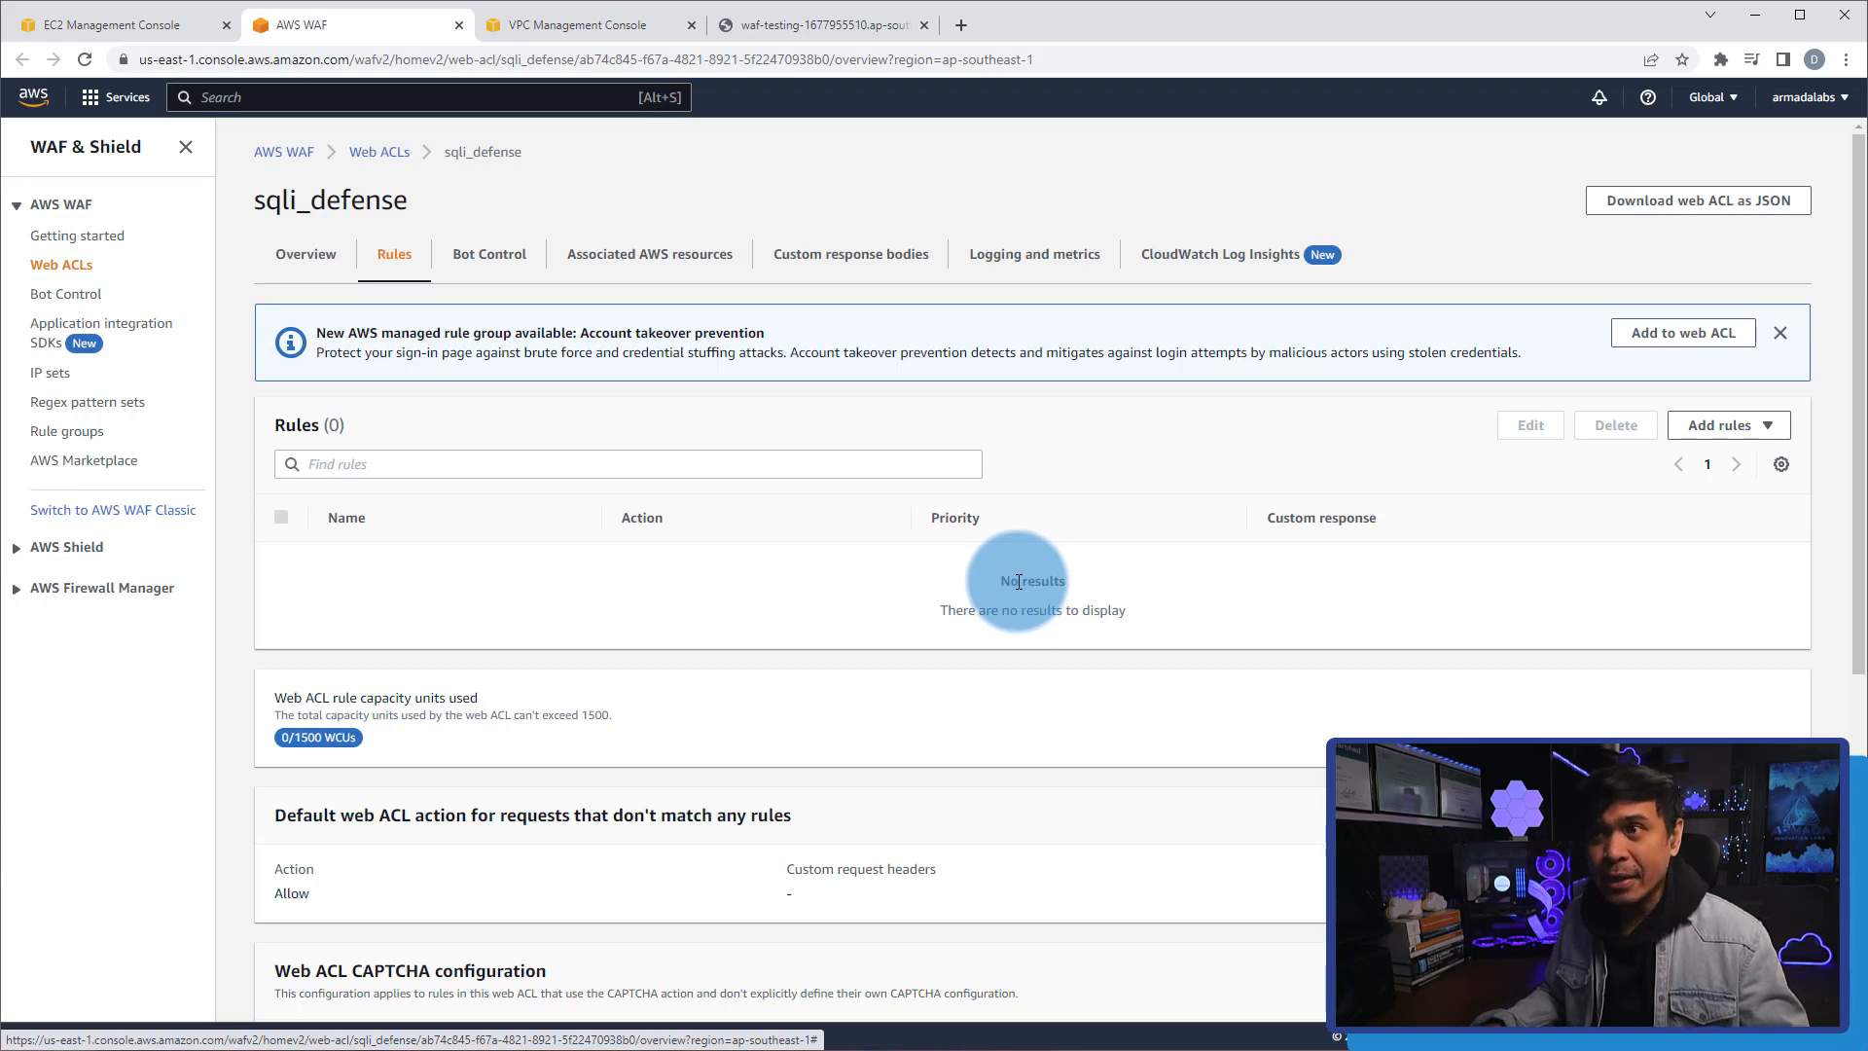
mouse_move(1040, 819)
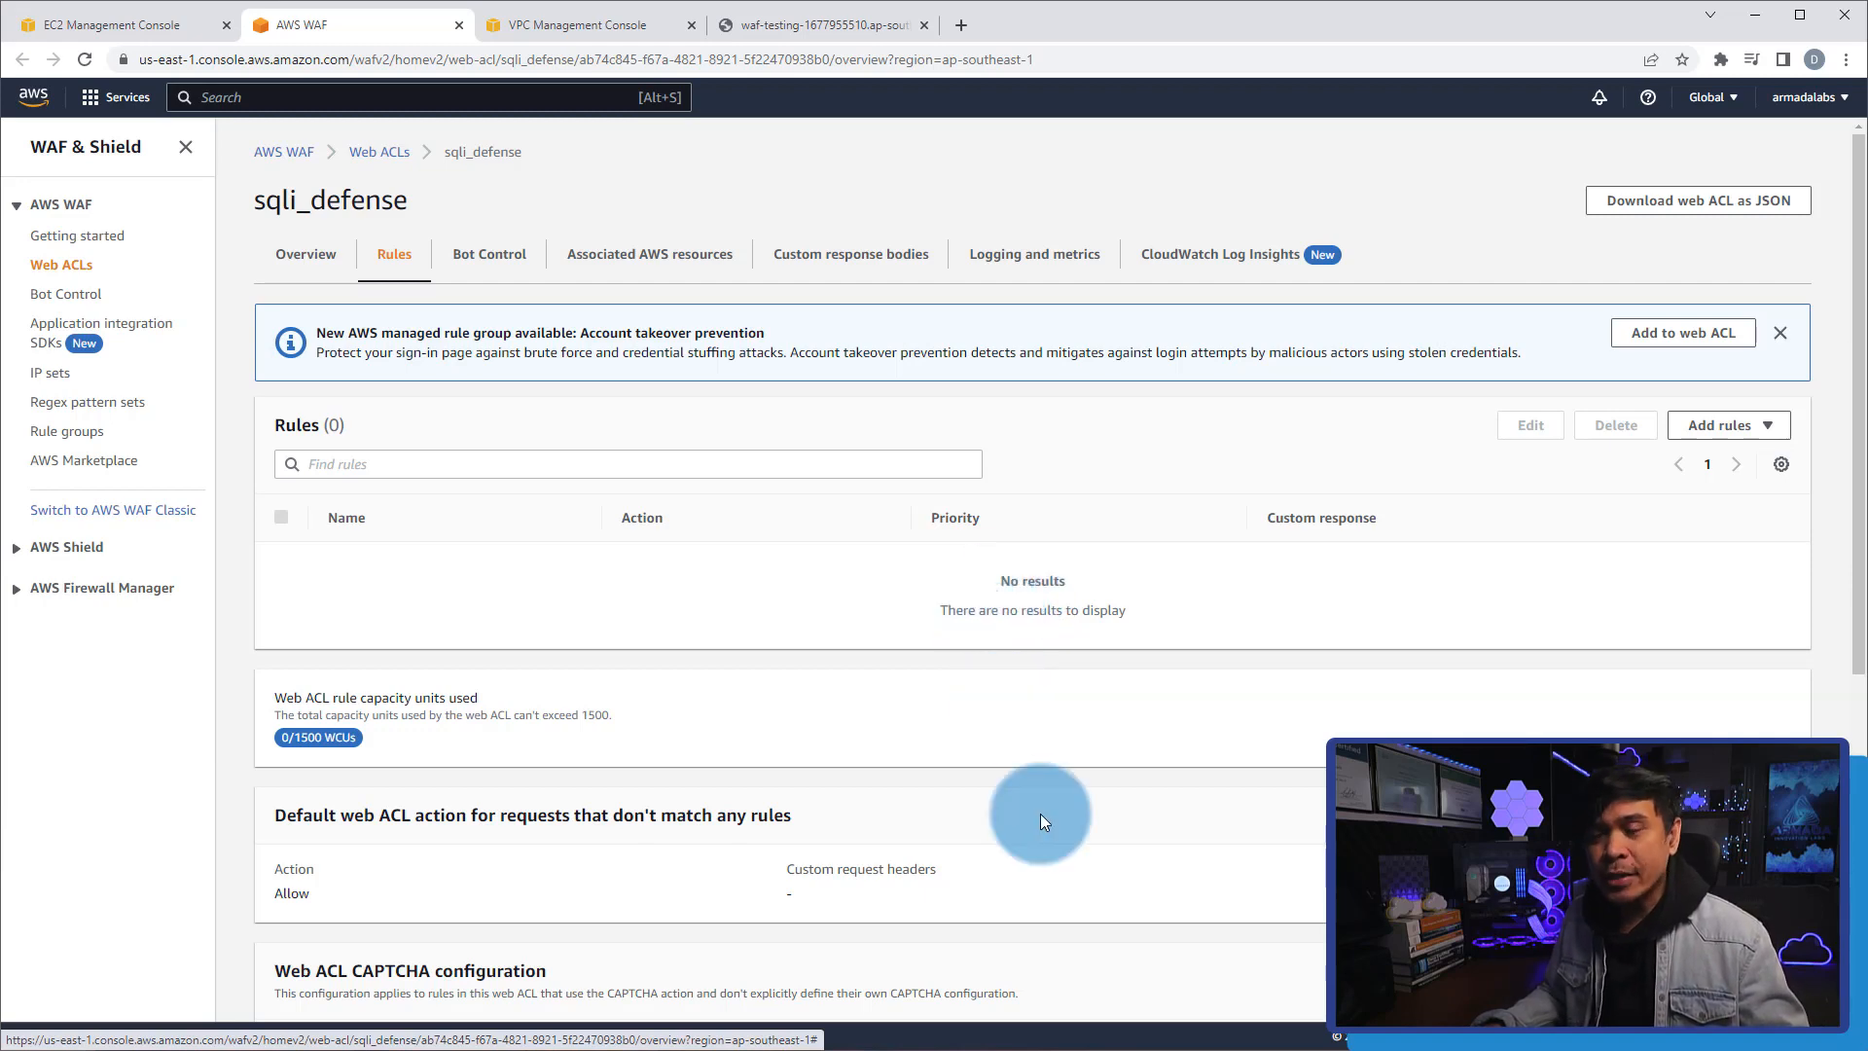
click(816, 23)
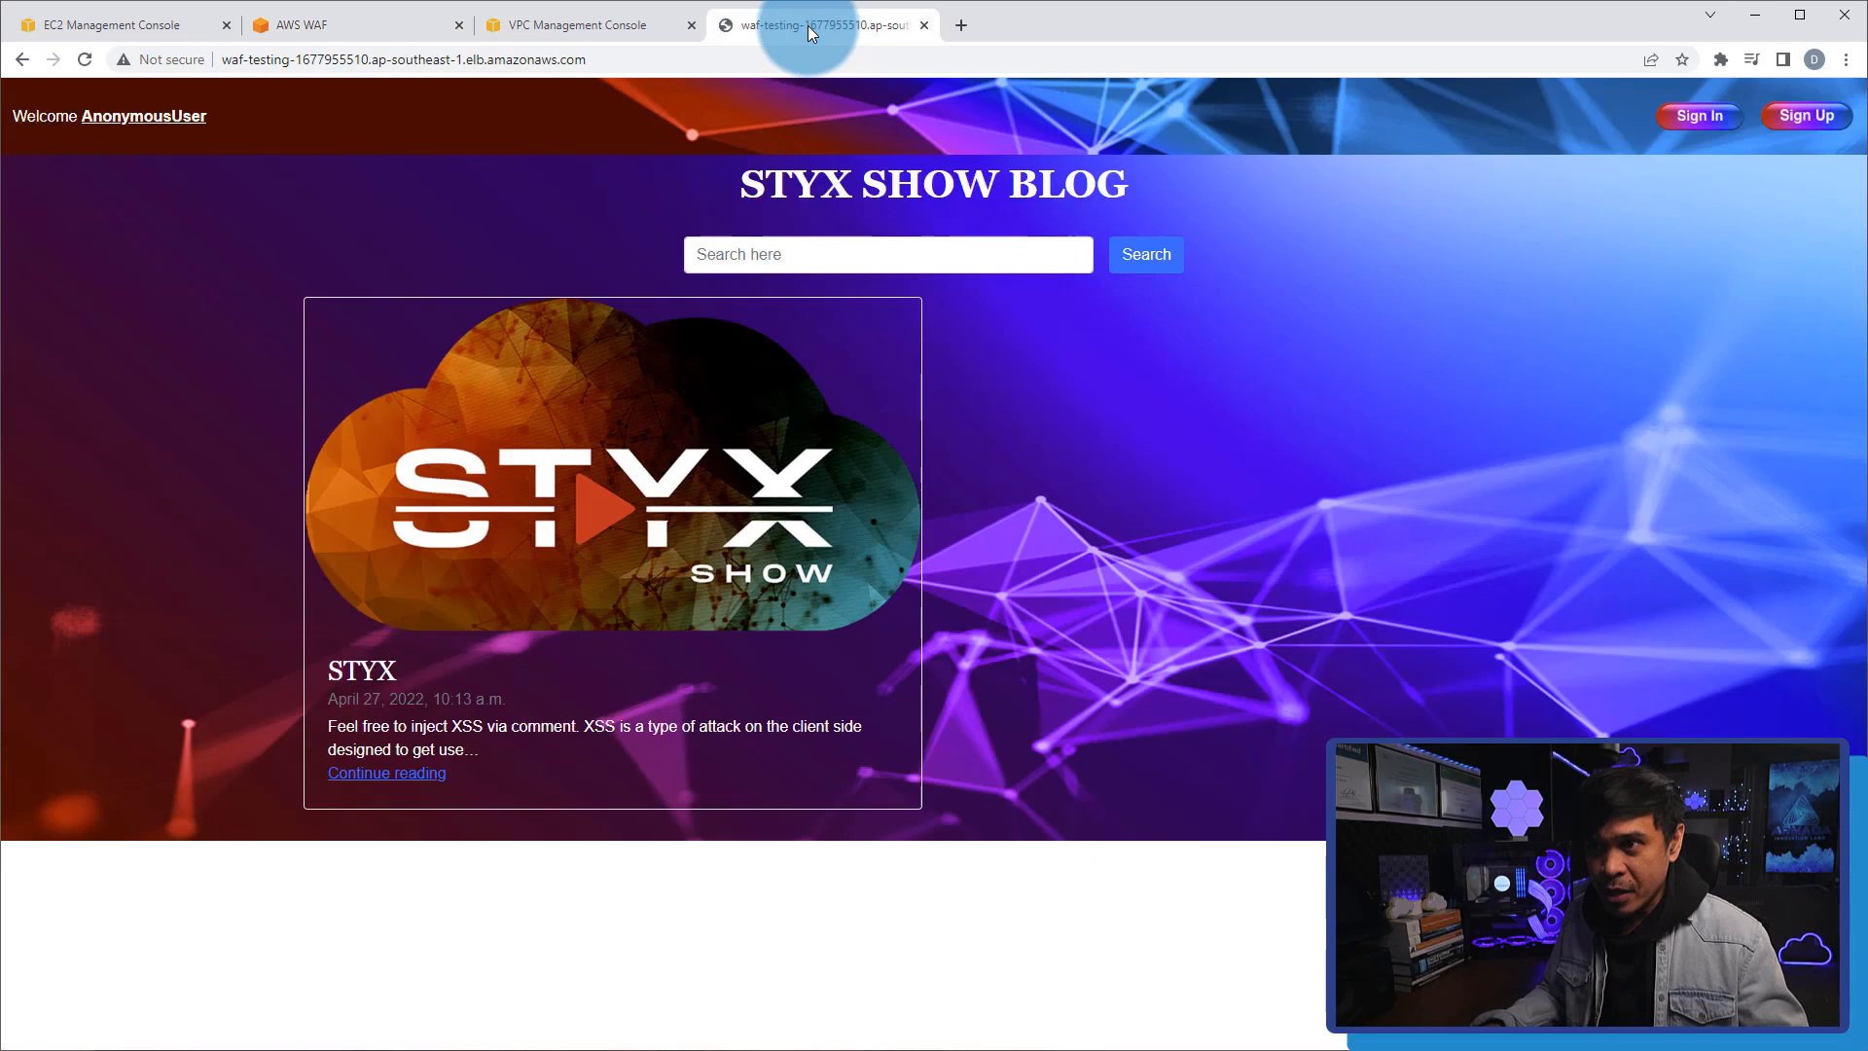
mouse_move(819, 520)
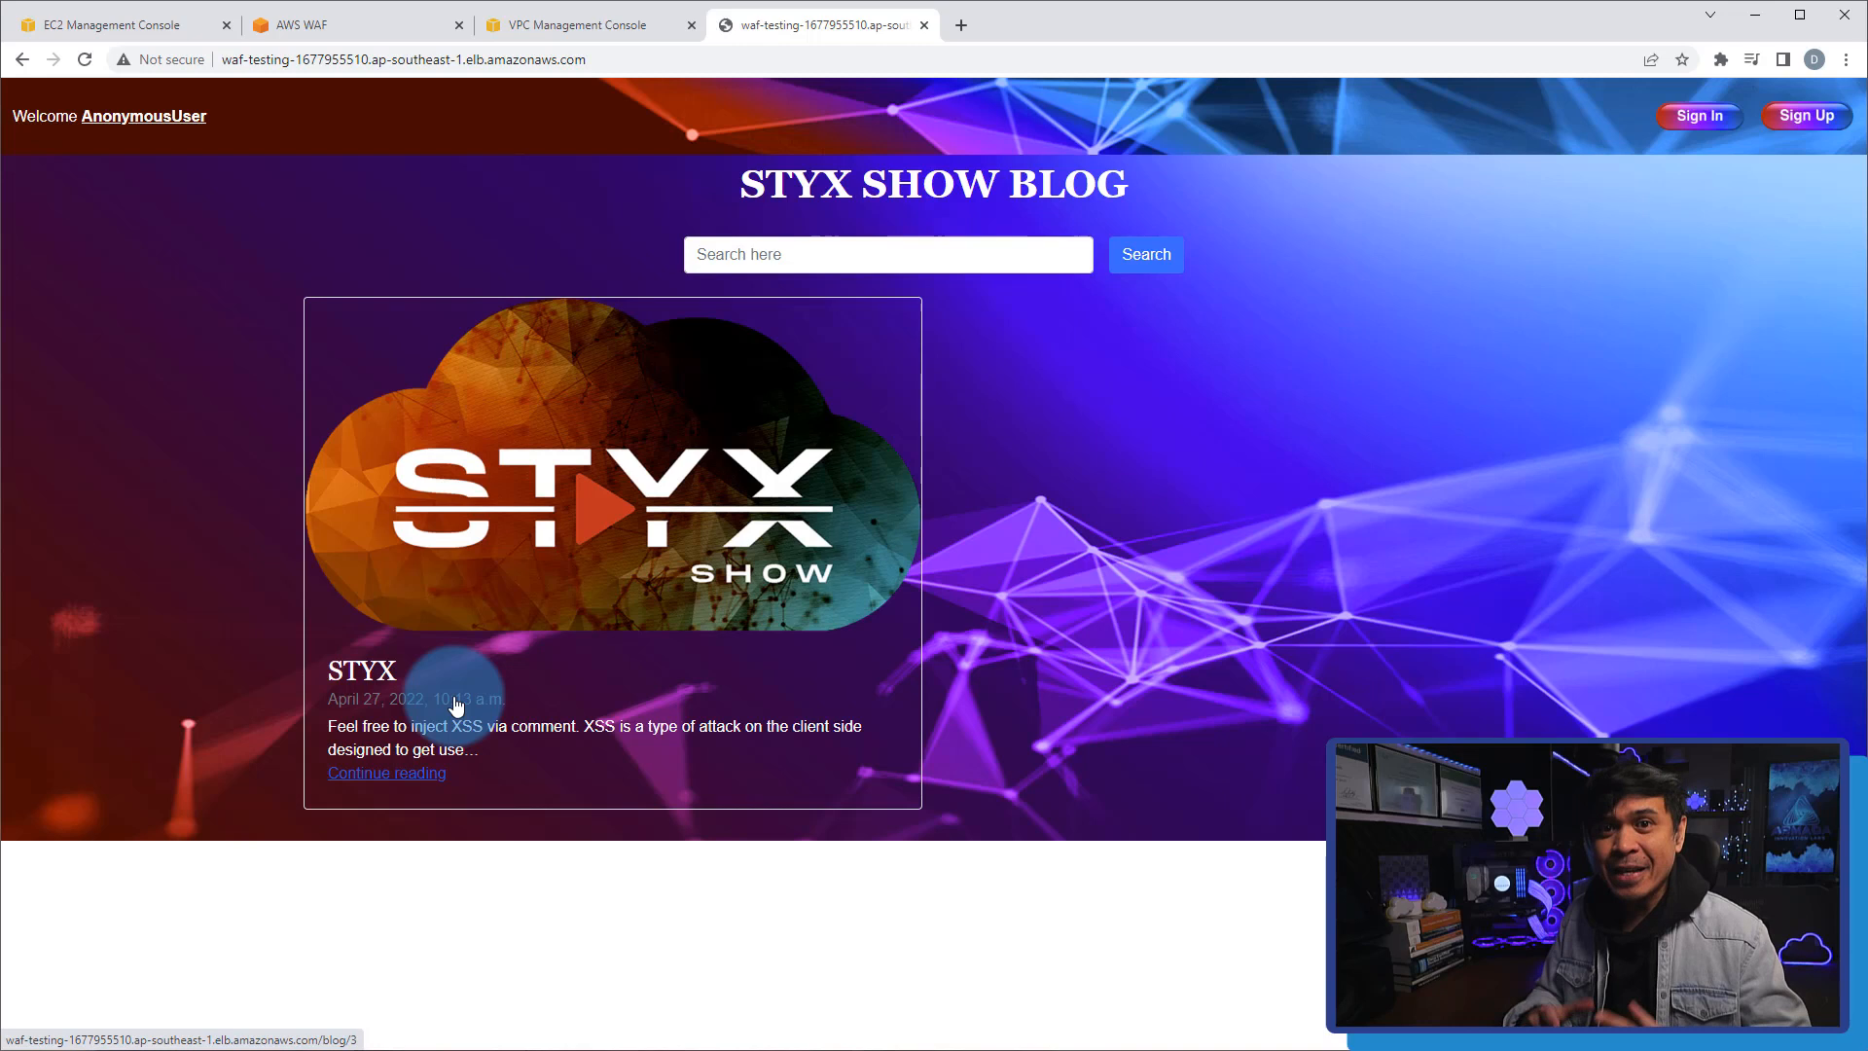
mouse_move(542, 643)
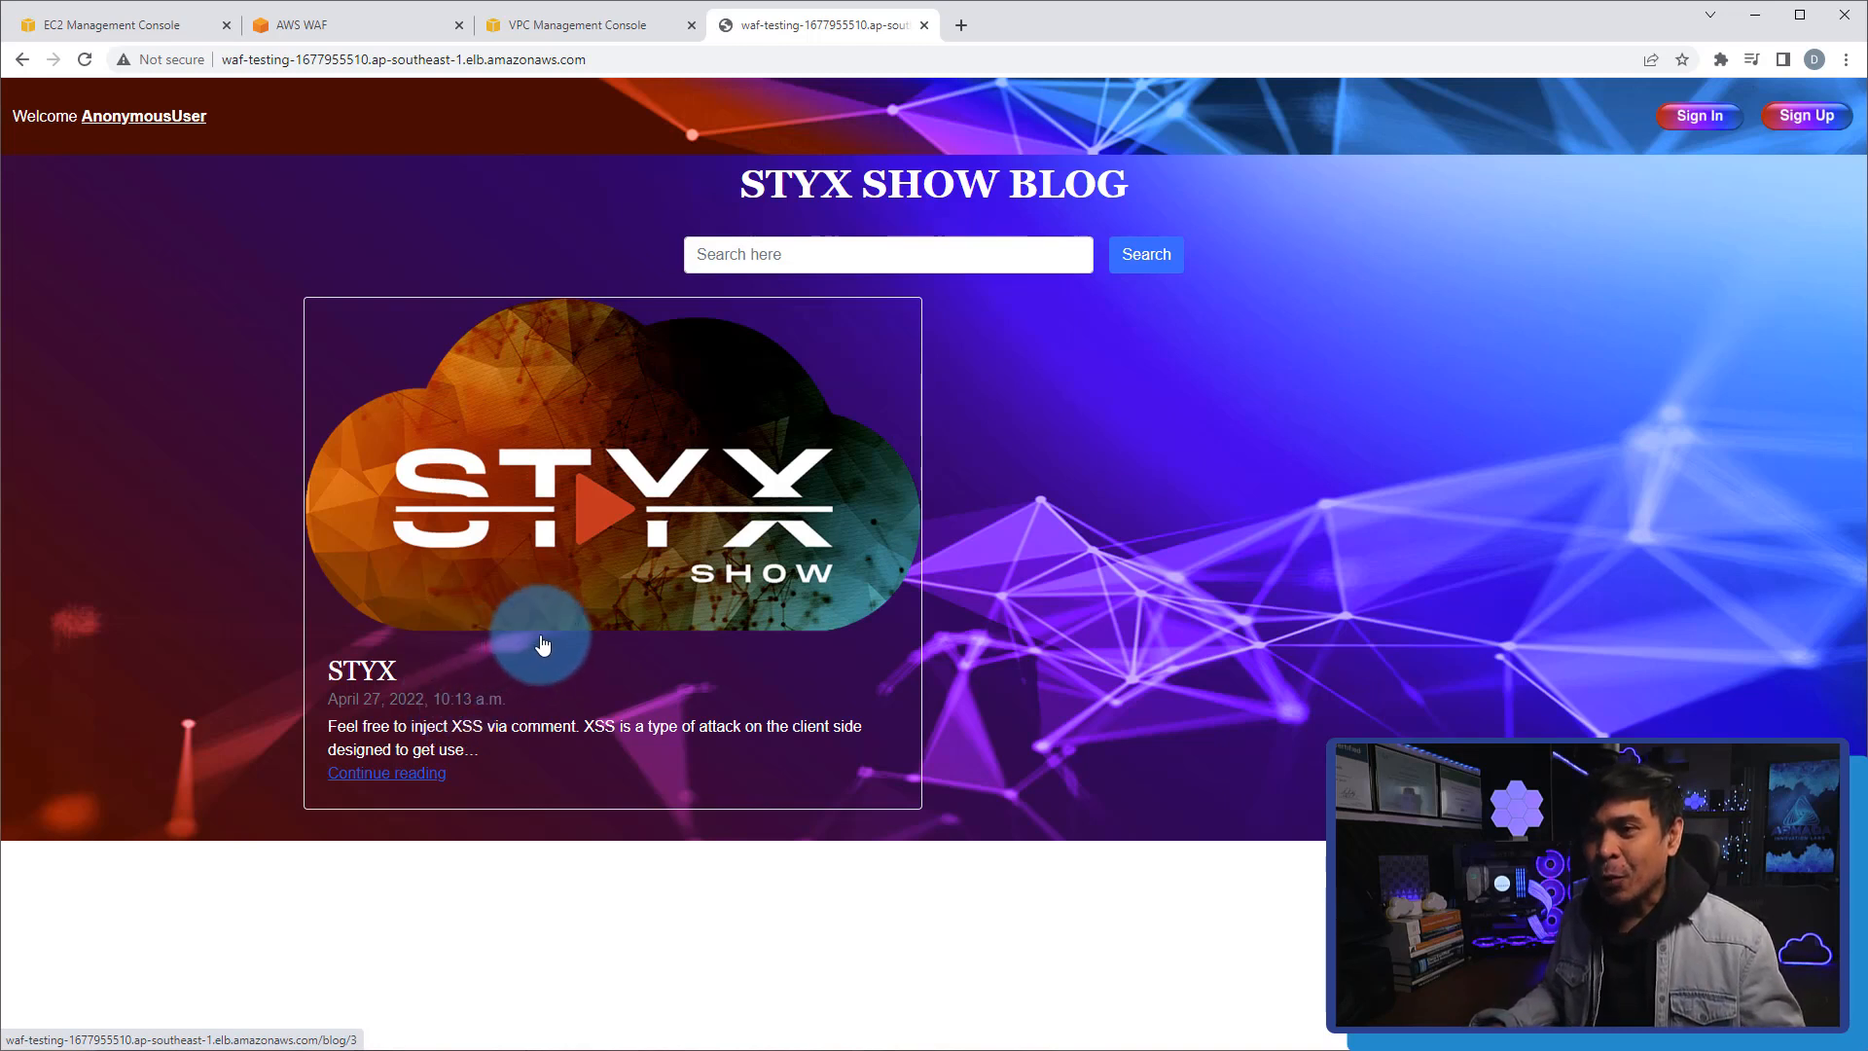
Search with "; UPDATE blog_blog SET title=... WHERE id = 3 ;--" to rename post 3 'Hacktion Star'.
click(1142, 254)
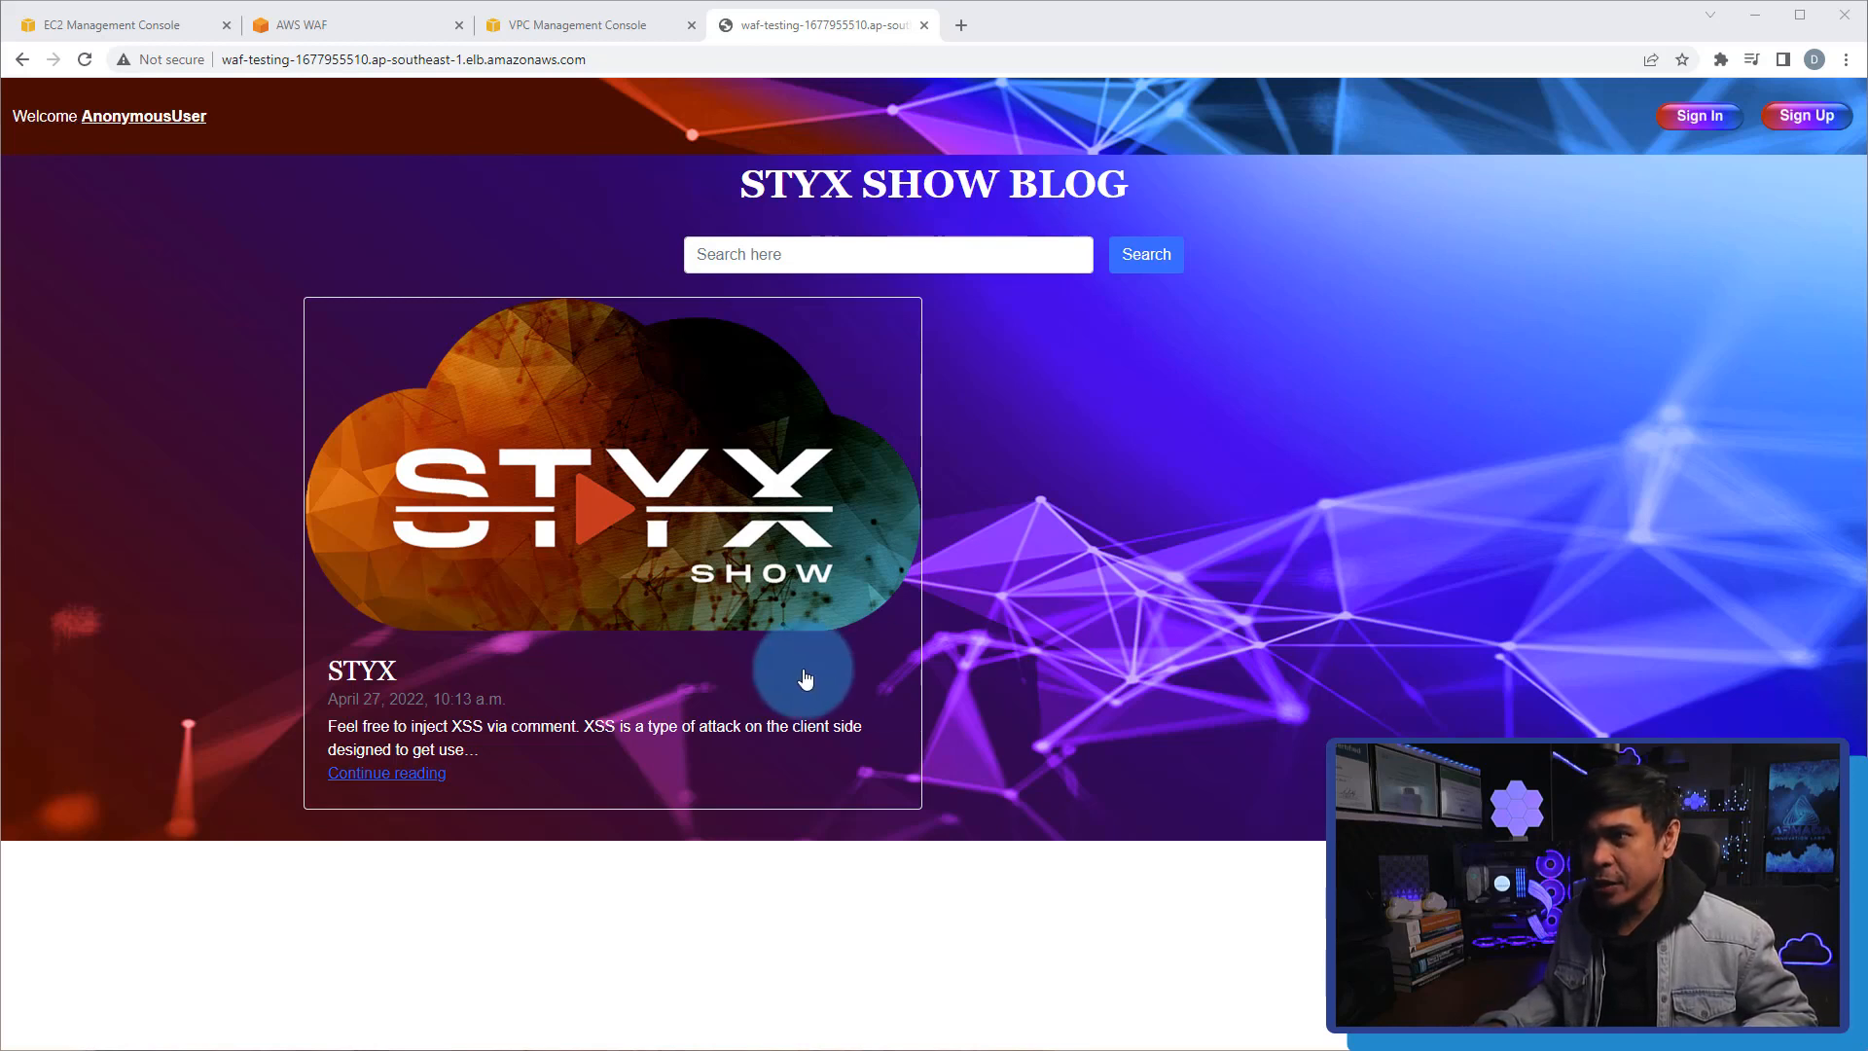
mouse_move(399, 640)
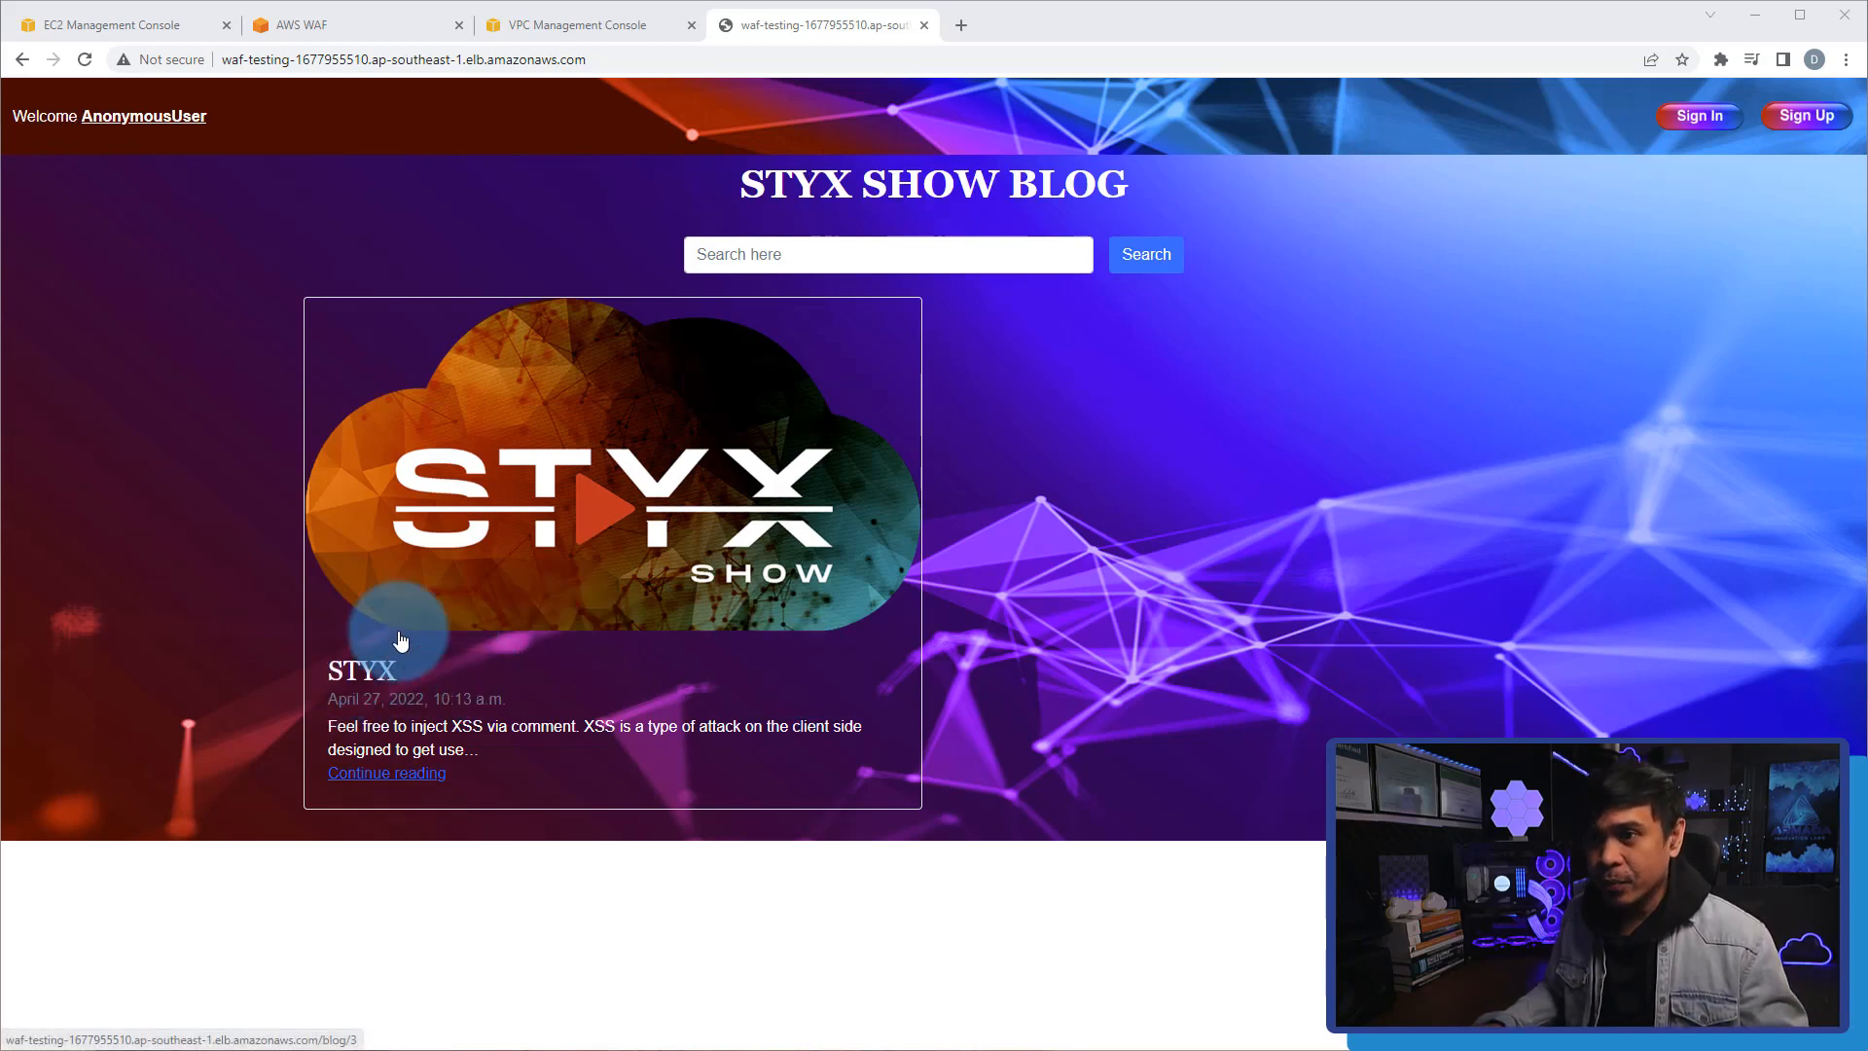
text(; UPDATE blog_blog SET title='STYX' WHERE id = 3 ;--)
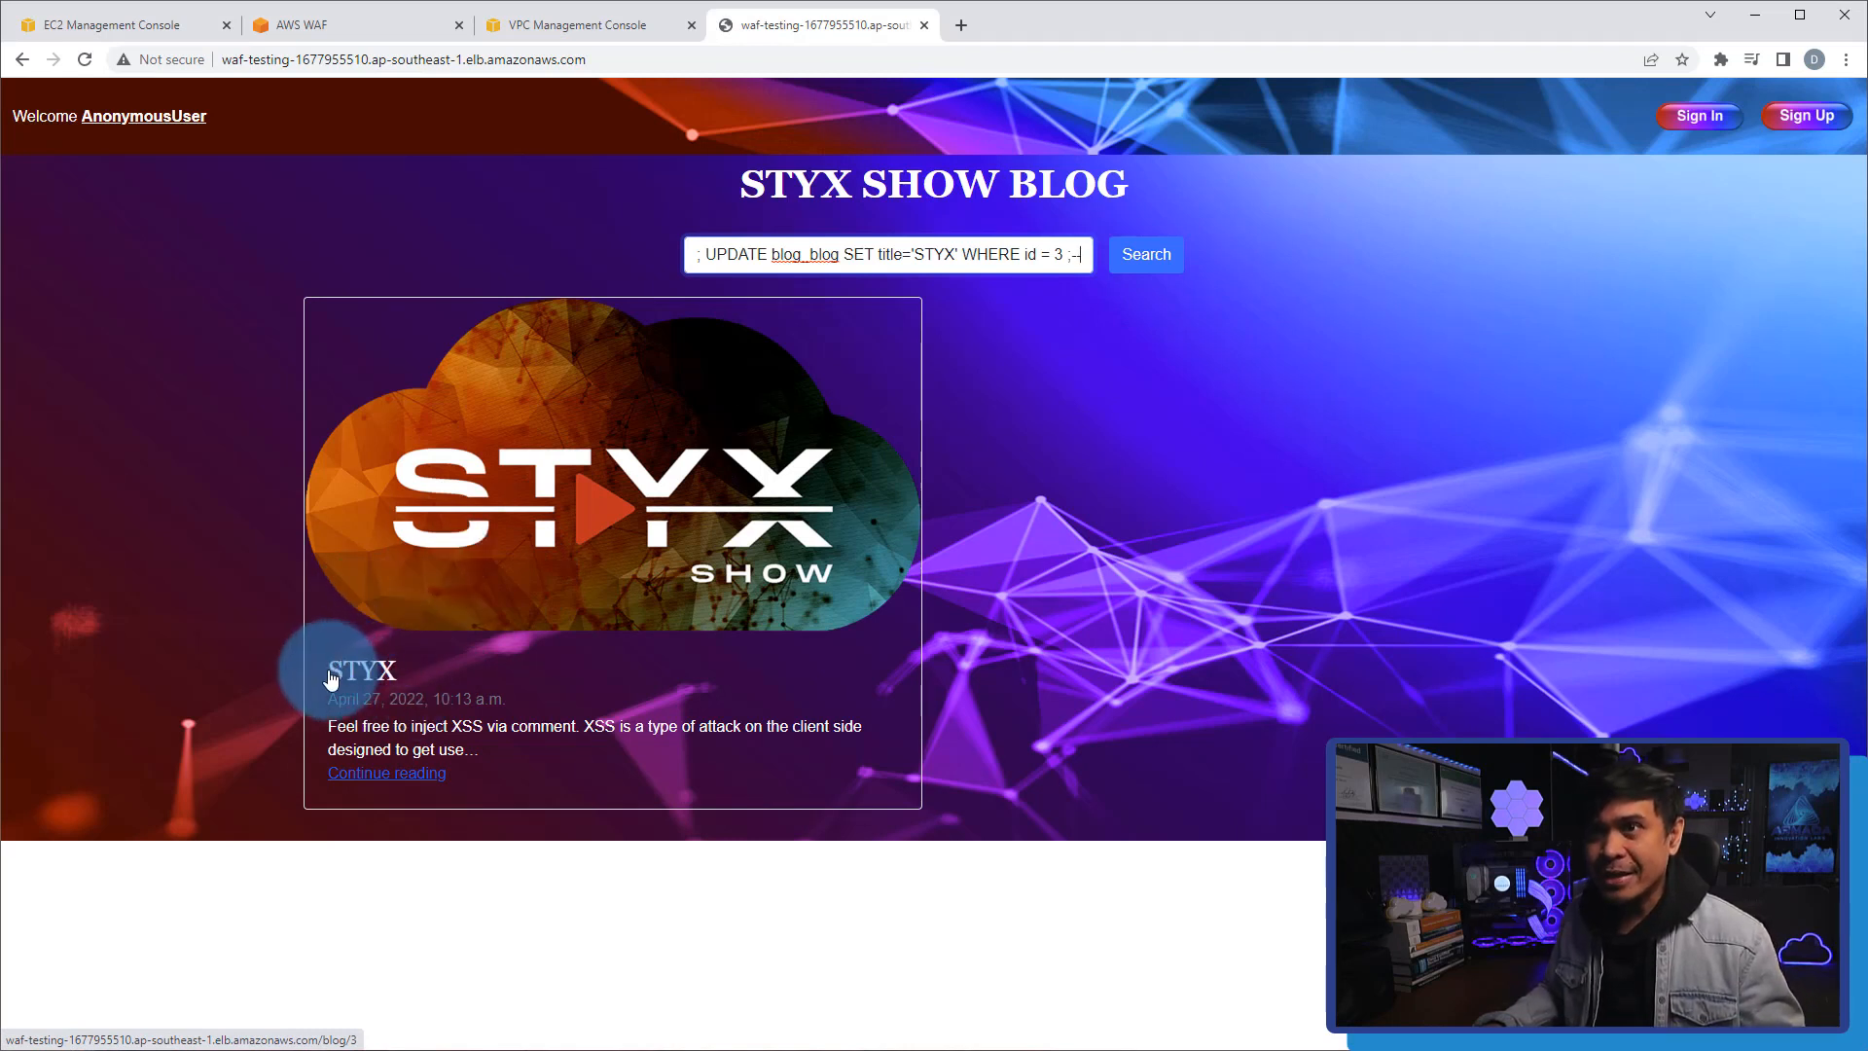
mouse_move(763, 330)
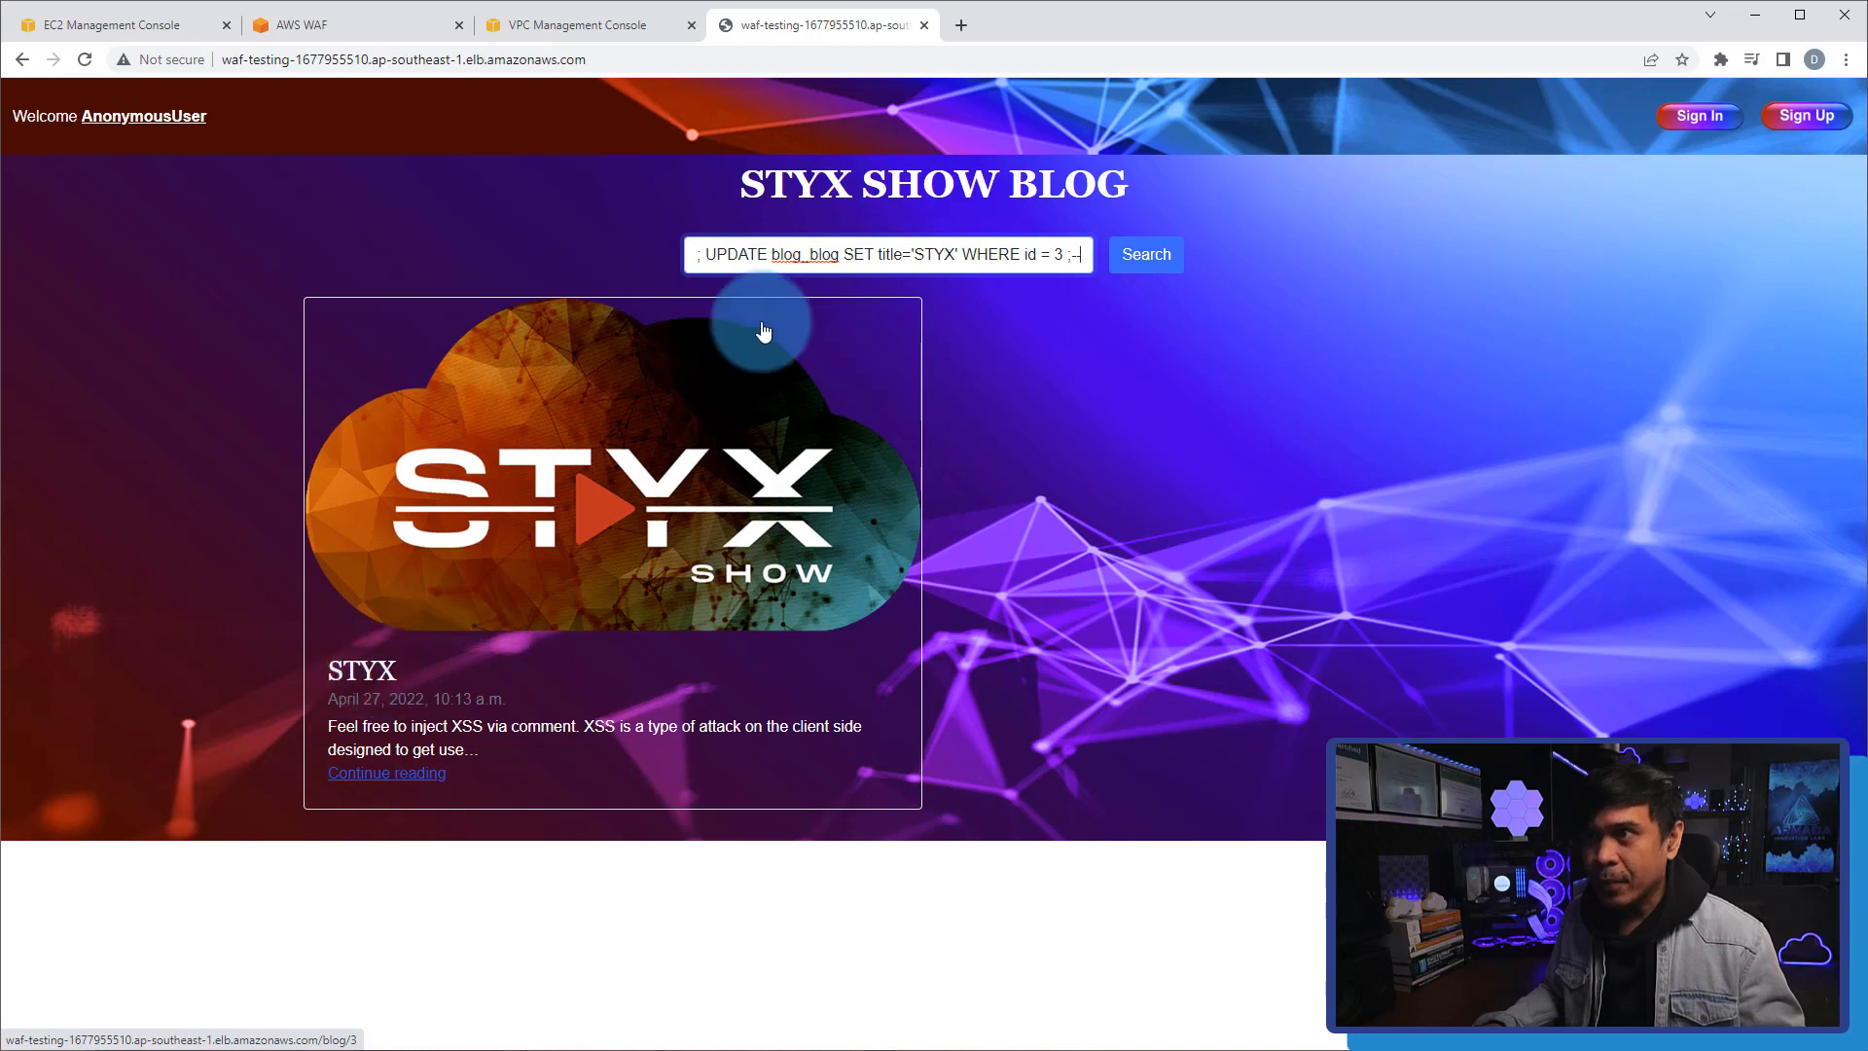
double_click(934, 254)
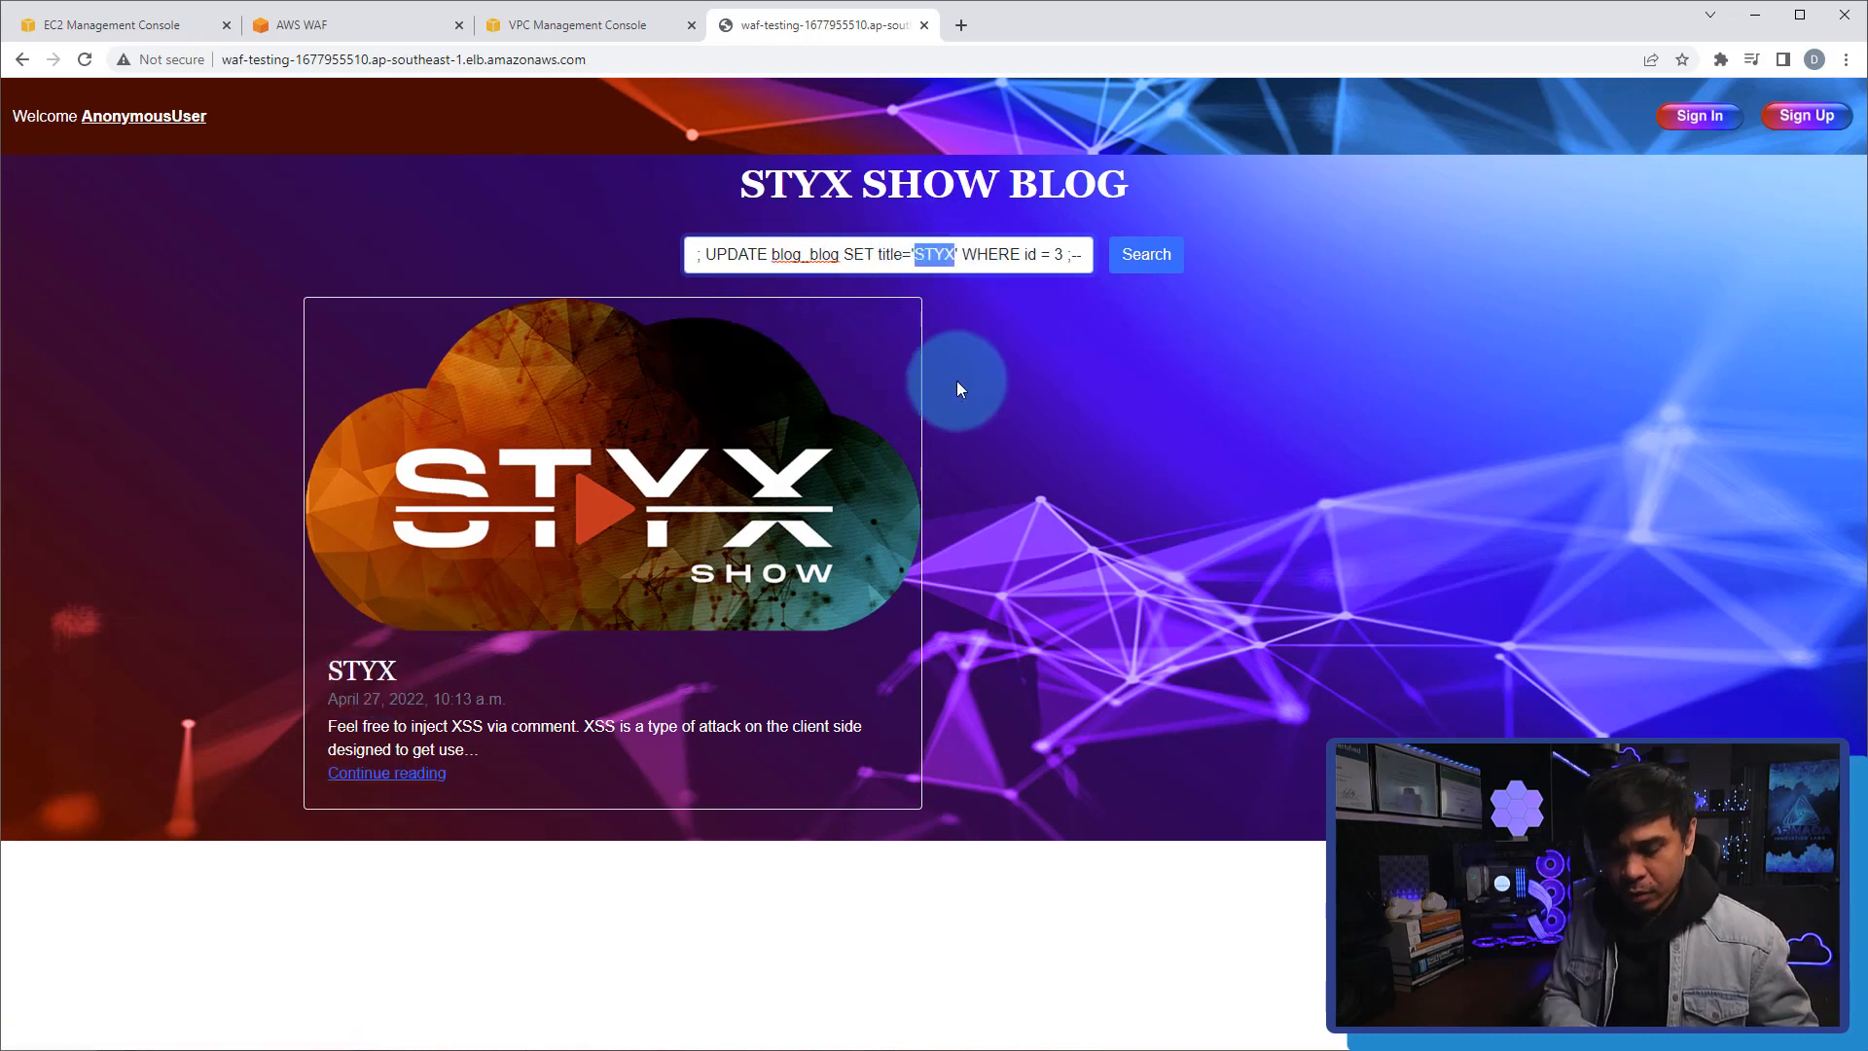
text(Hacktion Star)
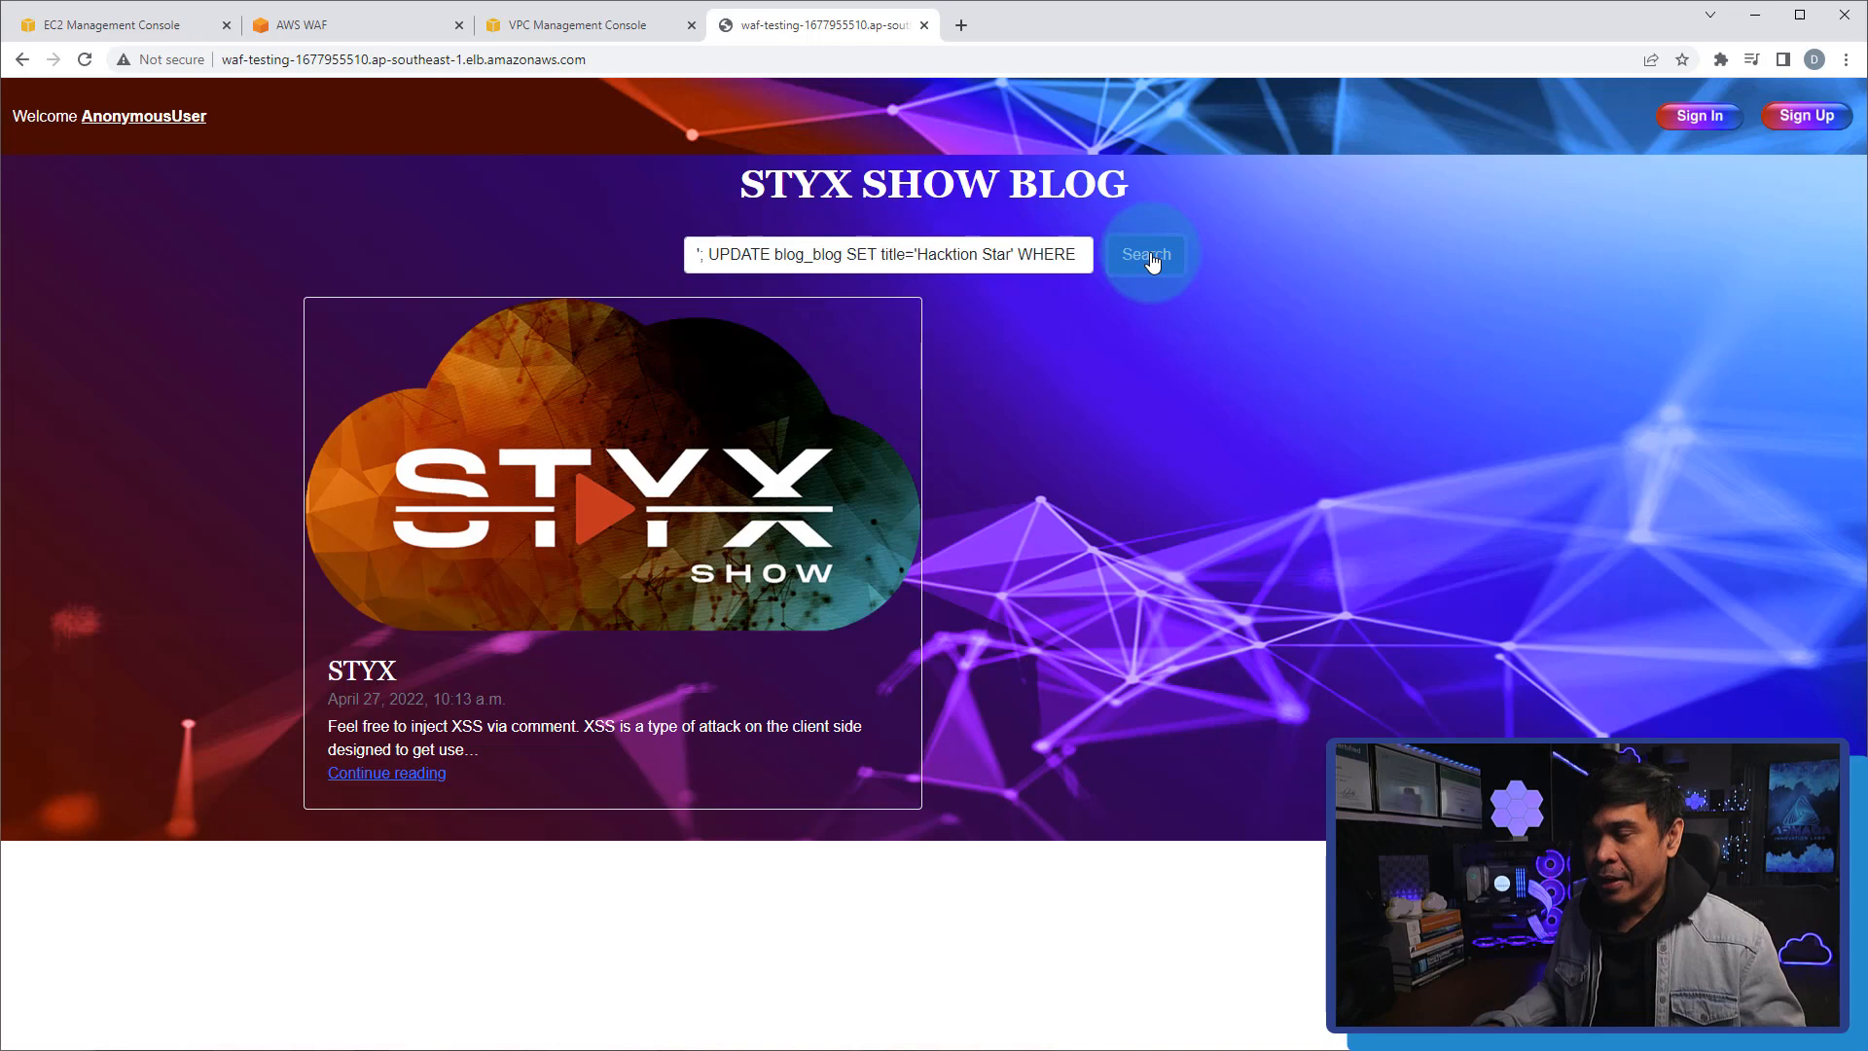
click(1144, 254)
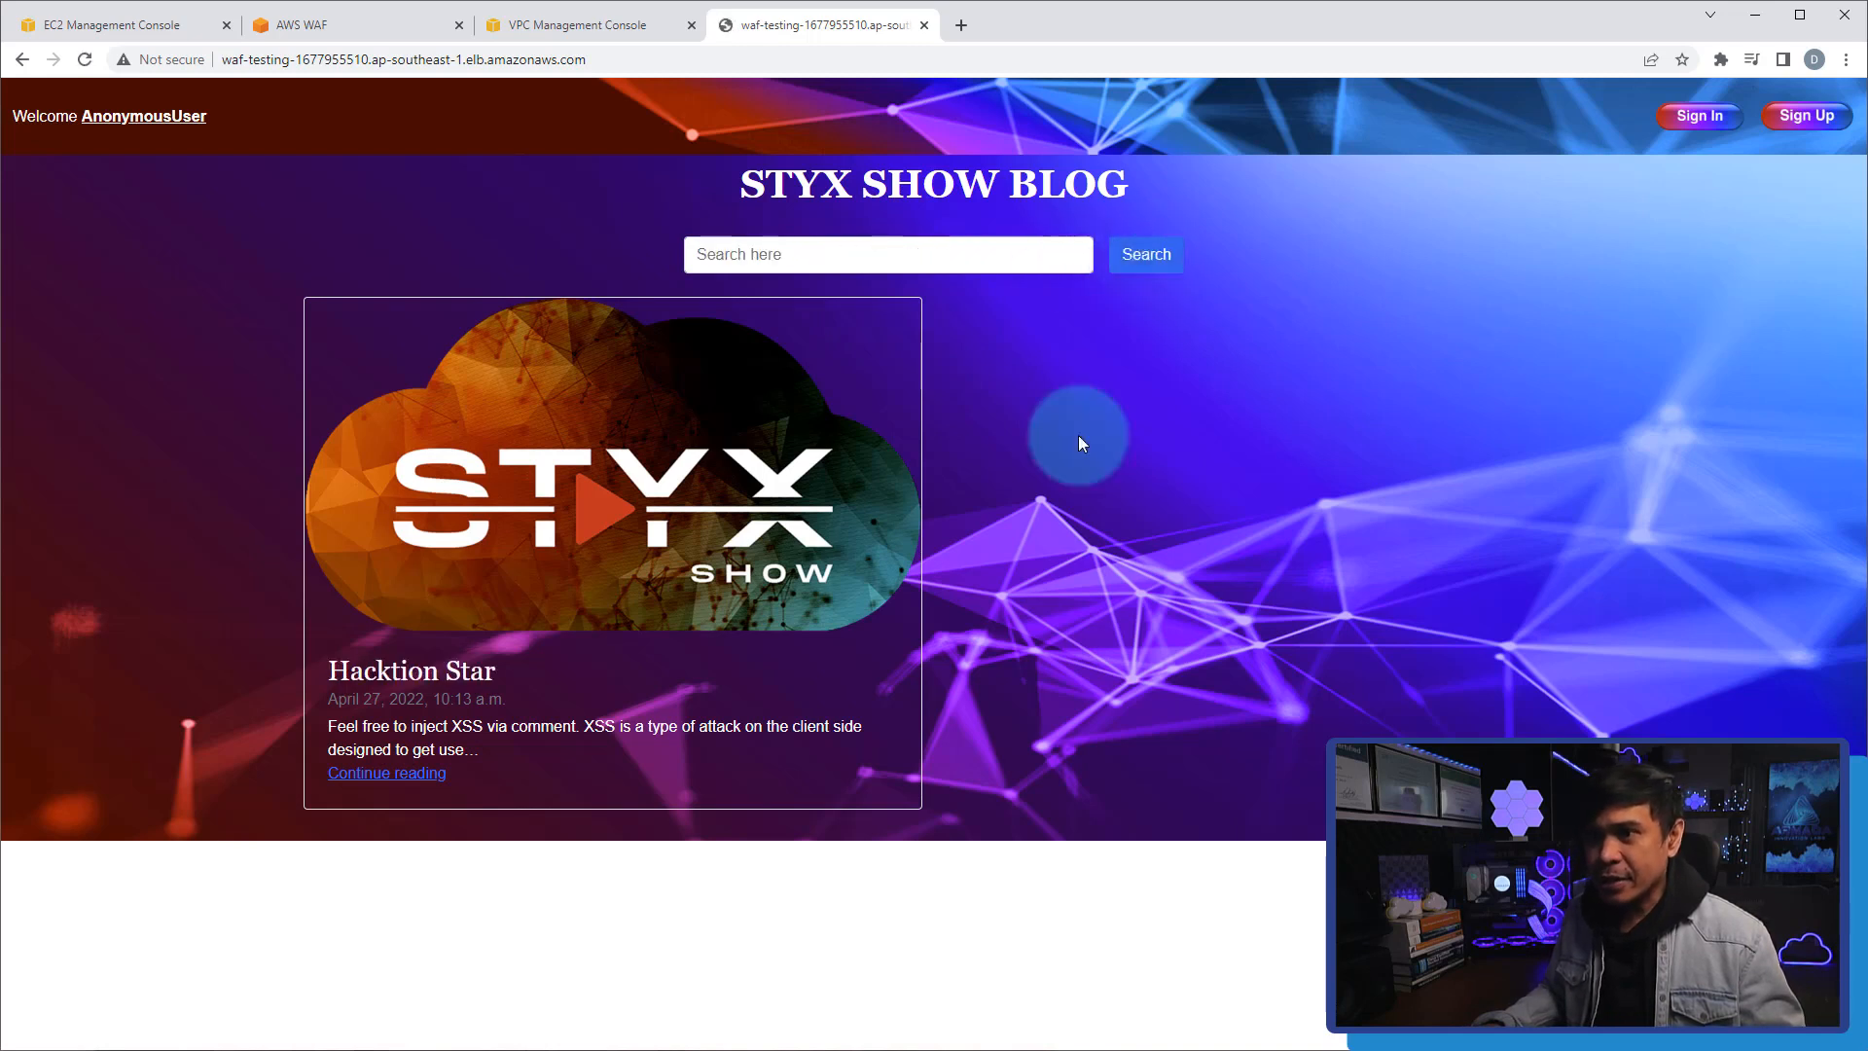
mouse_move(429, 681)
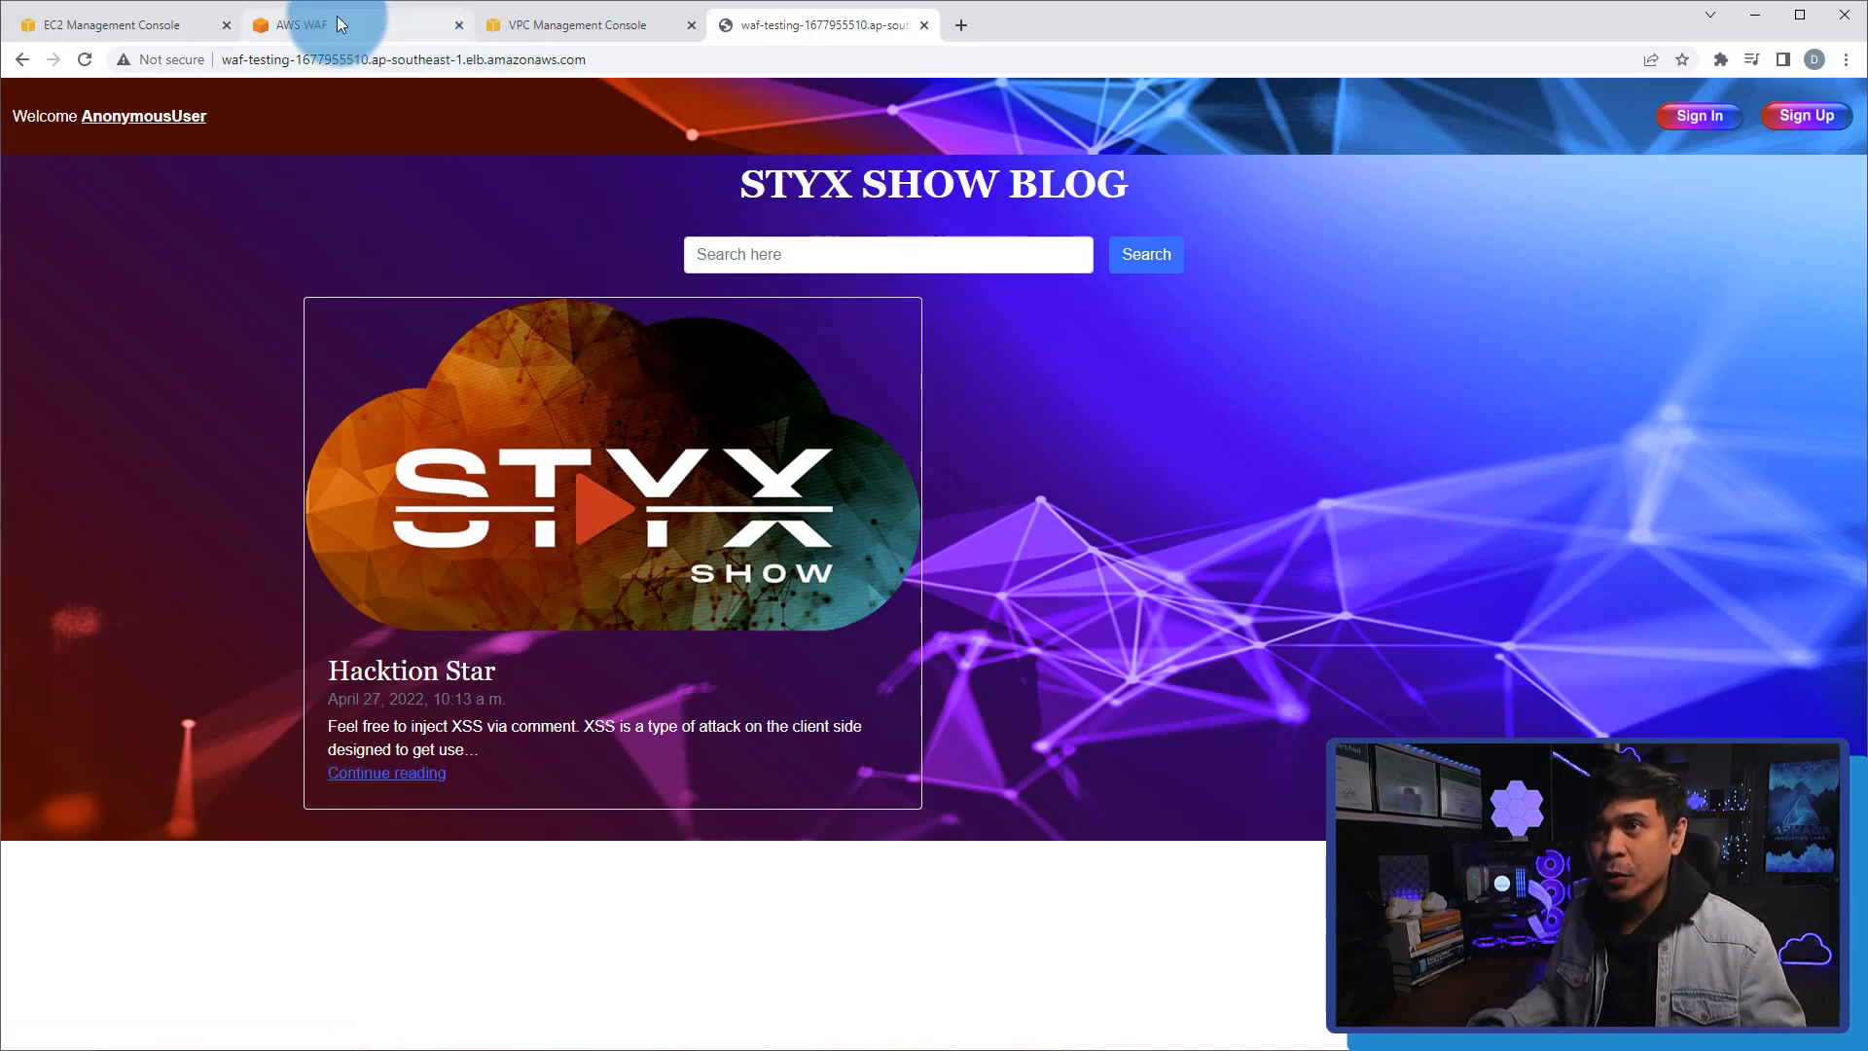
Open Add managed rule groups for sqli_defense and expand the AWS managed rule groups.
click(292, 23)
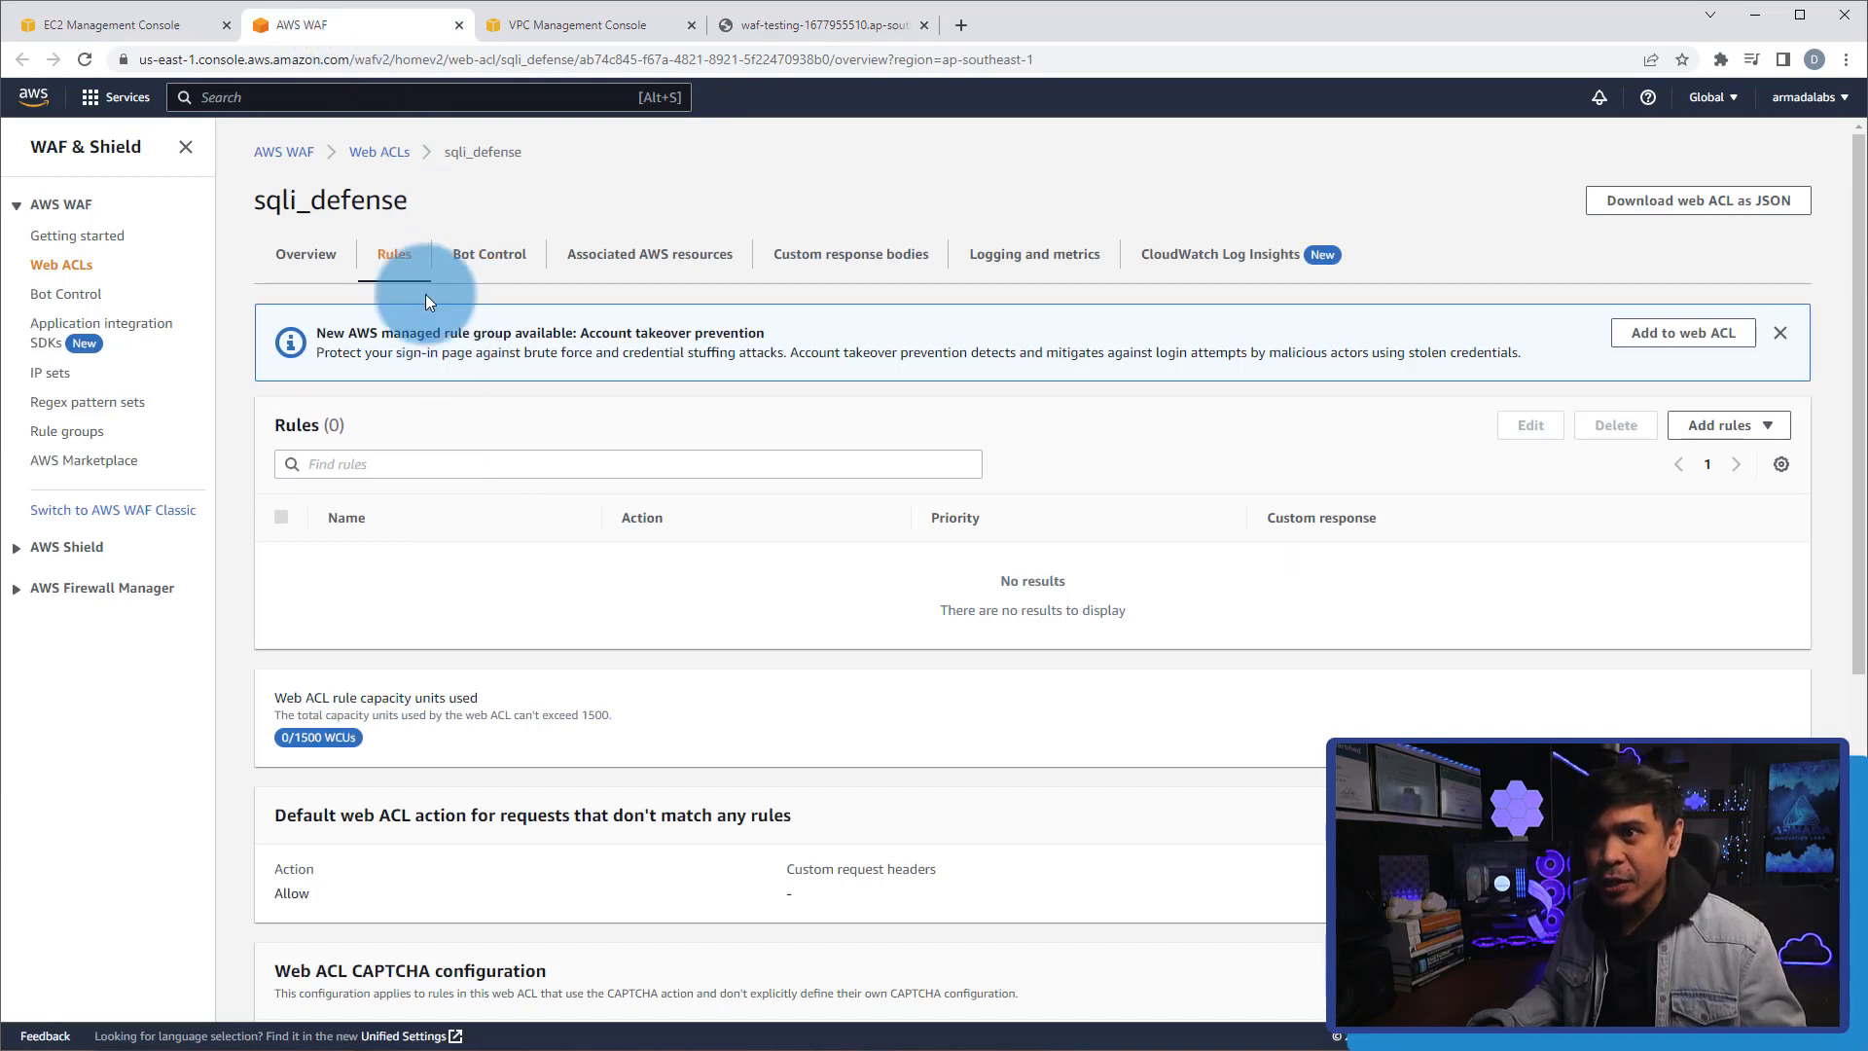
click(1724, 425)
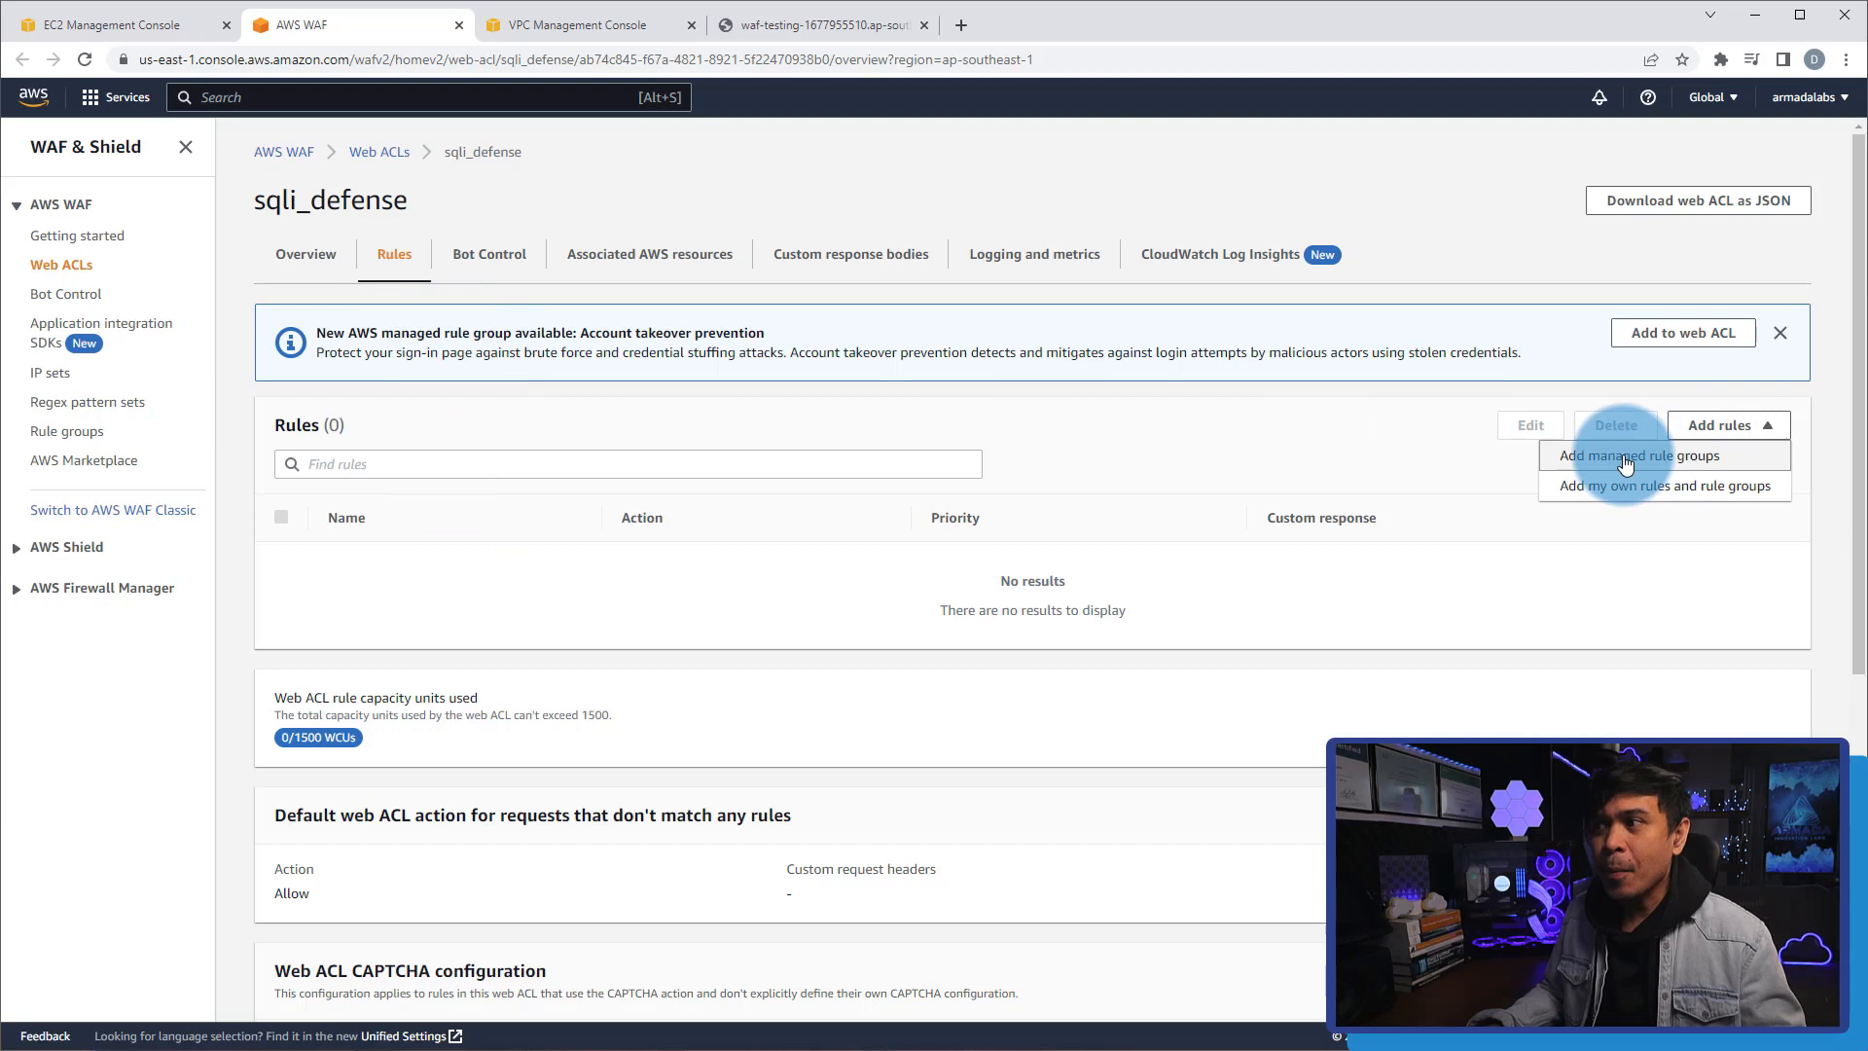
click(1641, 455)
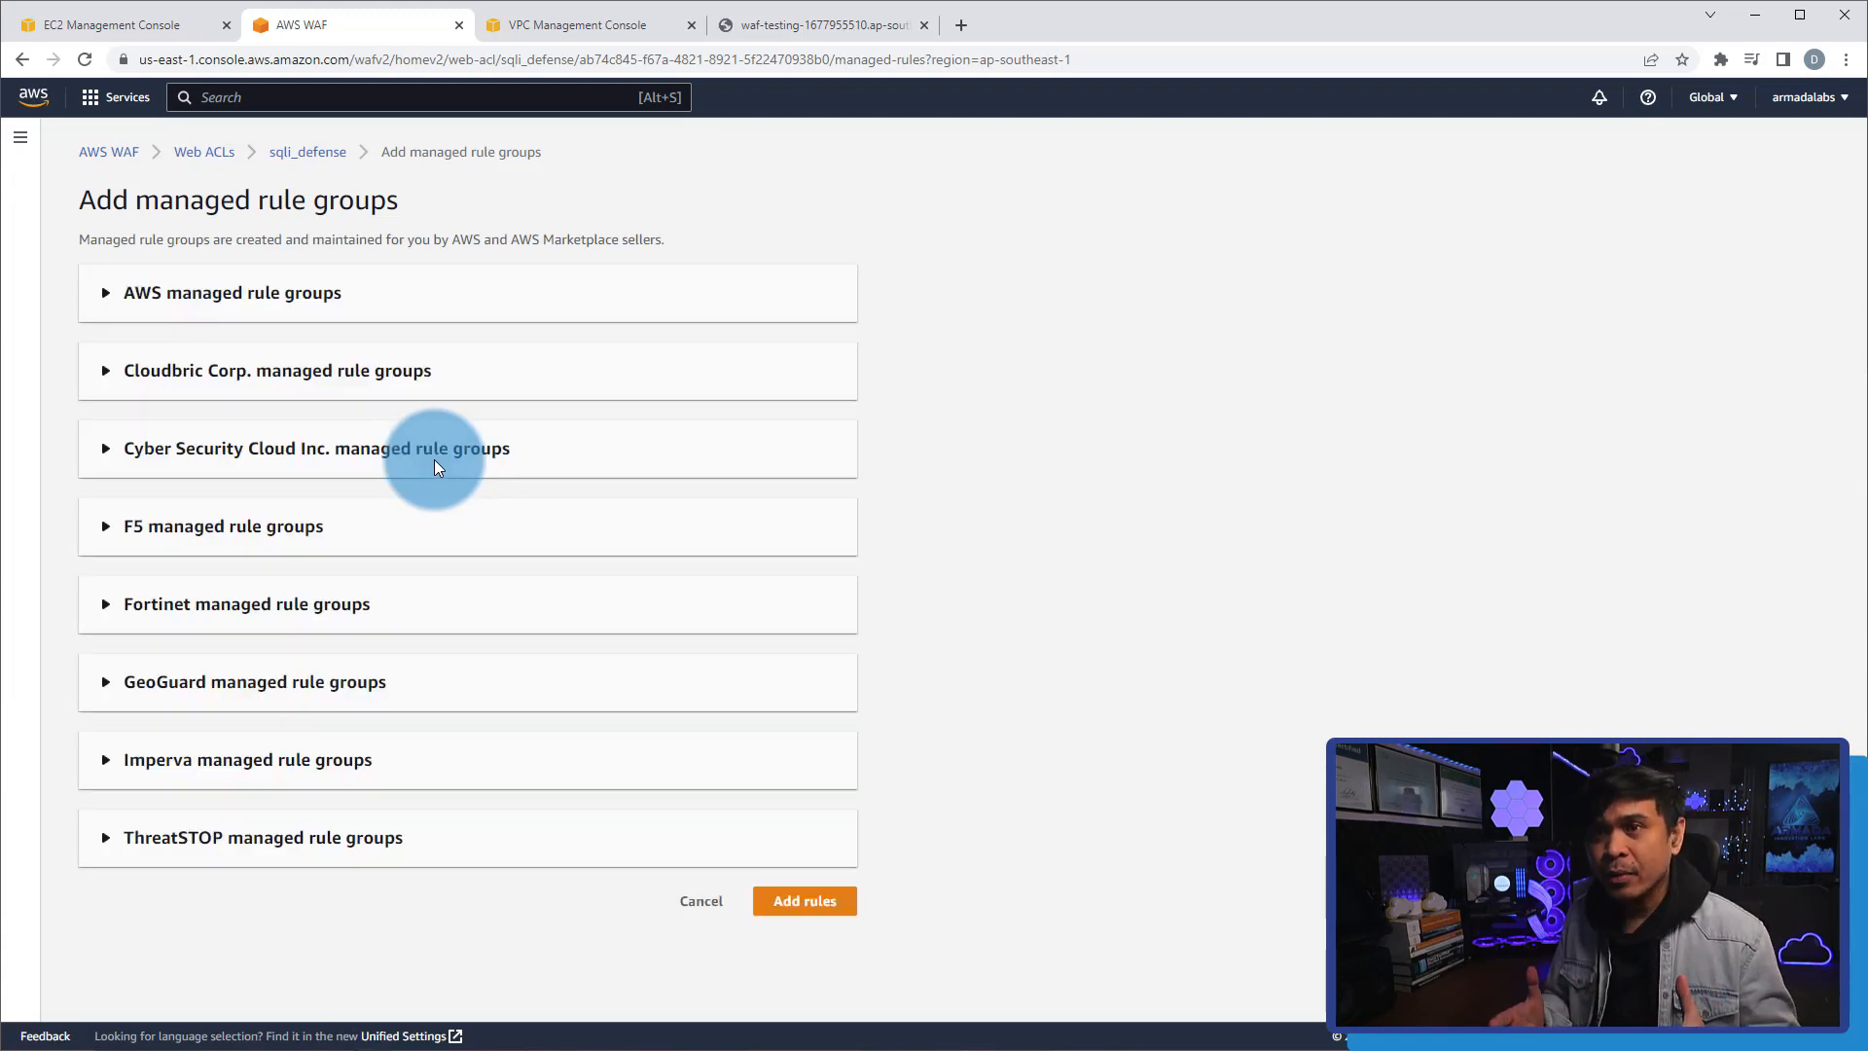
mouse_move(451, 485)
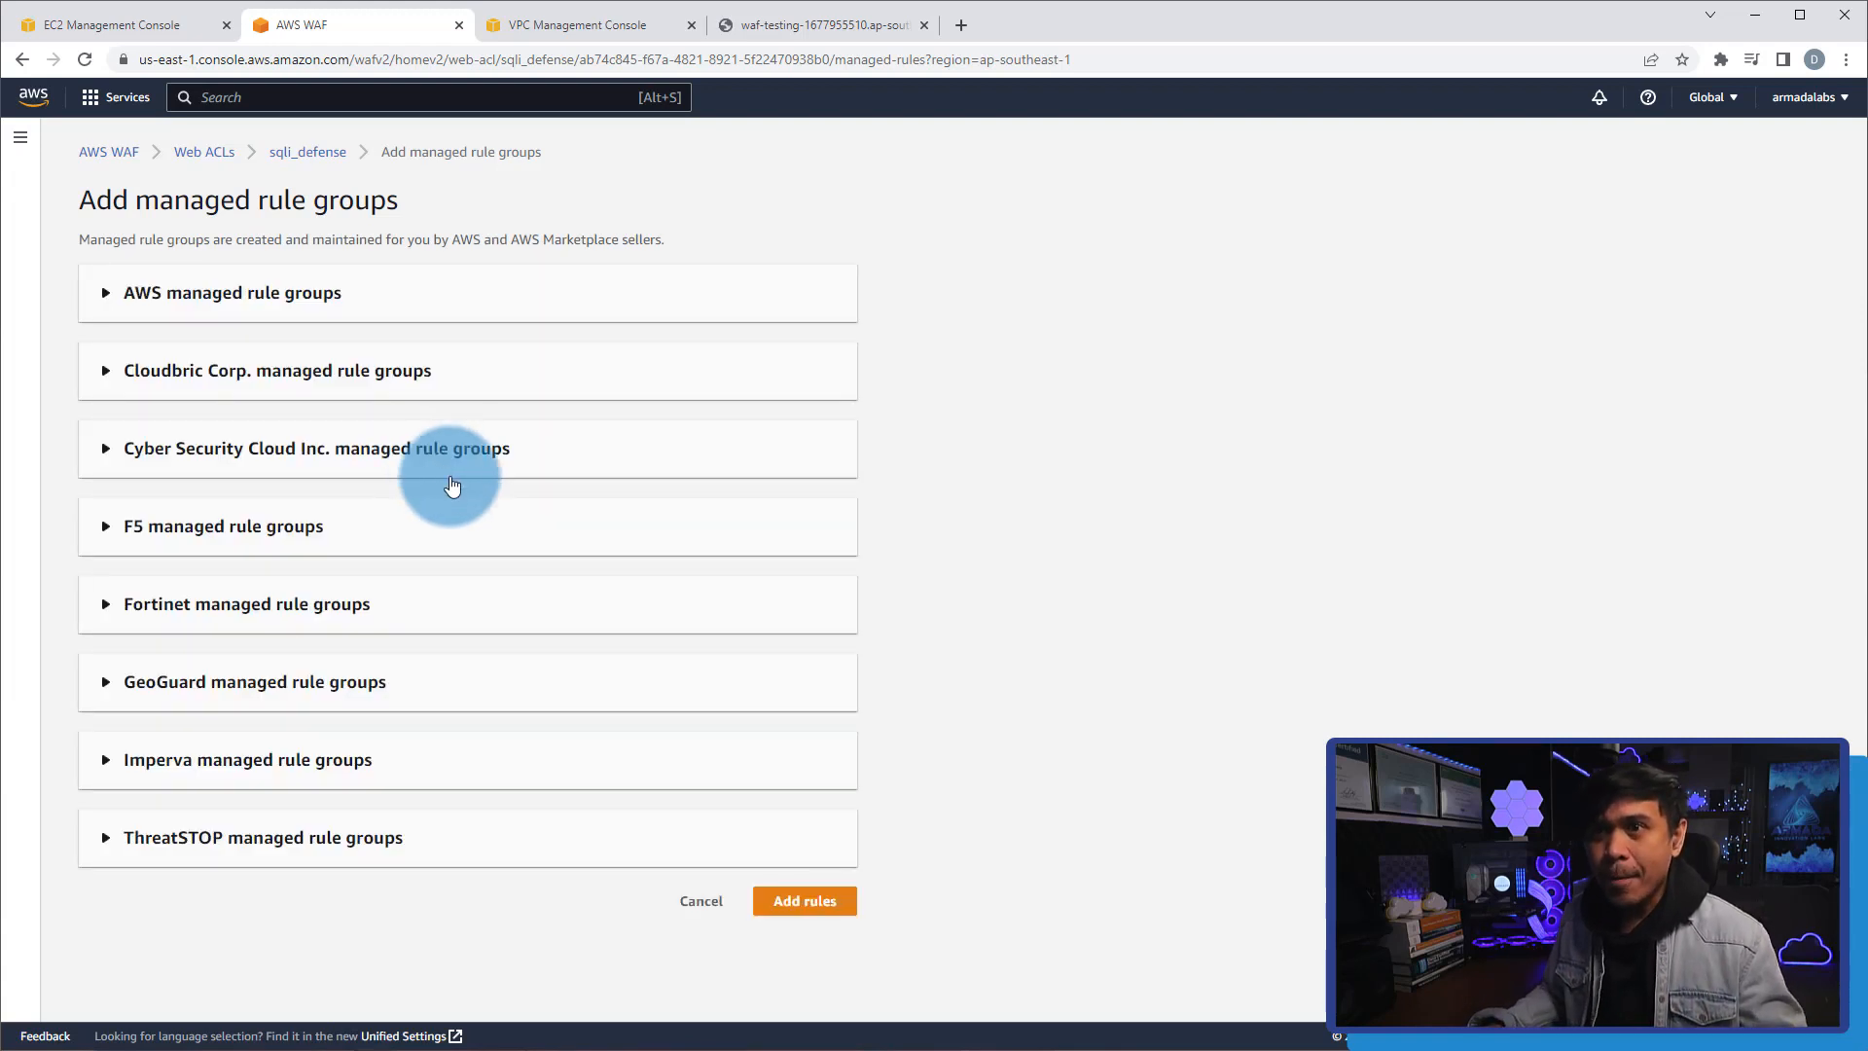
mouse_move(208, 525)
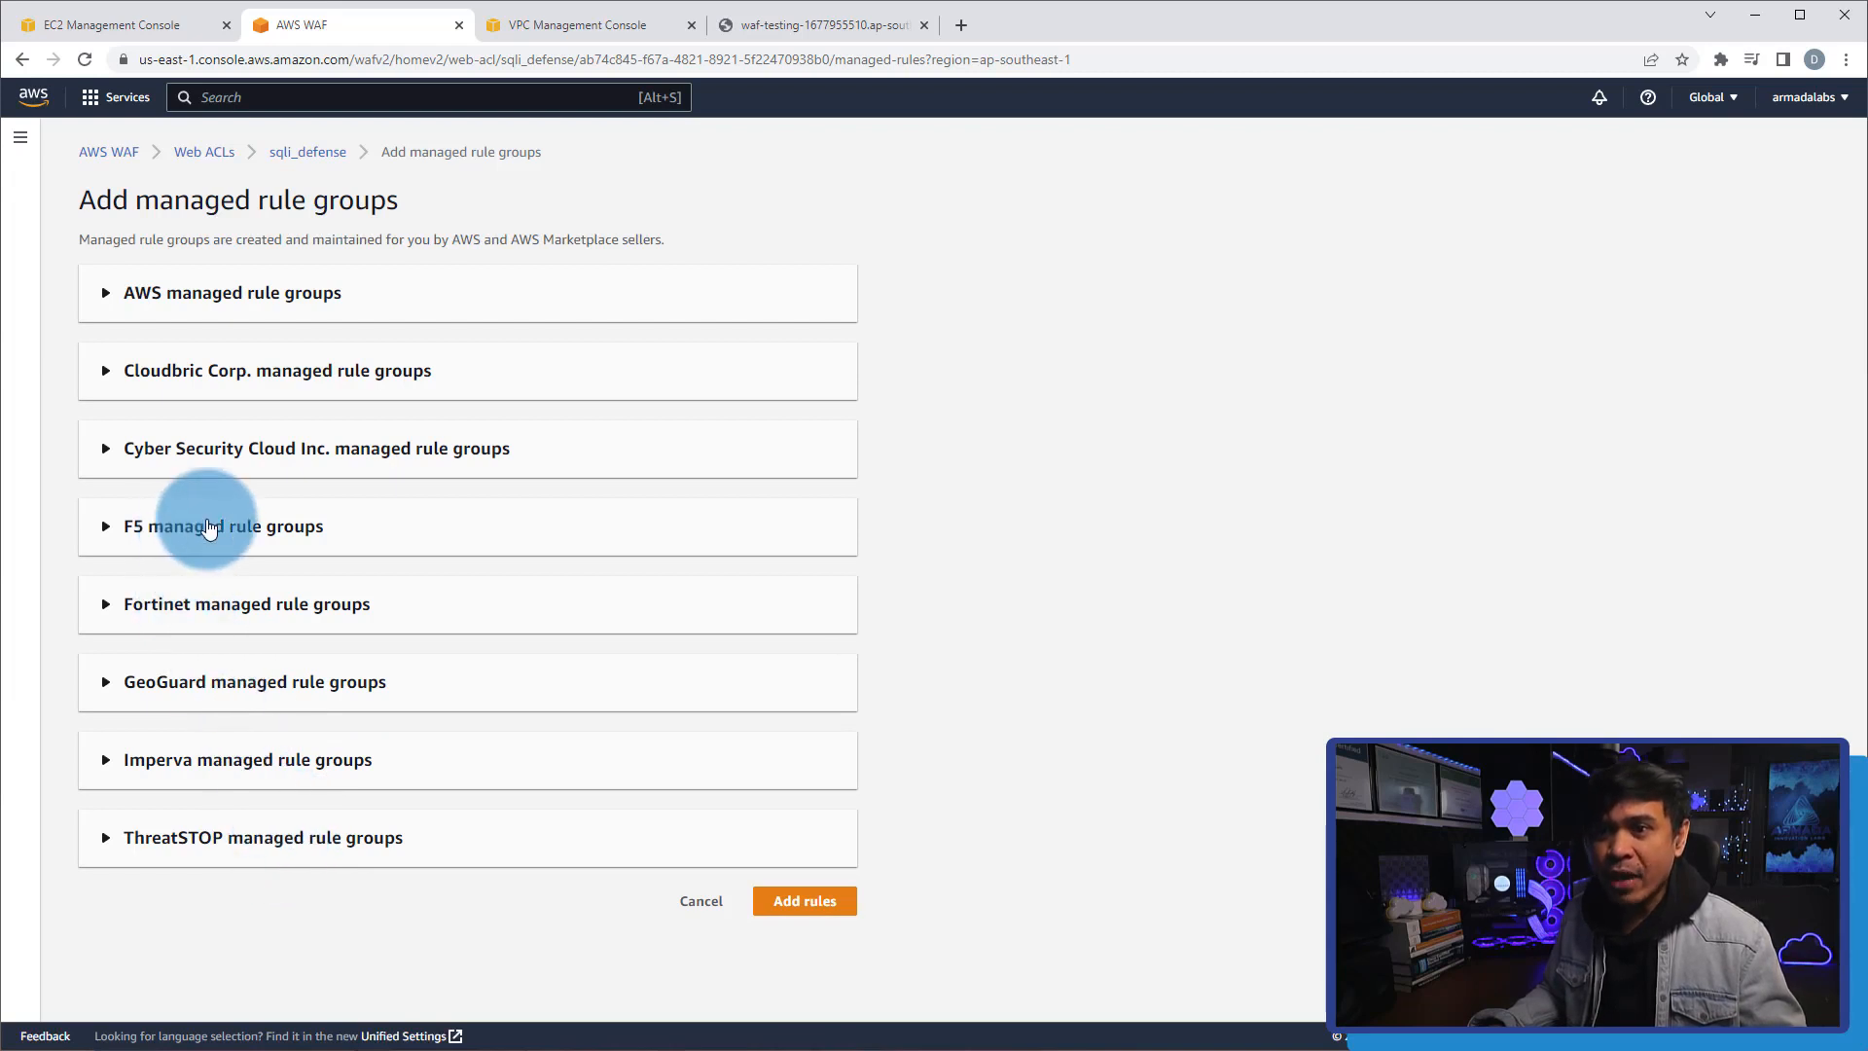
mouse_move(366, 695)
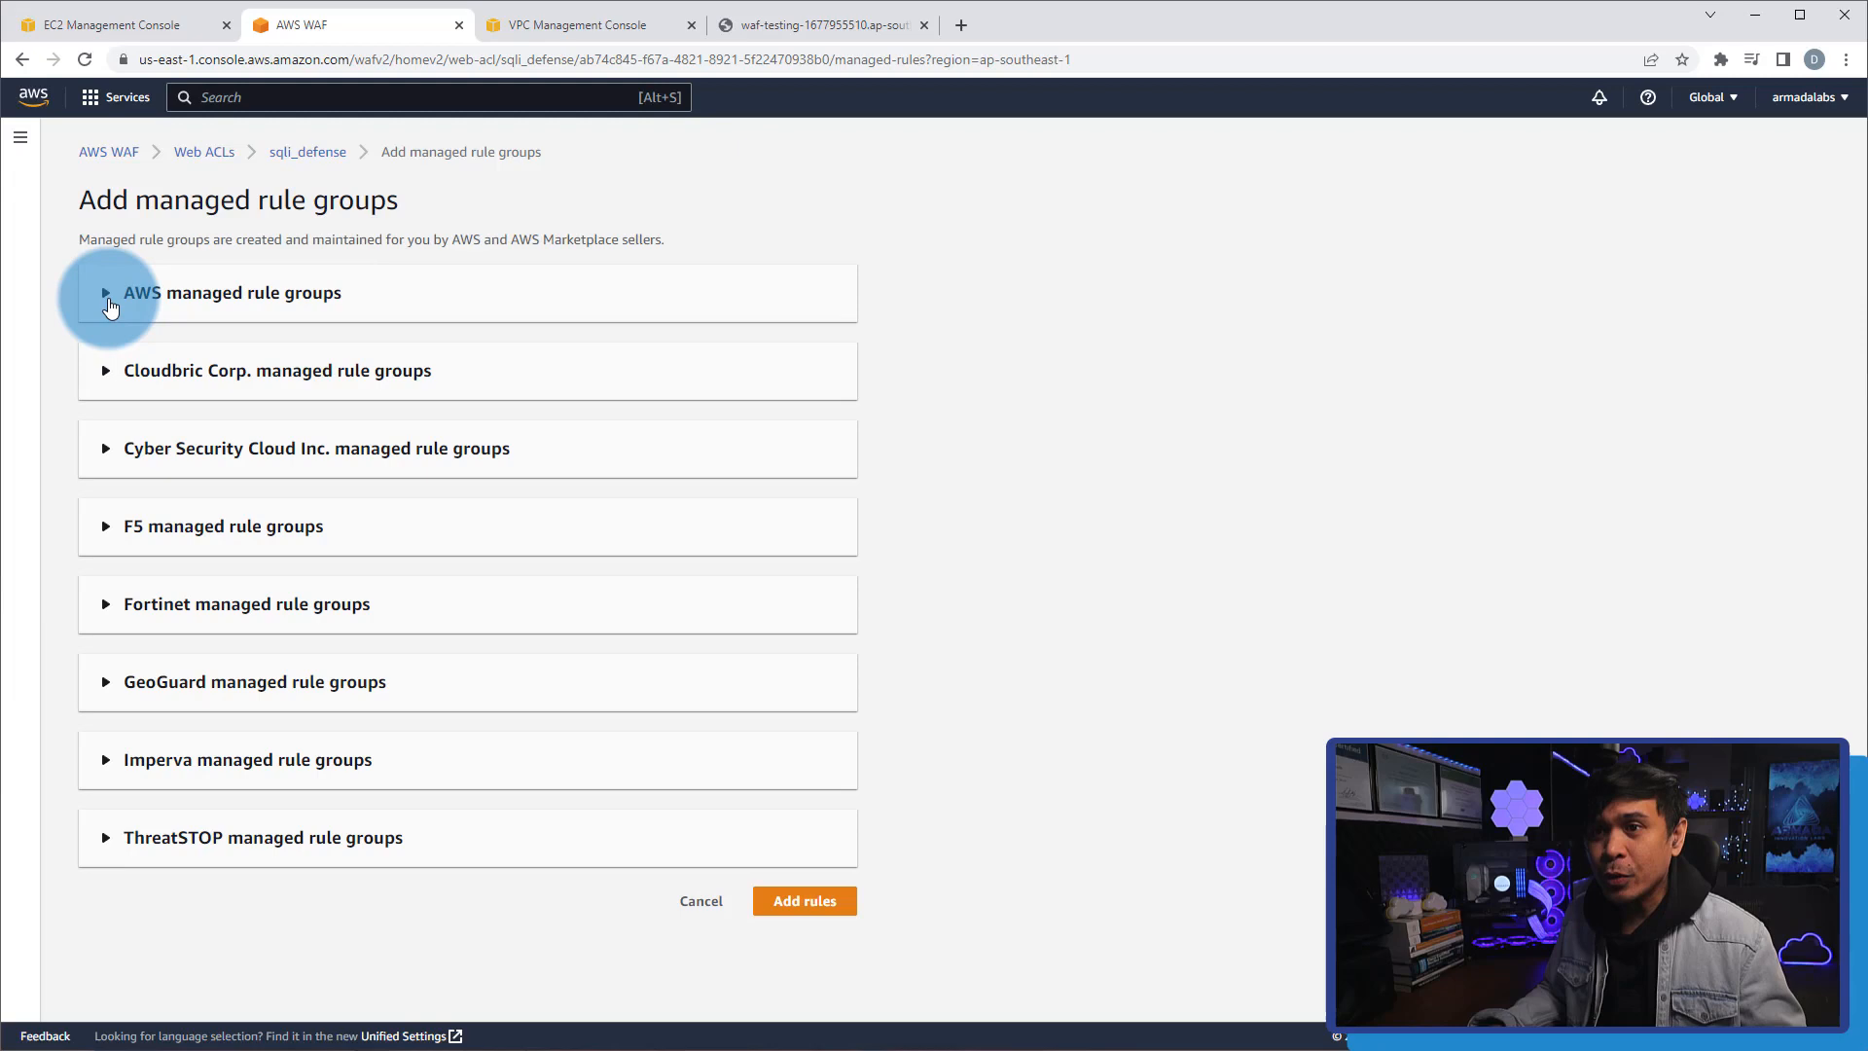
click(105, 293)
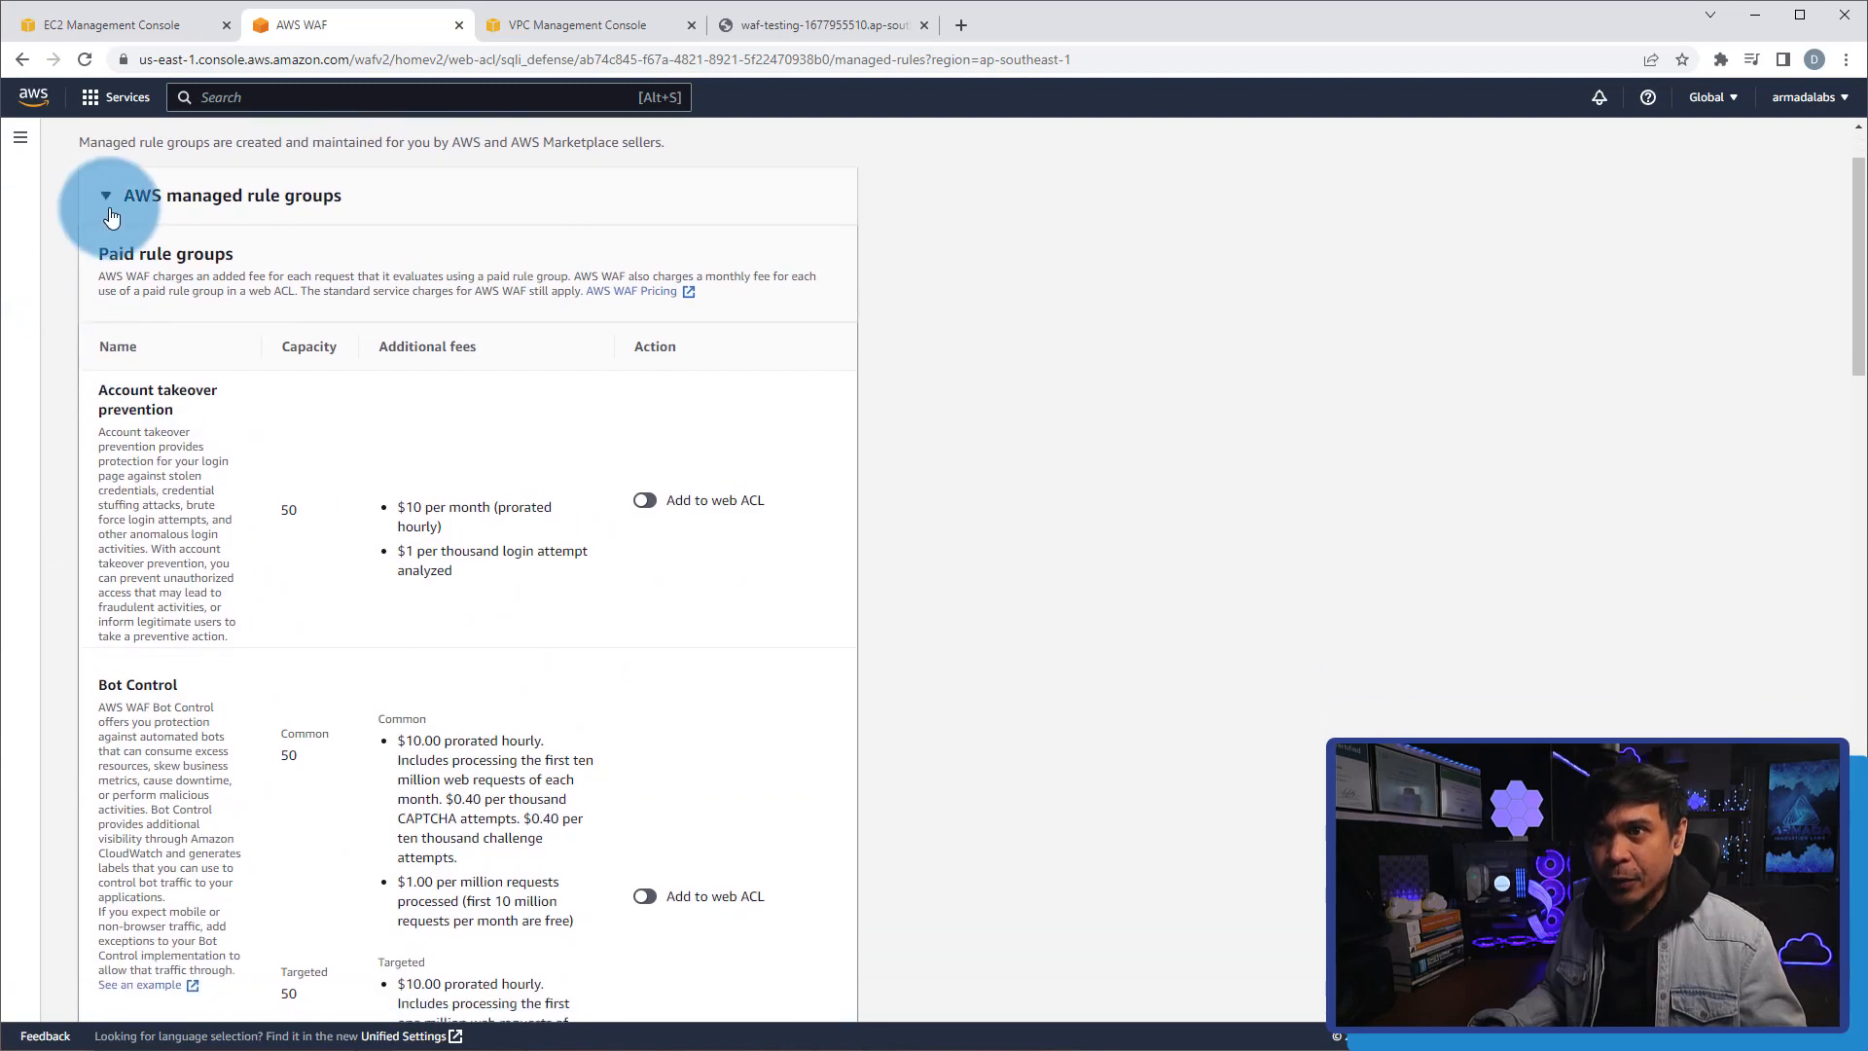
Switch on the free SQL database managed rule group for the web ACL.
scroll(down, 3)
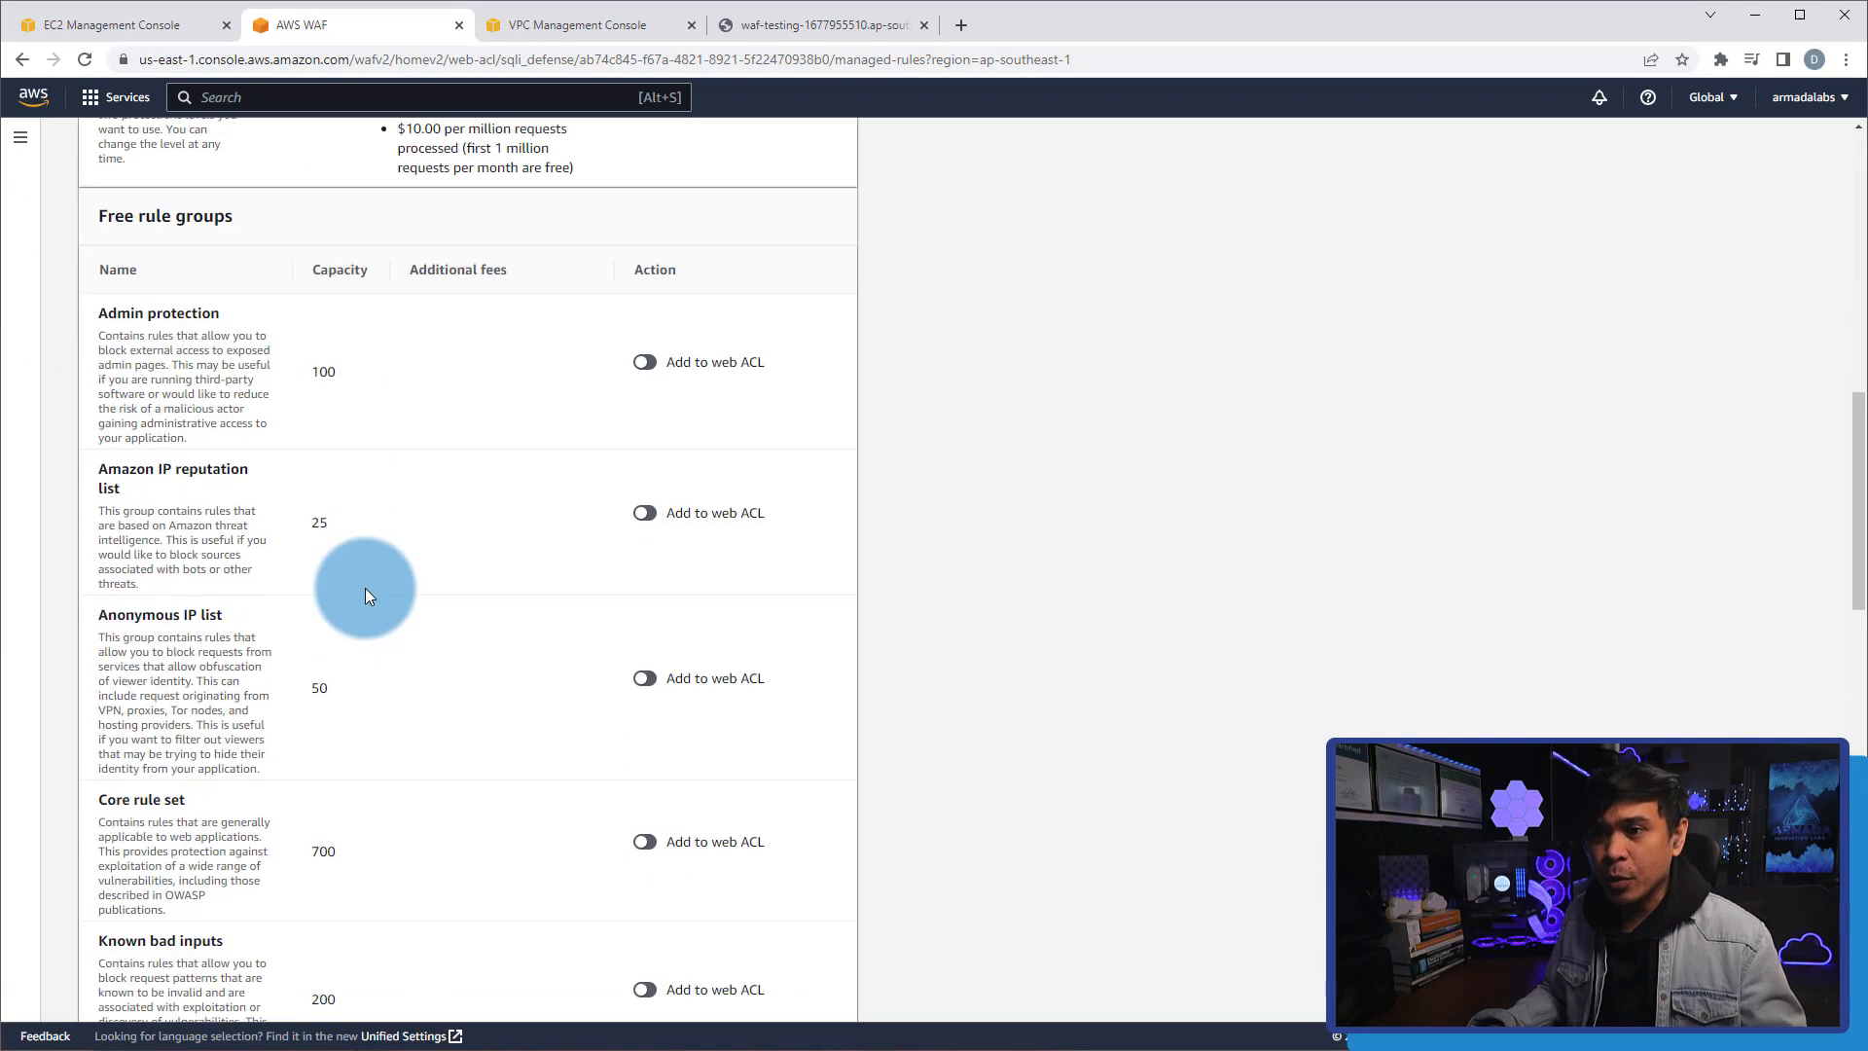
scroll(down, 3)
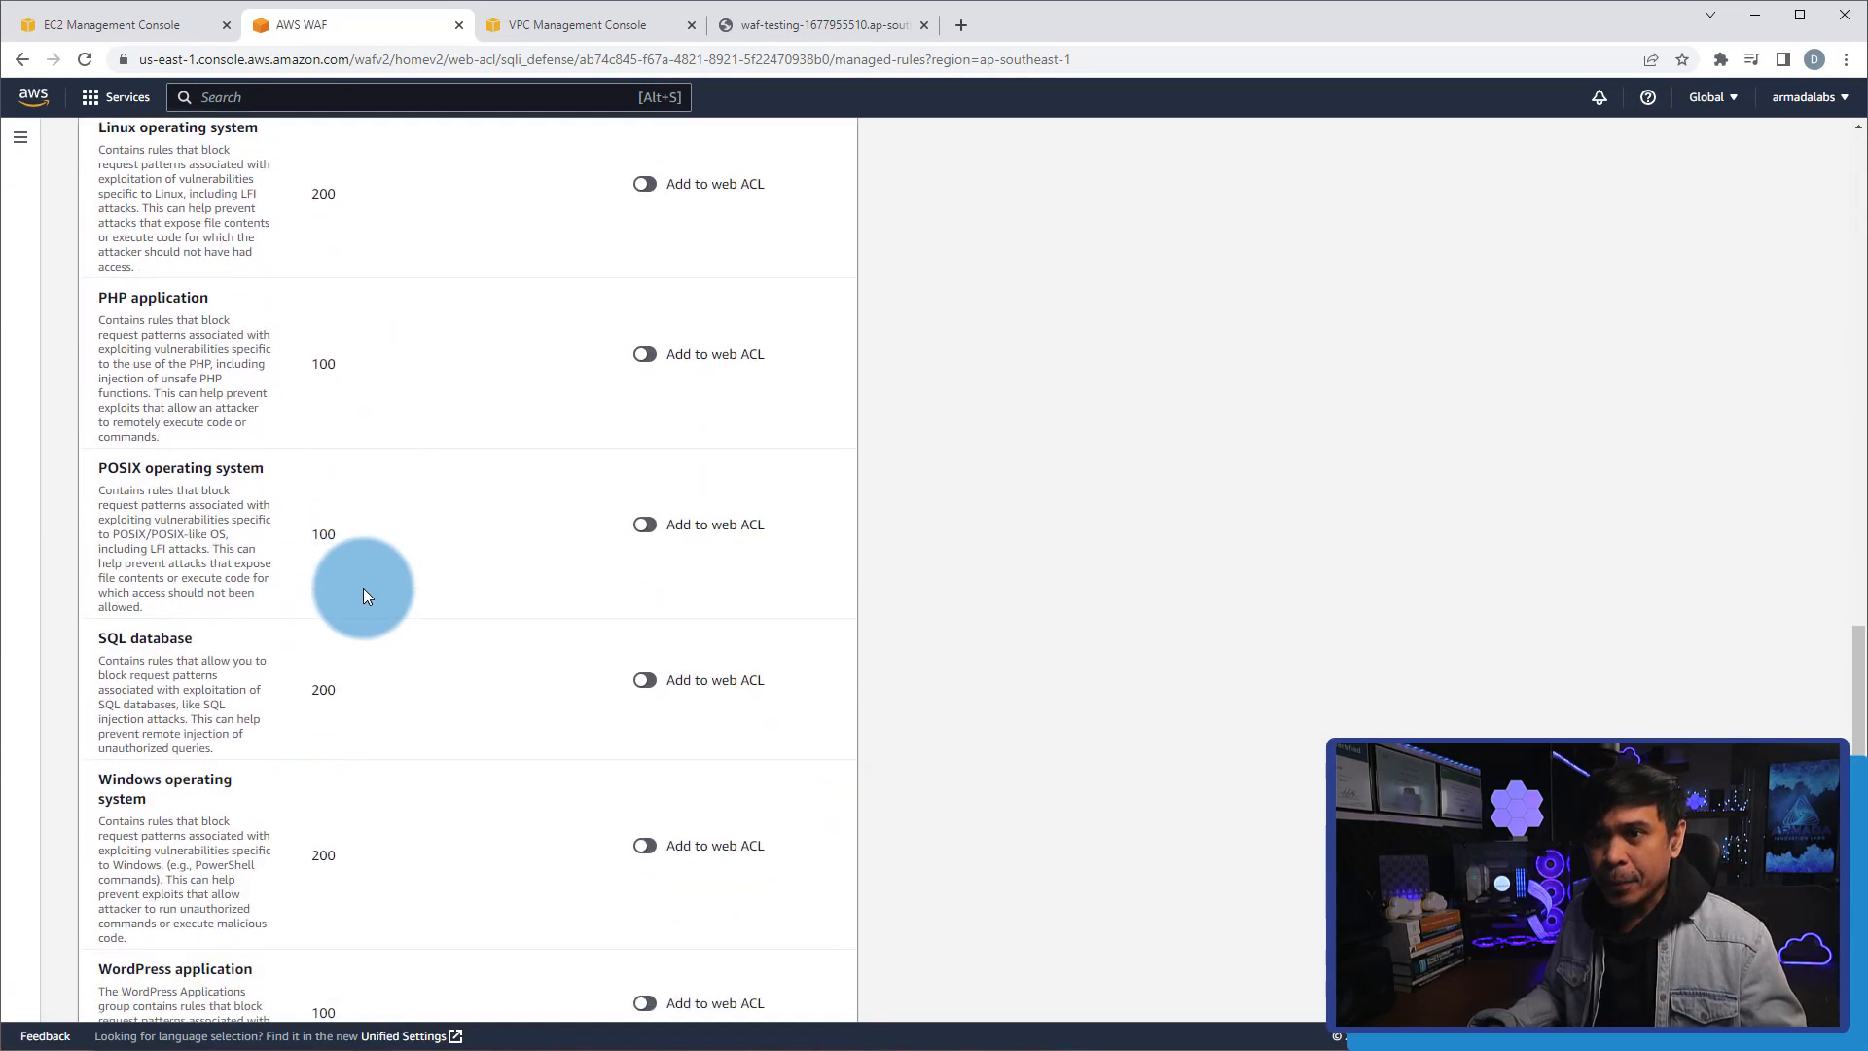
scroll(down, 3)
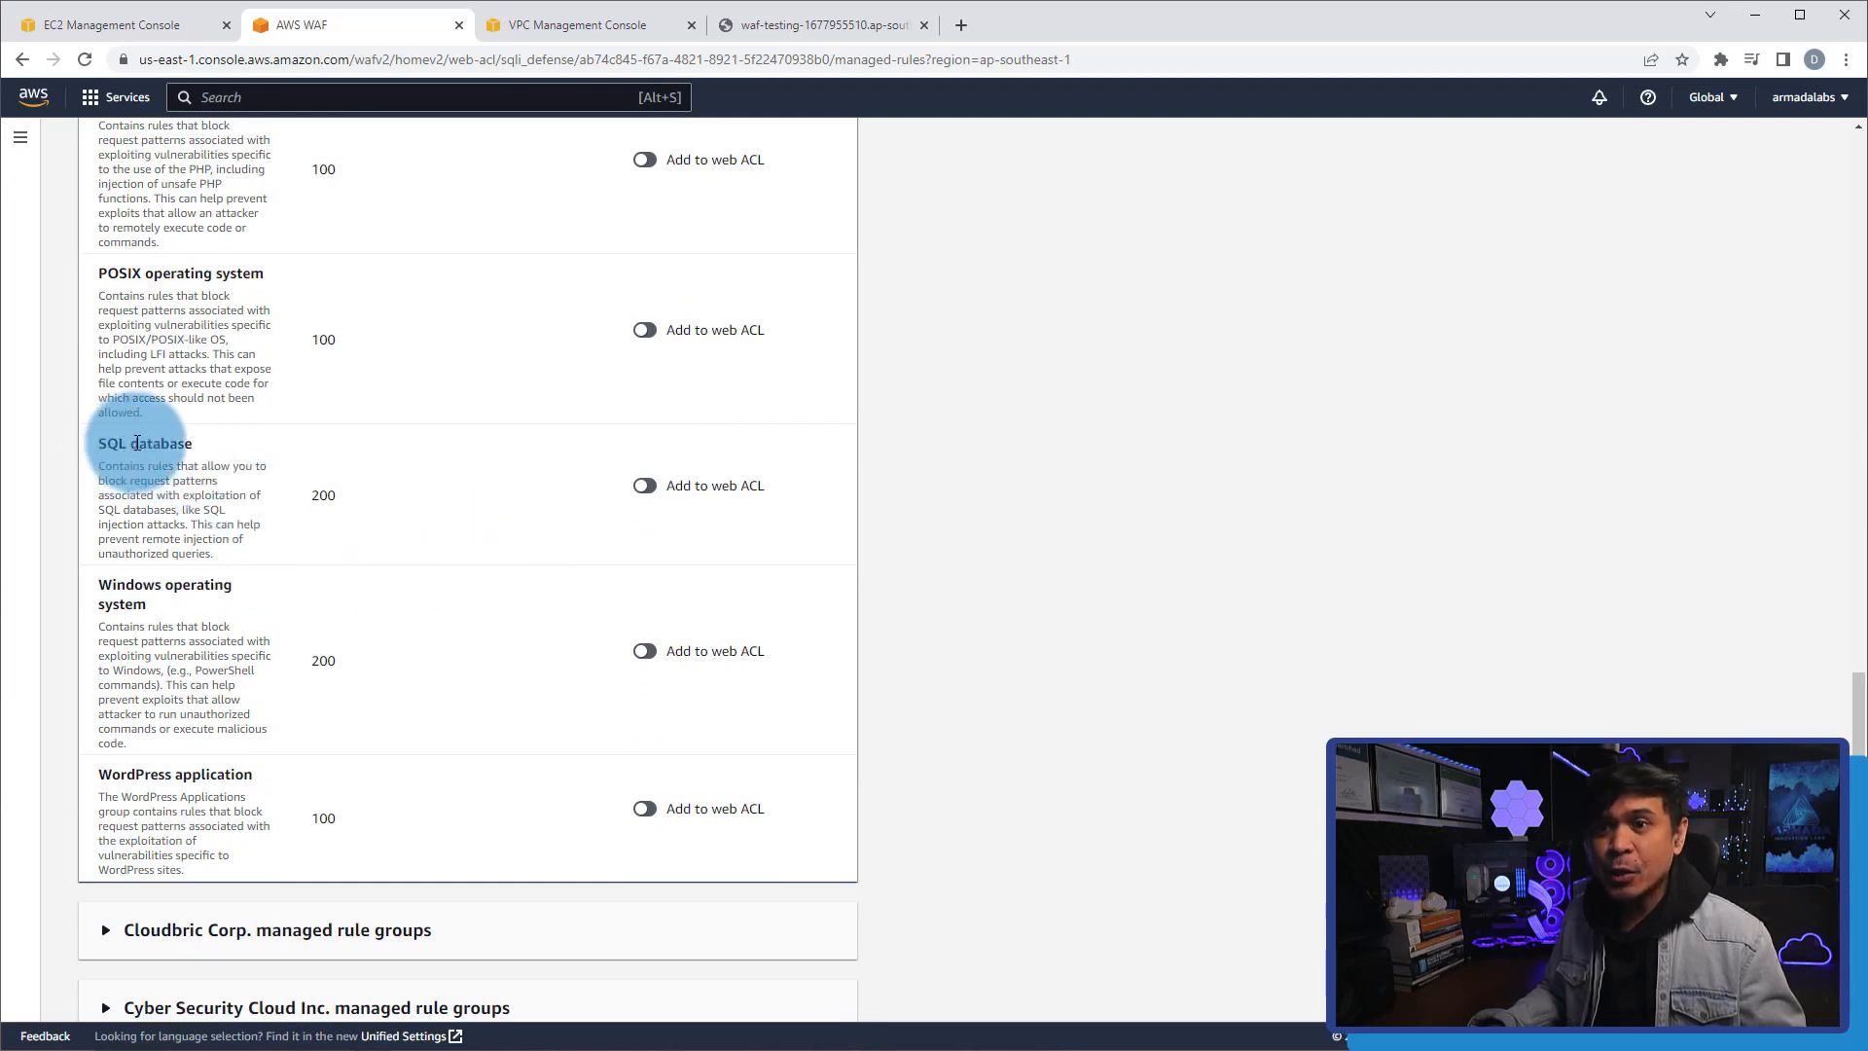
click(643, 461)
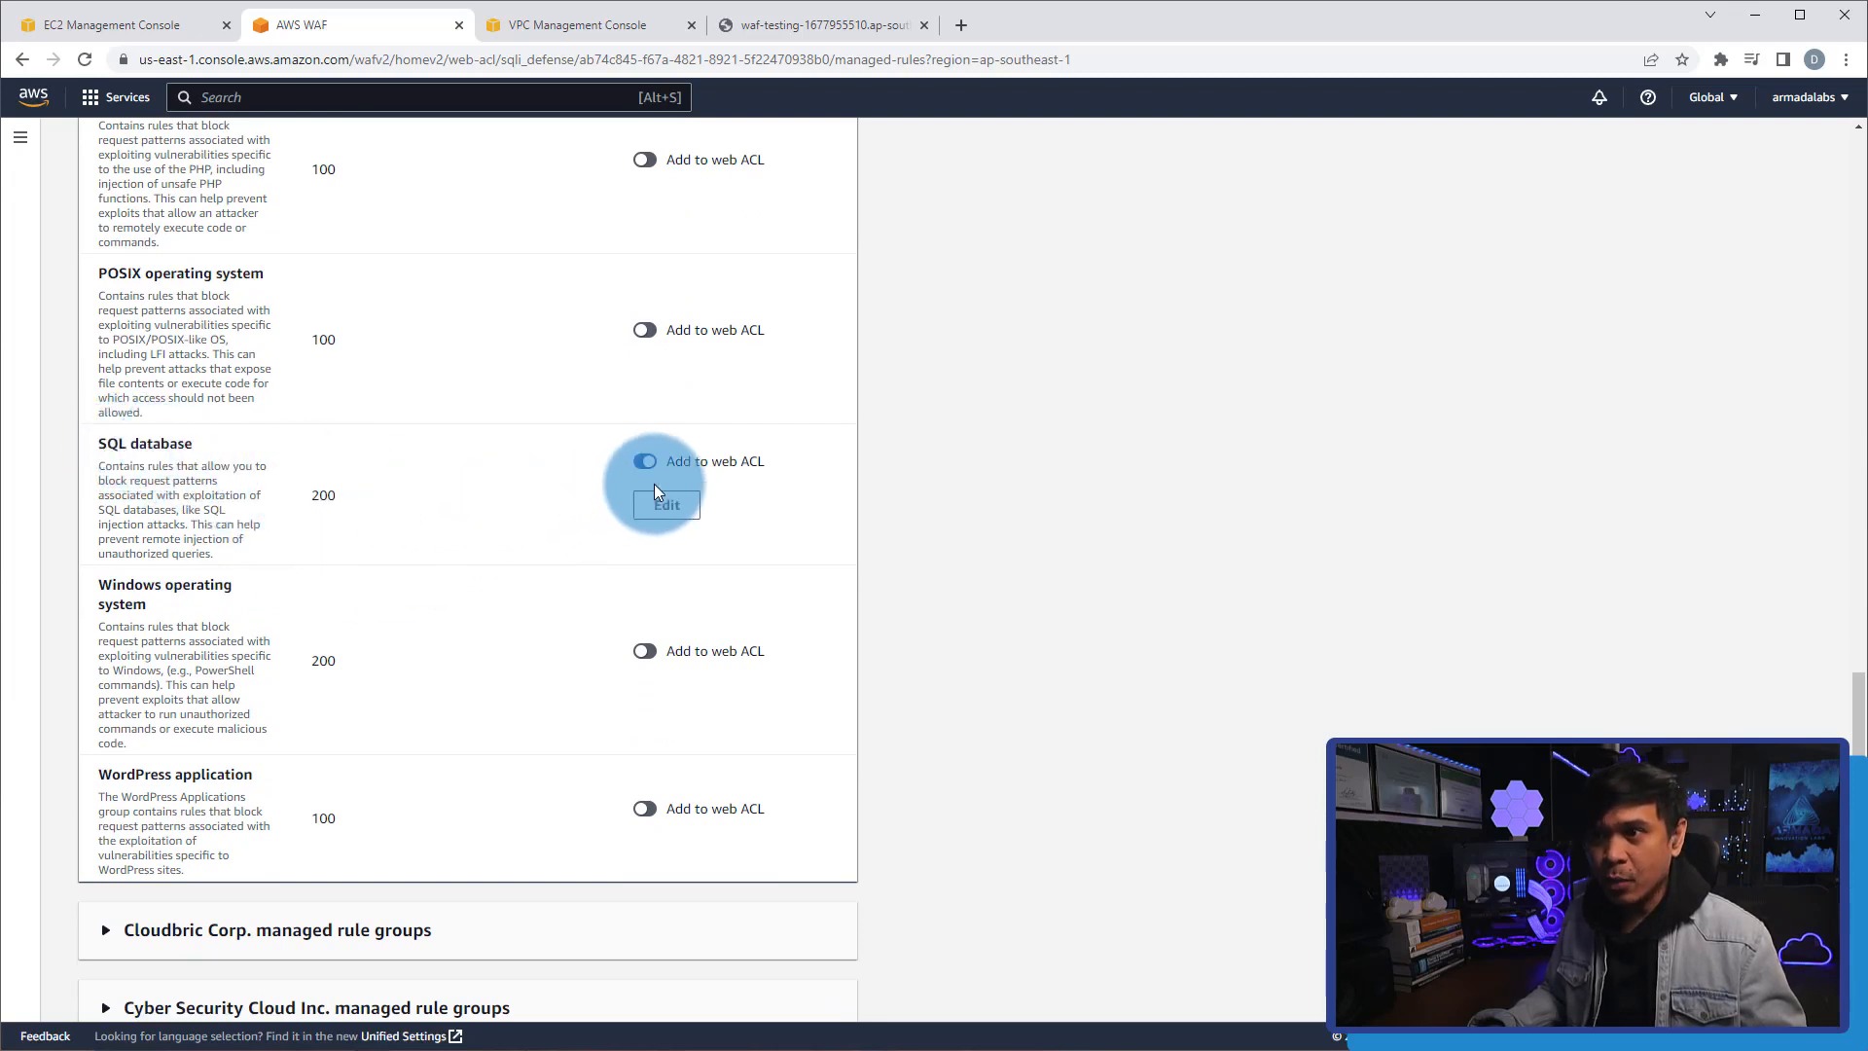
click(643, 461)
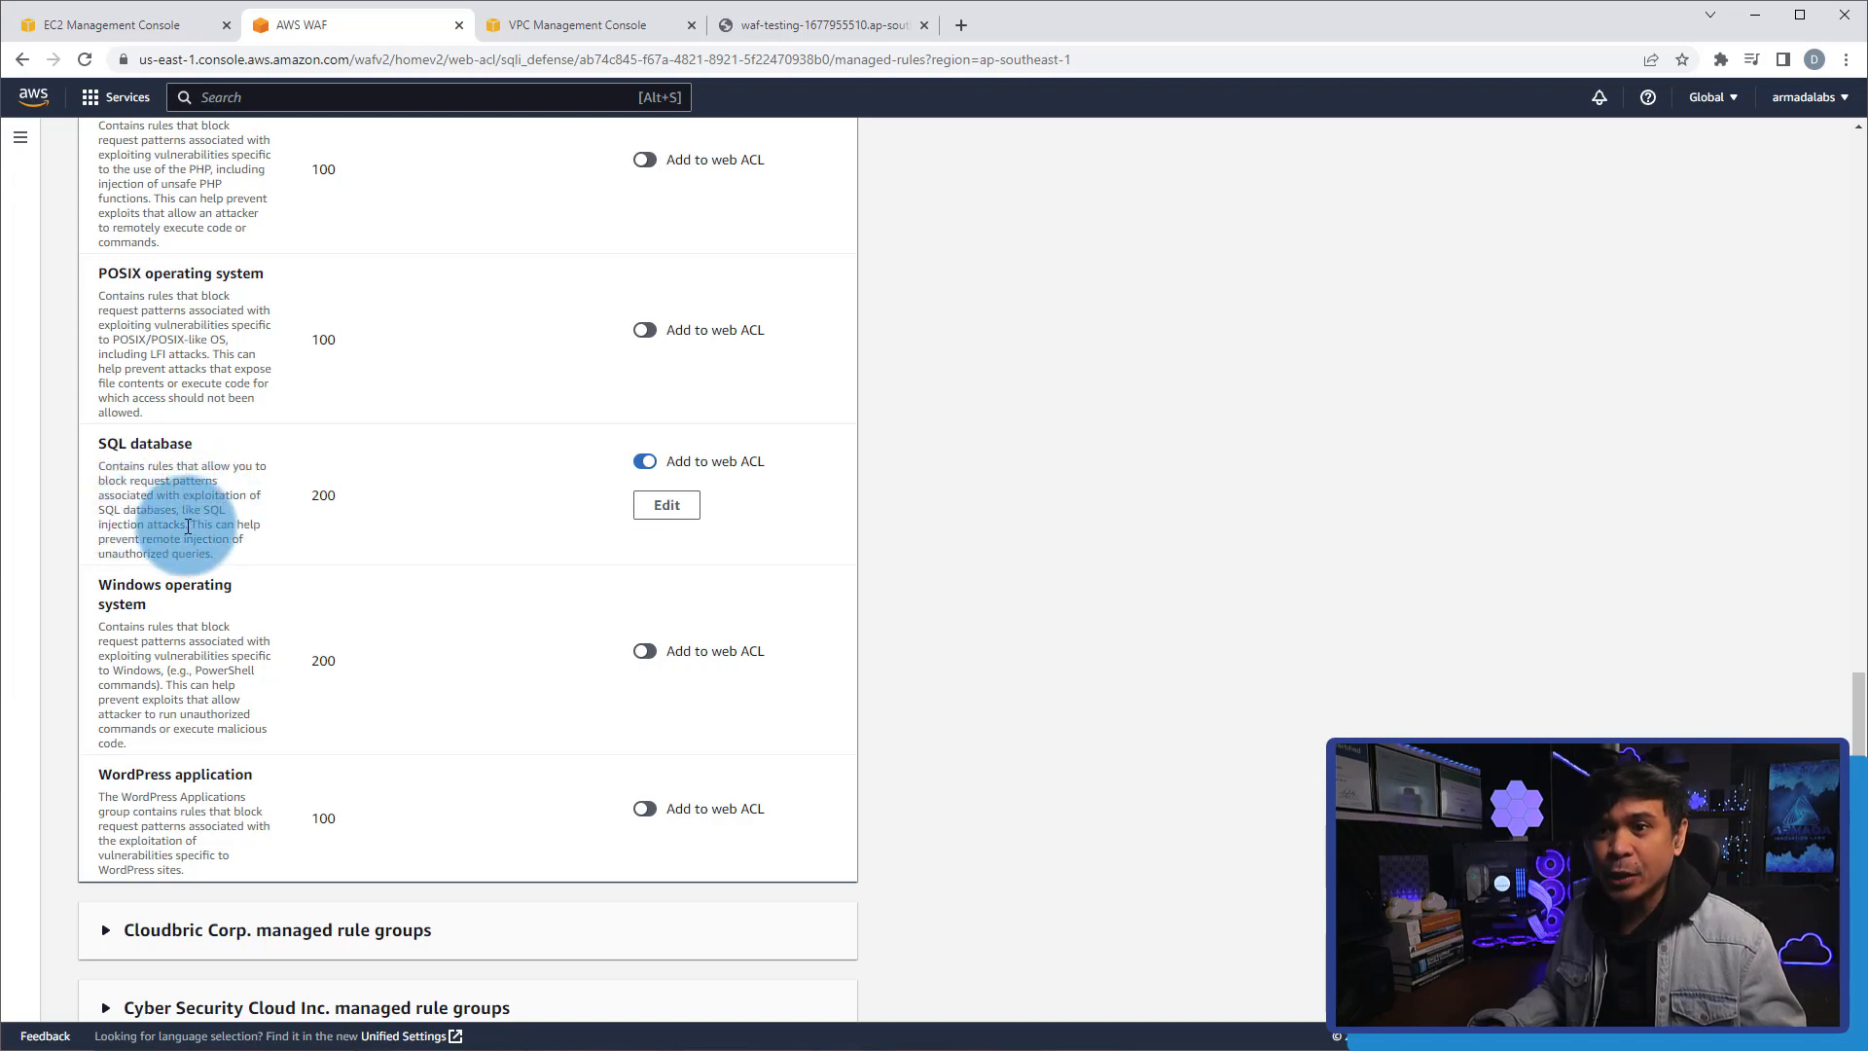
scroll(down, 3)
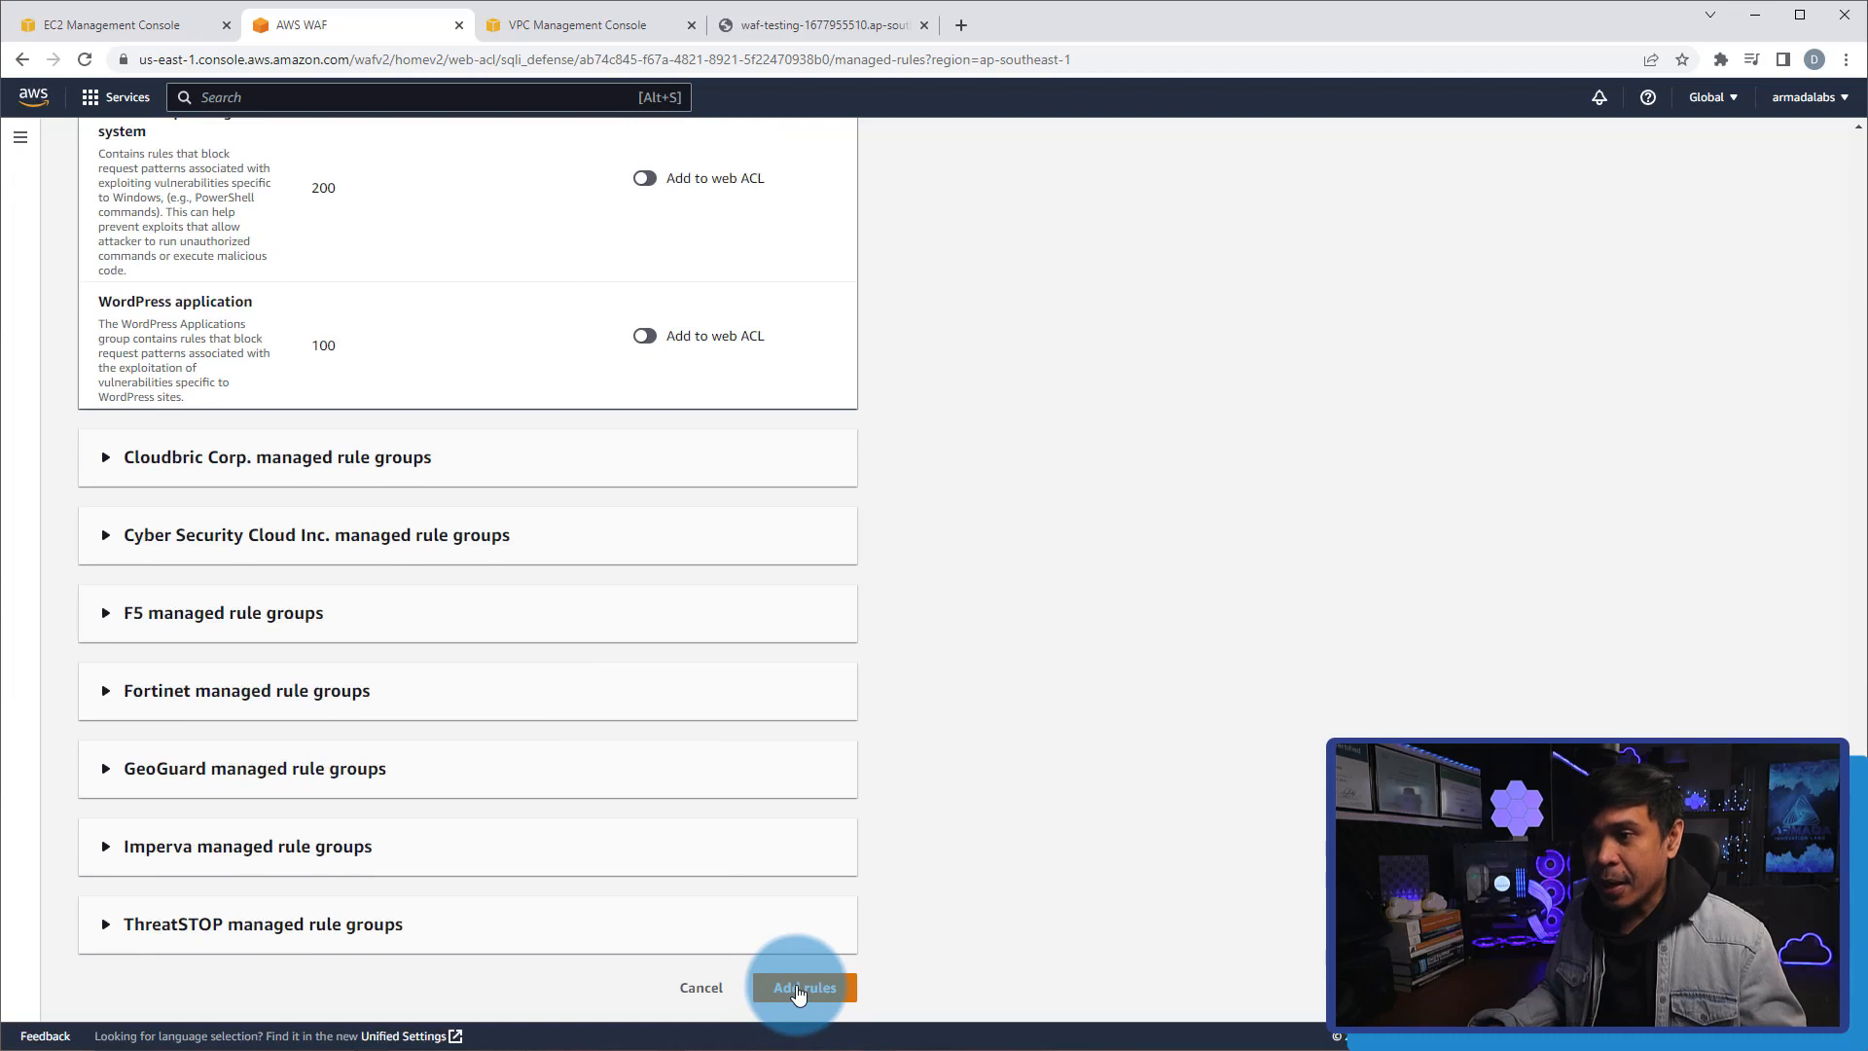
Add the rule group and save the priority with AWS-AWSManagedRulesSQLiRuleSet as the only rule.
click(803, 986)
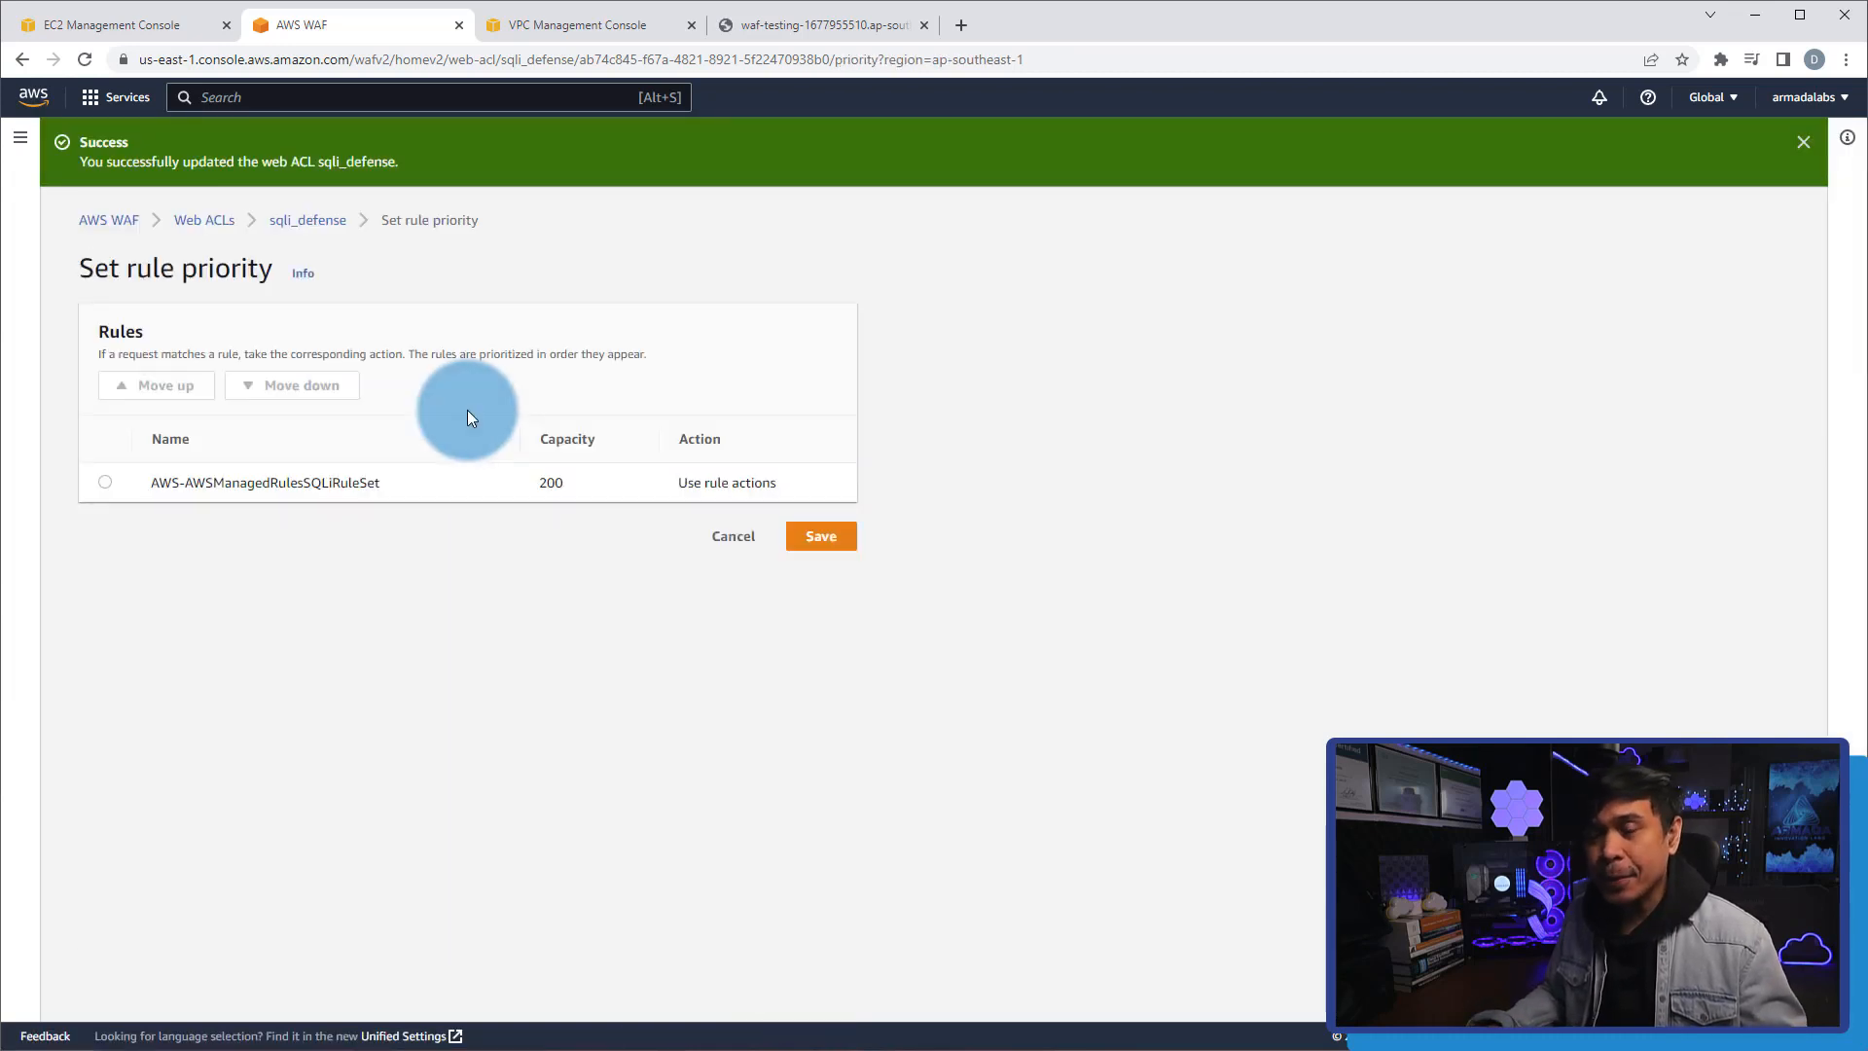
mouse_move(291, 482)
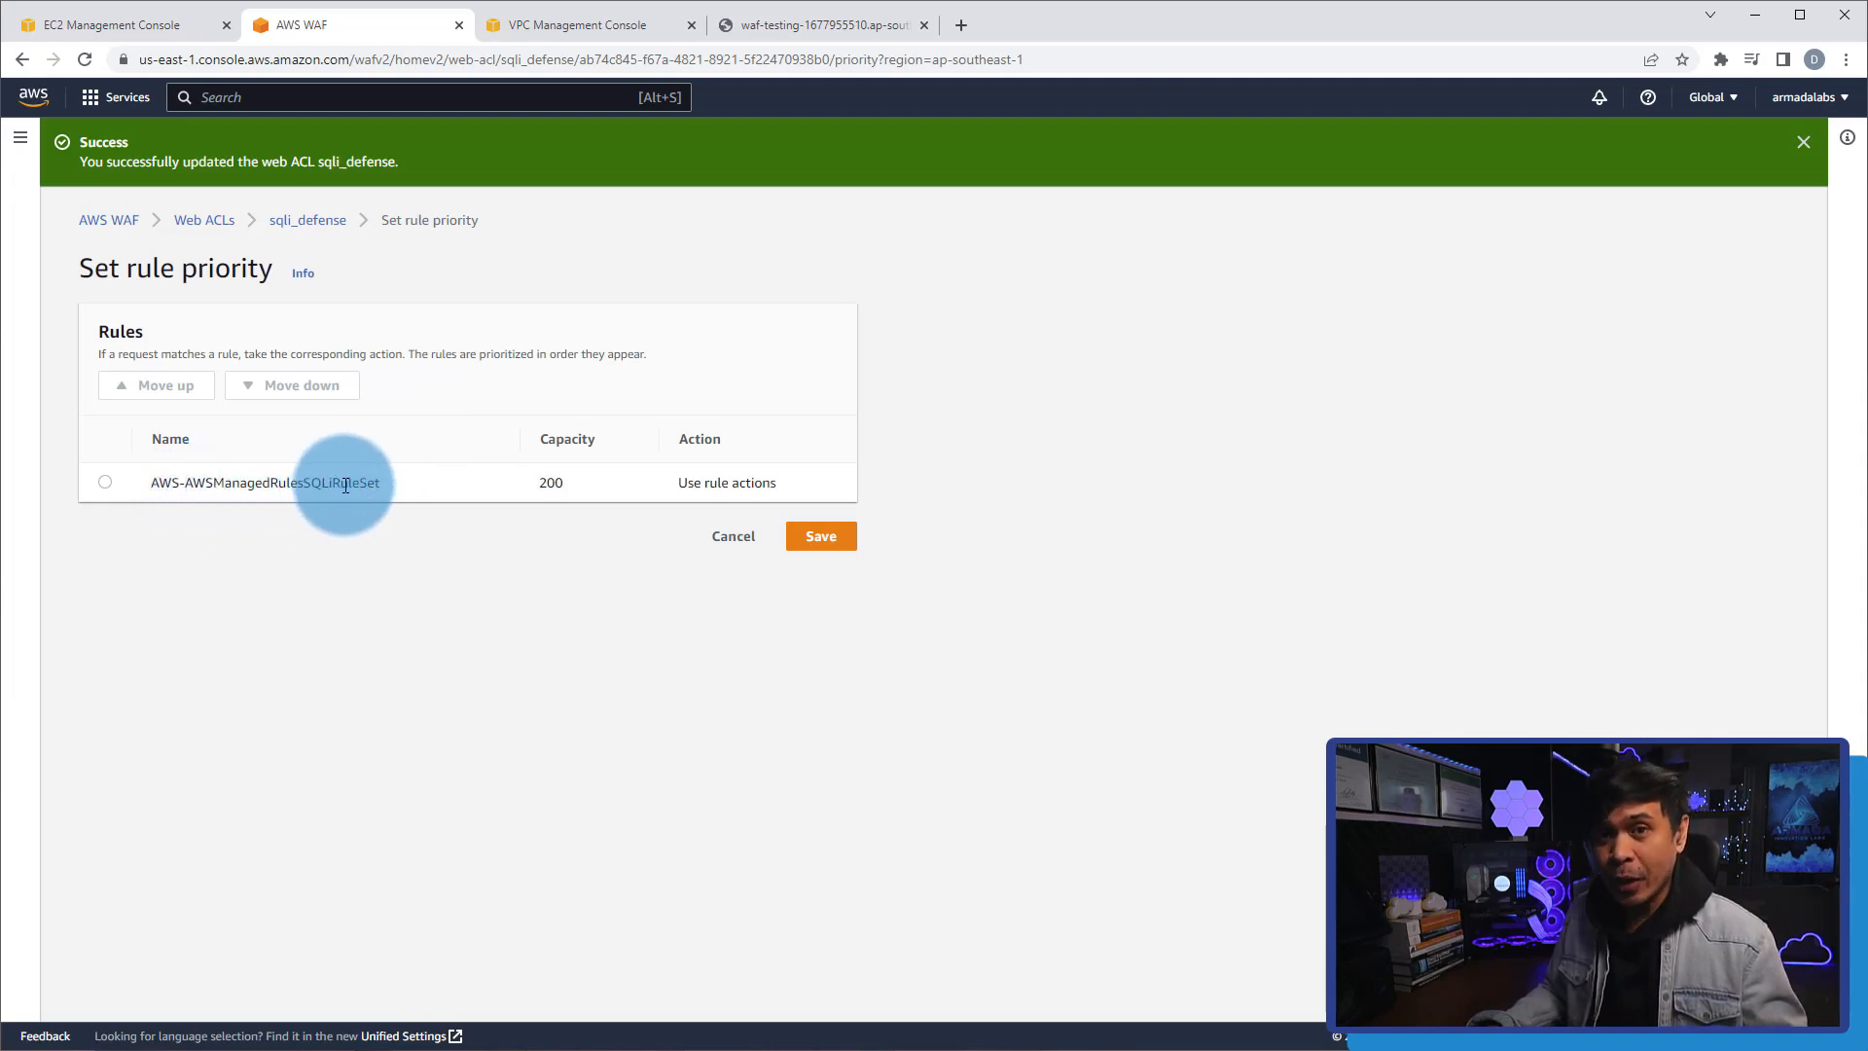
mouse_move(611, 516)
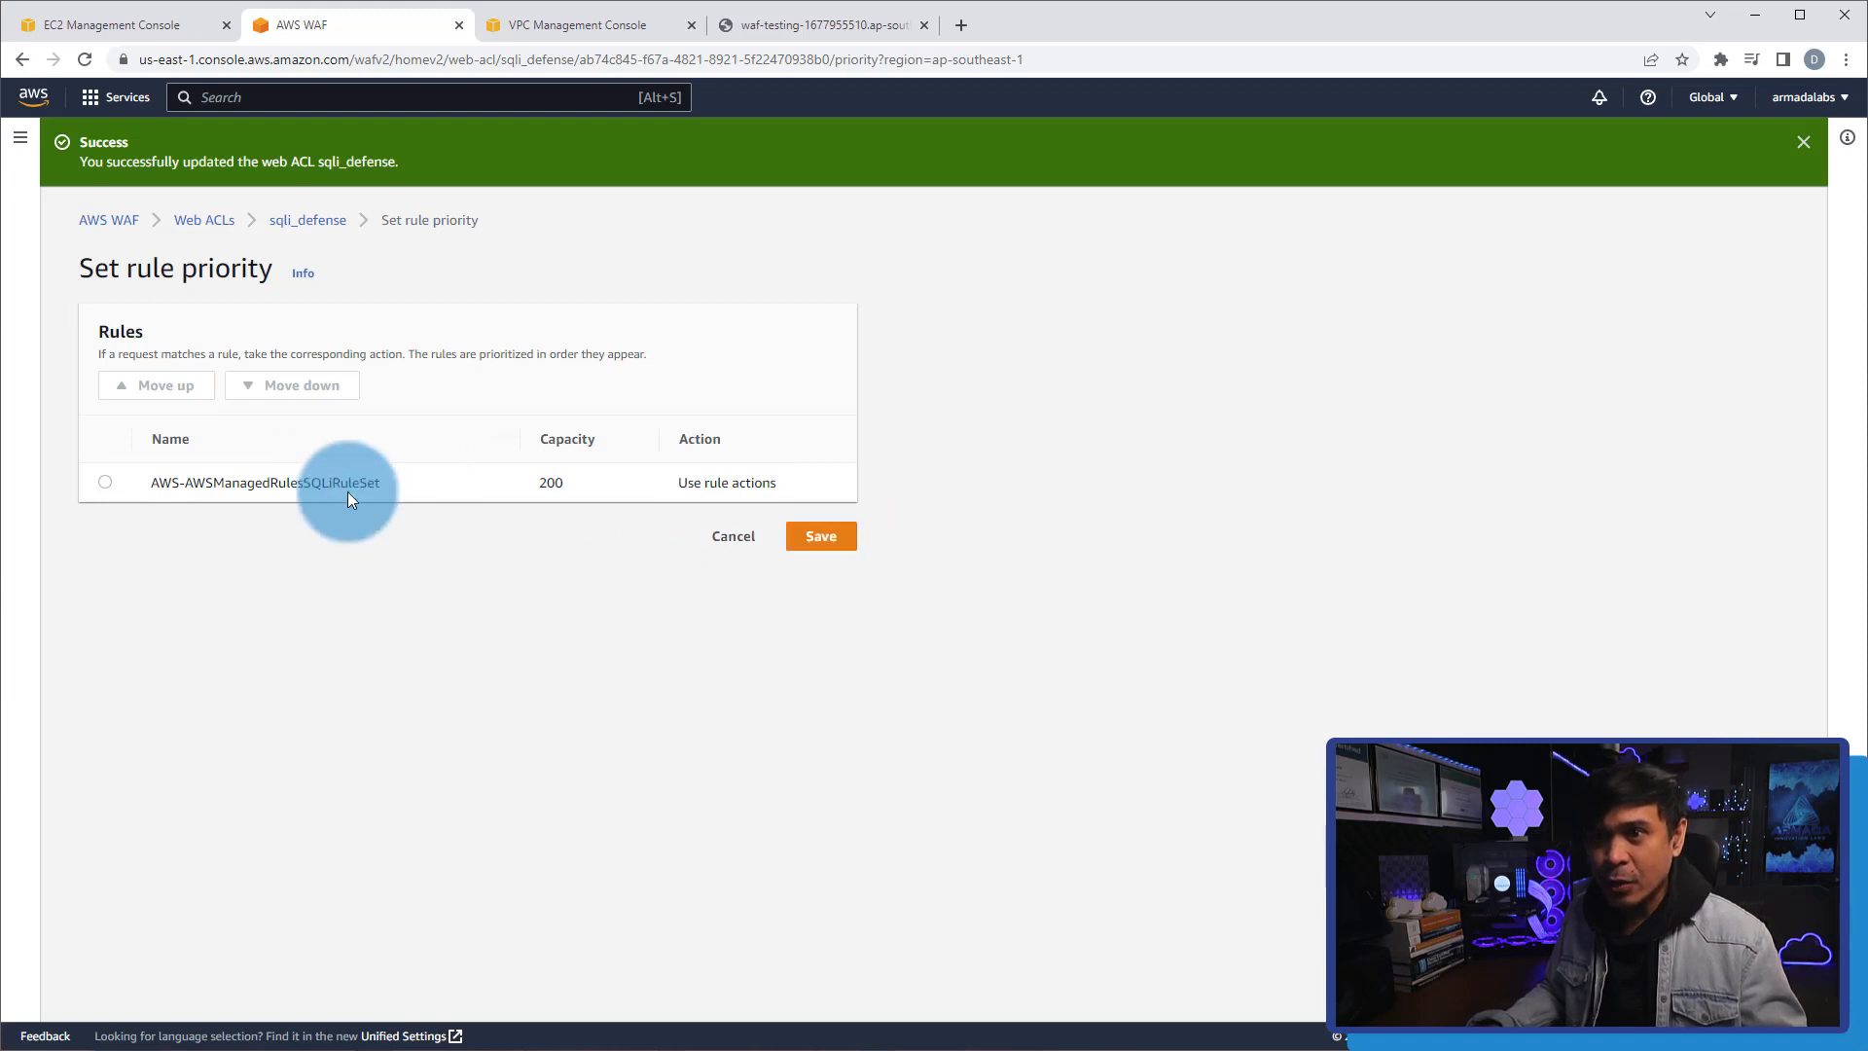
click(819, 536)
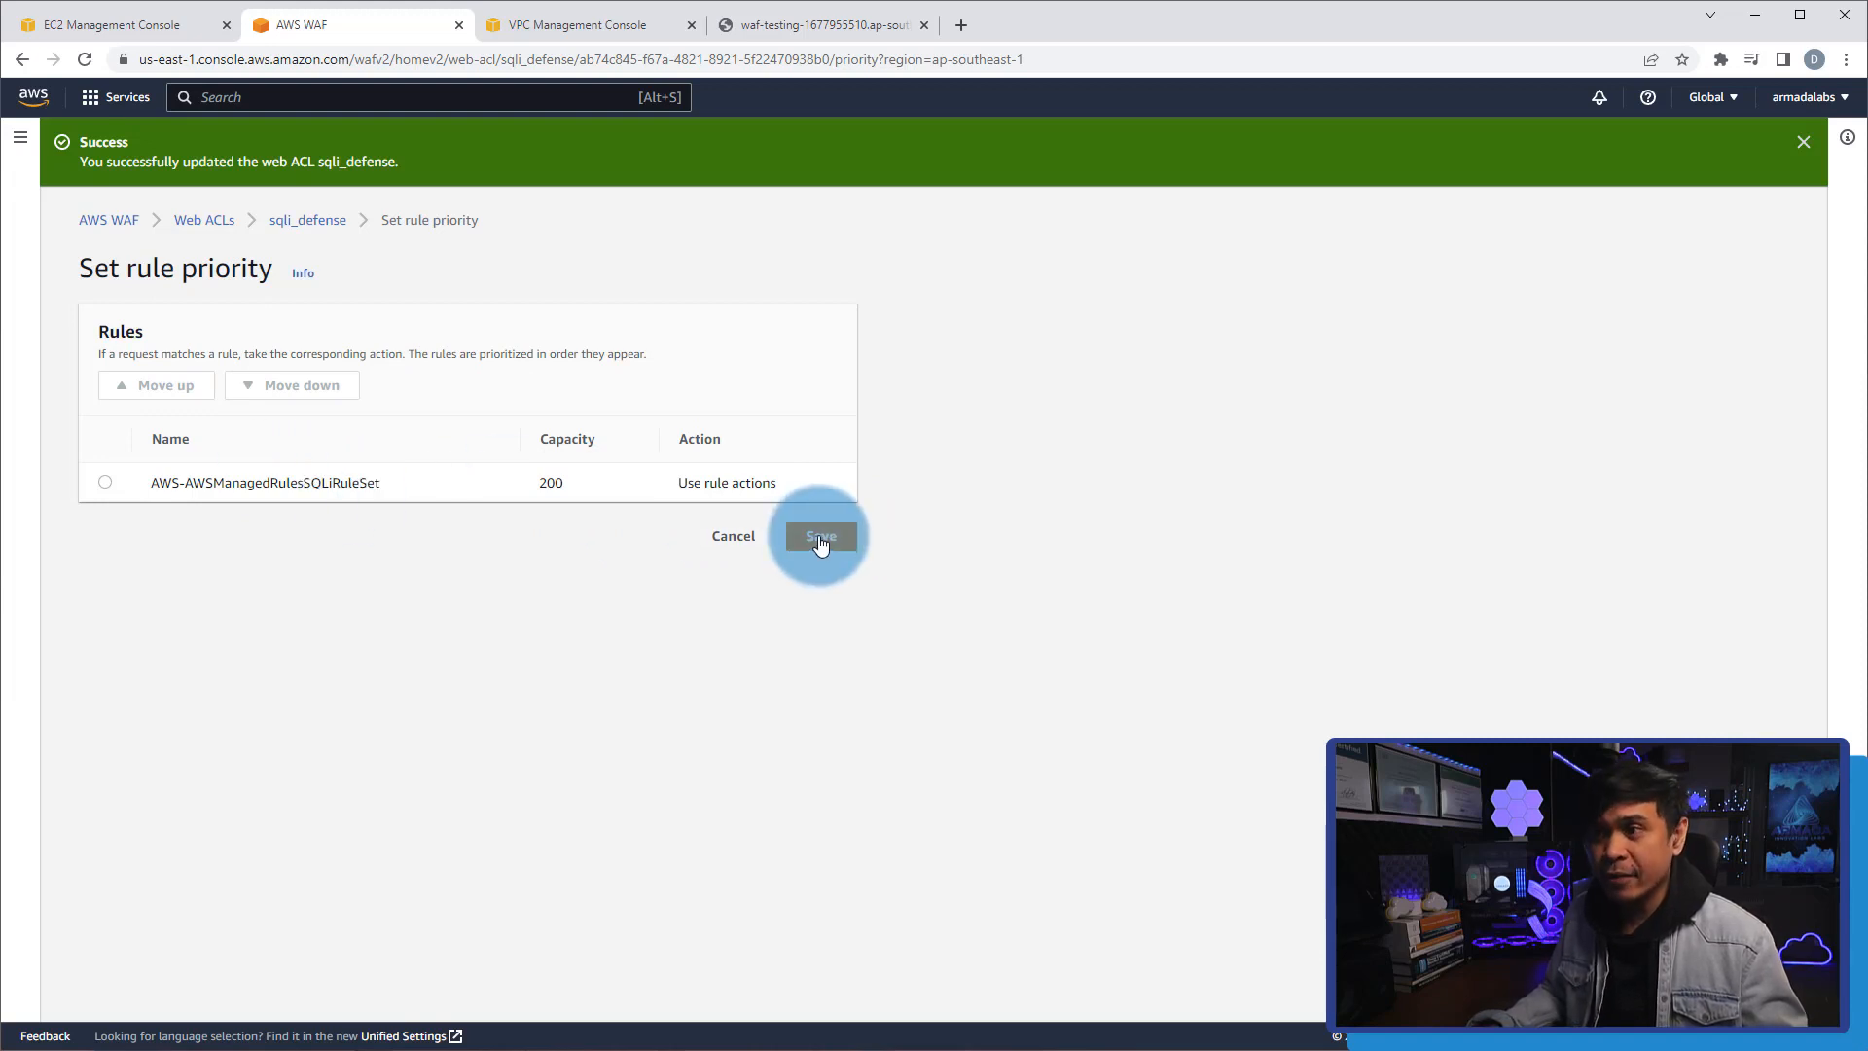
click(818, 536)
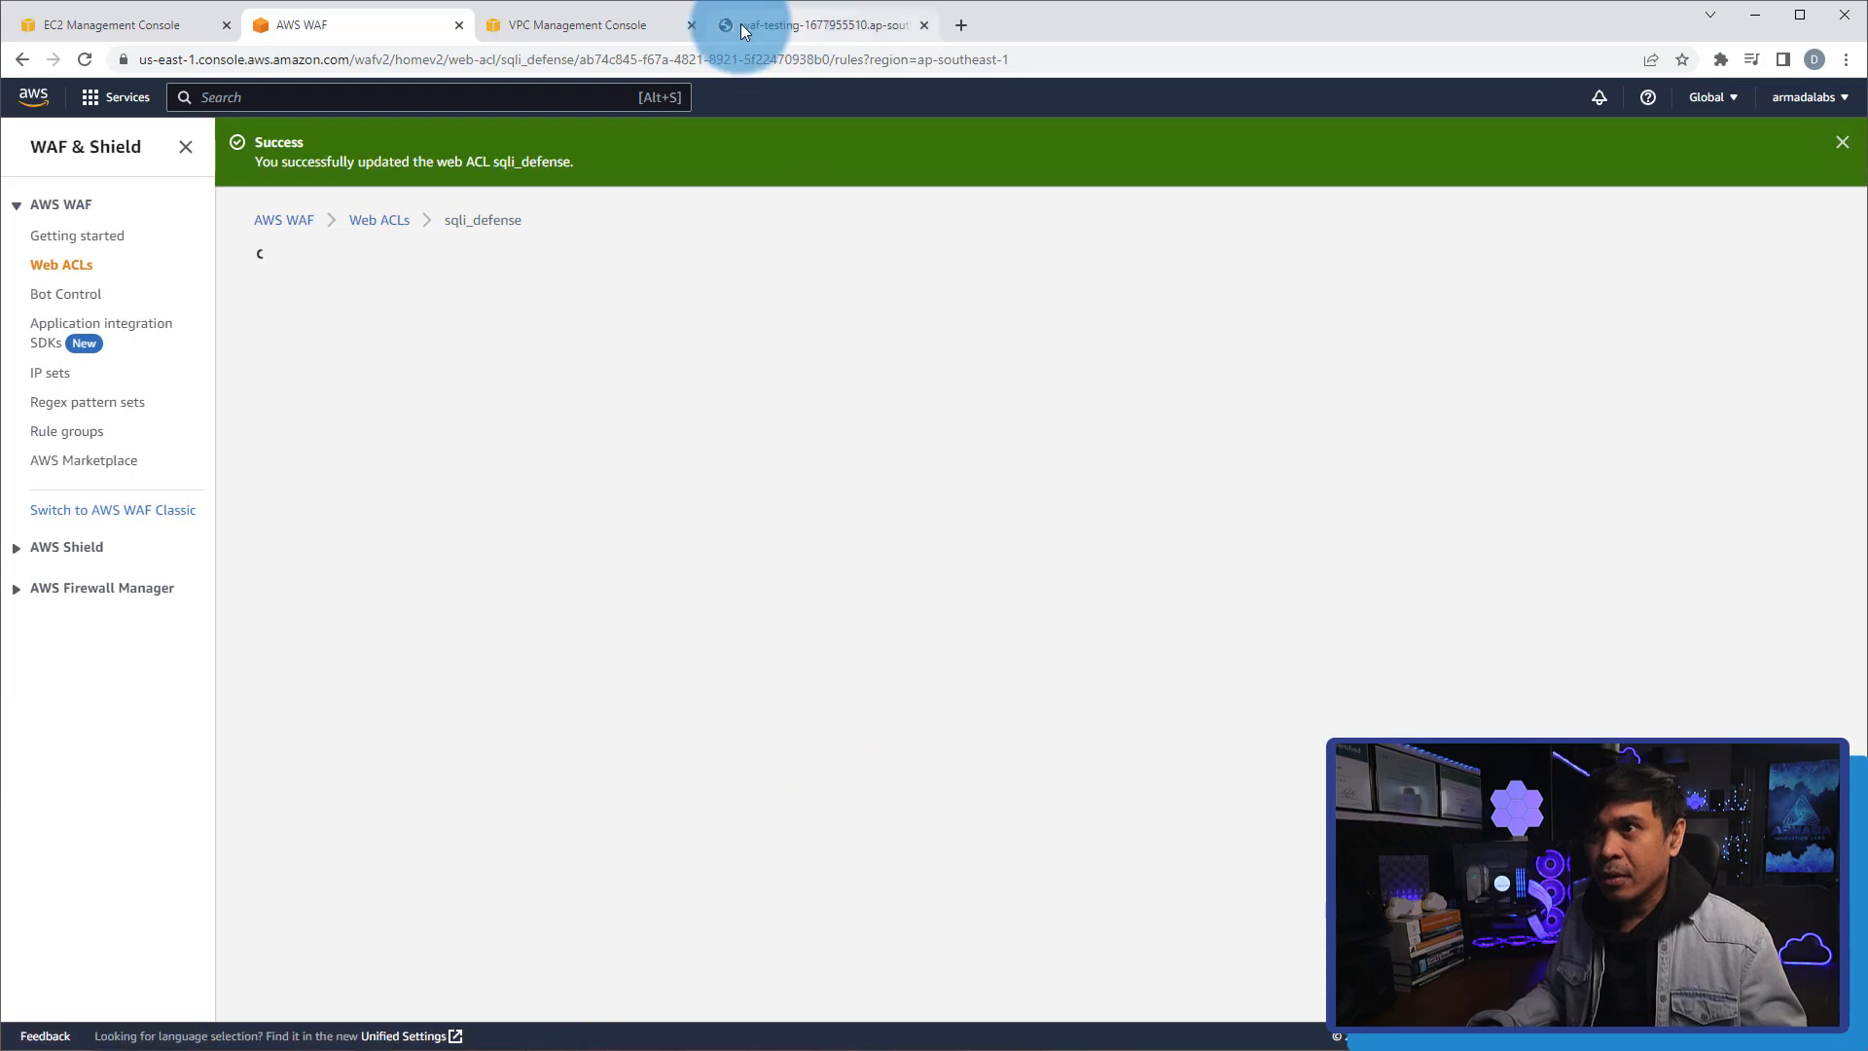
Submit the pasted SQL UPDATE injection with STYX replaced by 'I am spoonman' in the blog search.
click(818, 23)
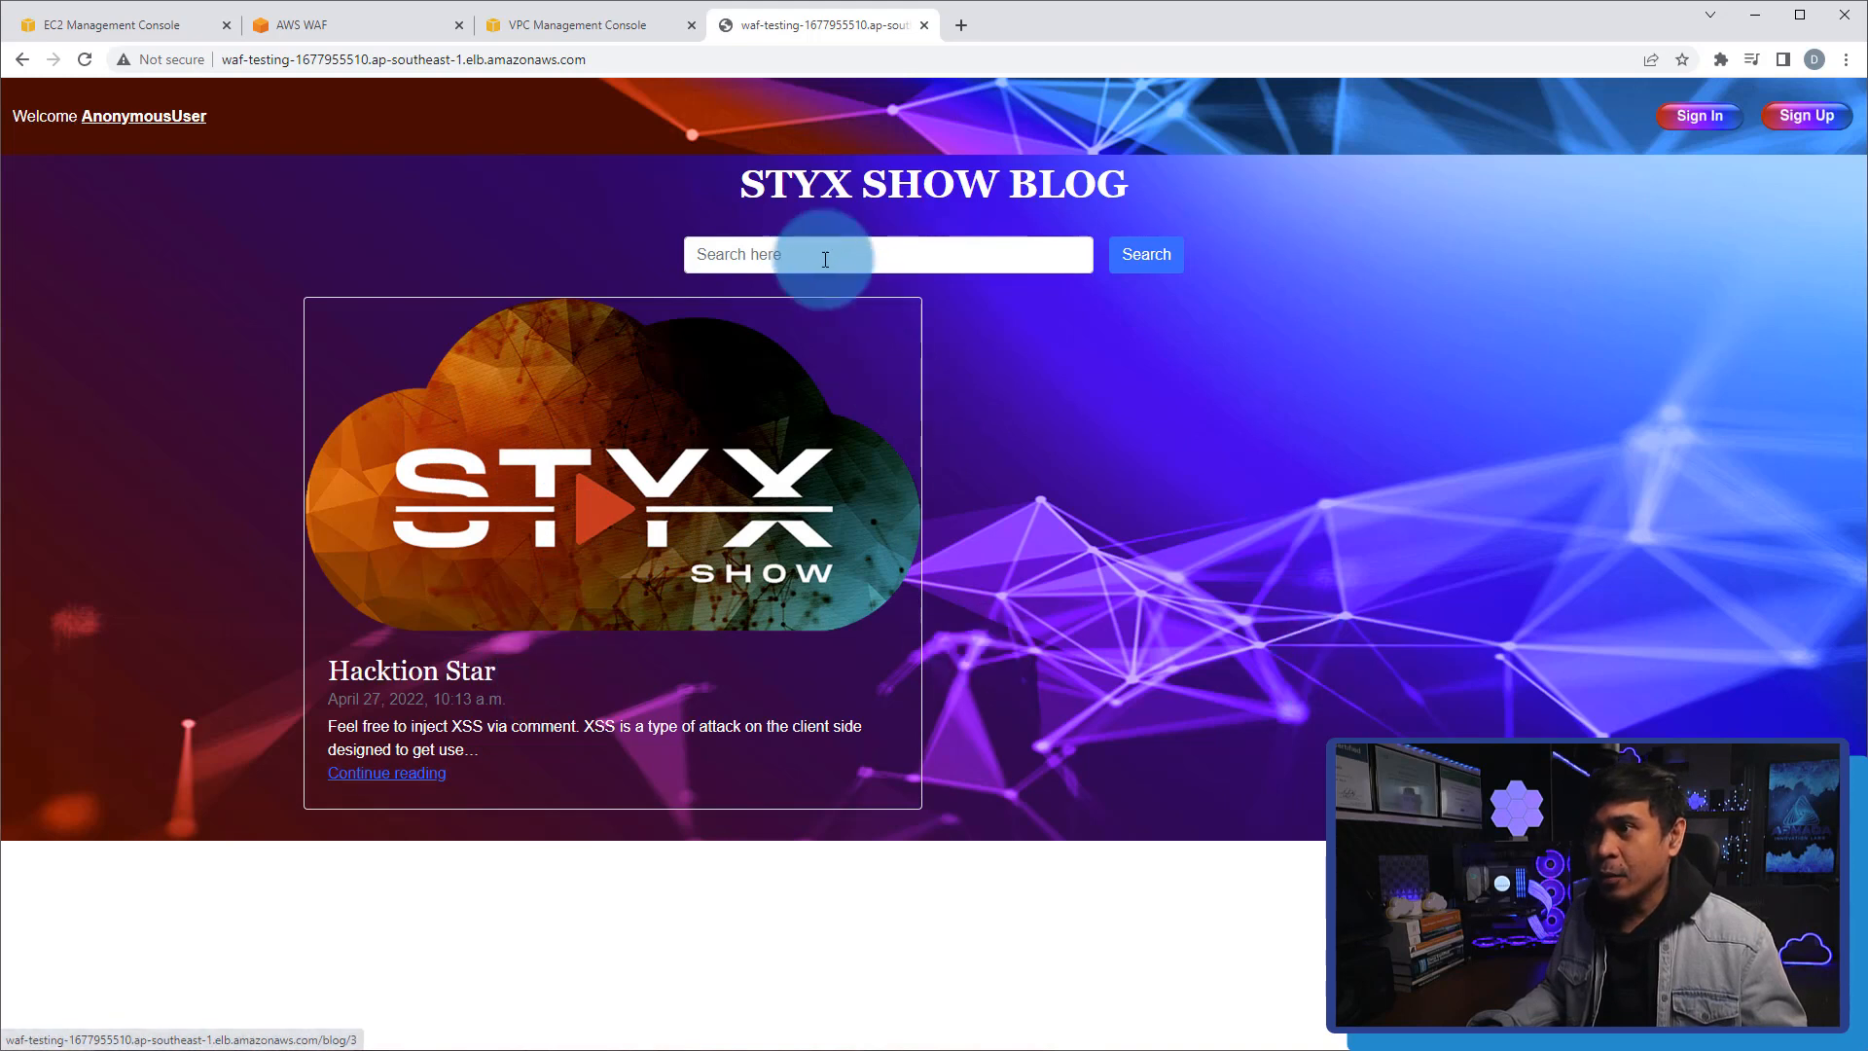
right_click(822, 254)
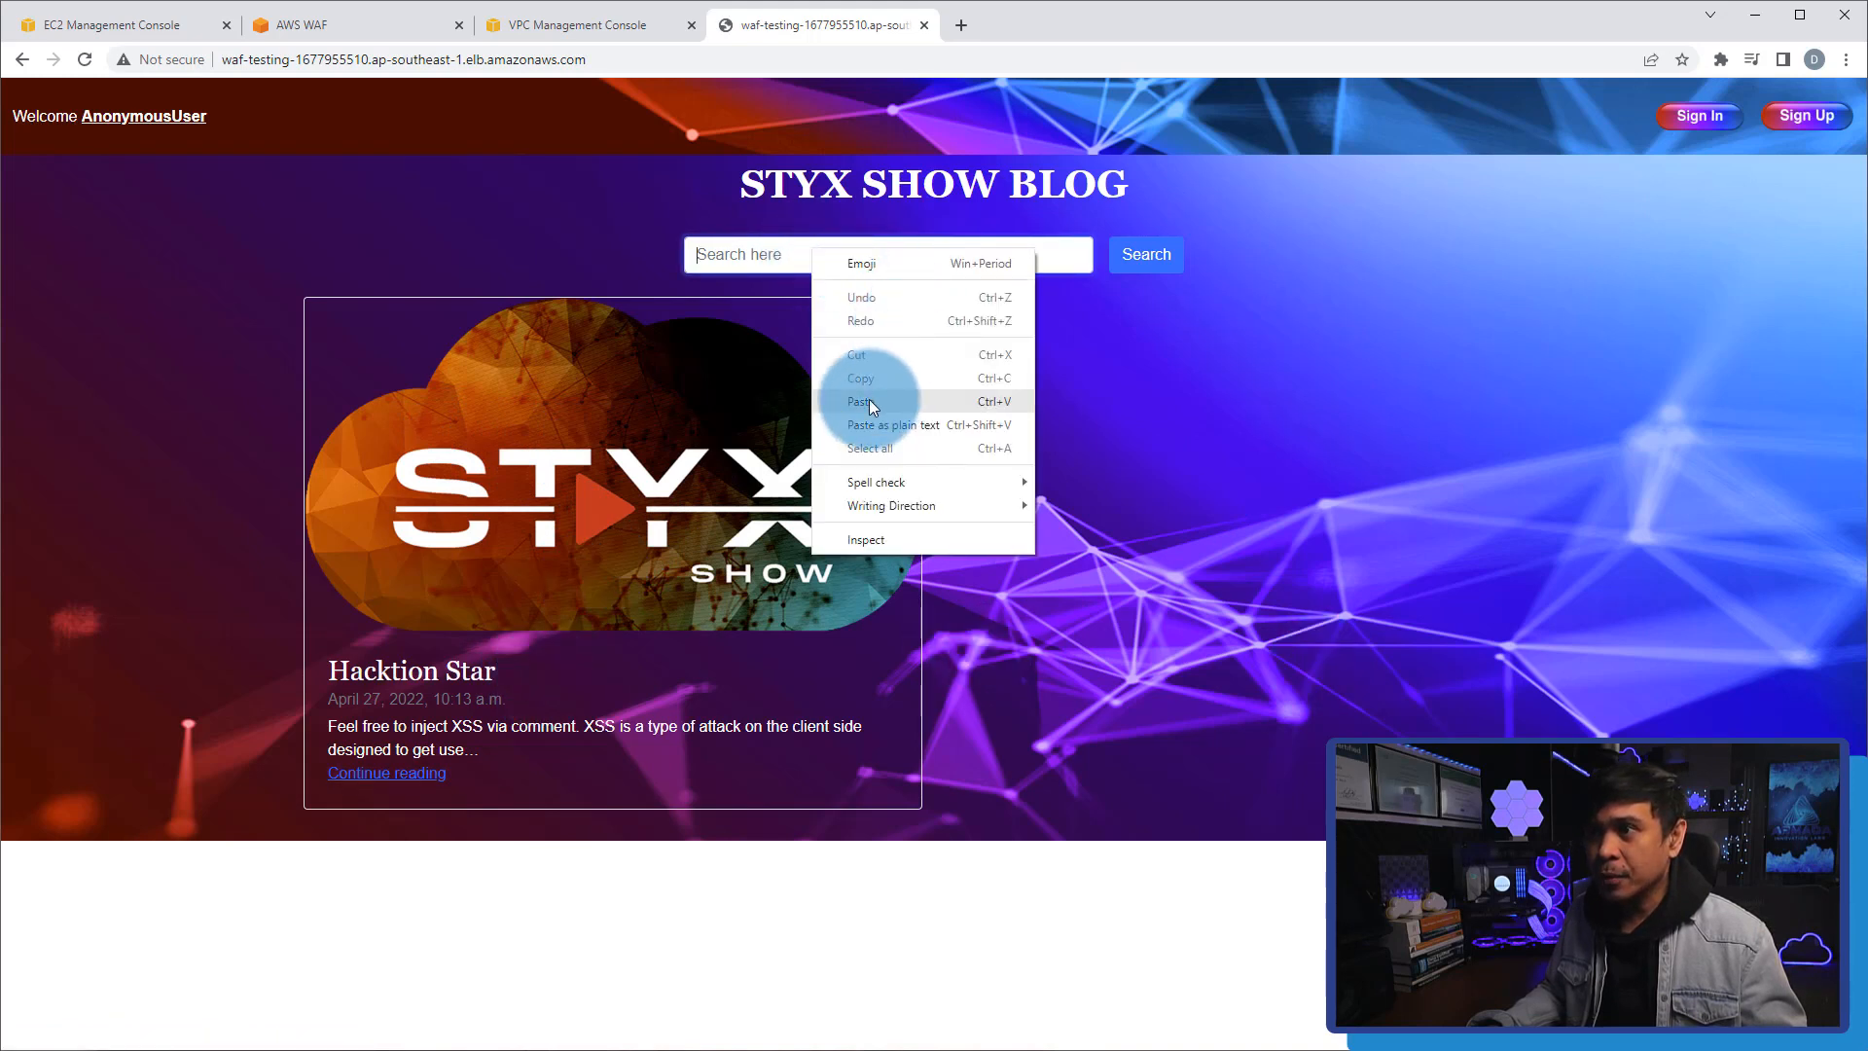
click(859, 402)
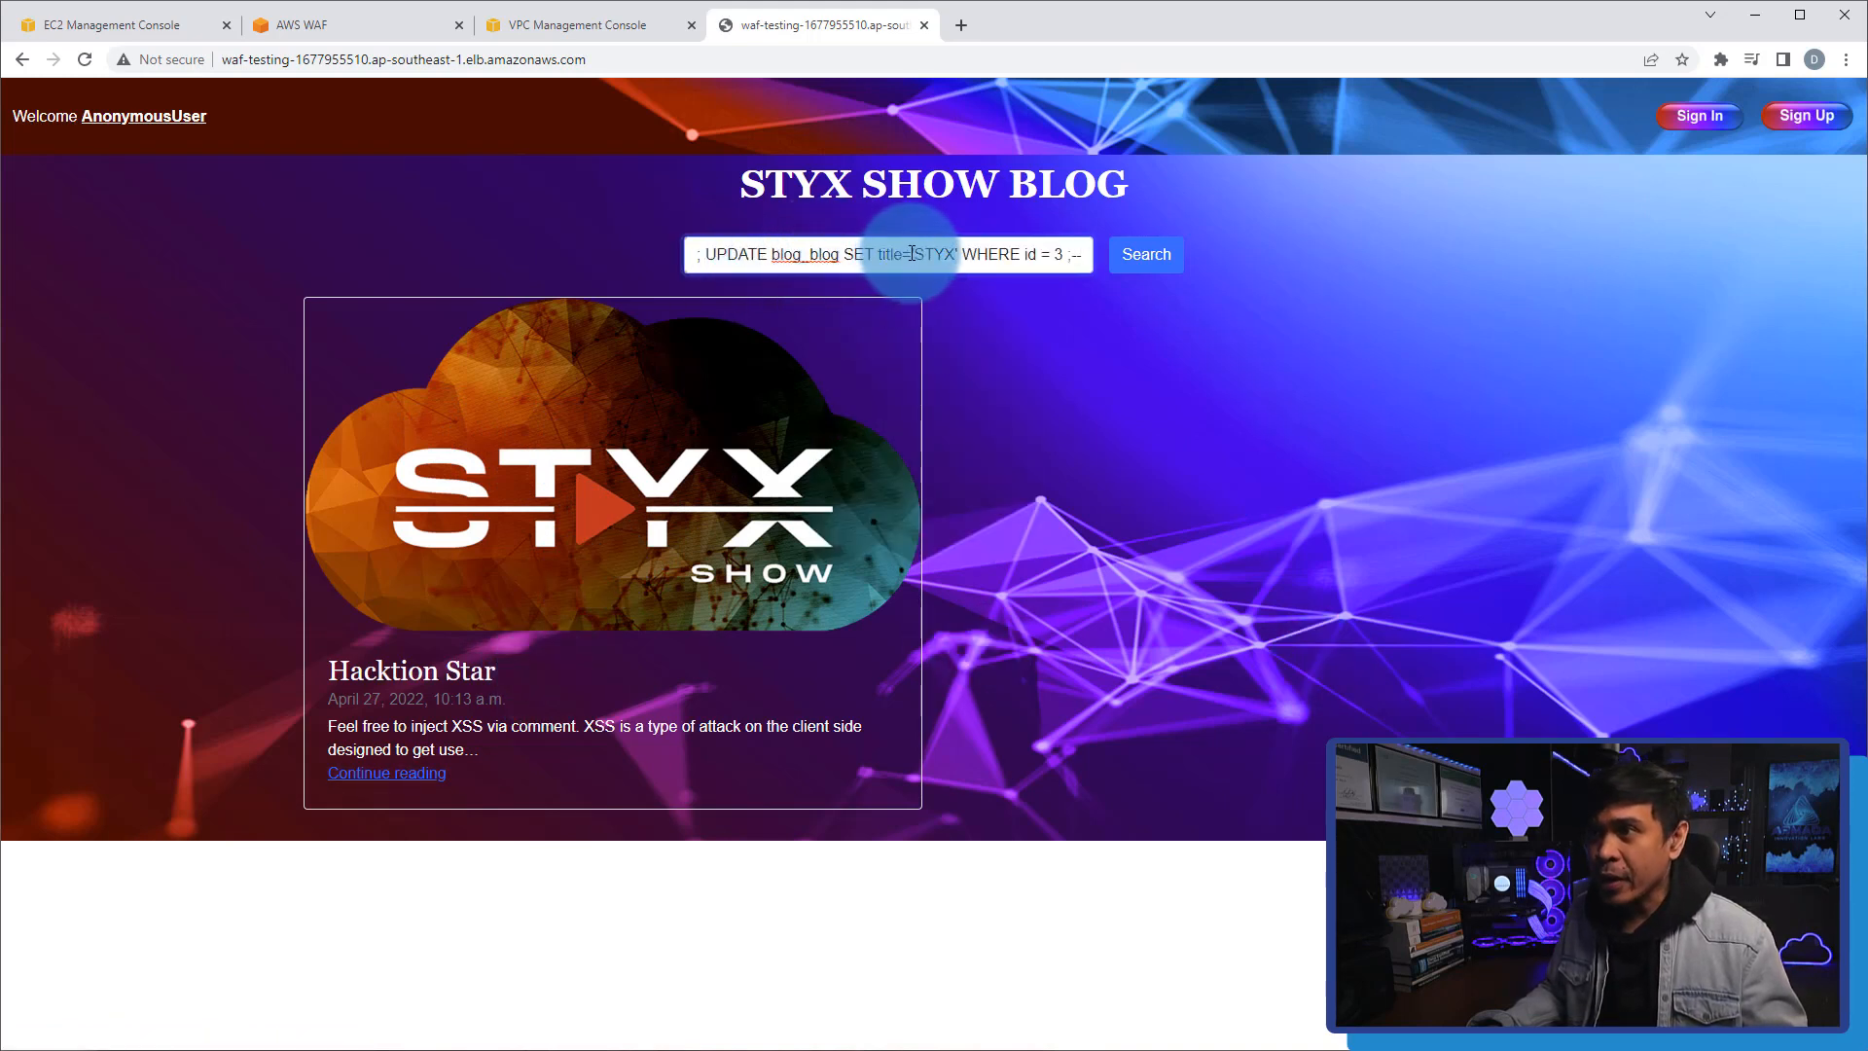
double_click(933, 253)
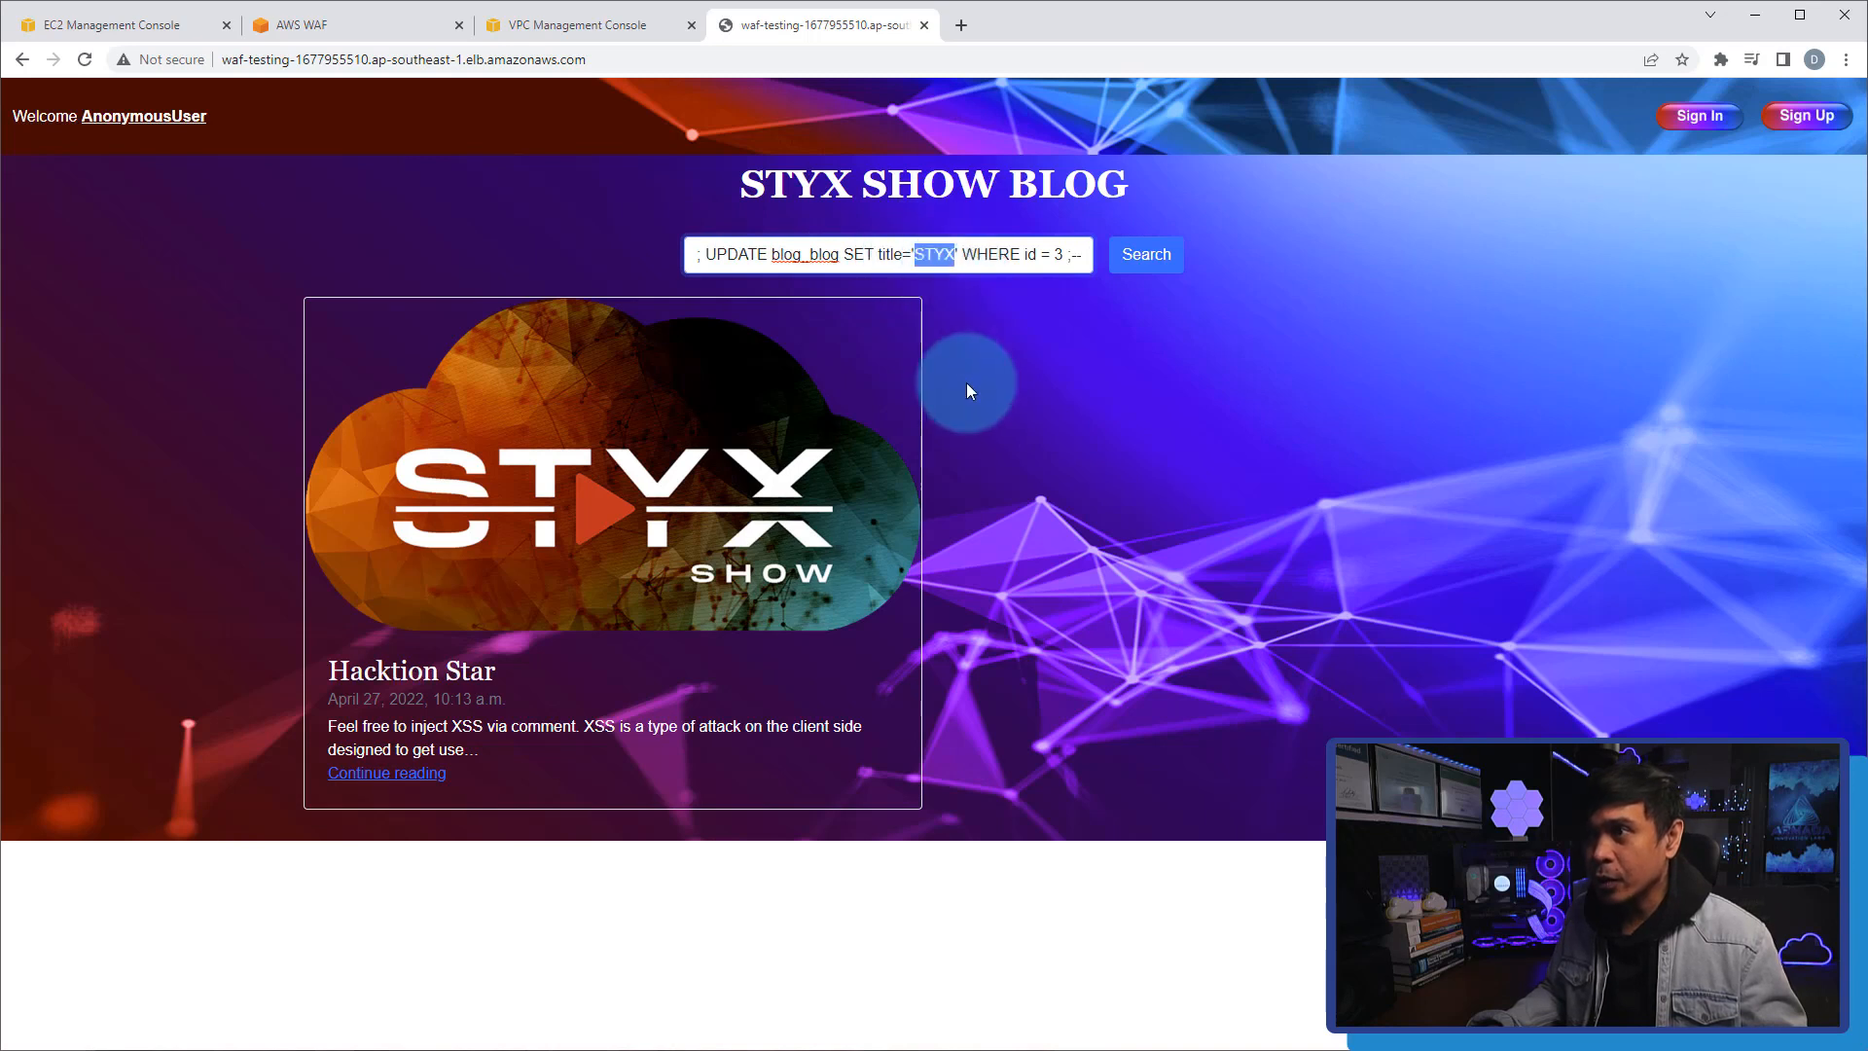
text(I am)
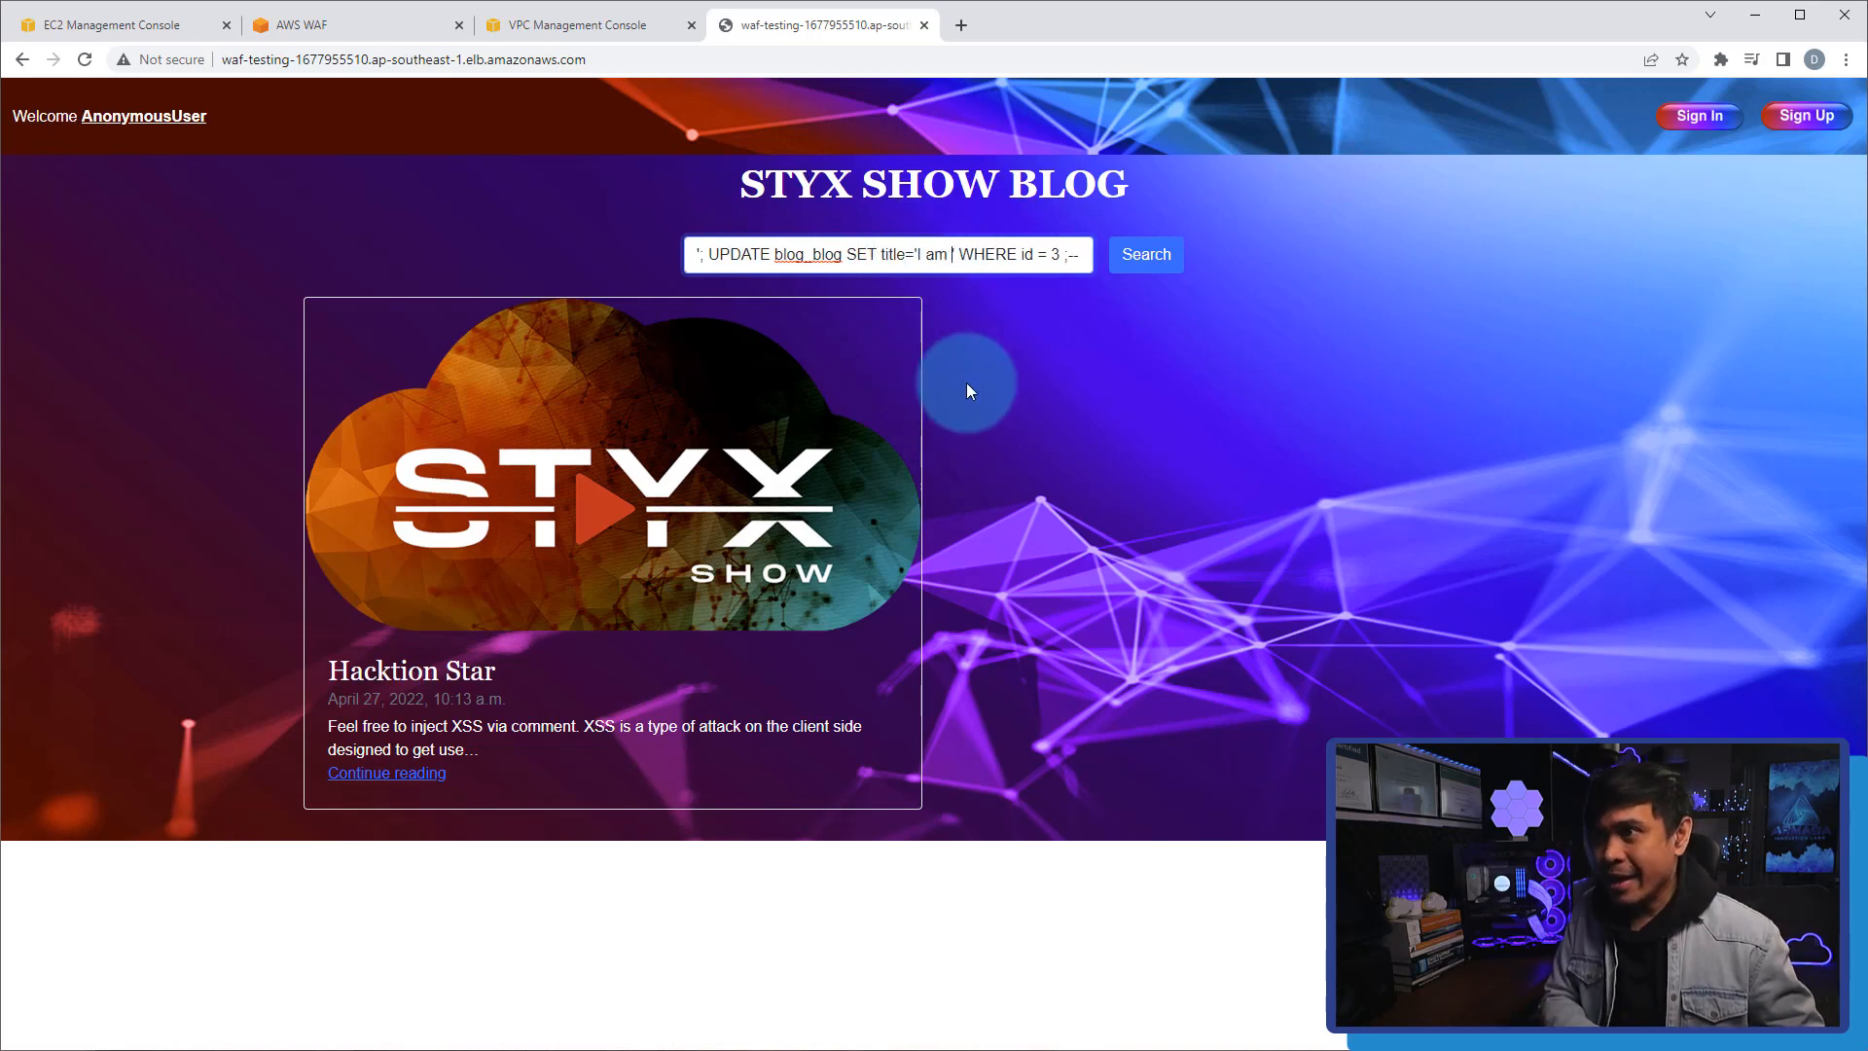
text(spoonman')
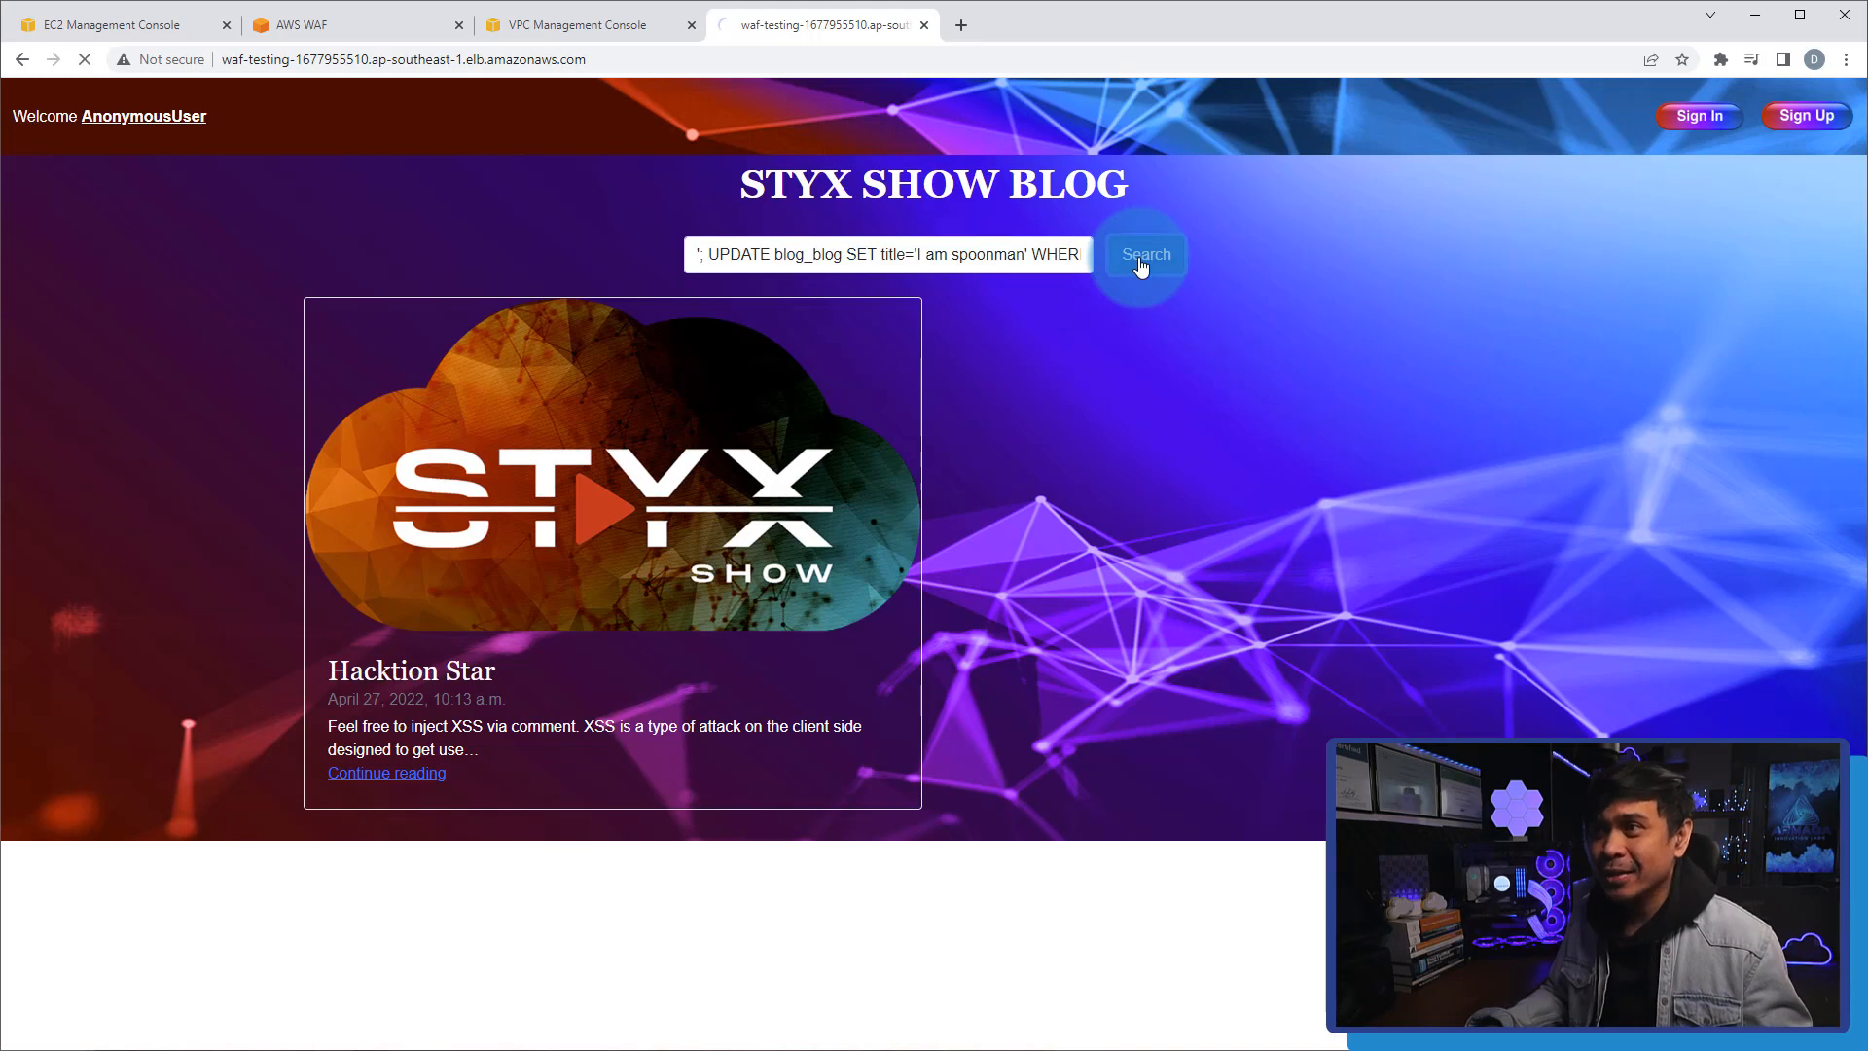
click(1144, 253)
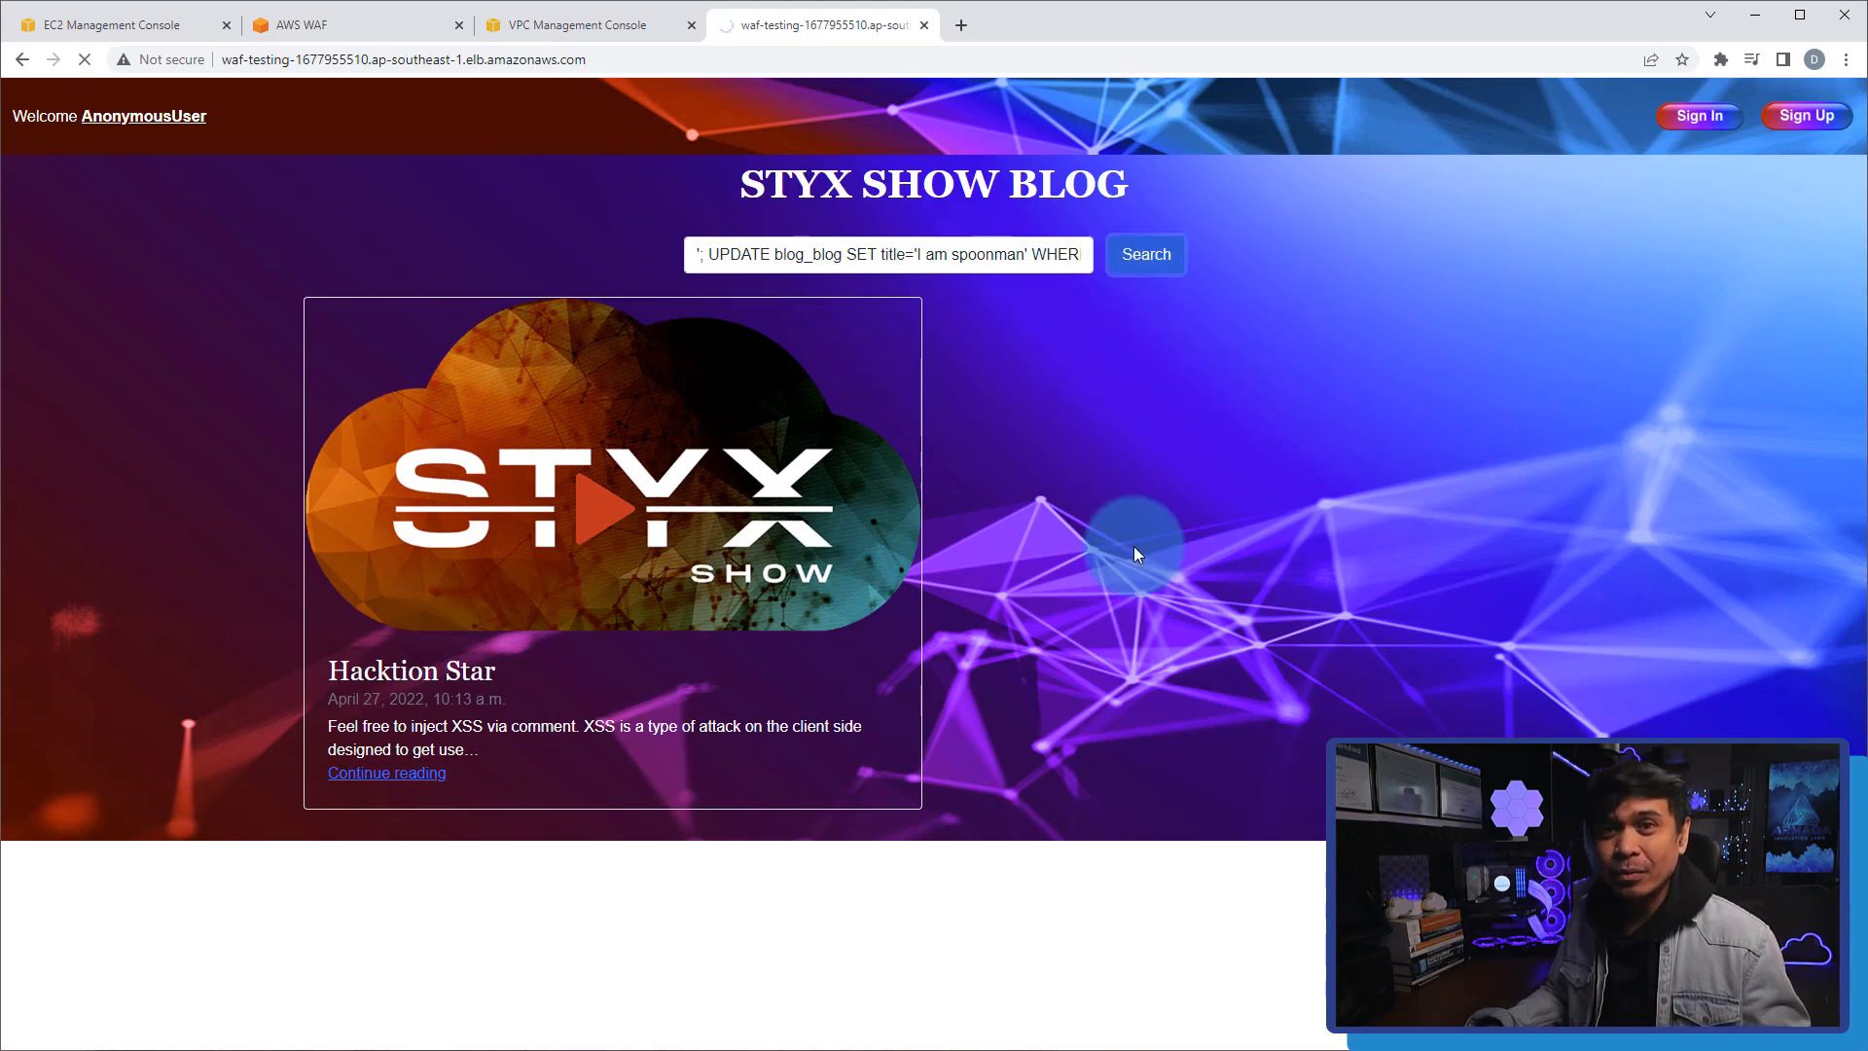
click(1145, 254)
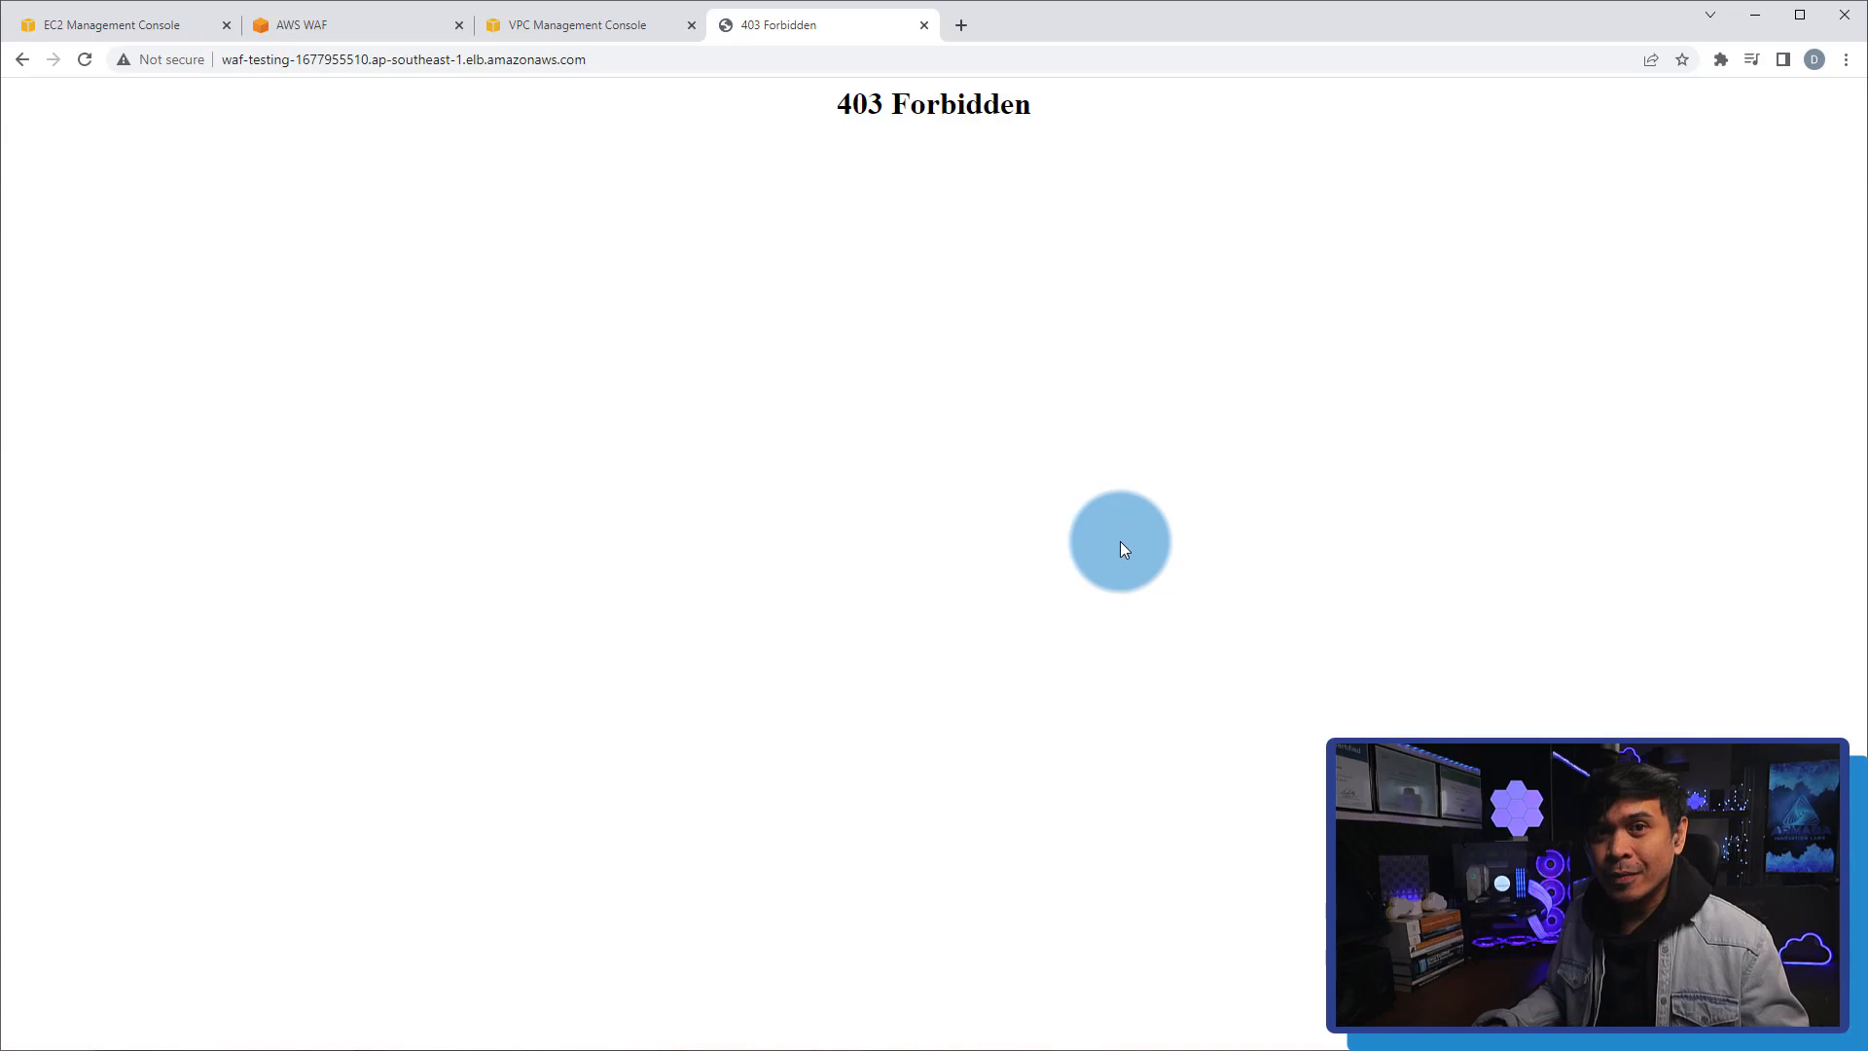
mouse_move(1039, 365)
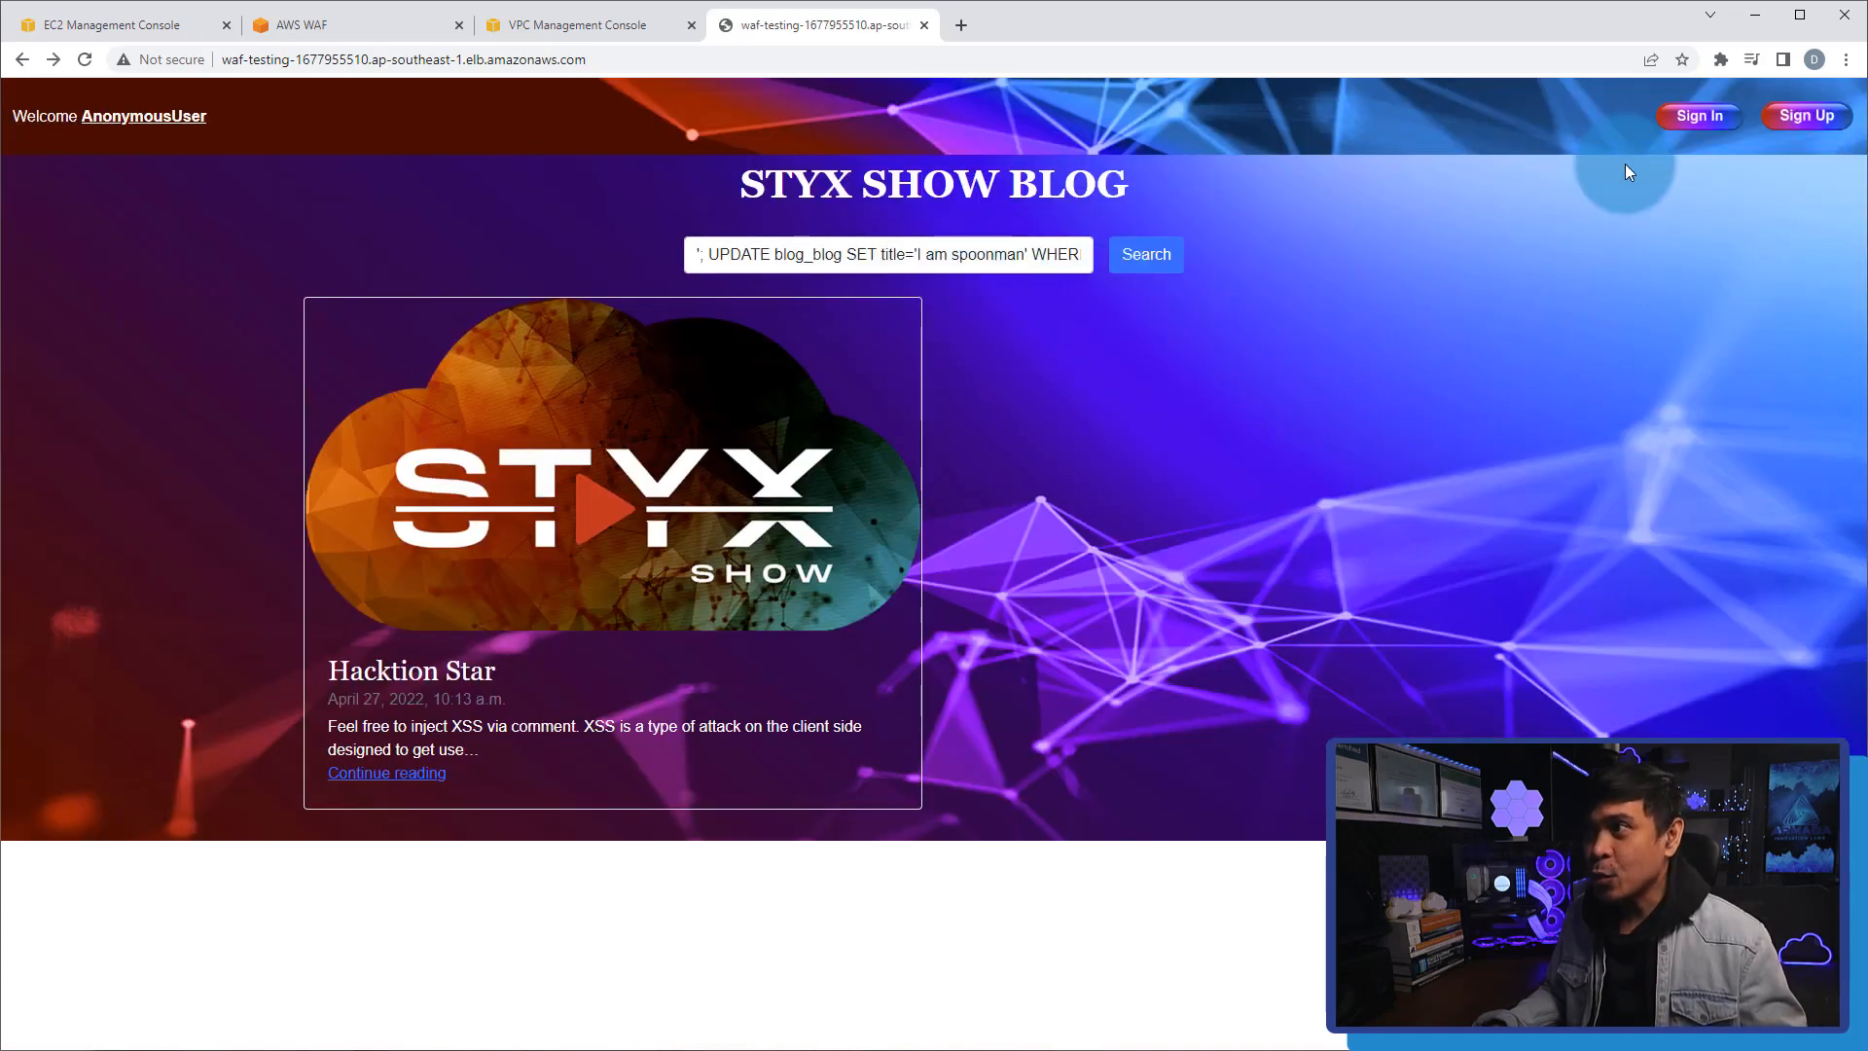
Sign in to STYX Show Blog as spoonman.
click(1698, 116)
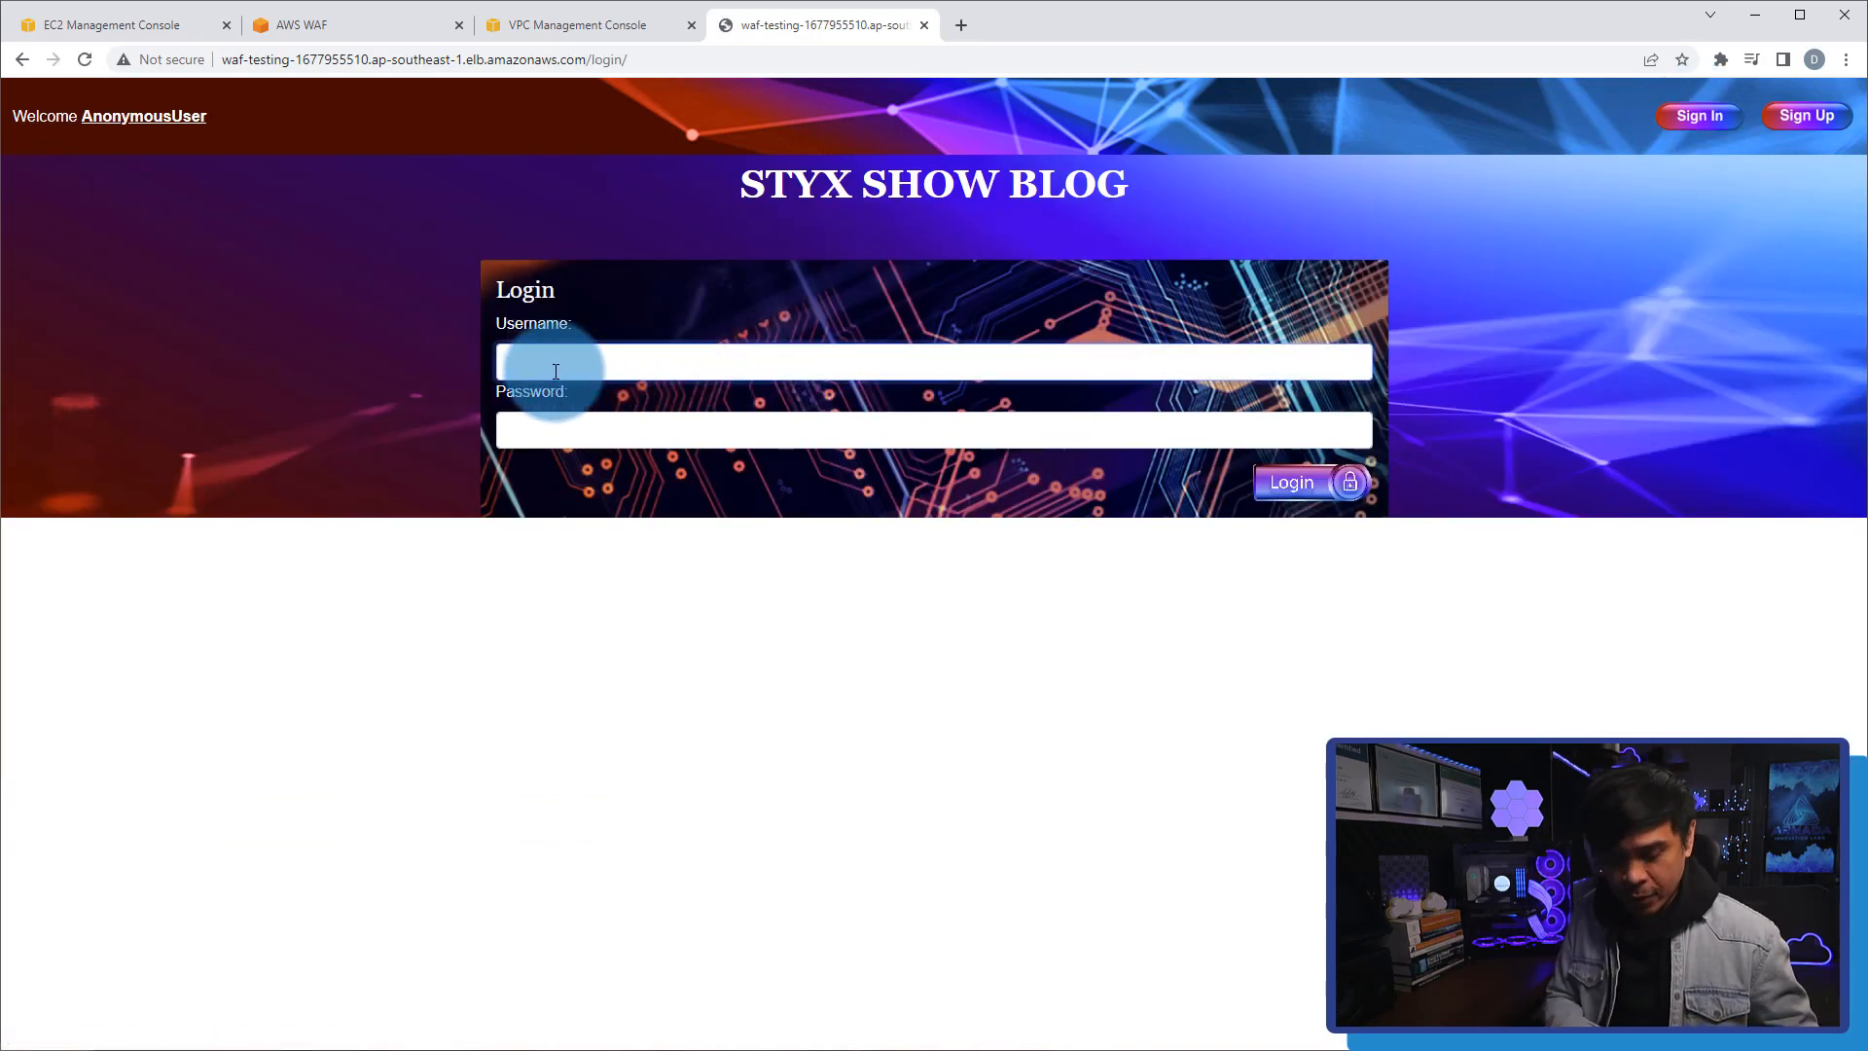
text(spoonman)
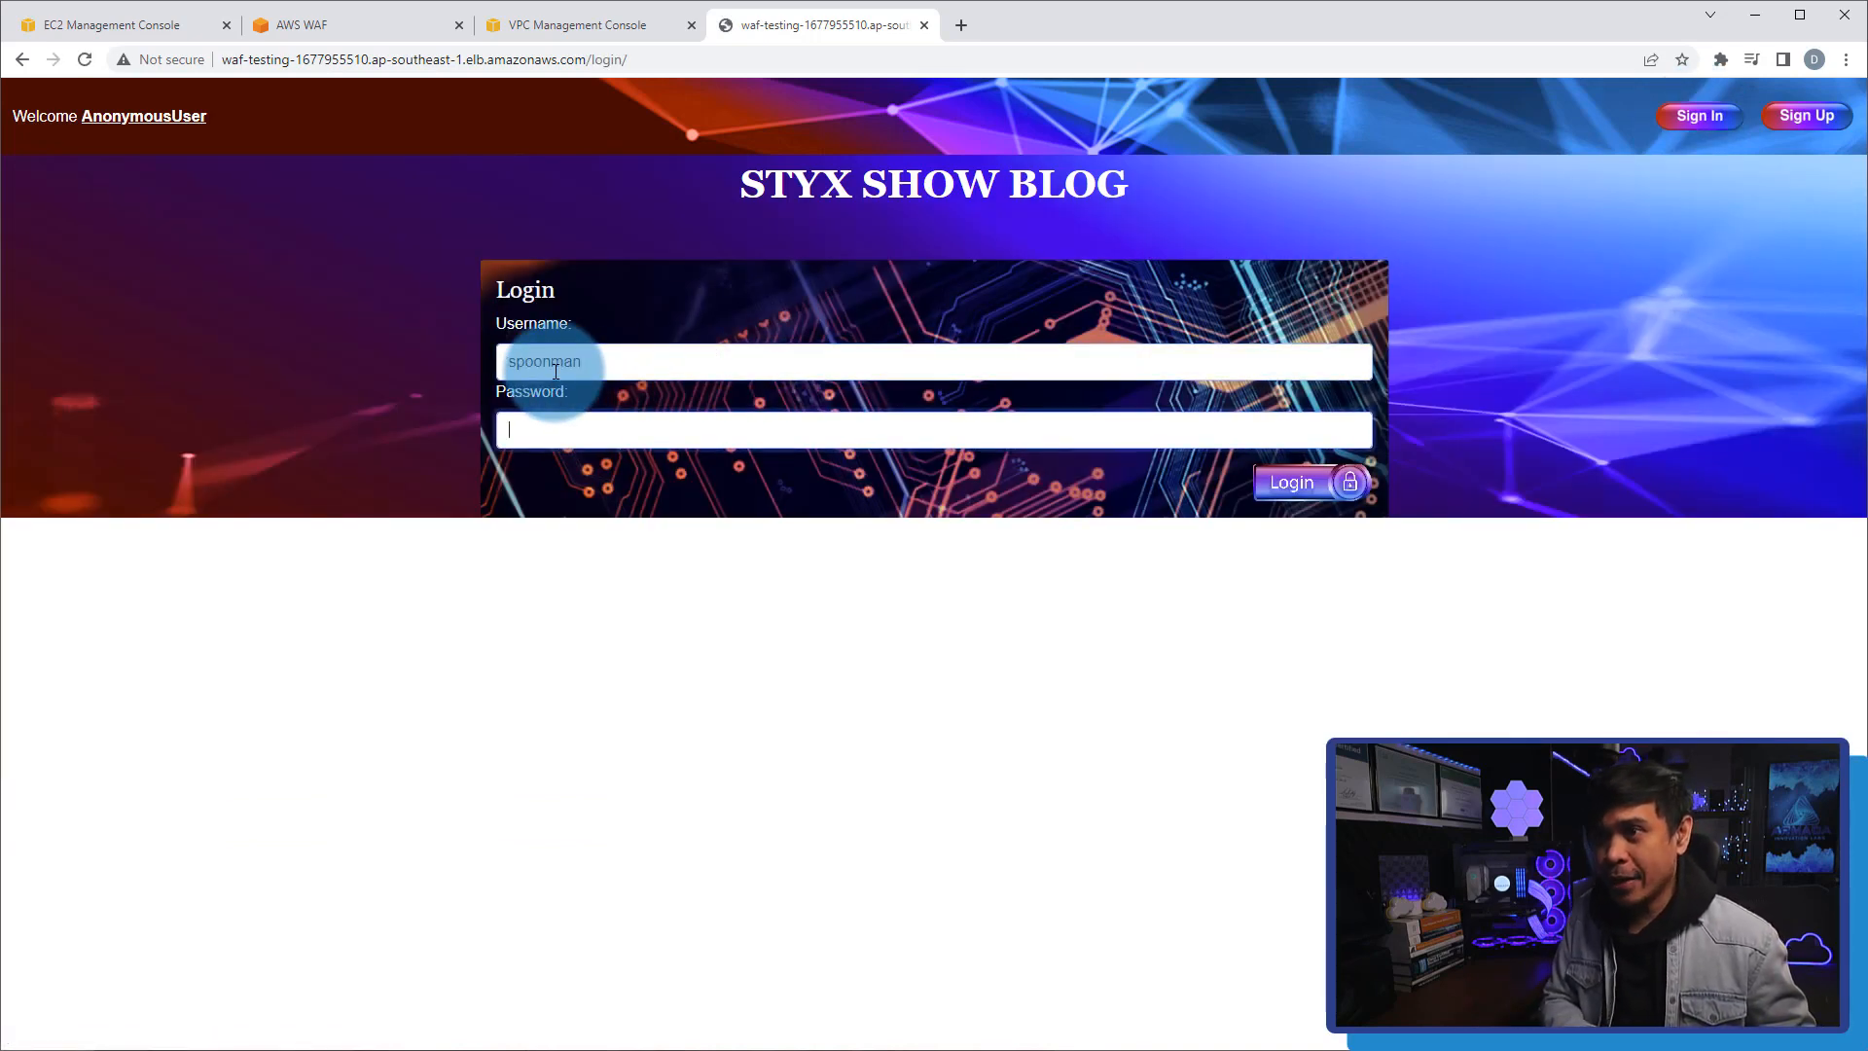
text(•••••)
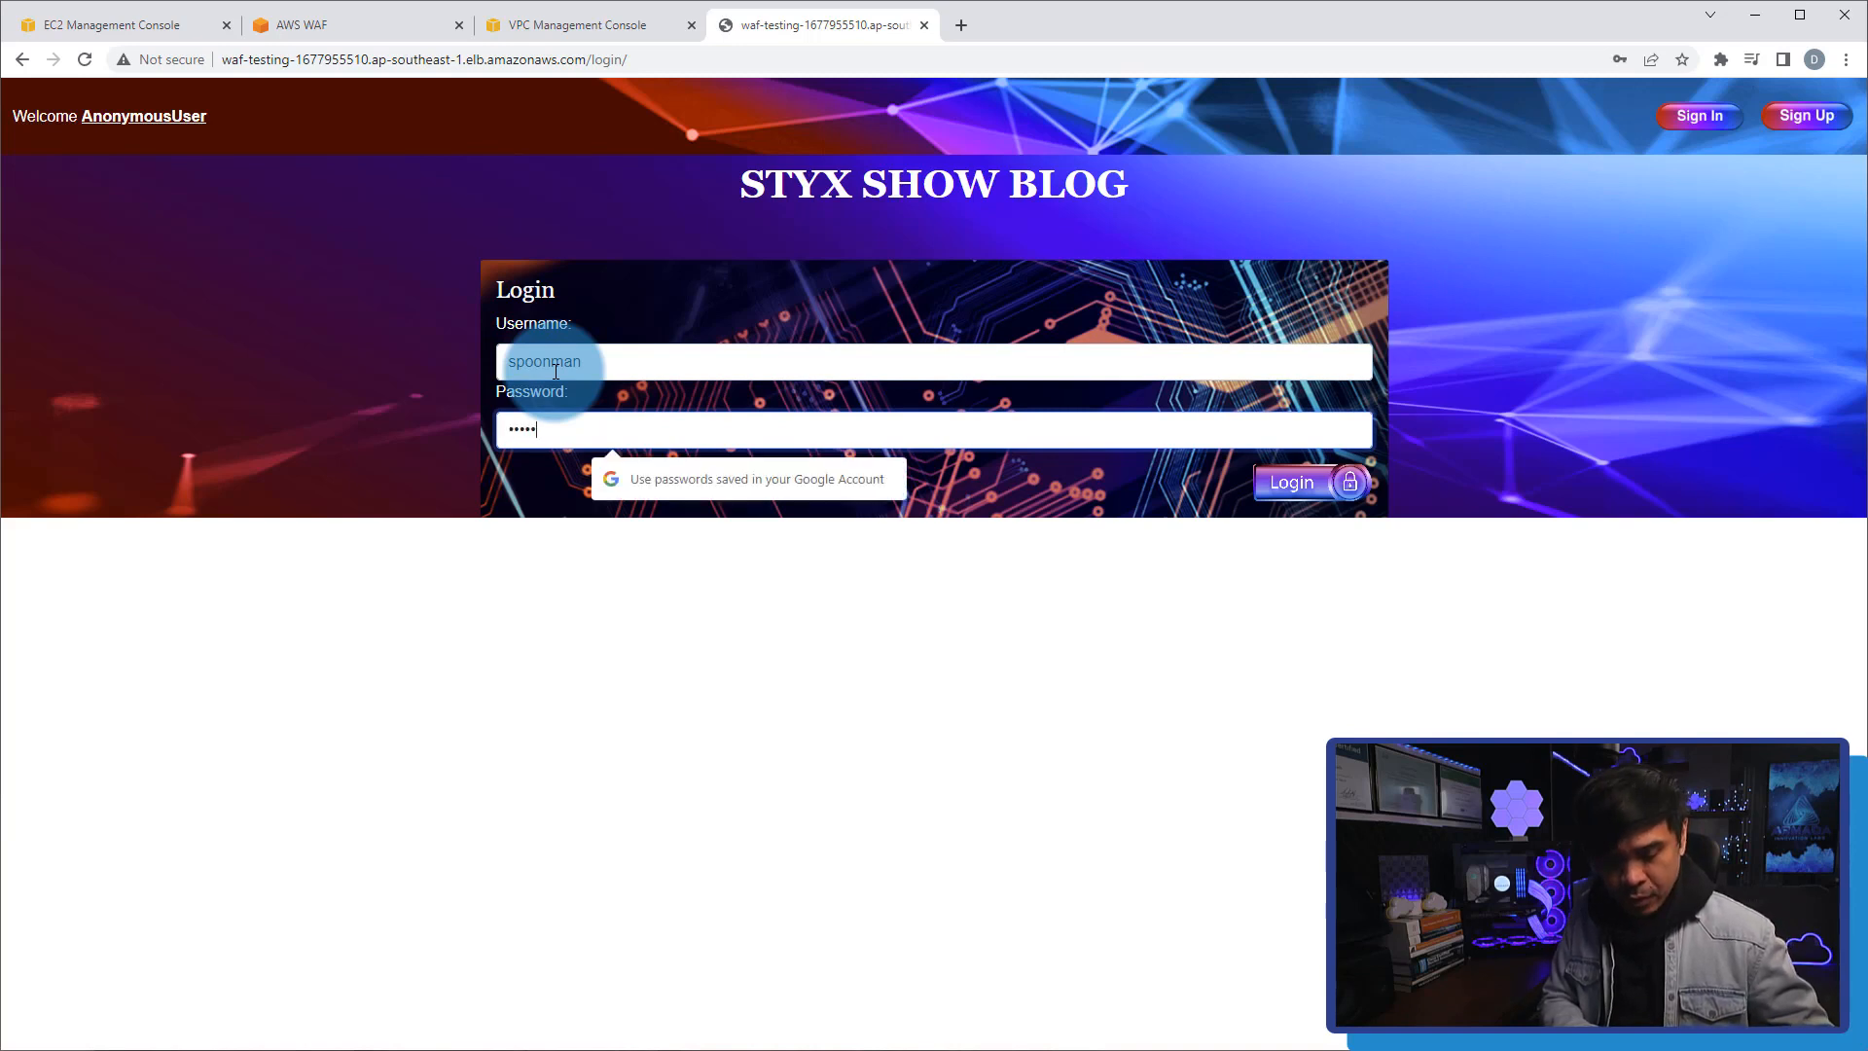
click(1290, 483)
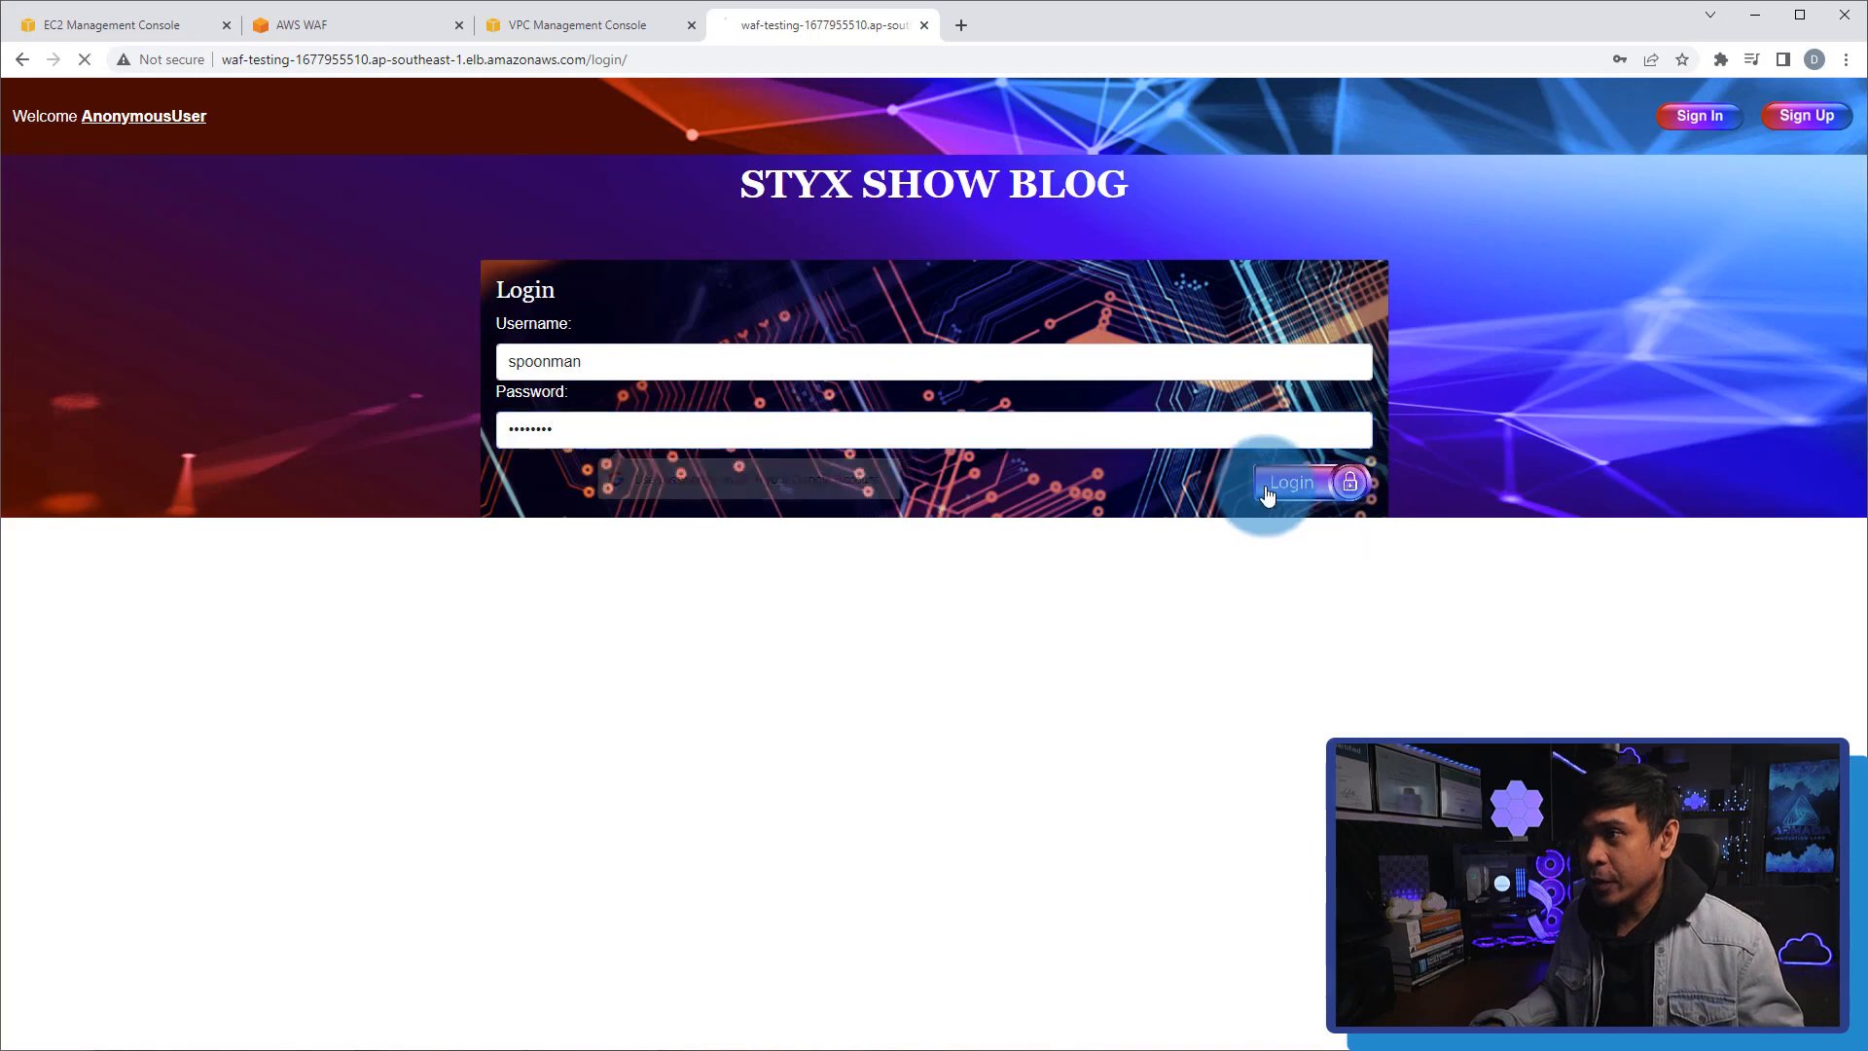
click(1290, 483)
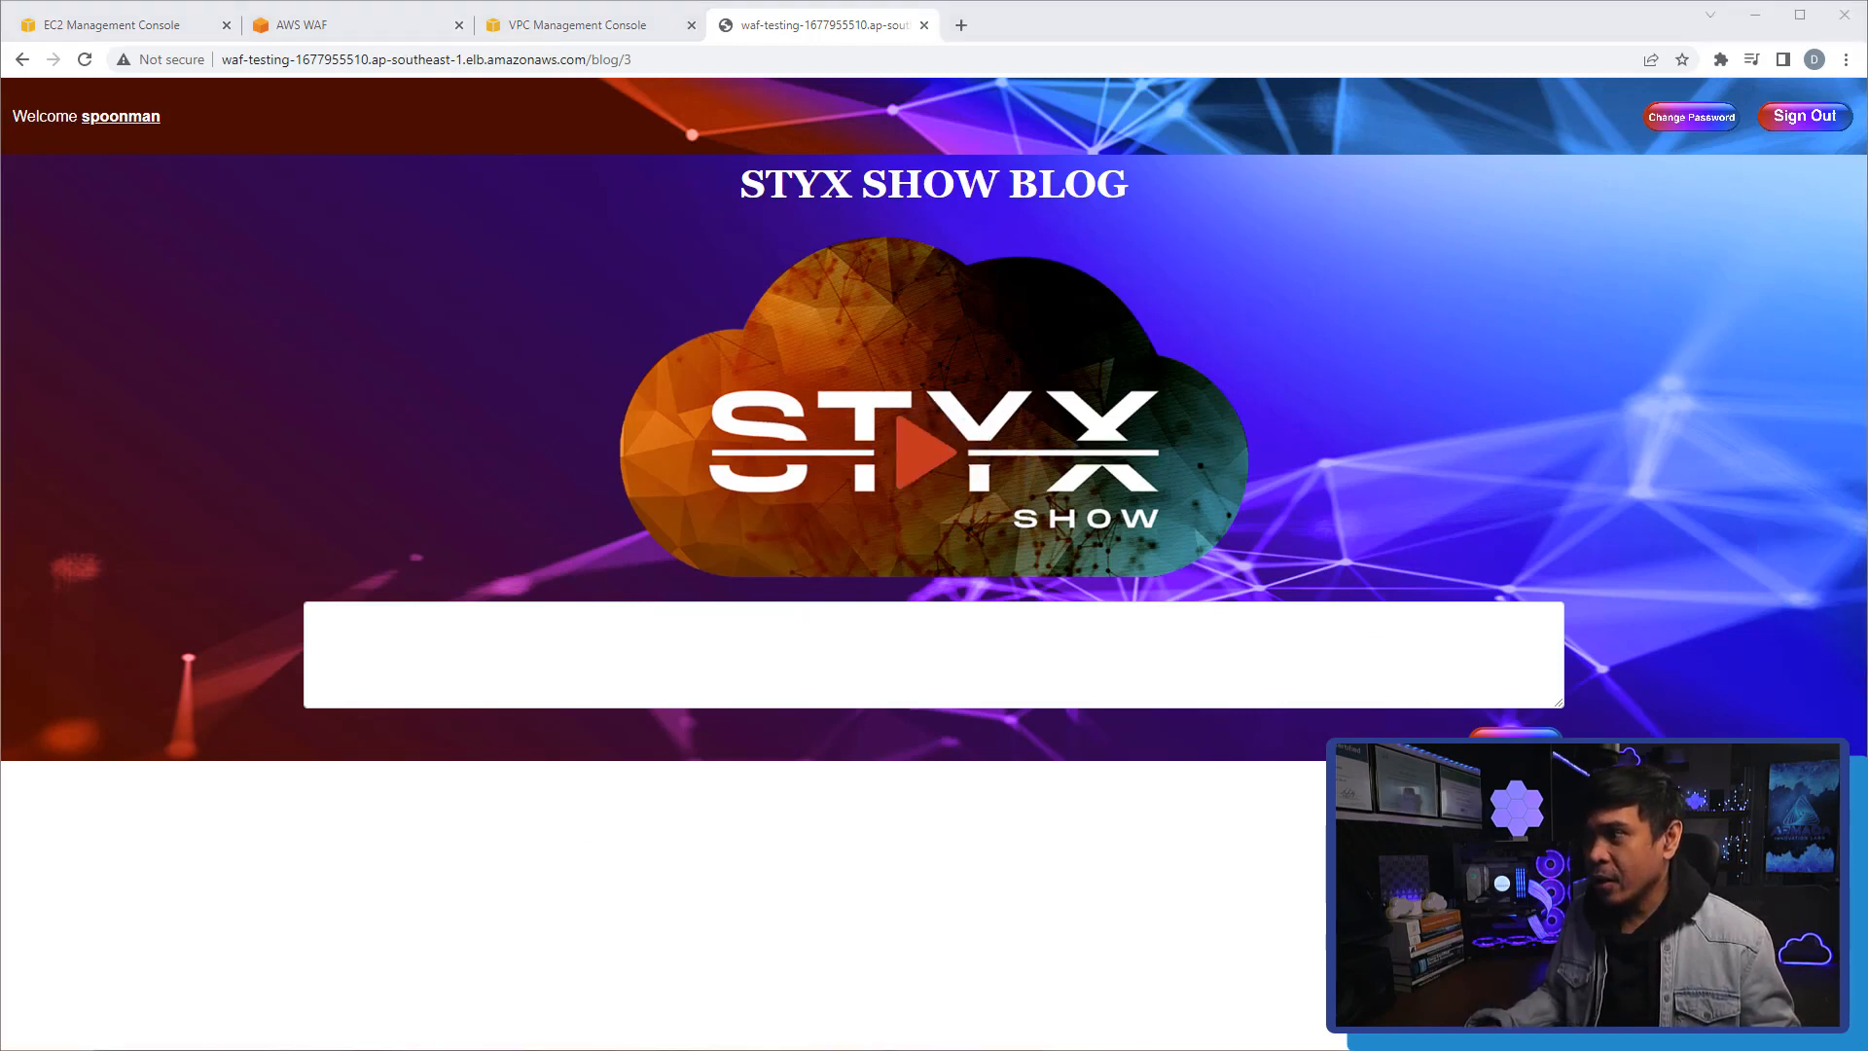
Write a <script> alert comment on post 3, changing 'Test' to 'This is just a Test'.
click(908, 654)
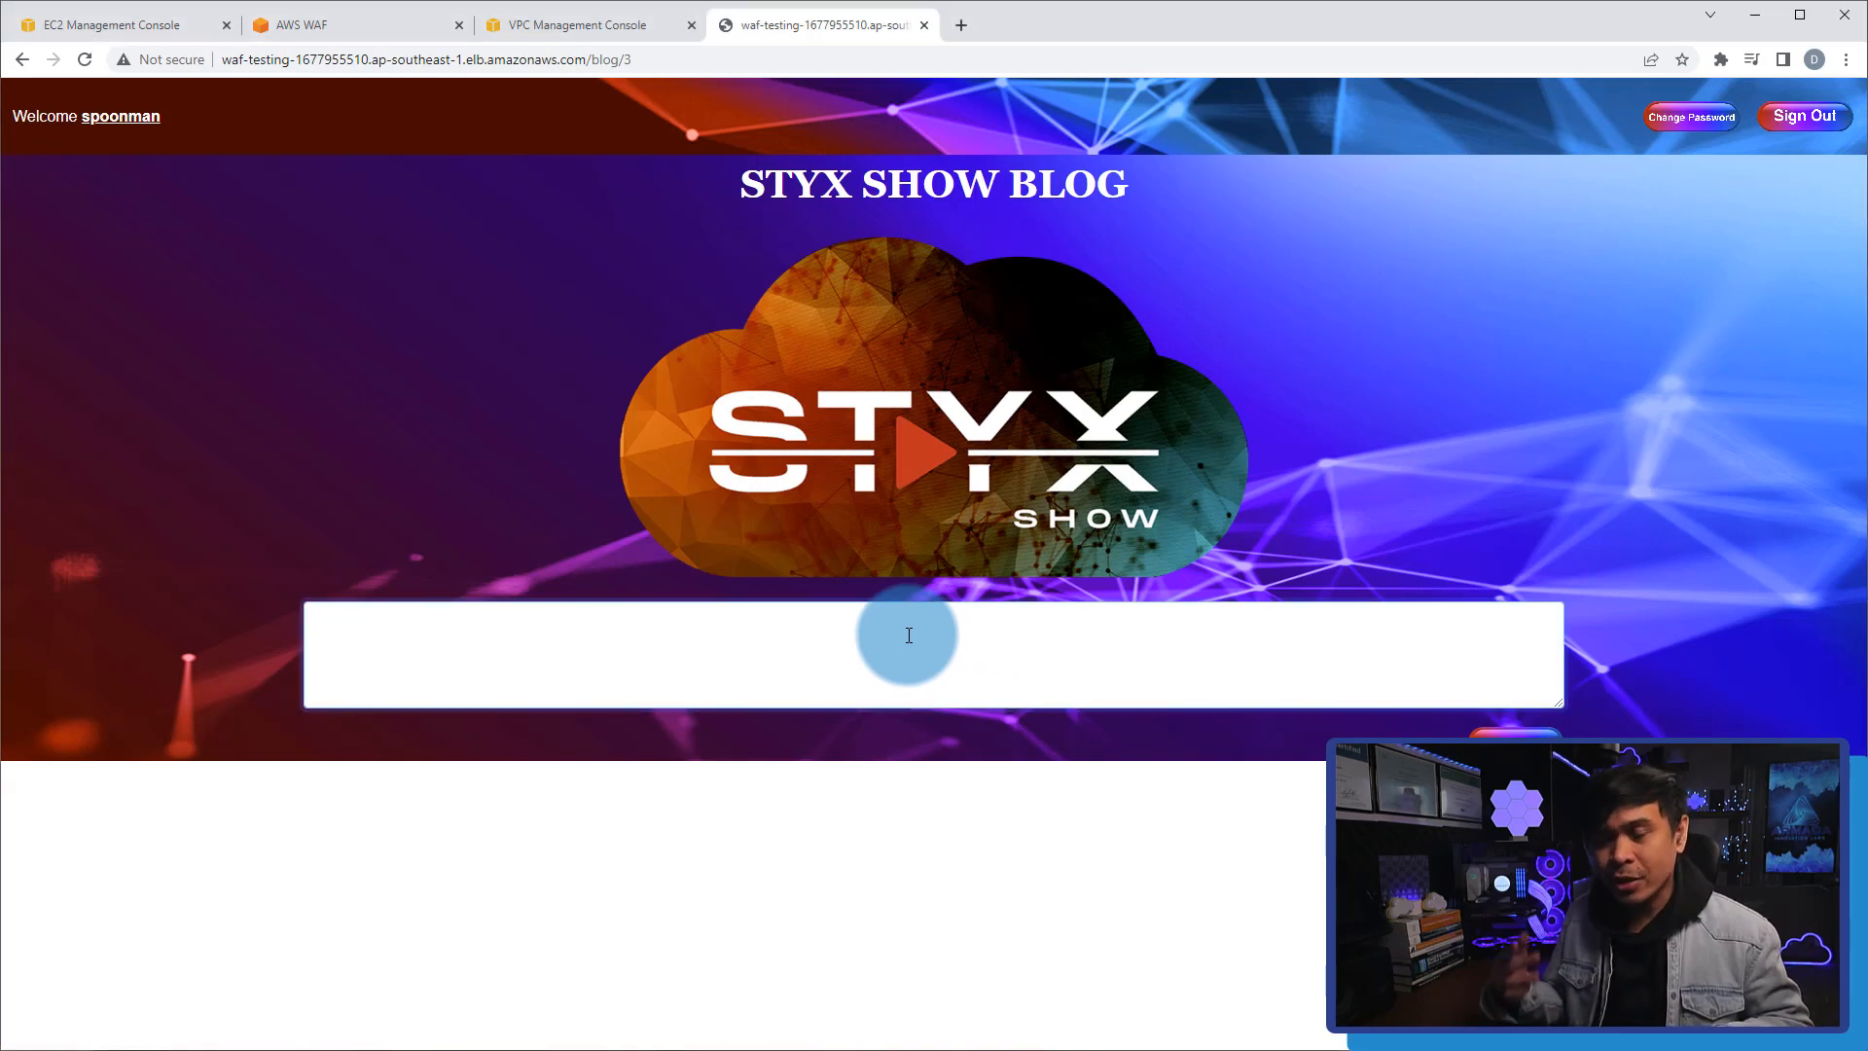
text(<script> alert("Test"); </script>)
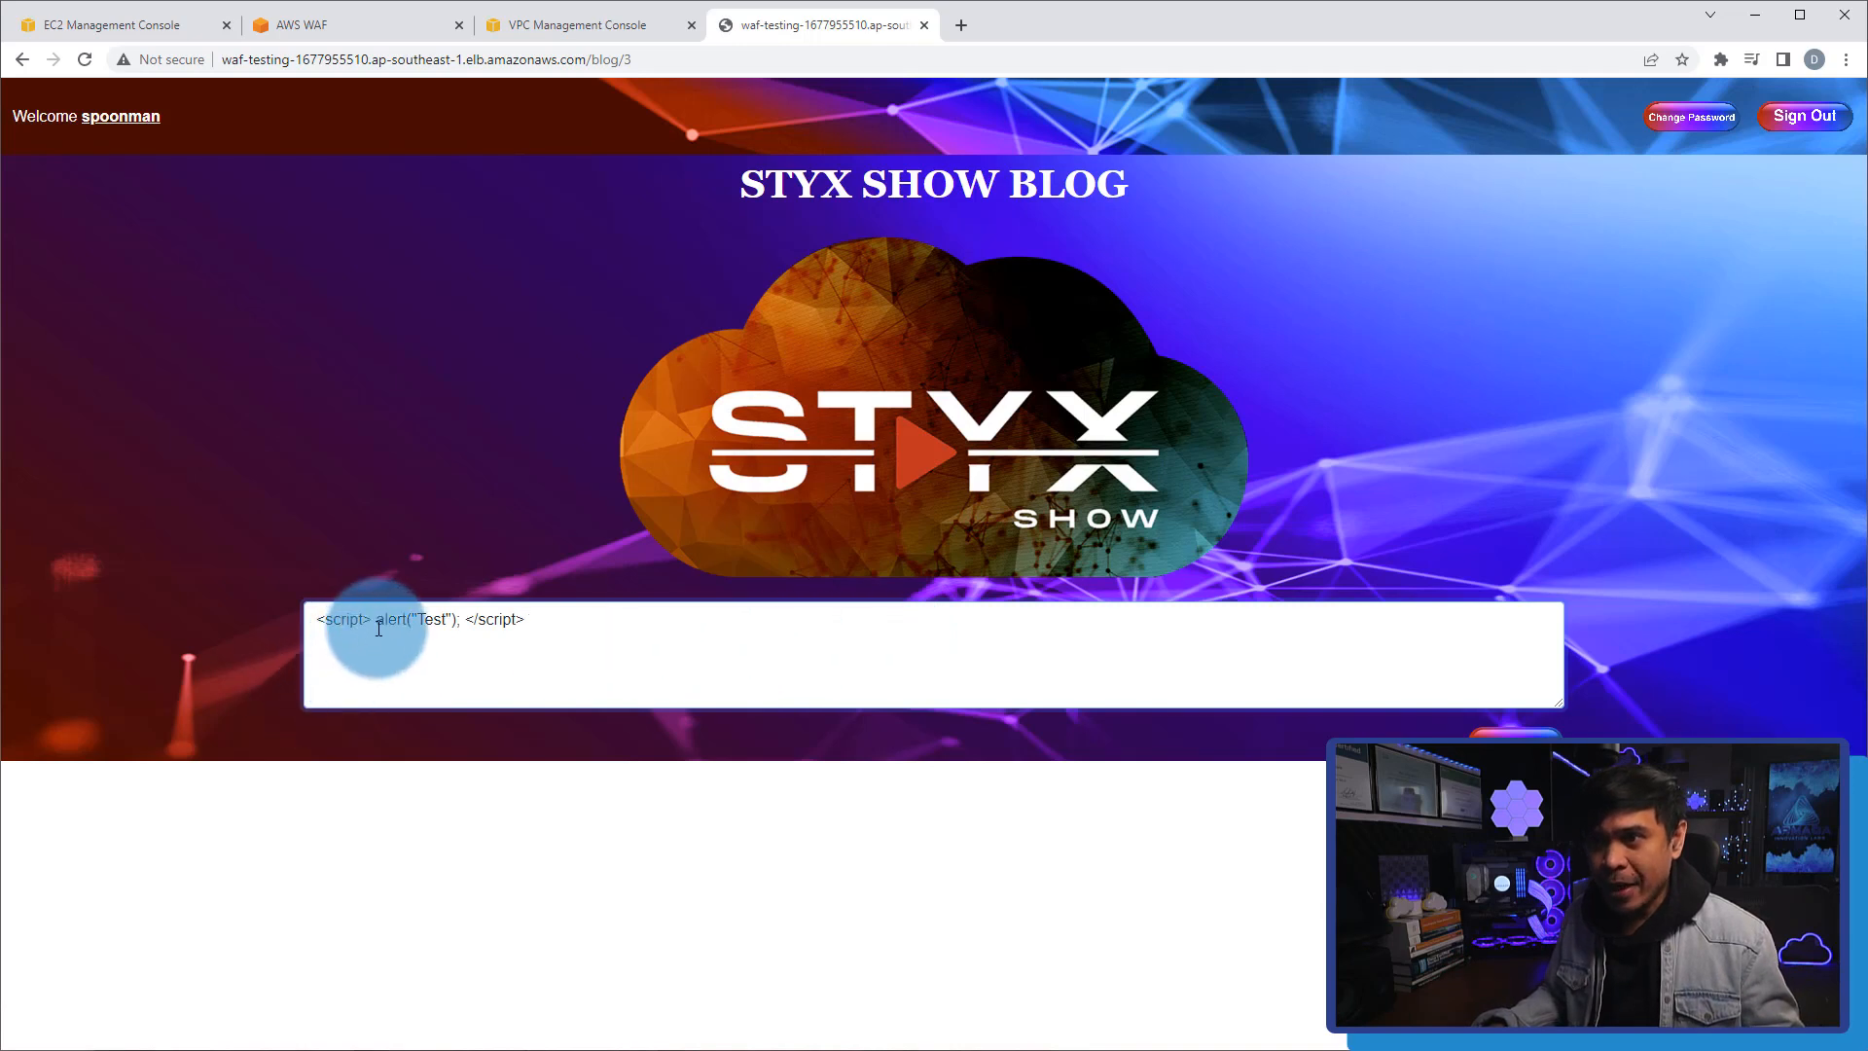
double_click(345, 619)
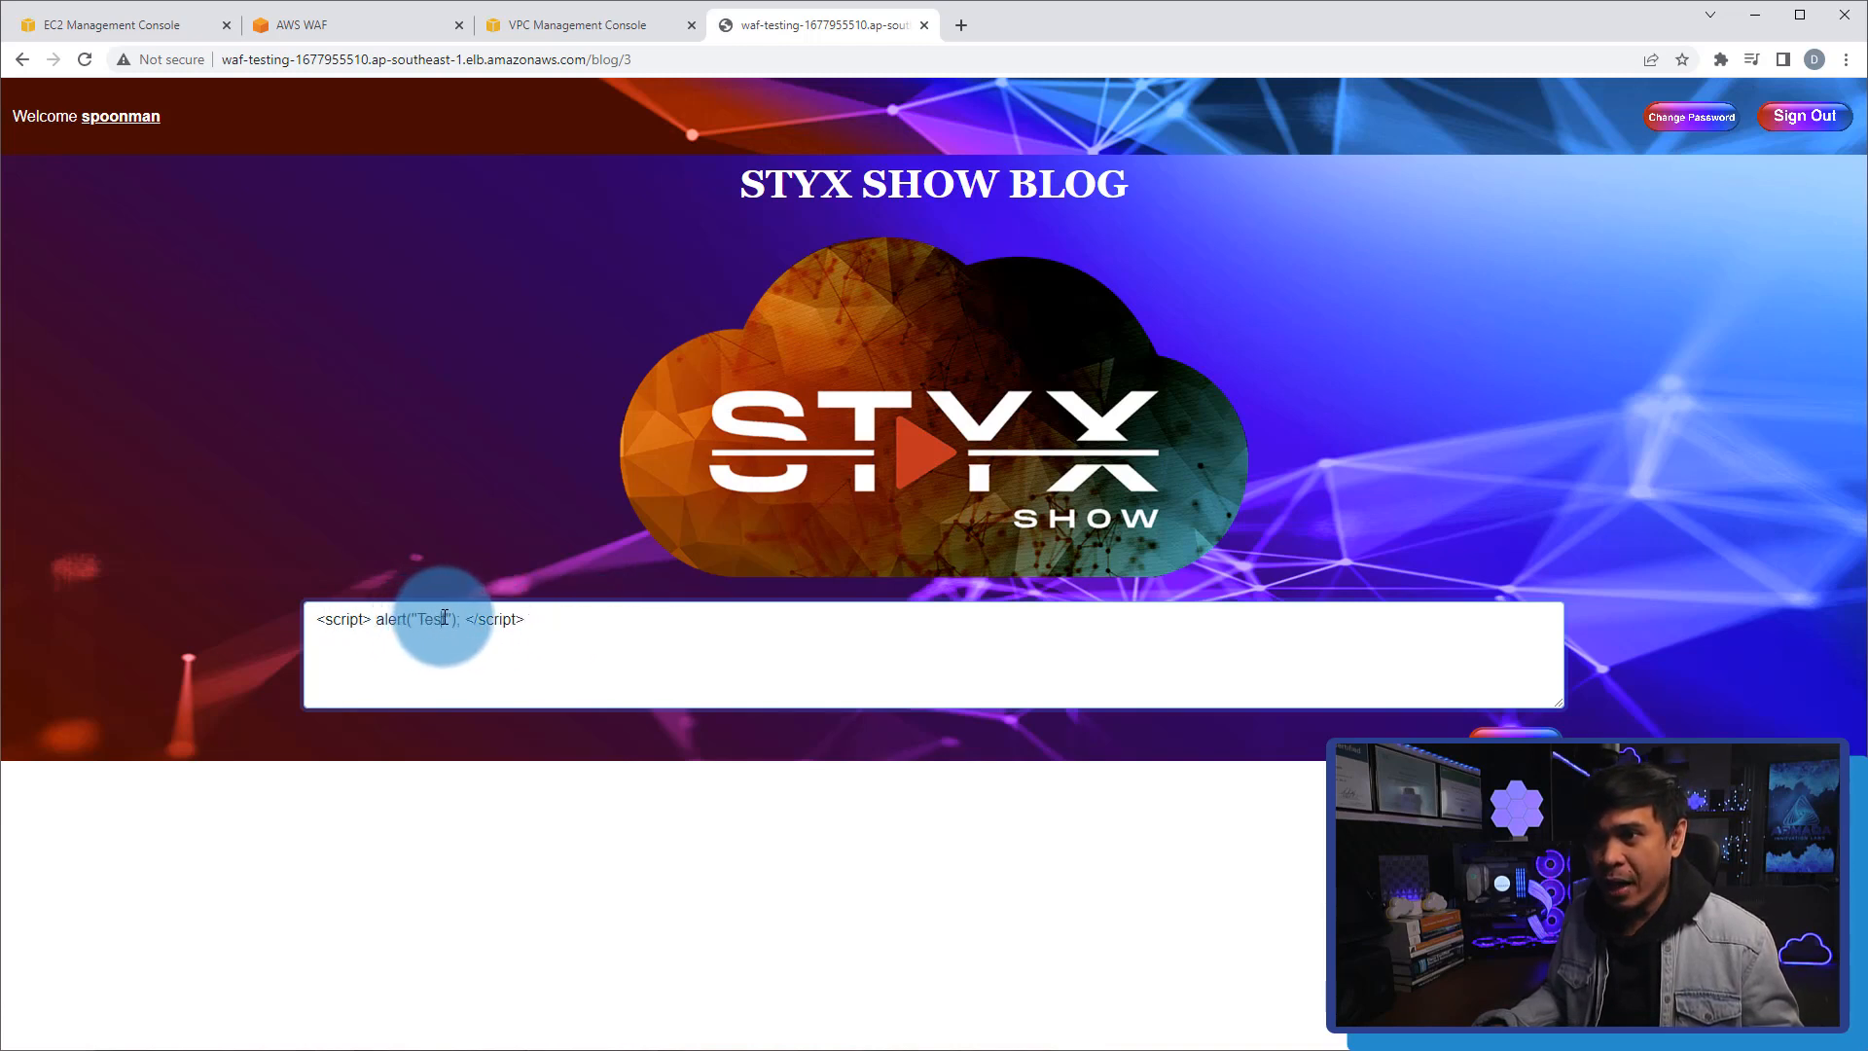
text(T|)
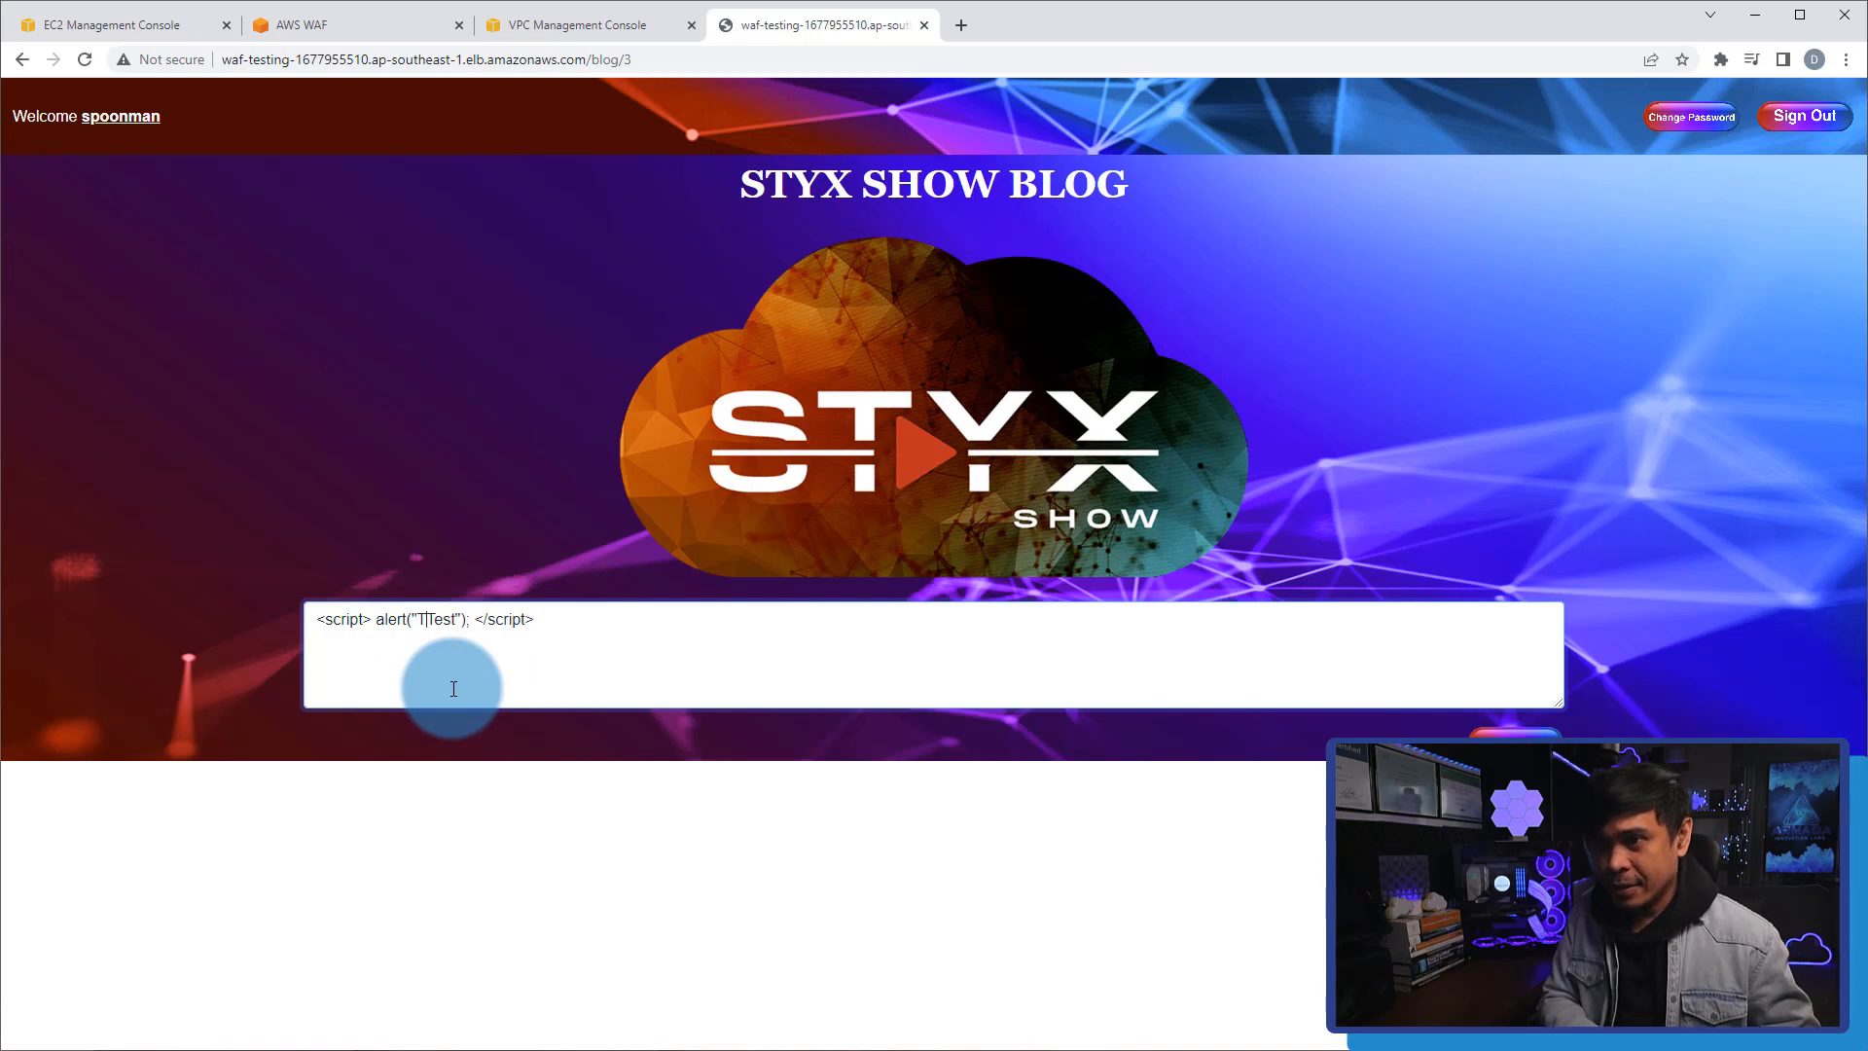
text(This is just a)
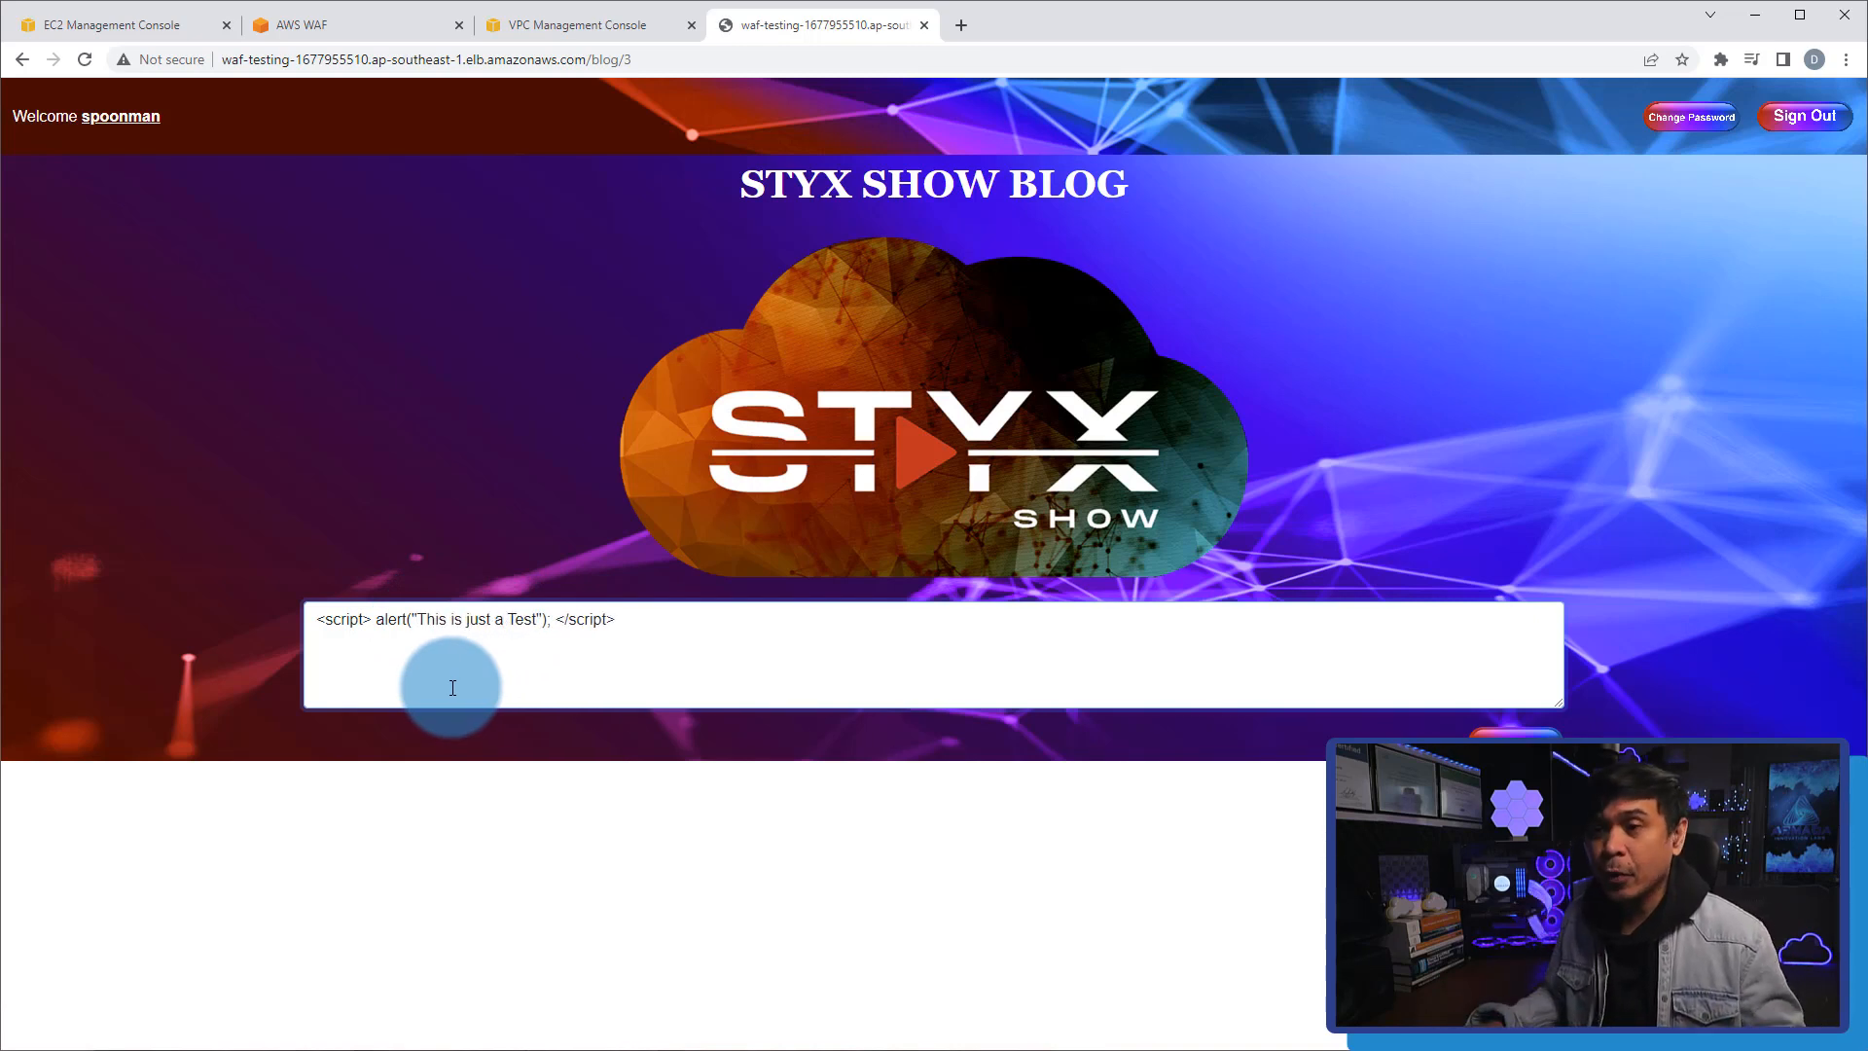
mouse_move(466, 644)
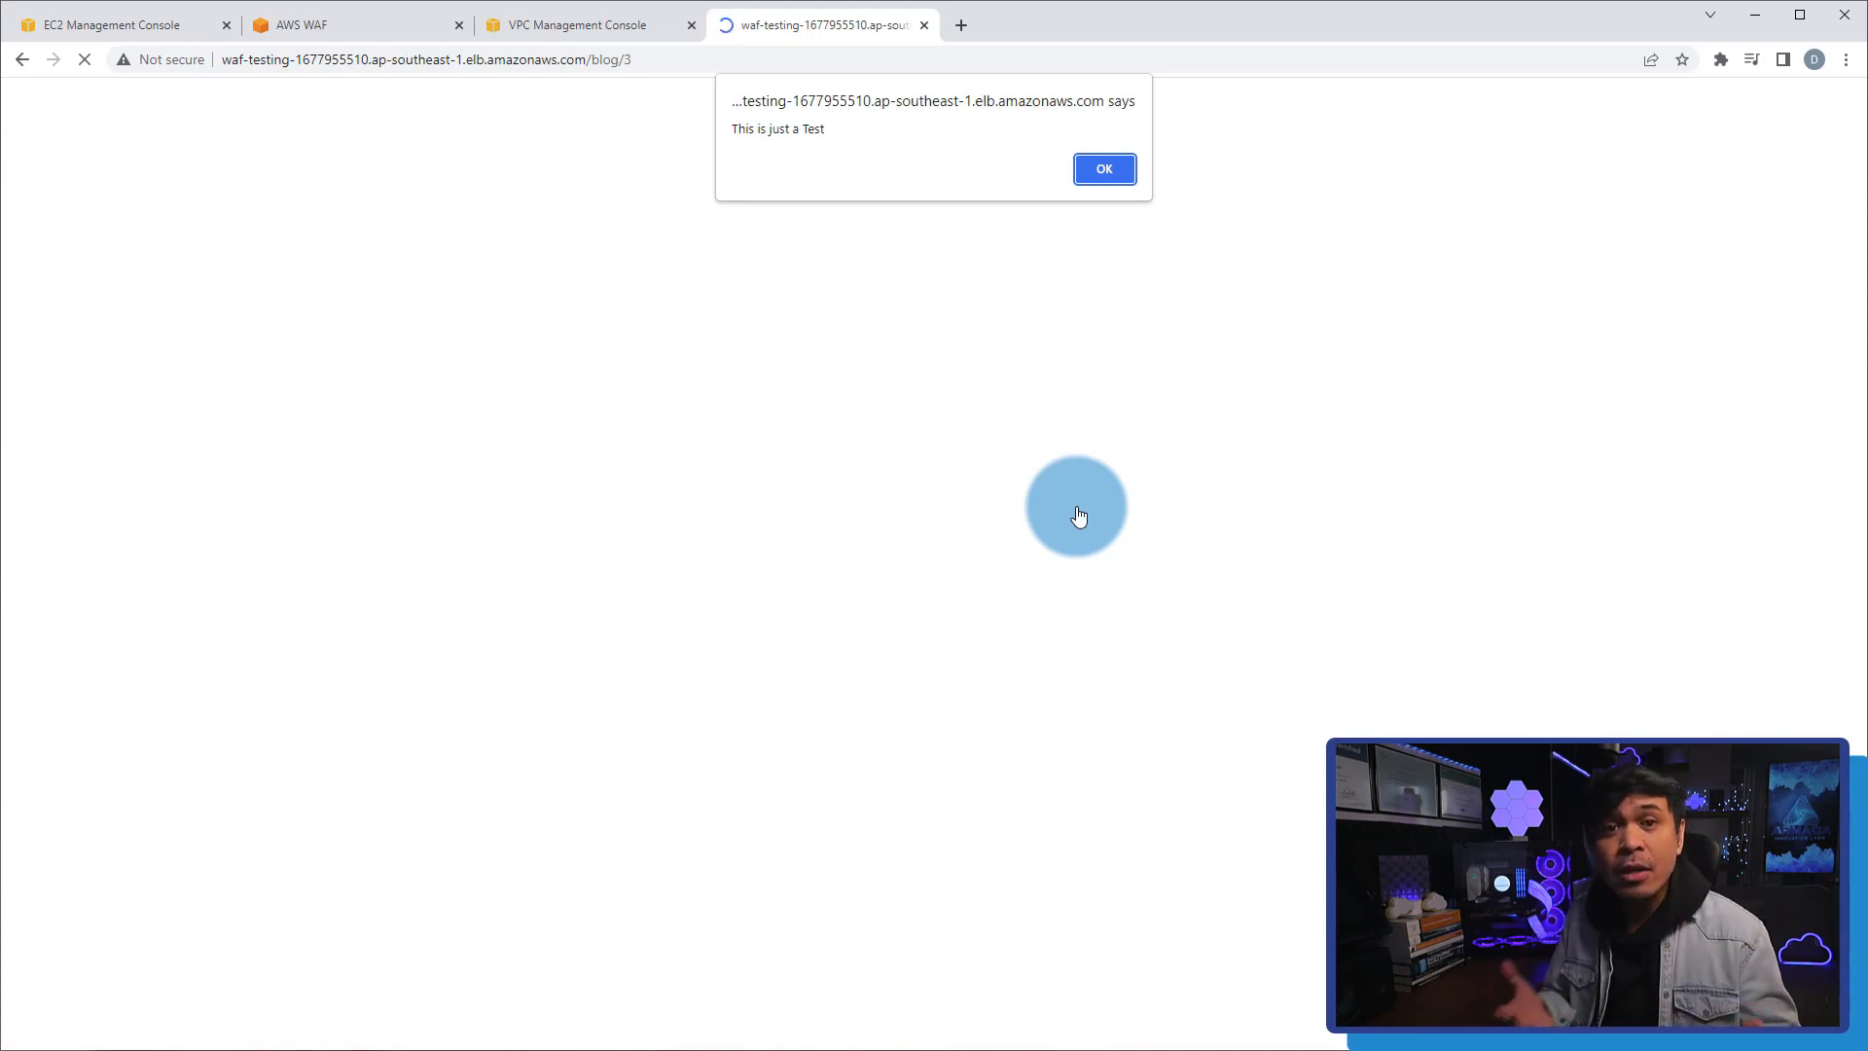
mouse_move(1101, 486)
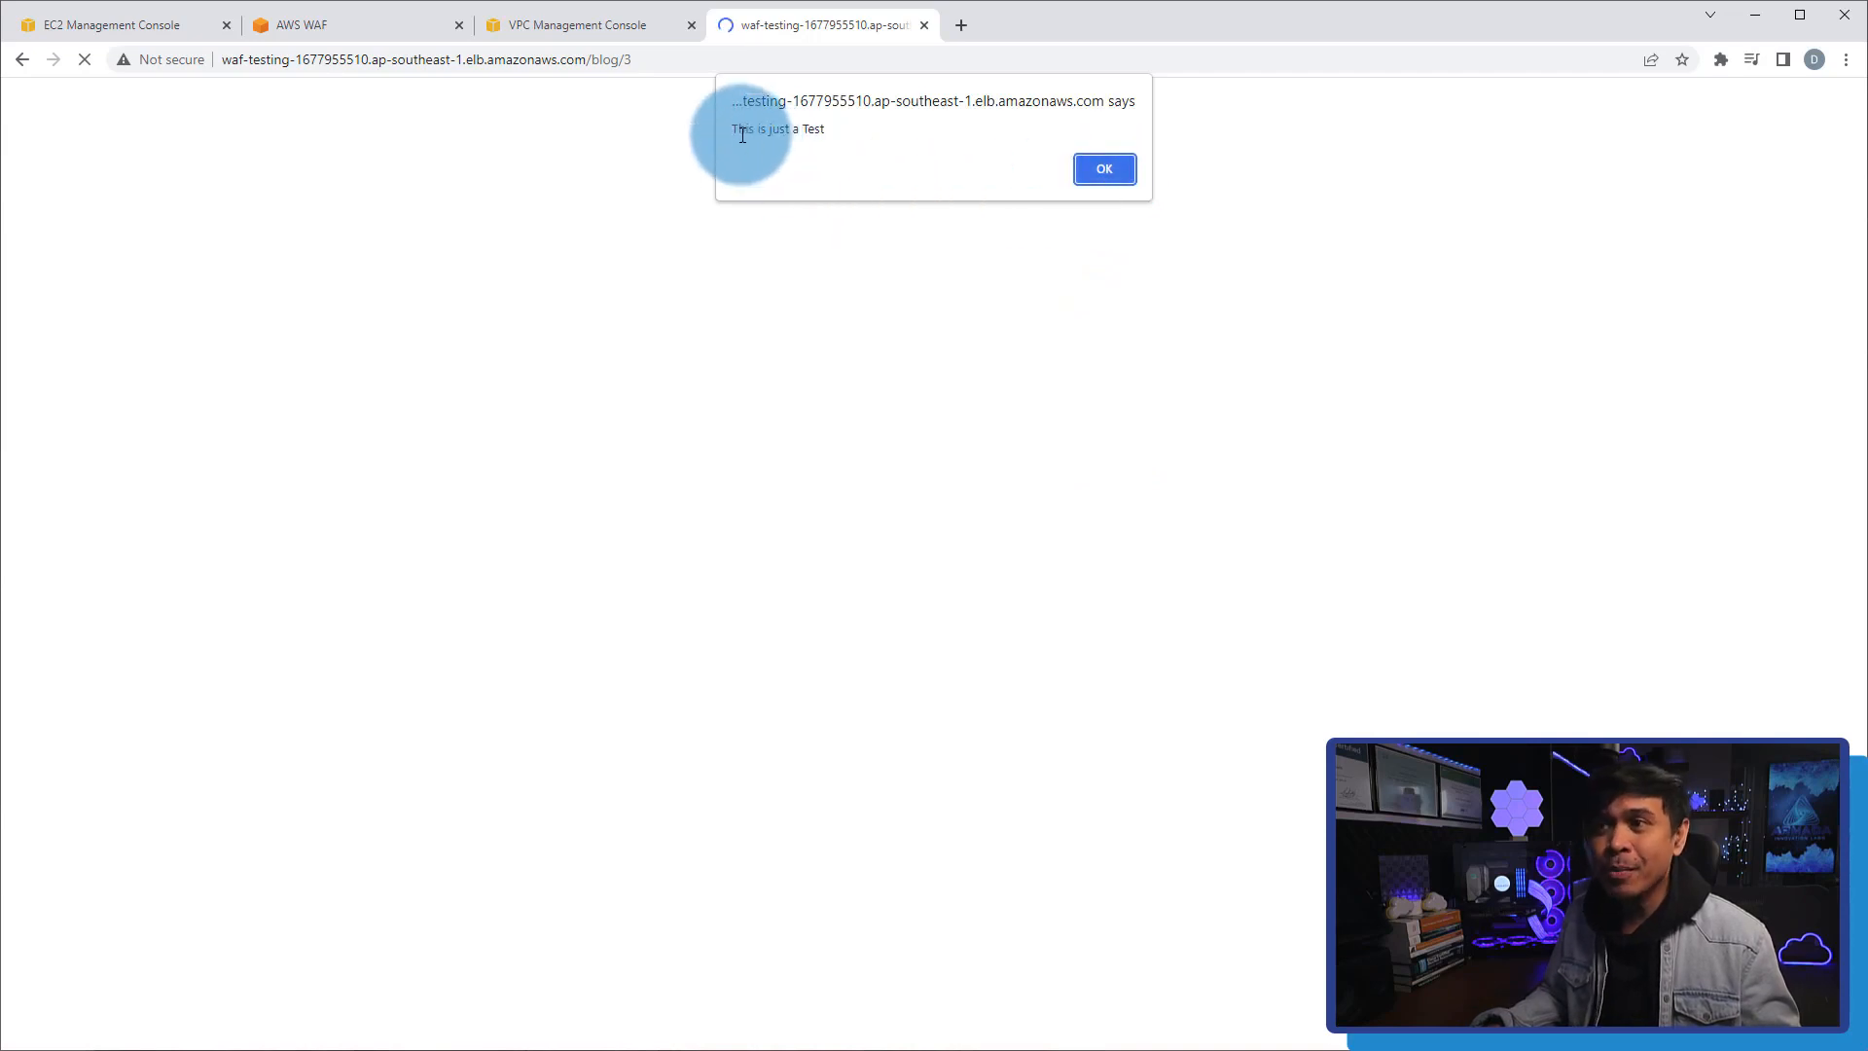
Dismiss the 'This is just a Test' JavaScript alert to reveal spoonman's comment.
click(1102, 169)
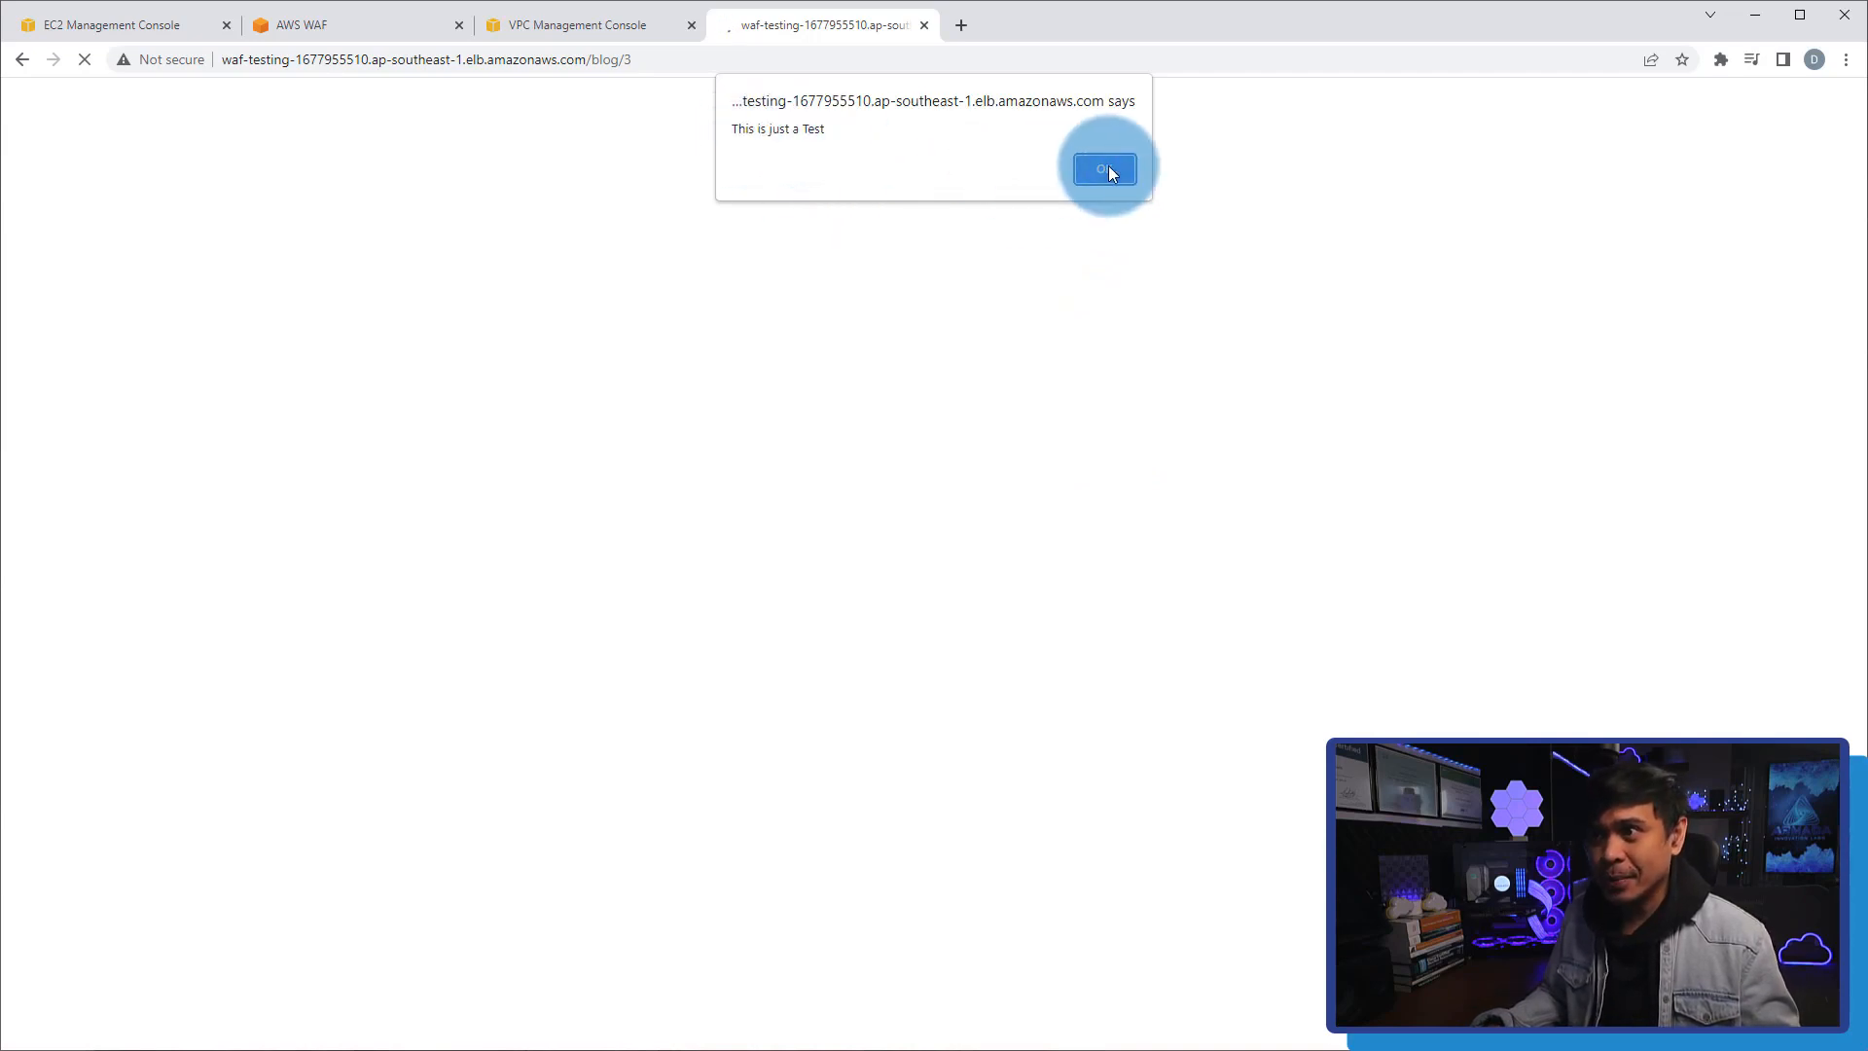
click(1103, 169)
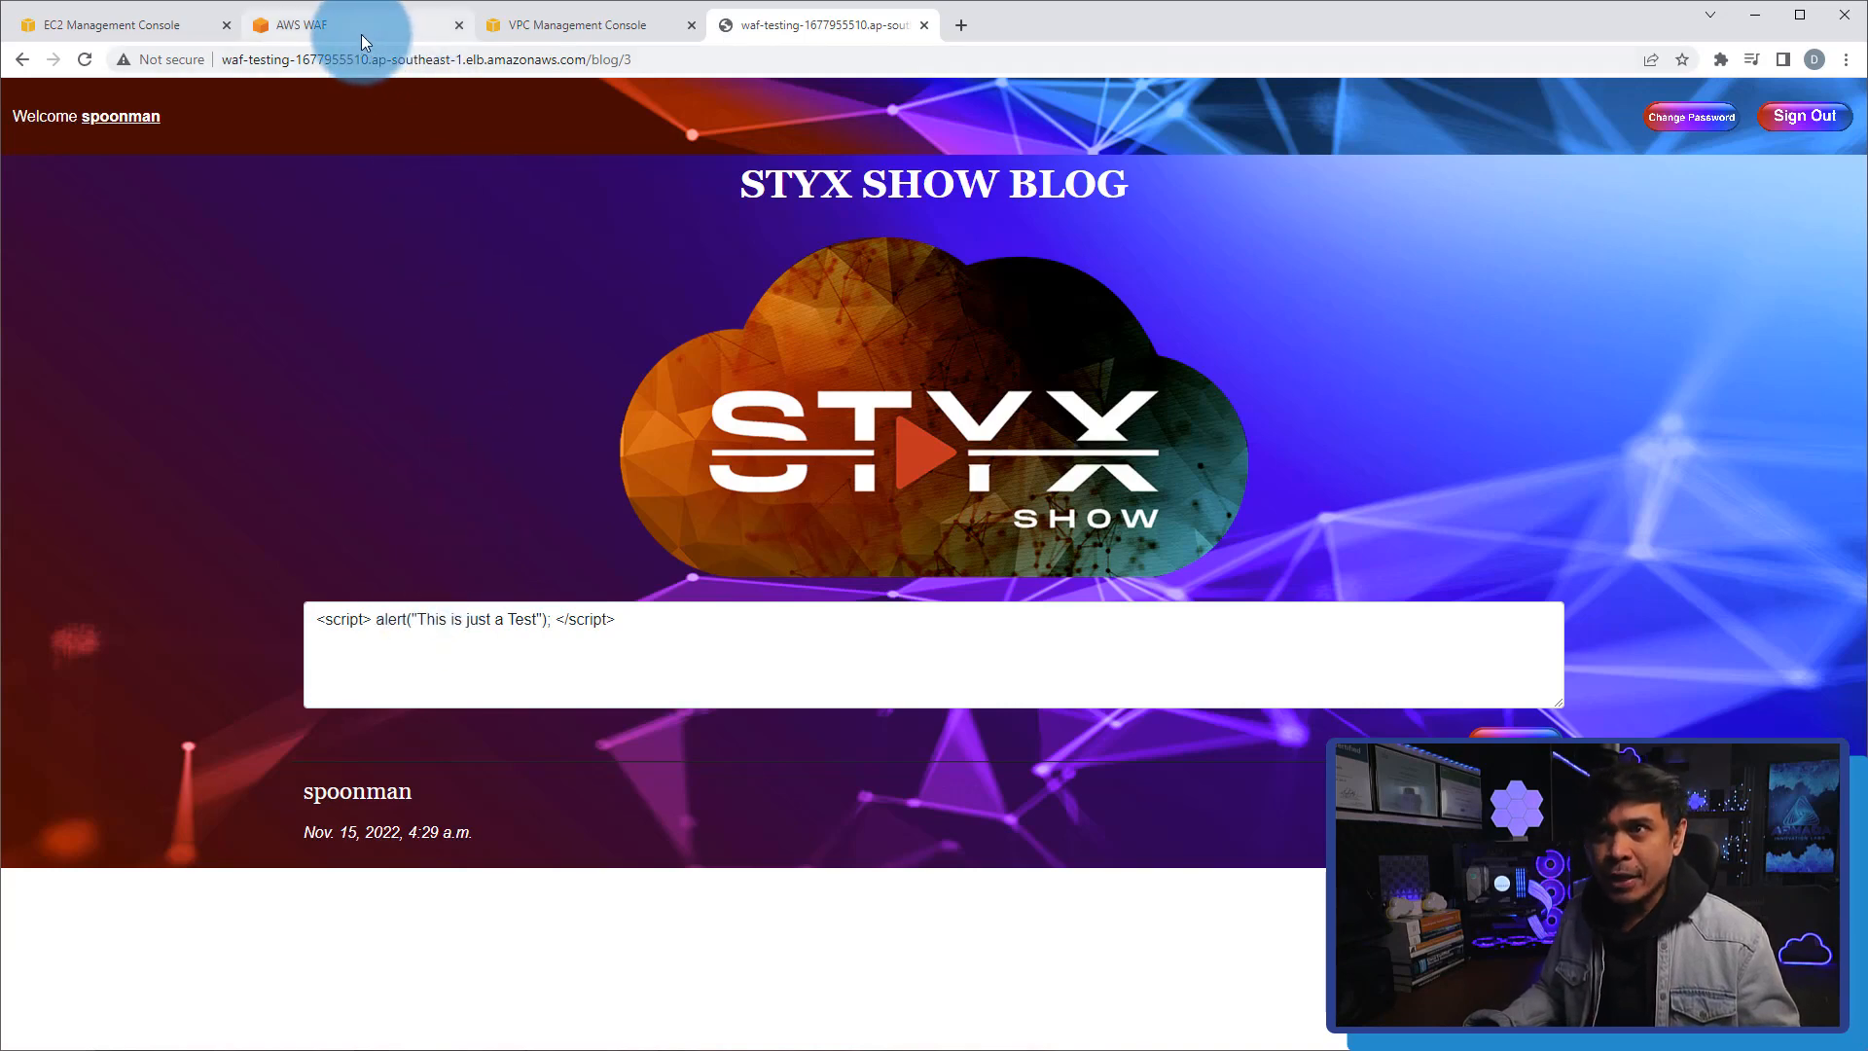
Choose Add my own rules on sqli_defense to open the rule builder.
click(296, 24)
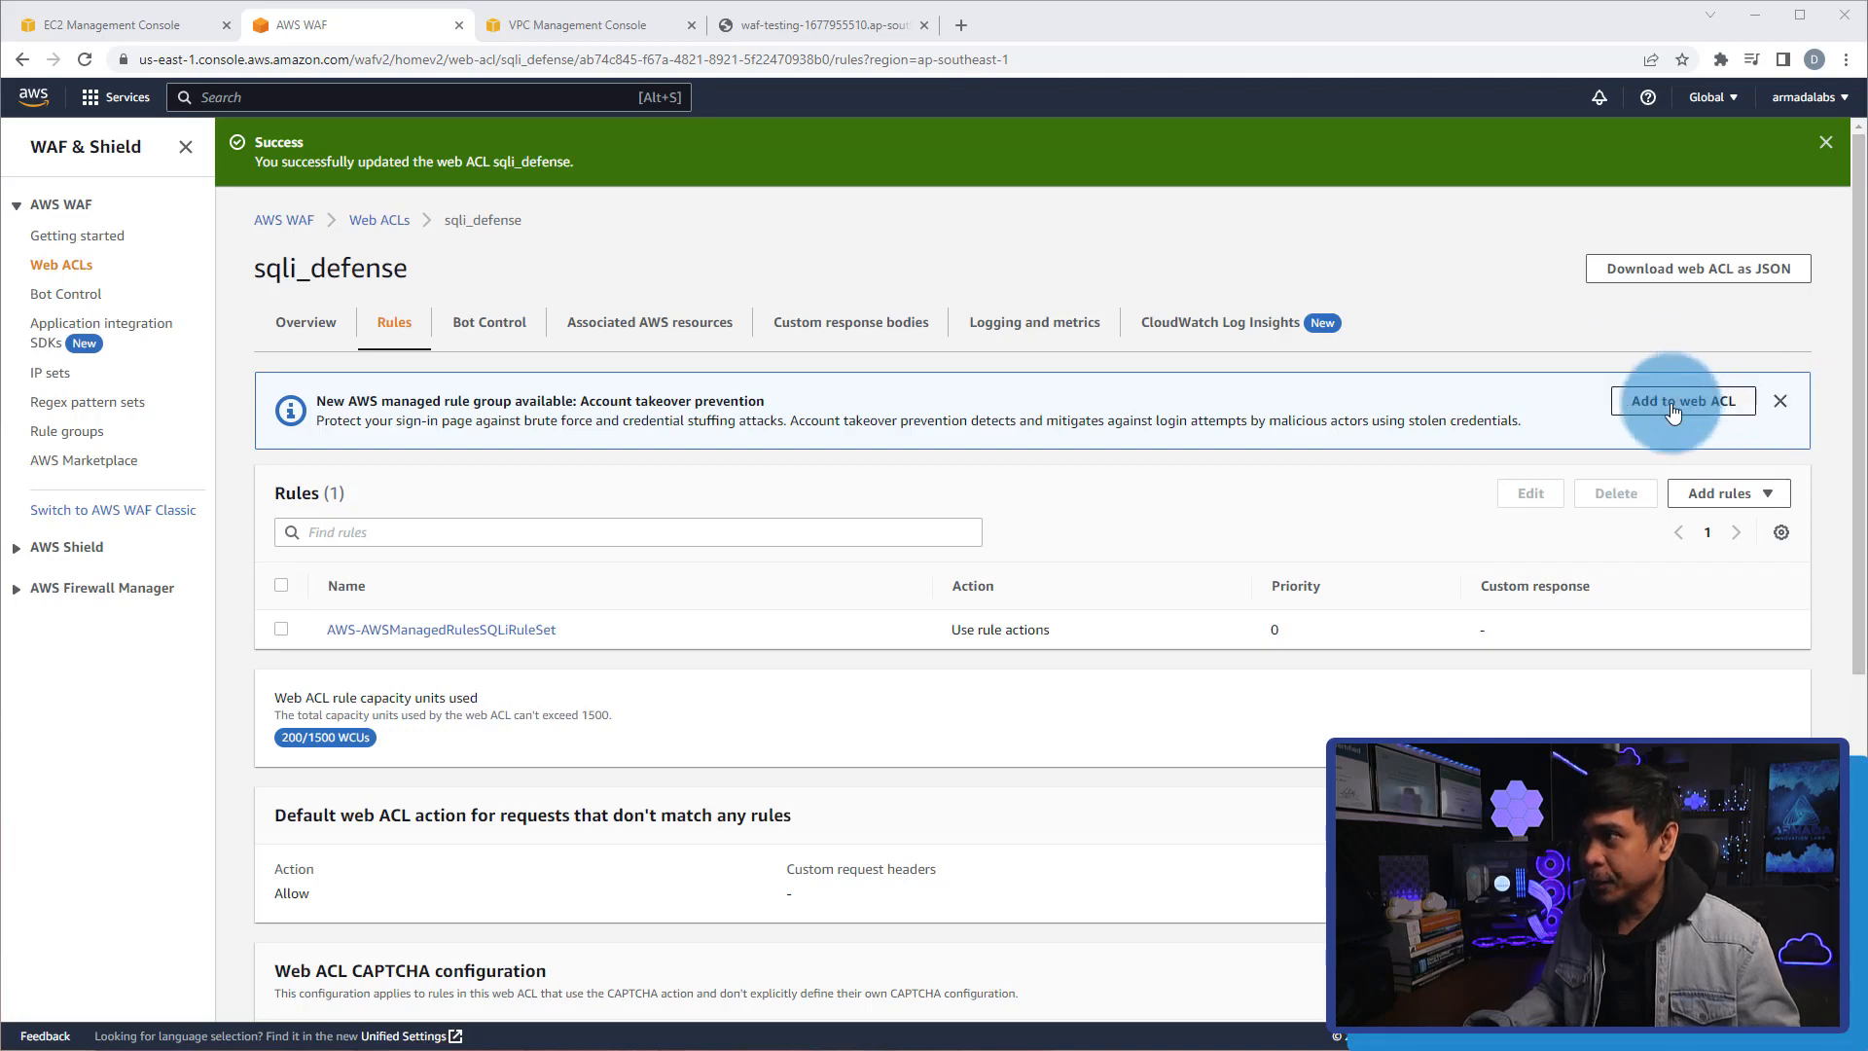
click(1726, 492)
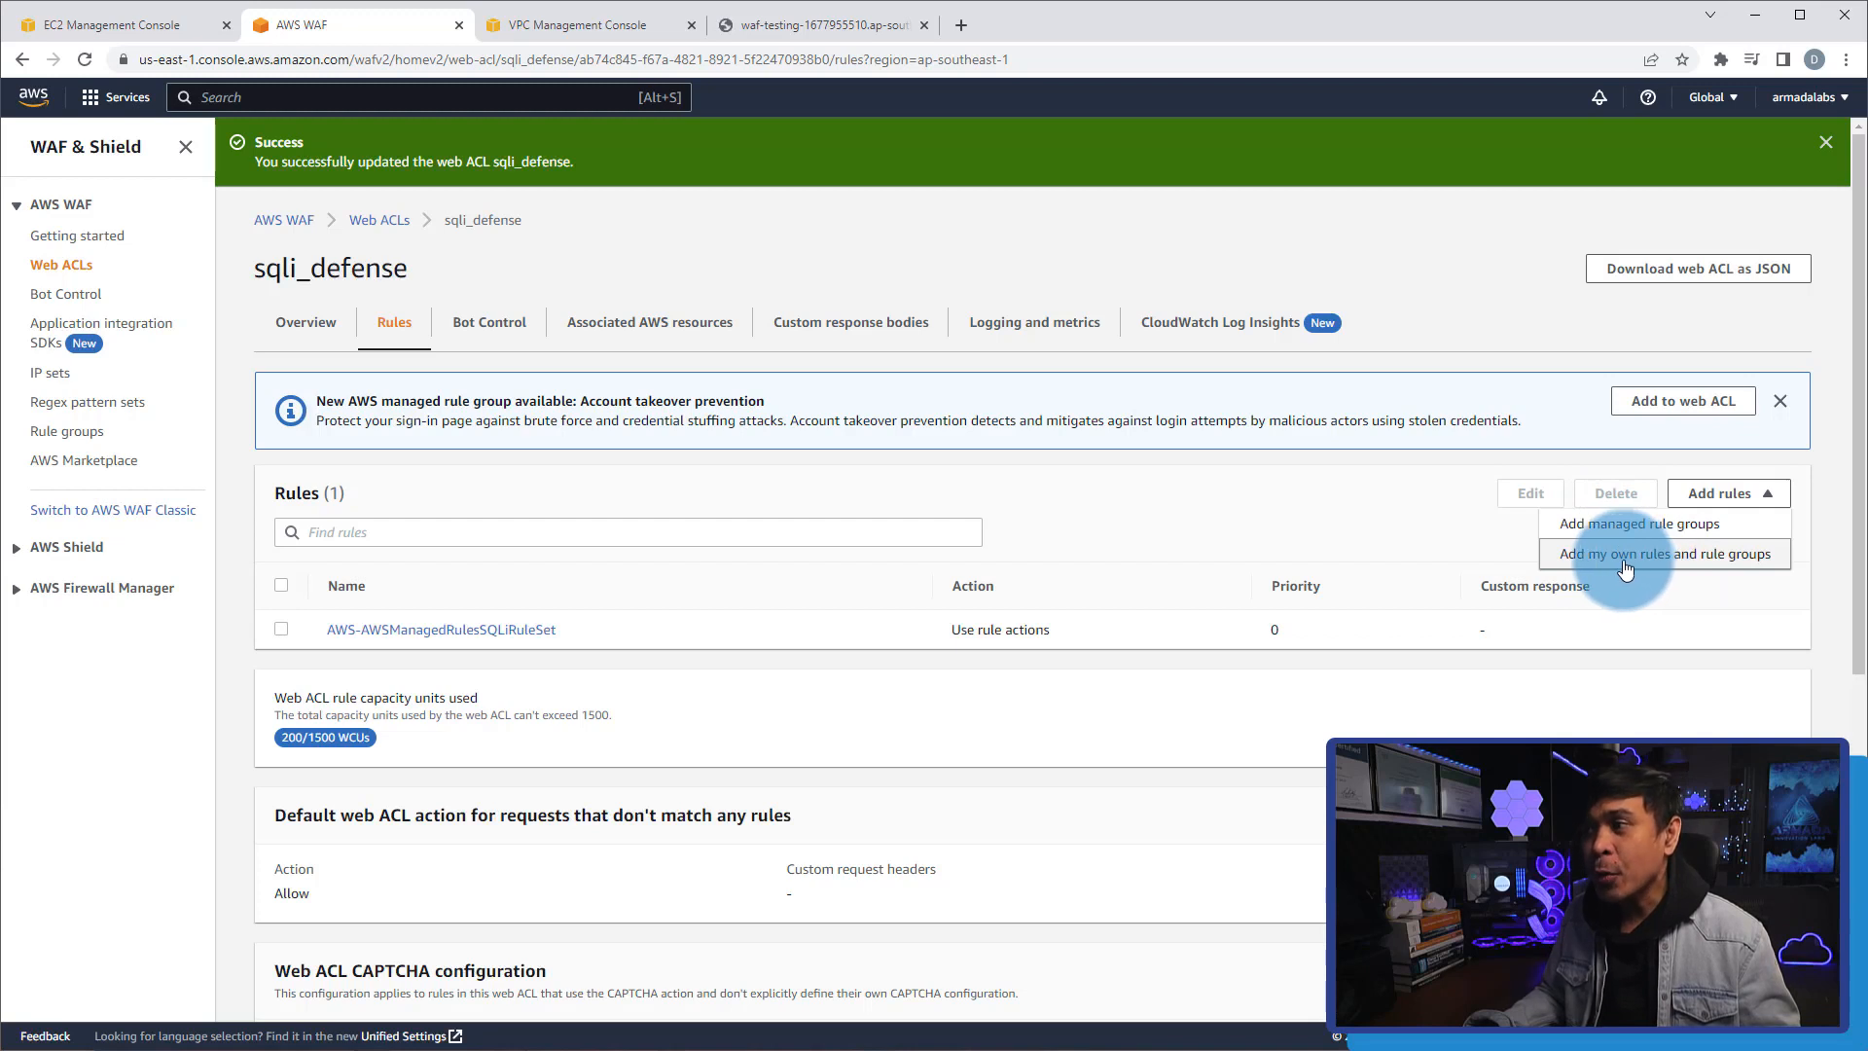
click(1647, 552)
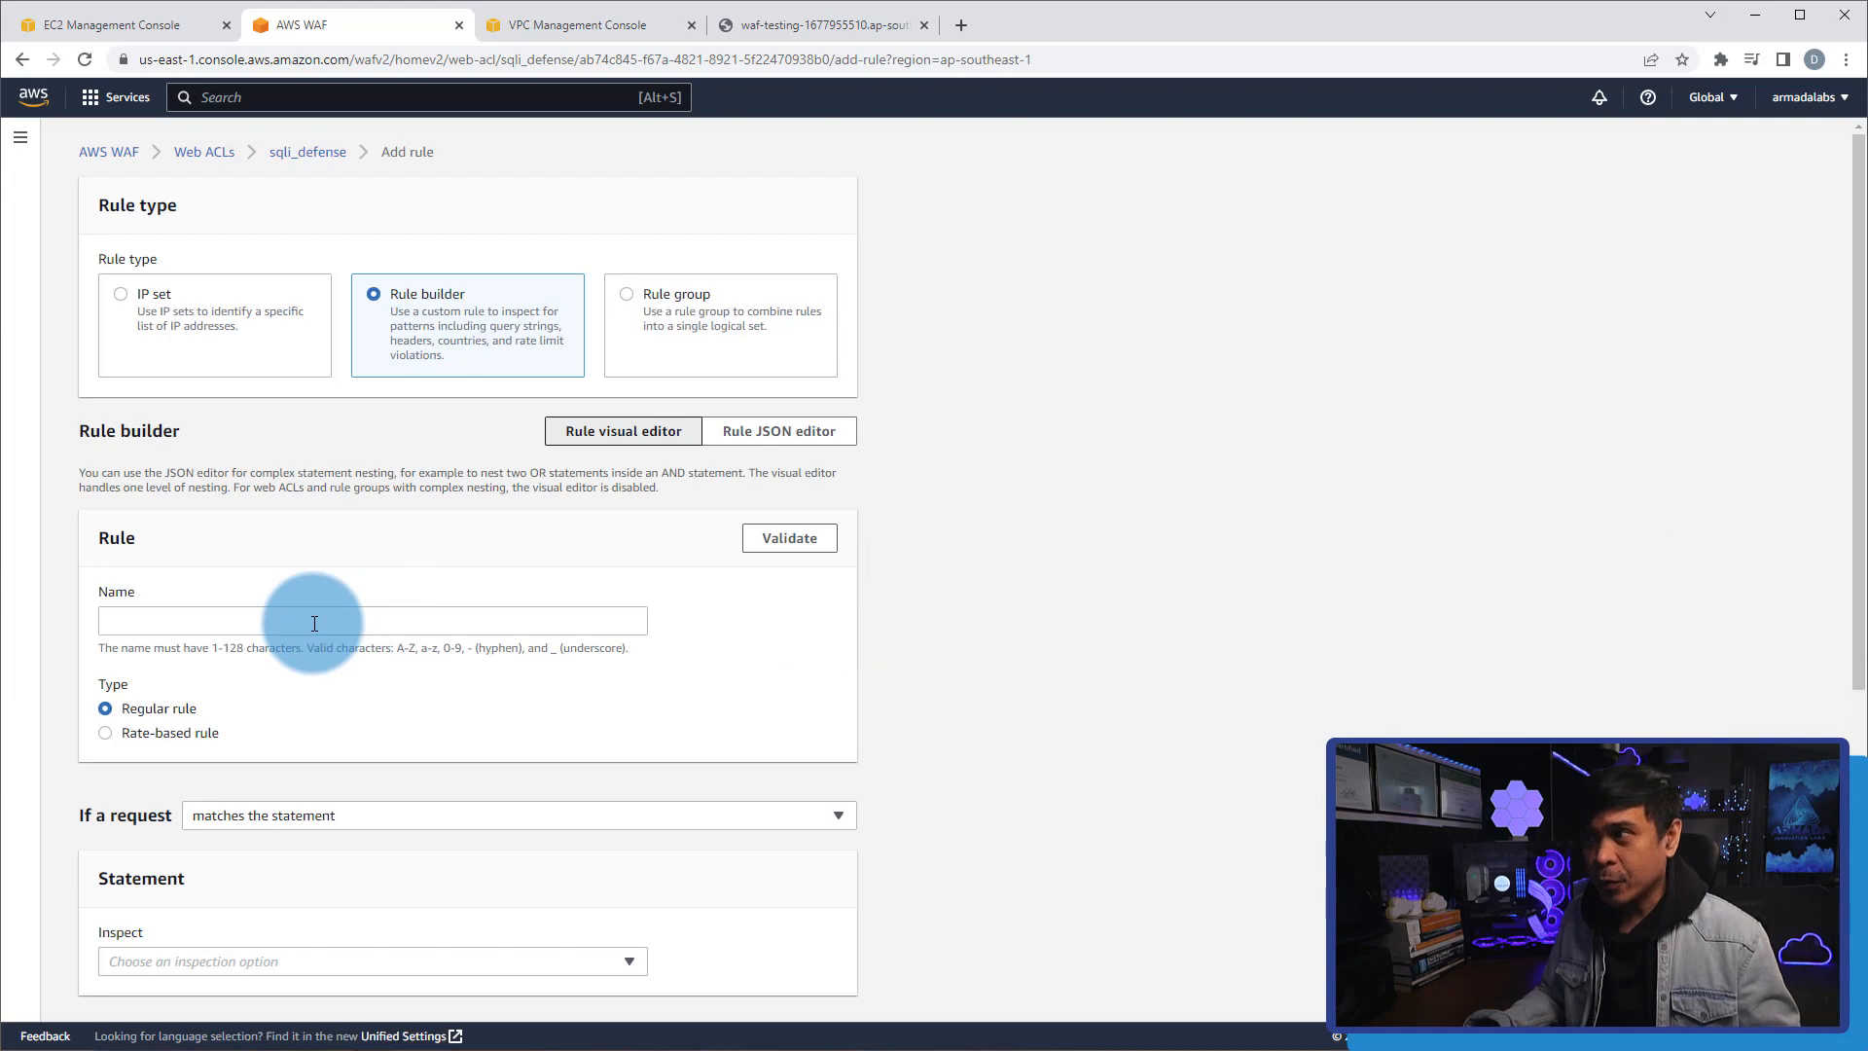
Name the regular rule XSS_Protect and scroll down to its Statement section.
text(XSS_Protect)
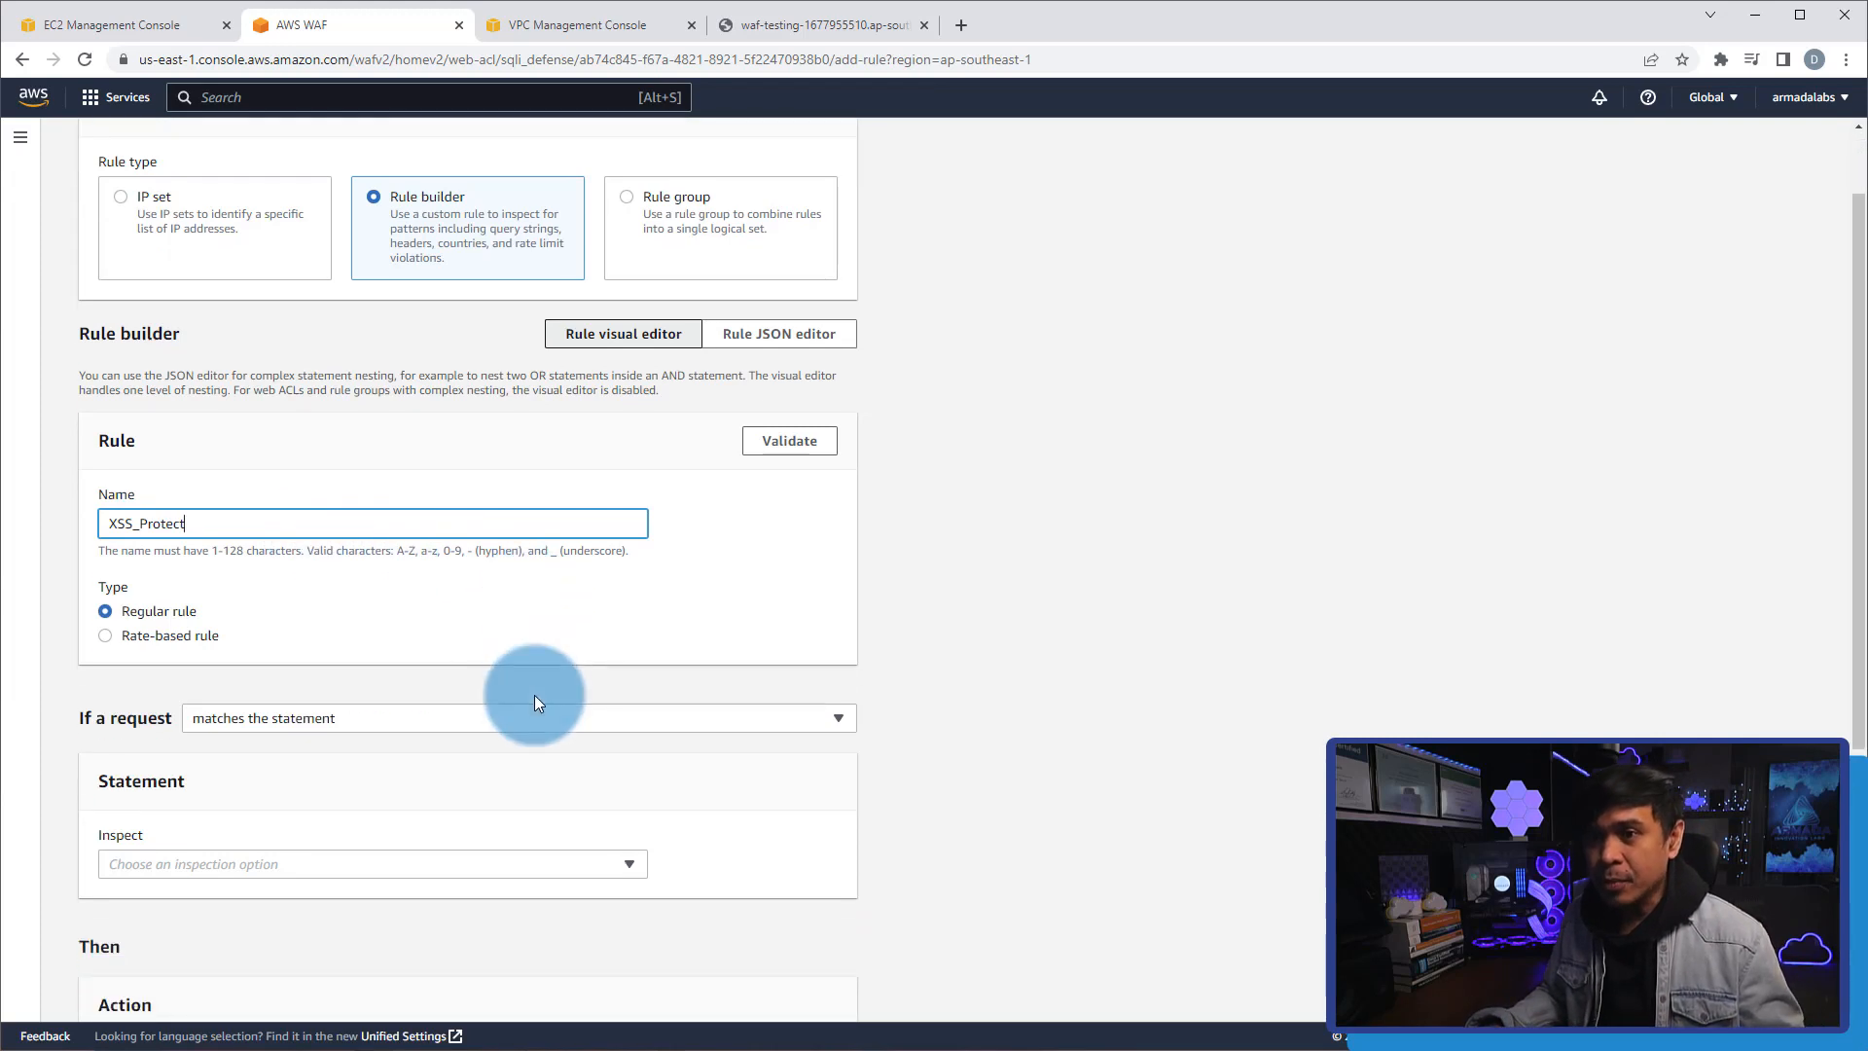
scroll(down, 3)
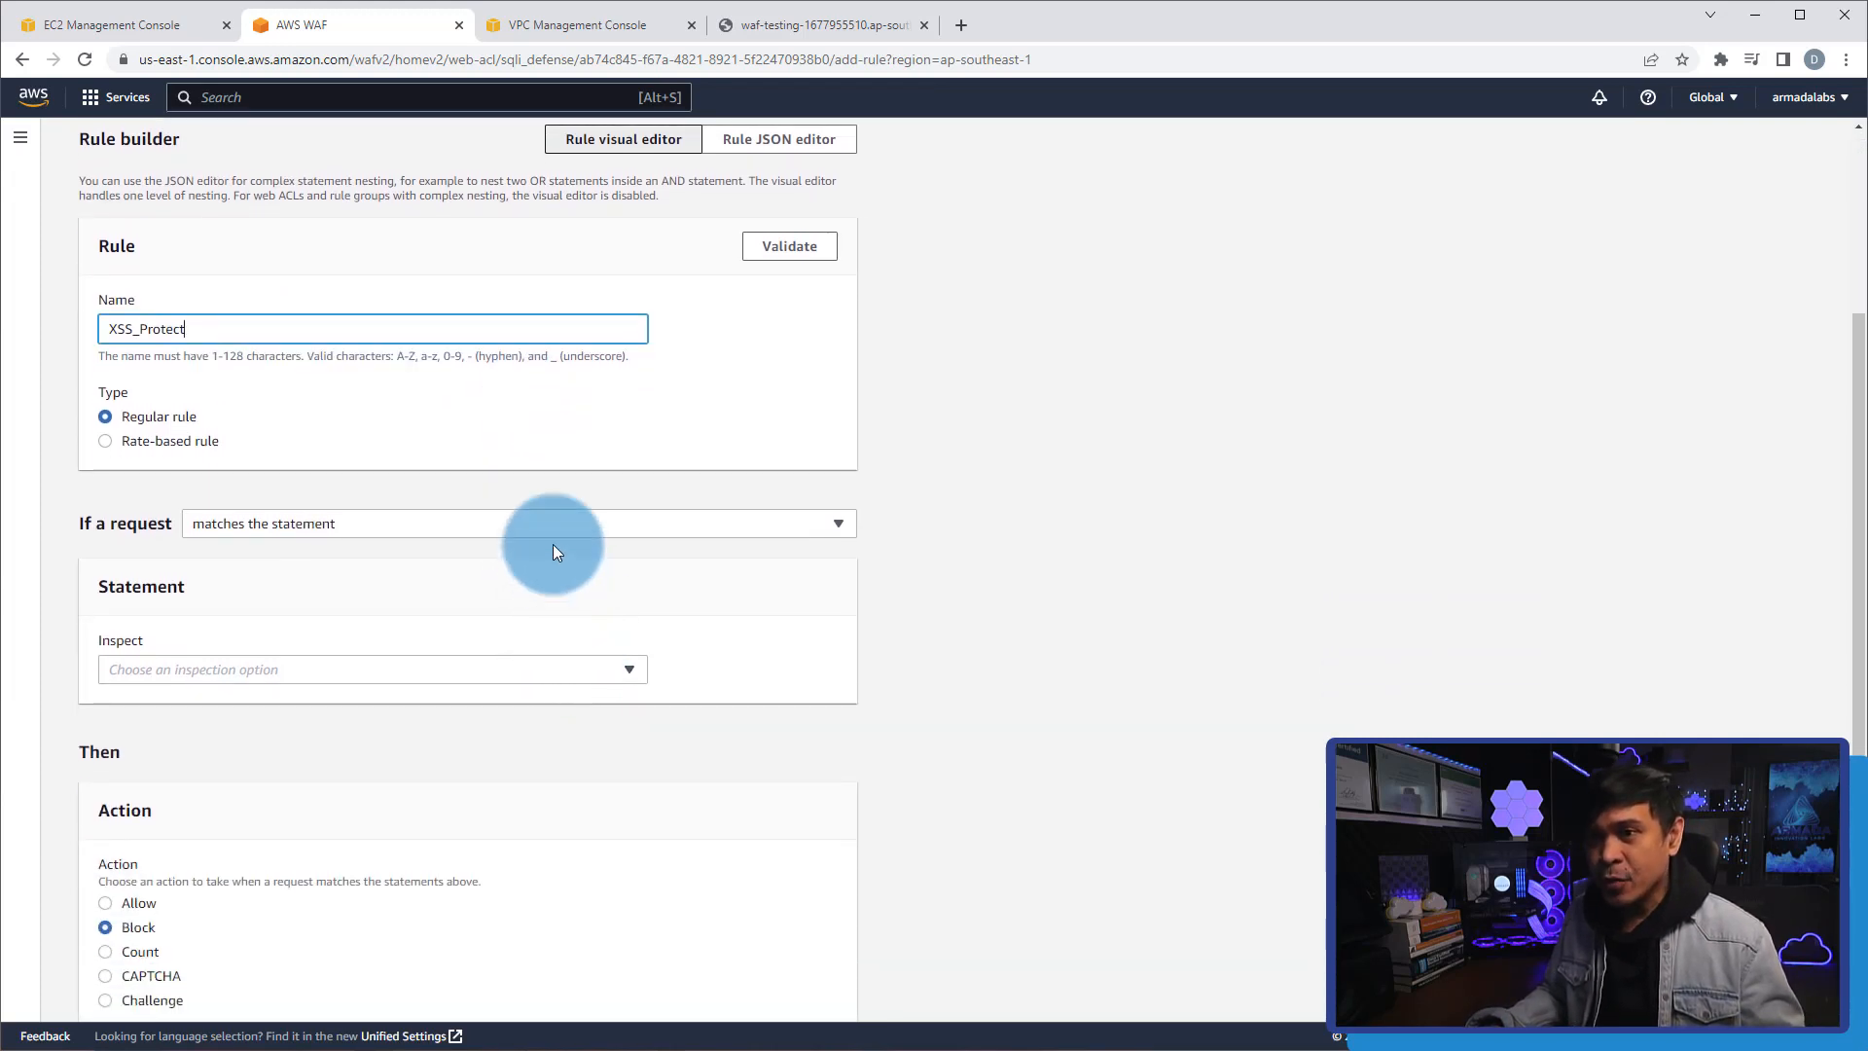
mouse_move(580, 535)
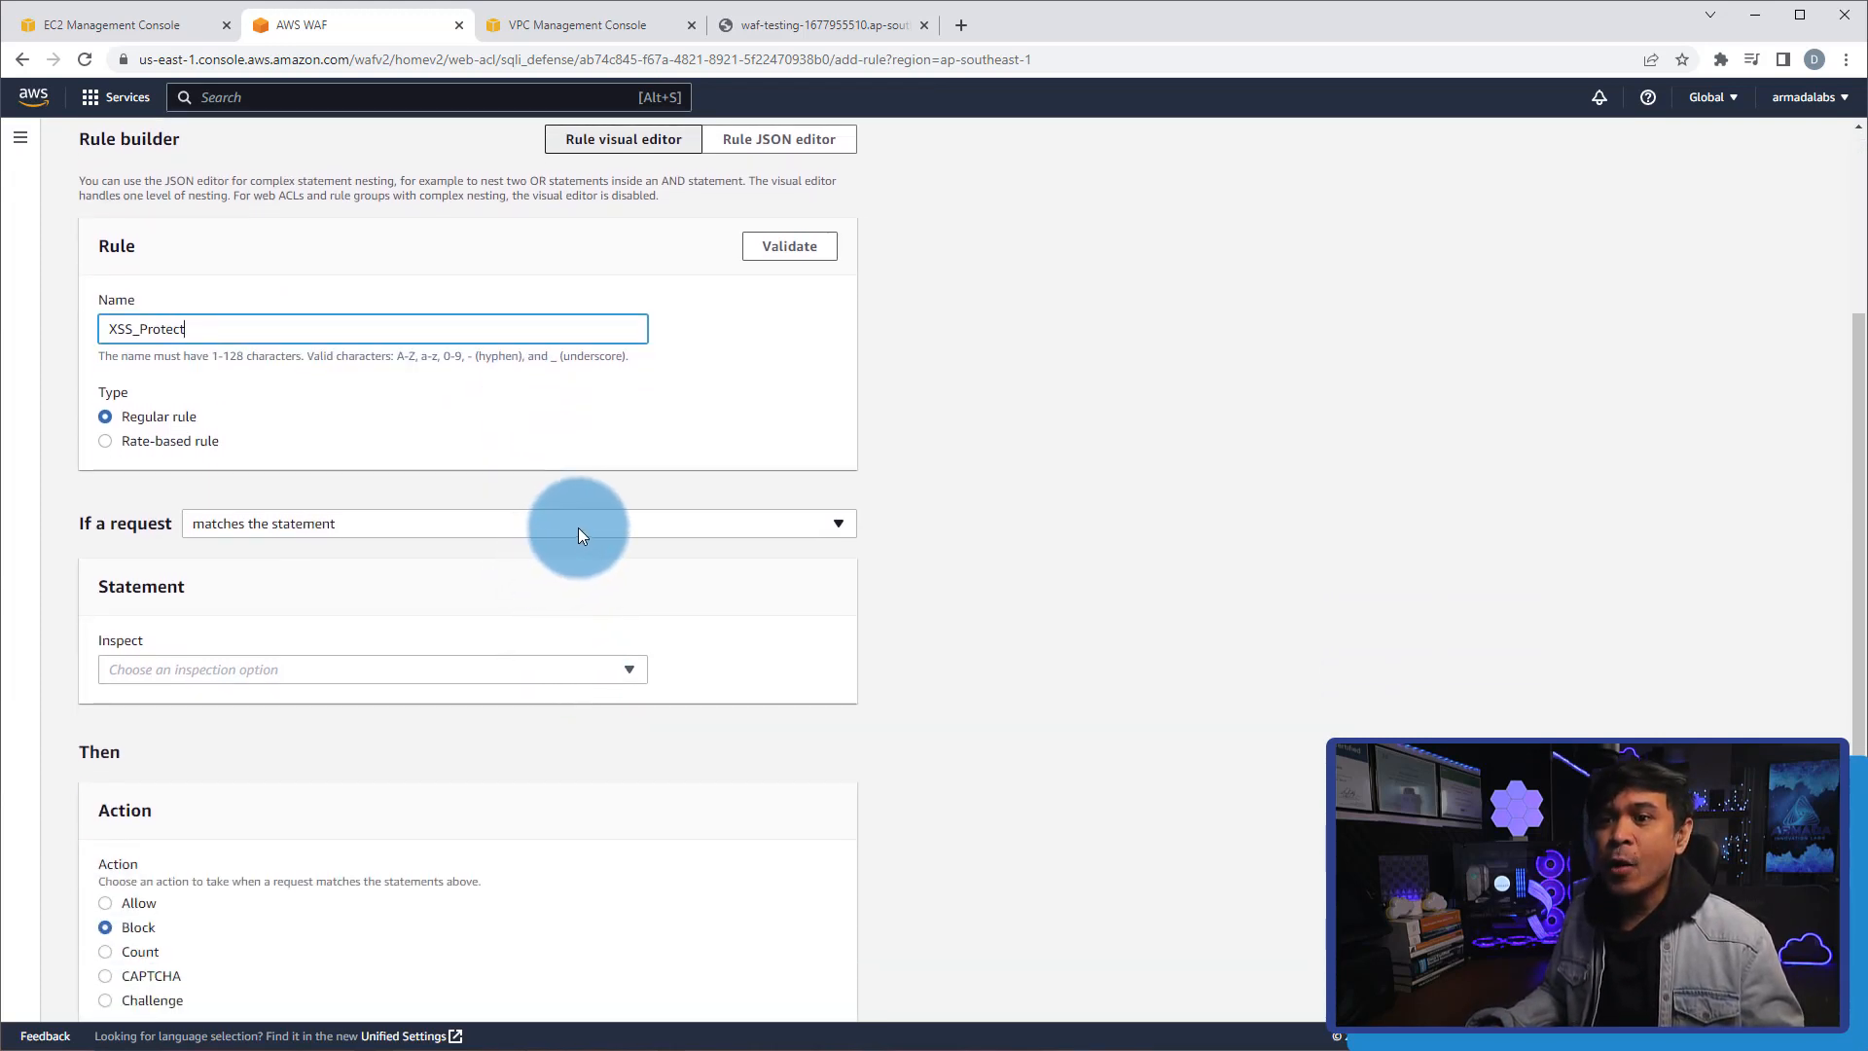
scroll(down, 3)
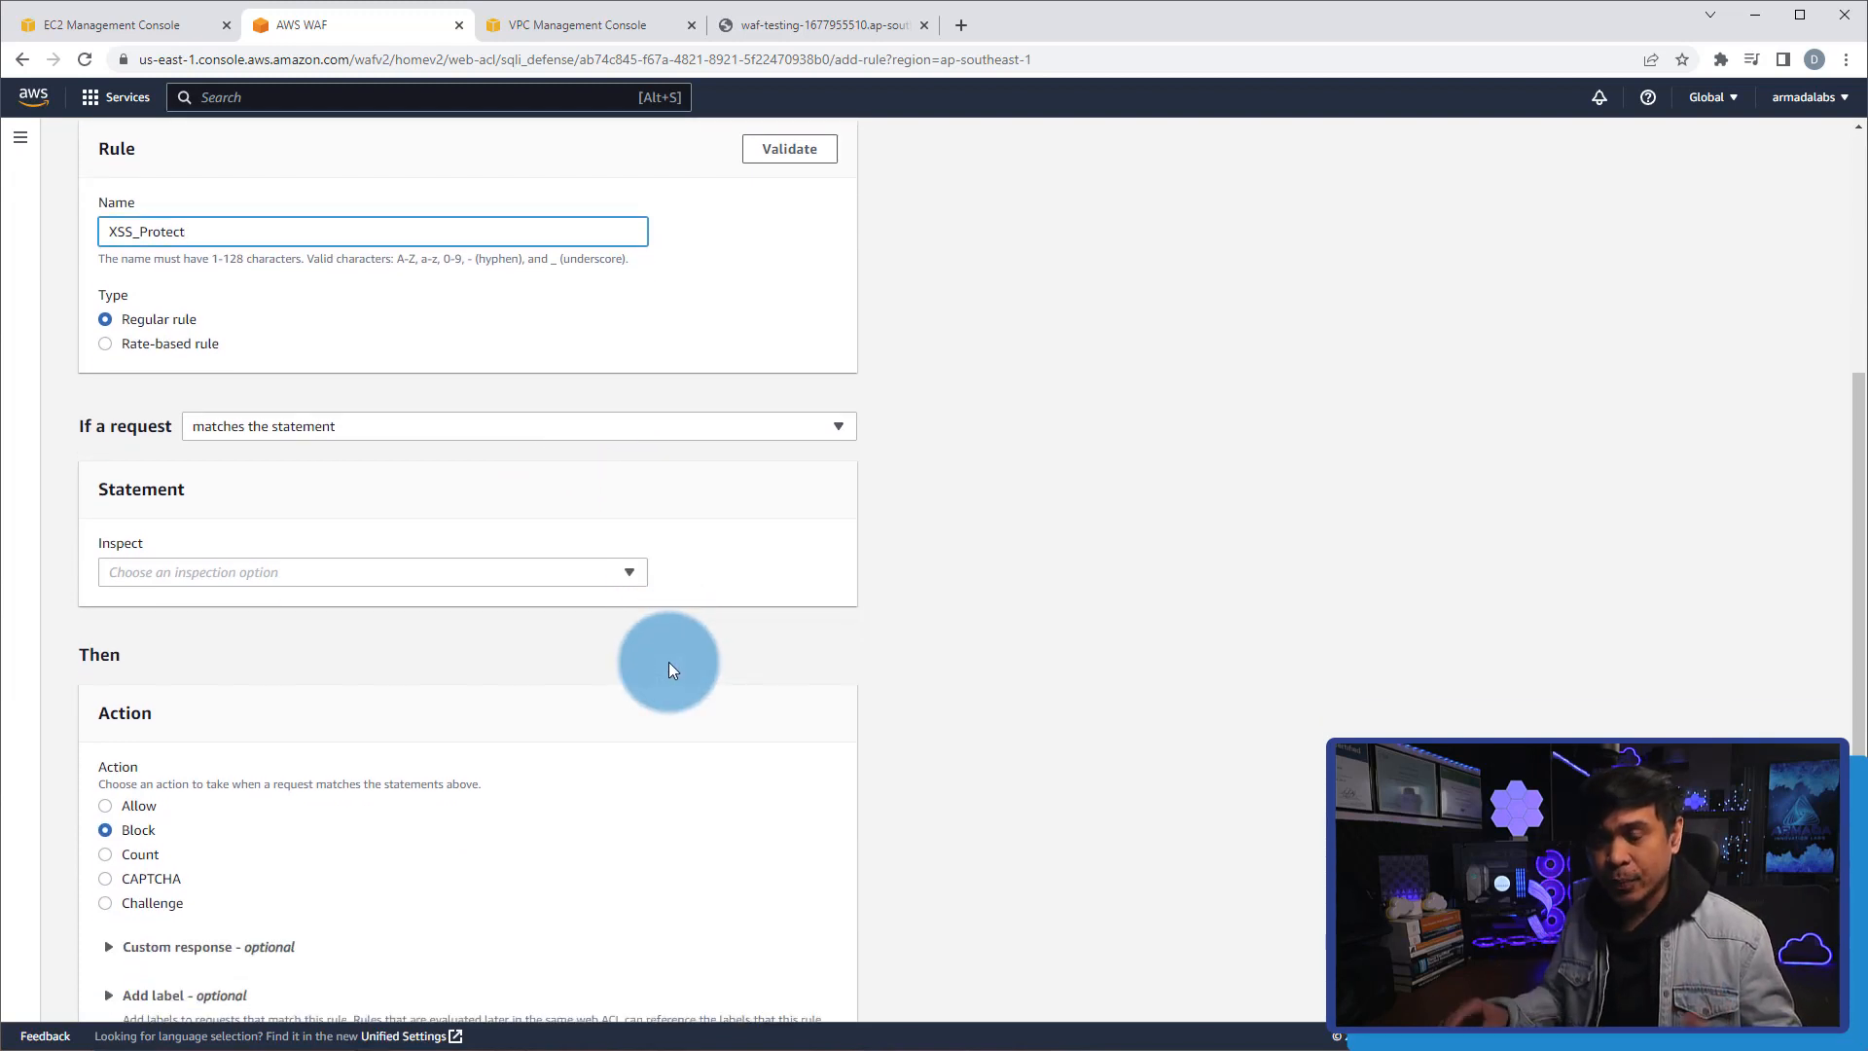
scroll(down, 3)
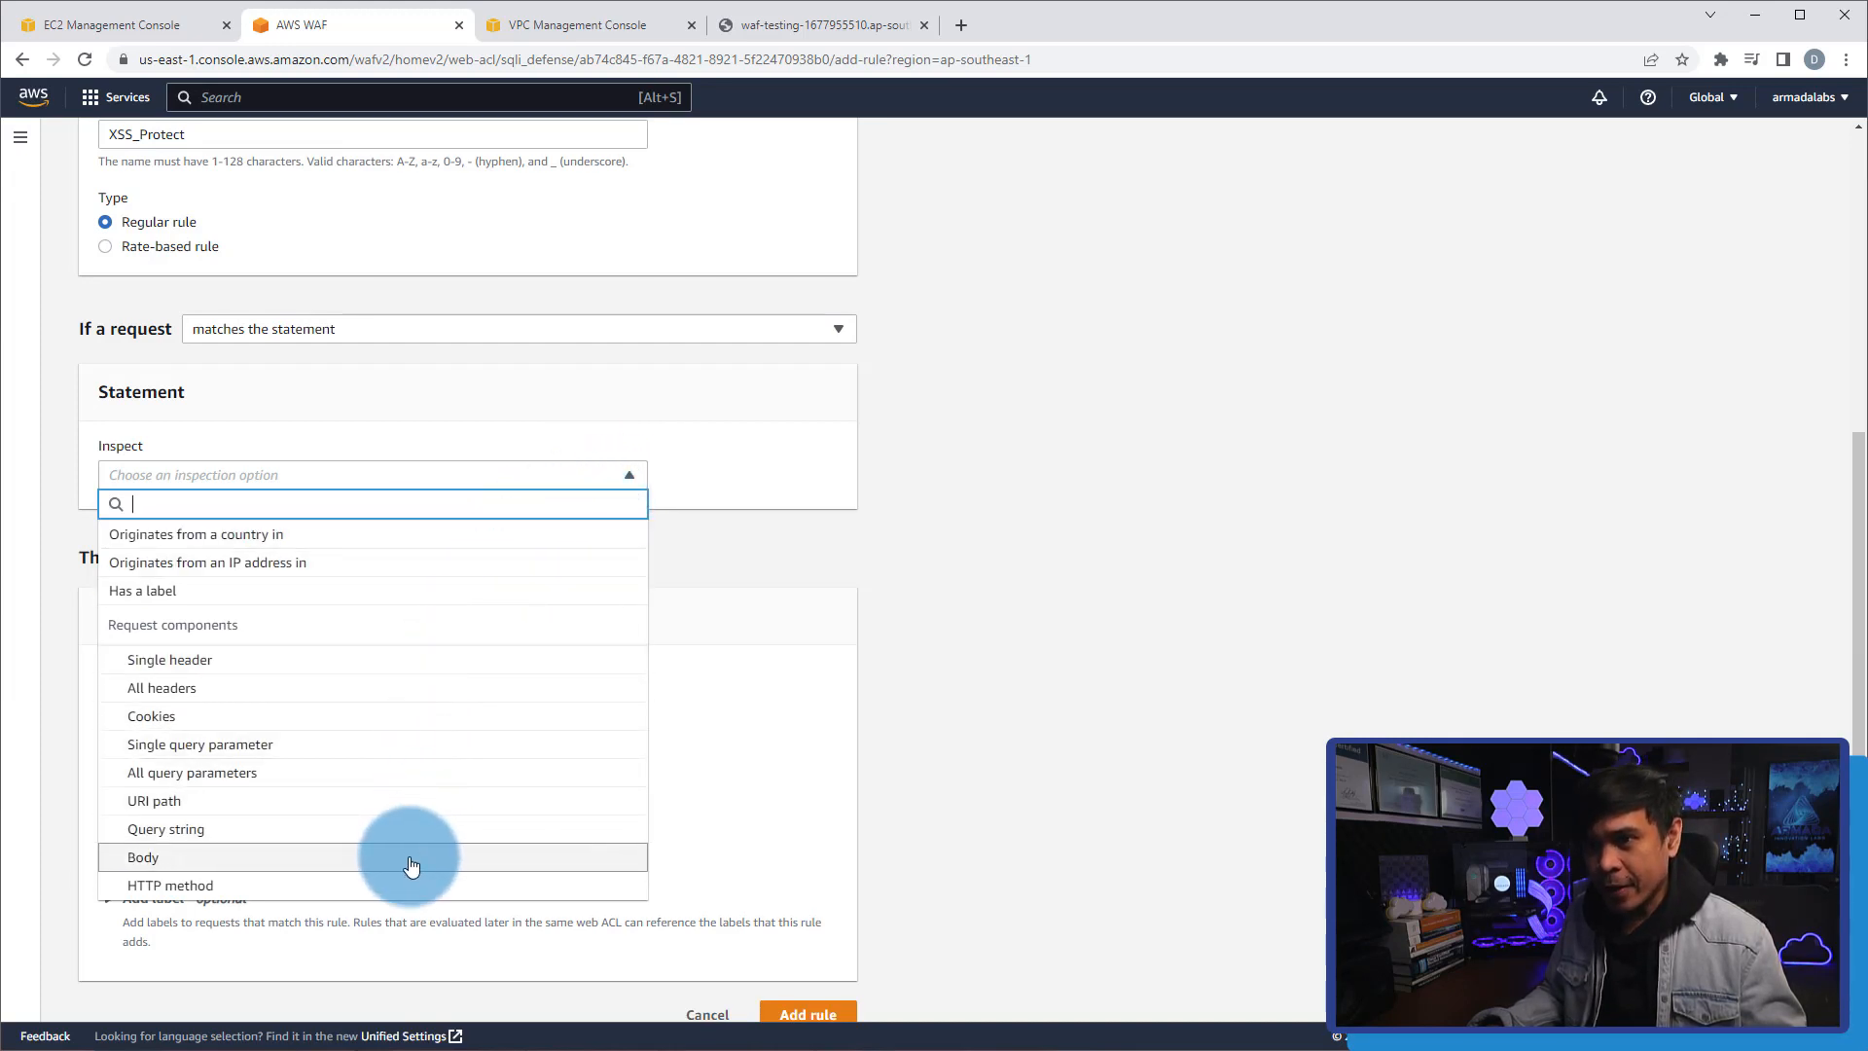
Set the statement to inspect Body with match type Contains XSS injection attacks.
click(142, 856)
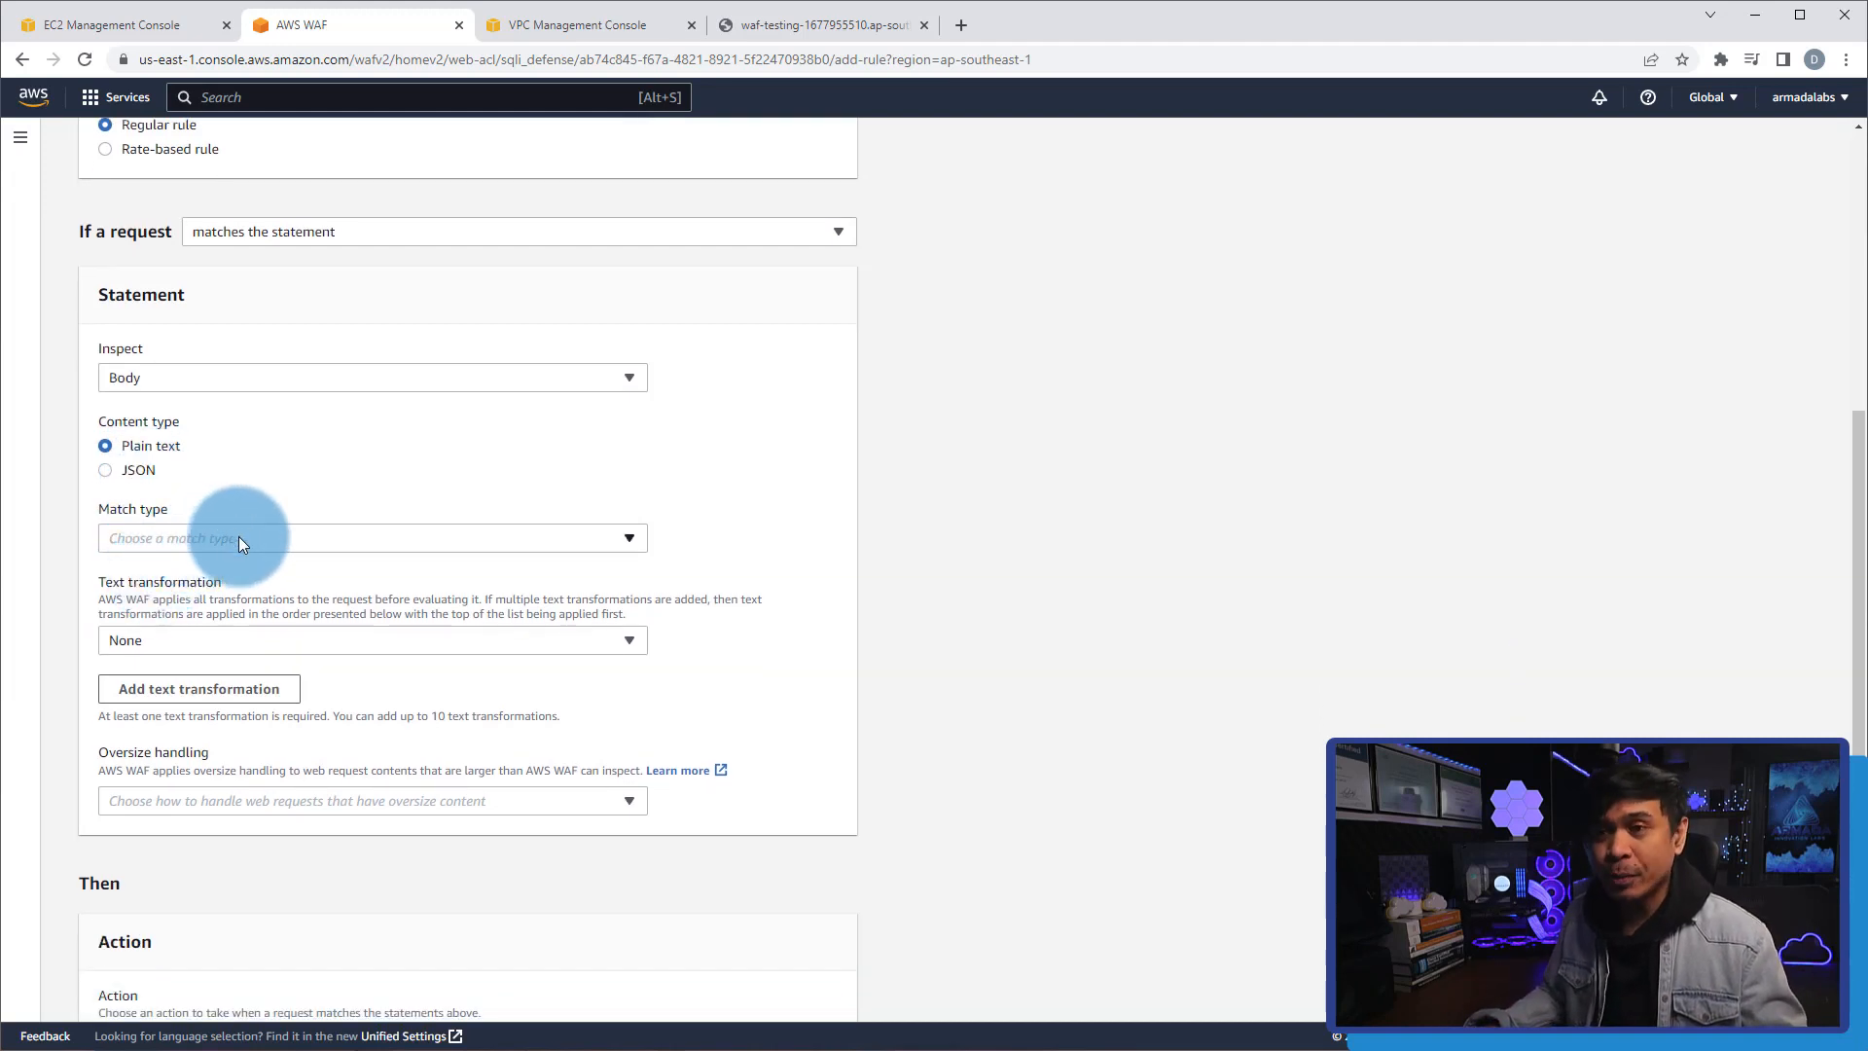
click(371, 537)
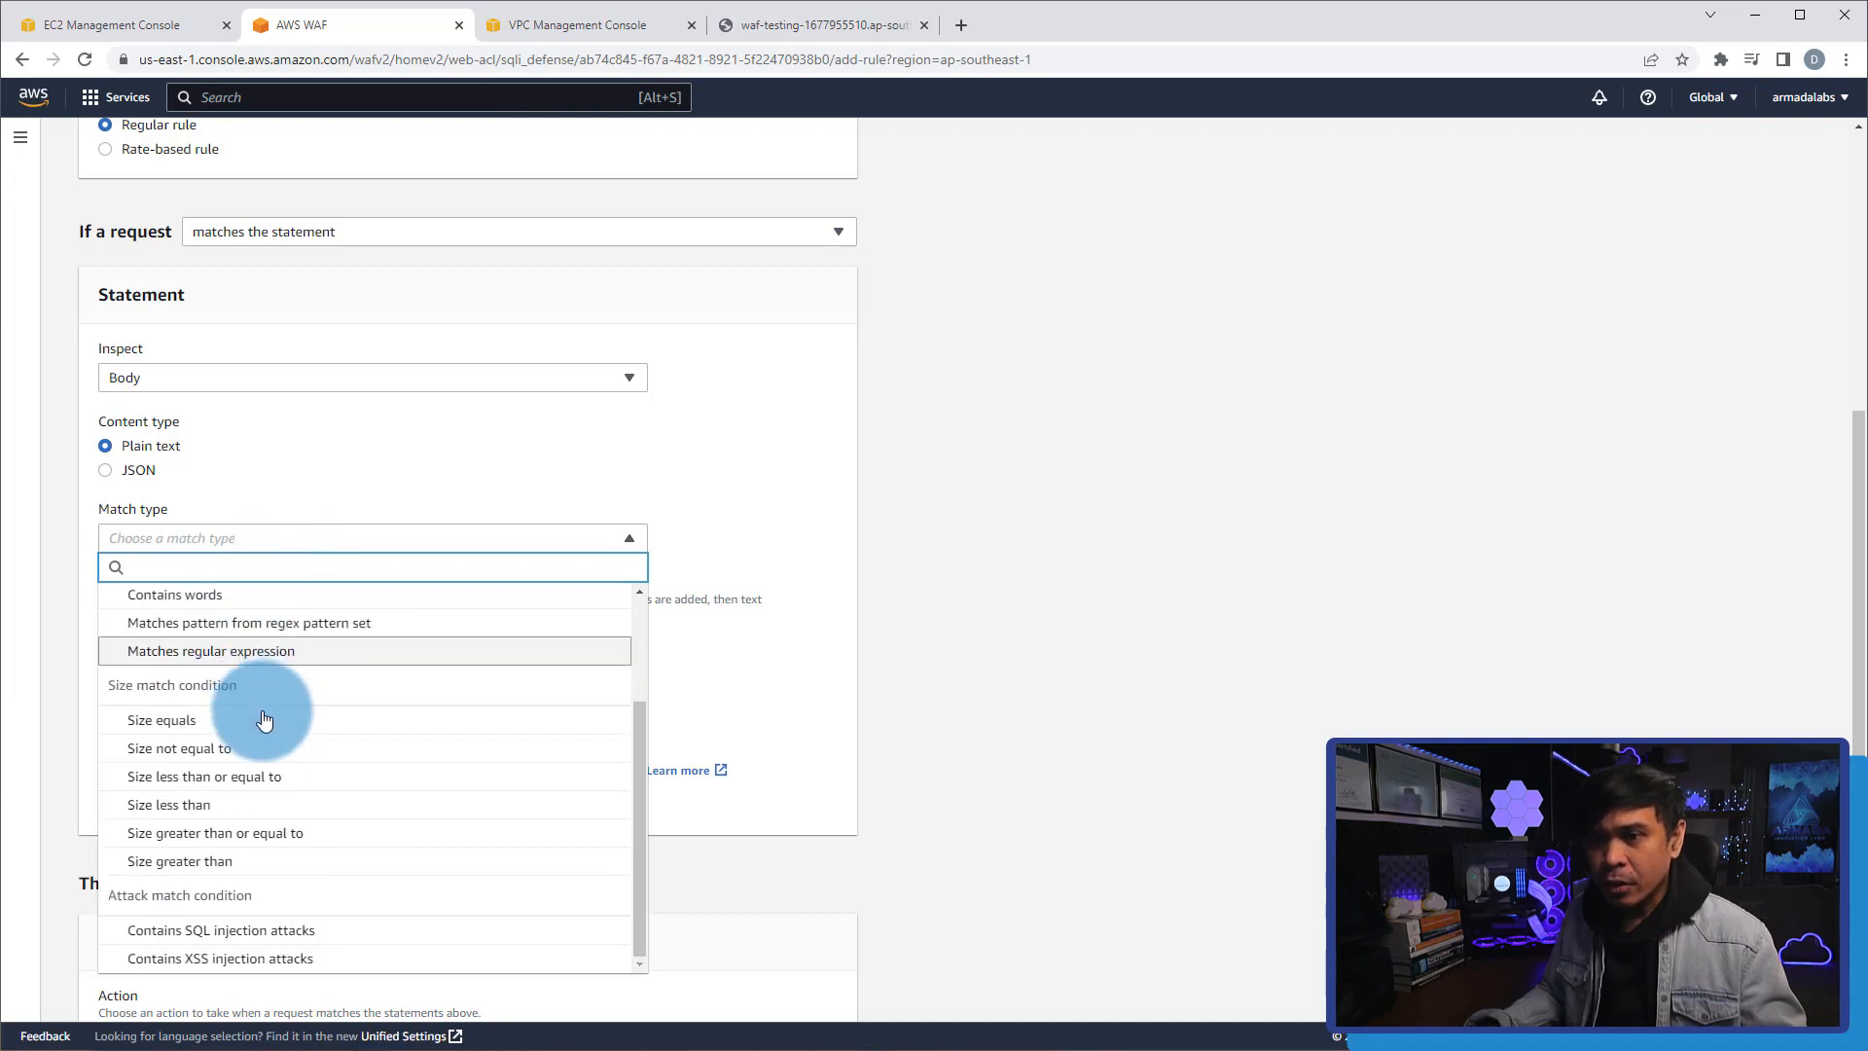
mouse_move(221, 957)
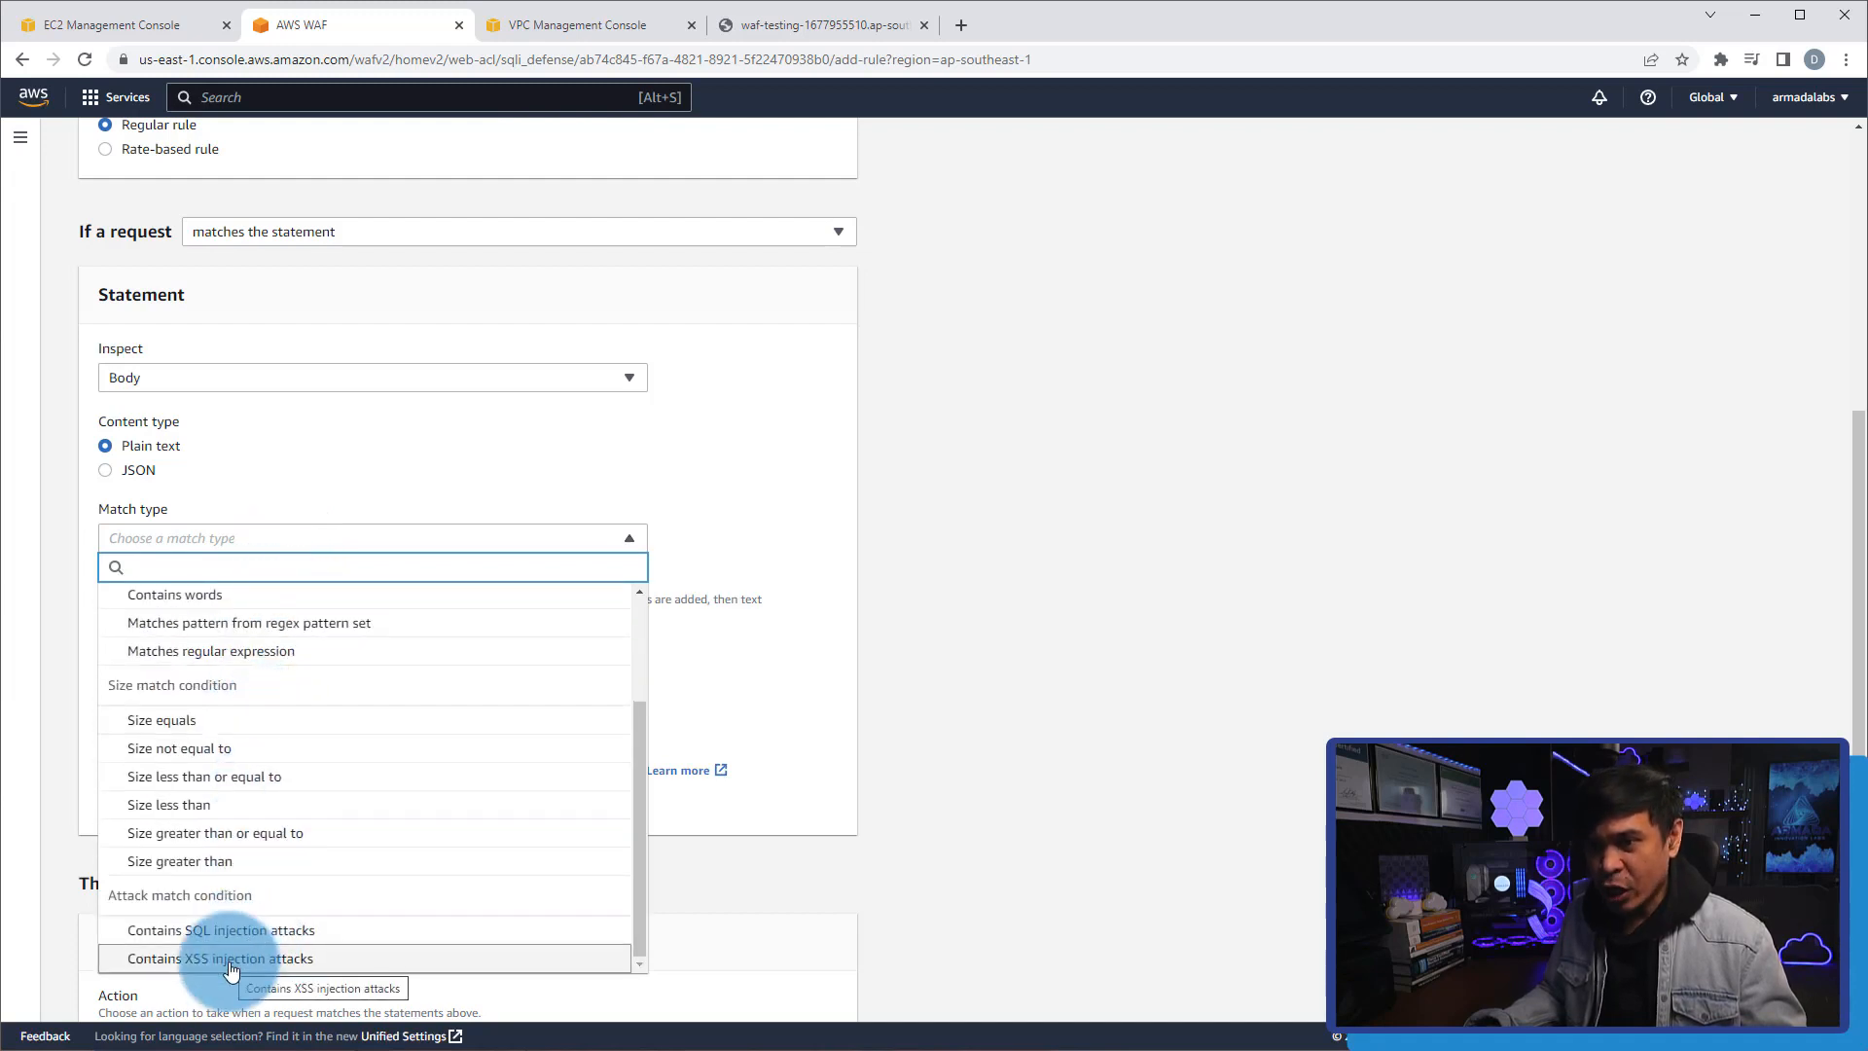
click(220, 957)
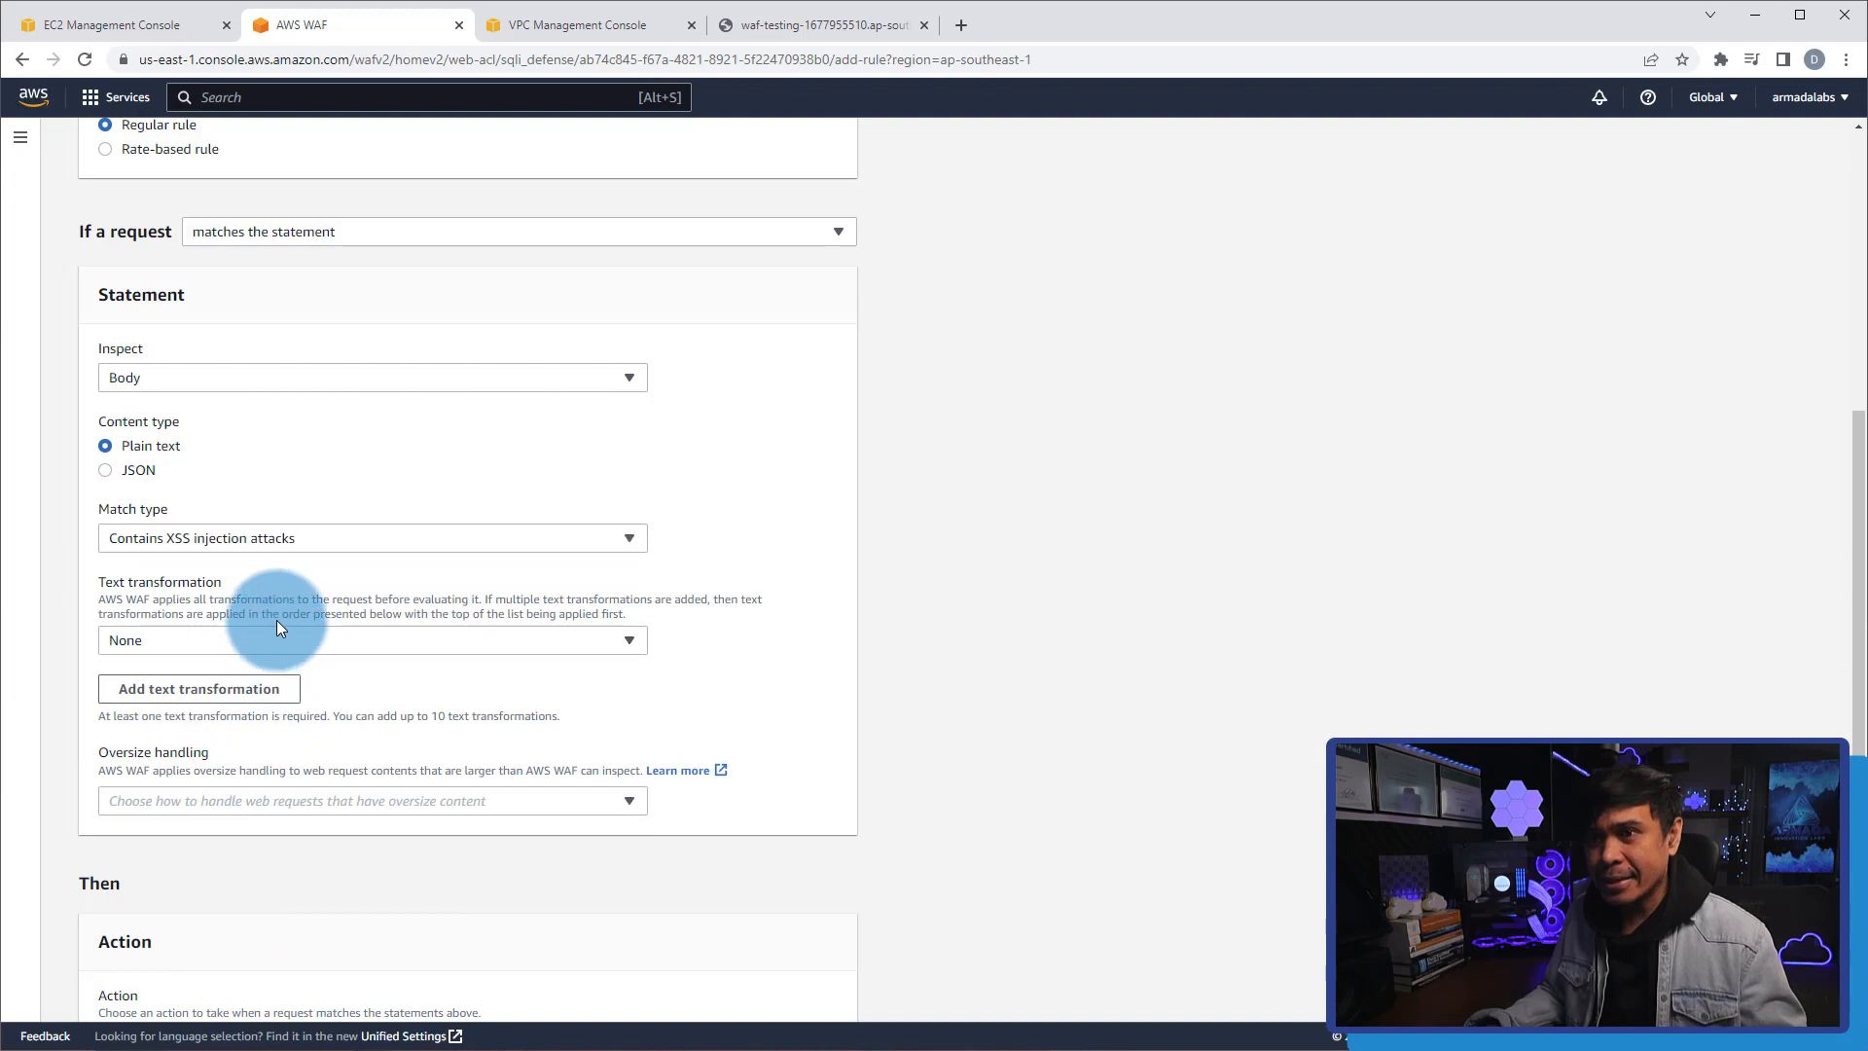
scroll(down, 3)
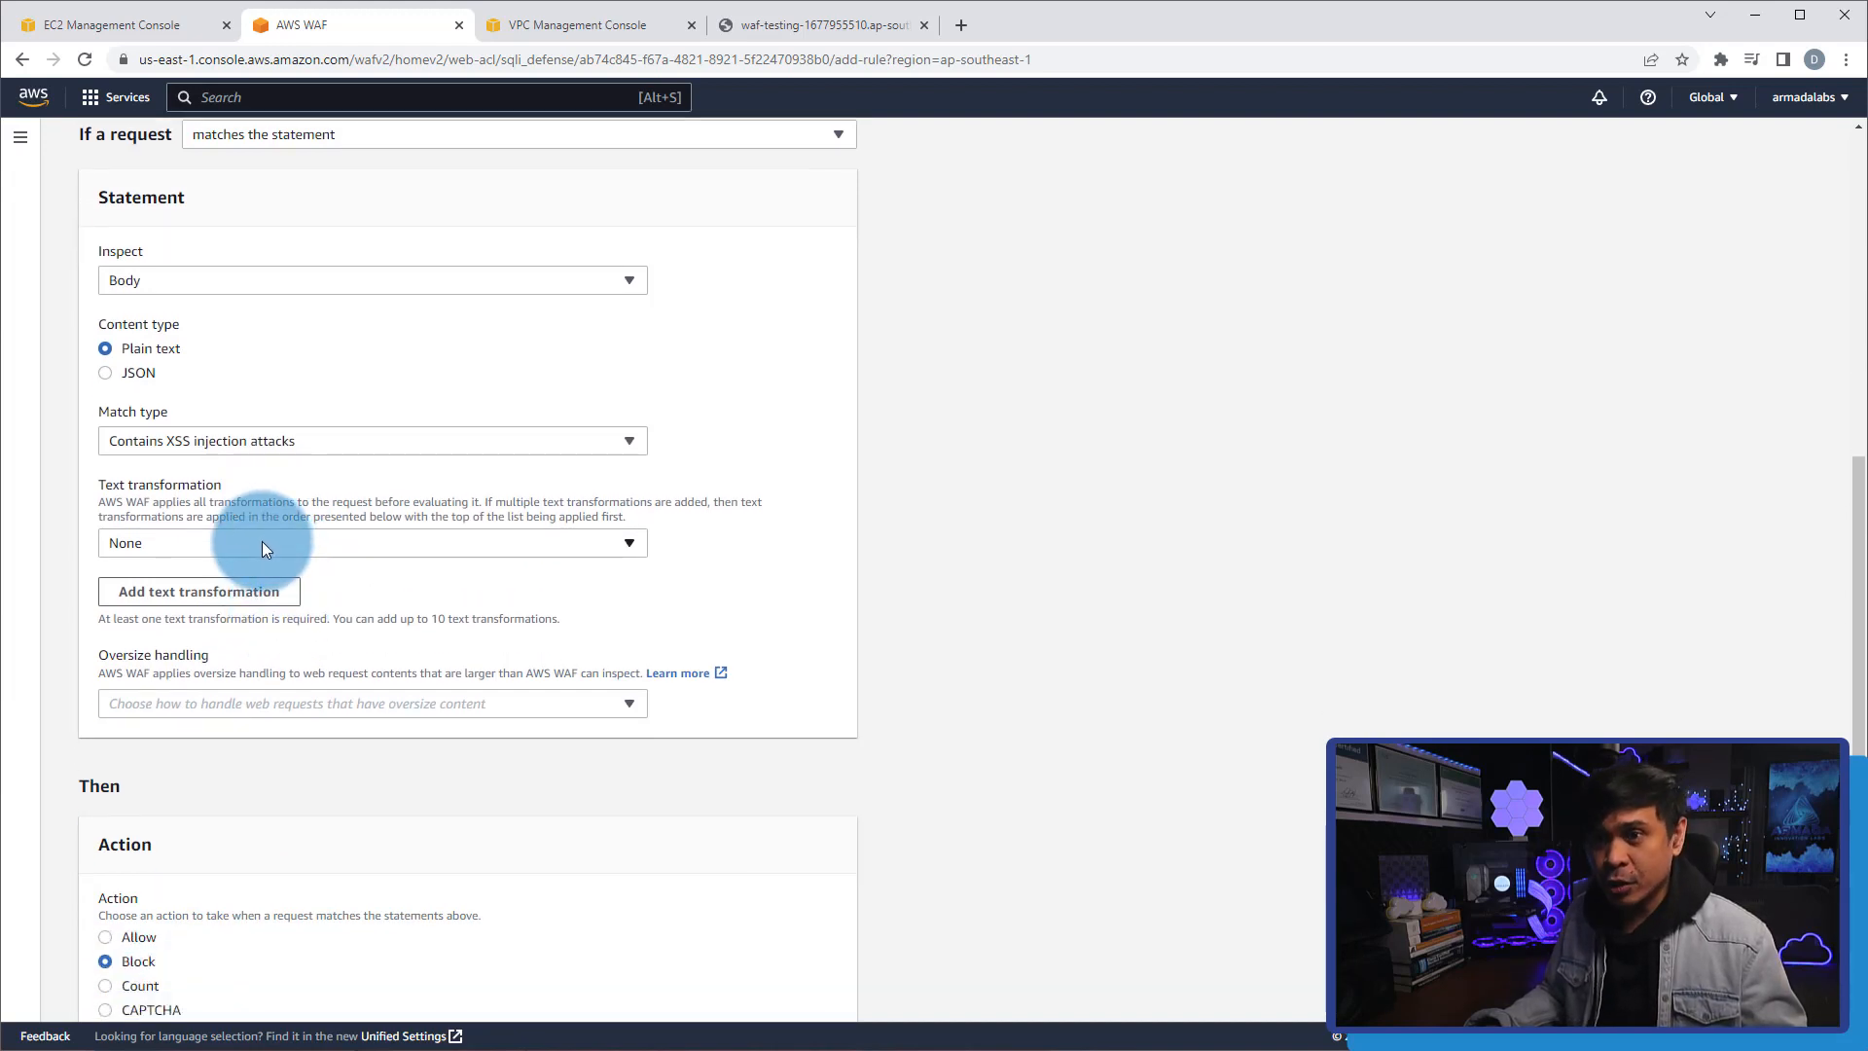
Add HTML entity decode, URL decode, Lowercase and JS decode text transformations.
click(372, 542)
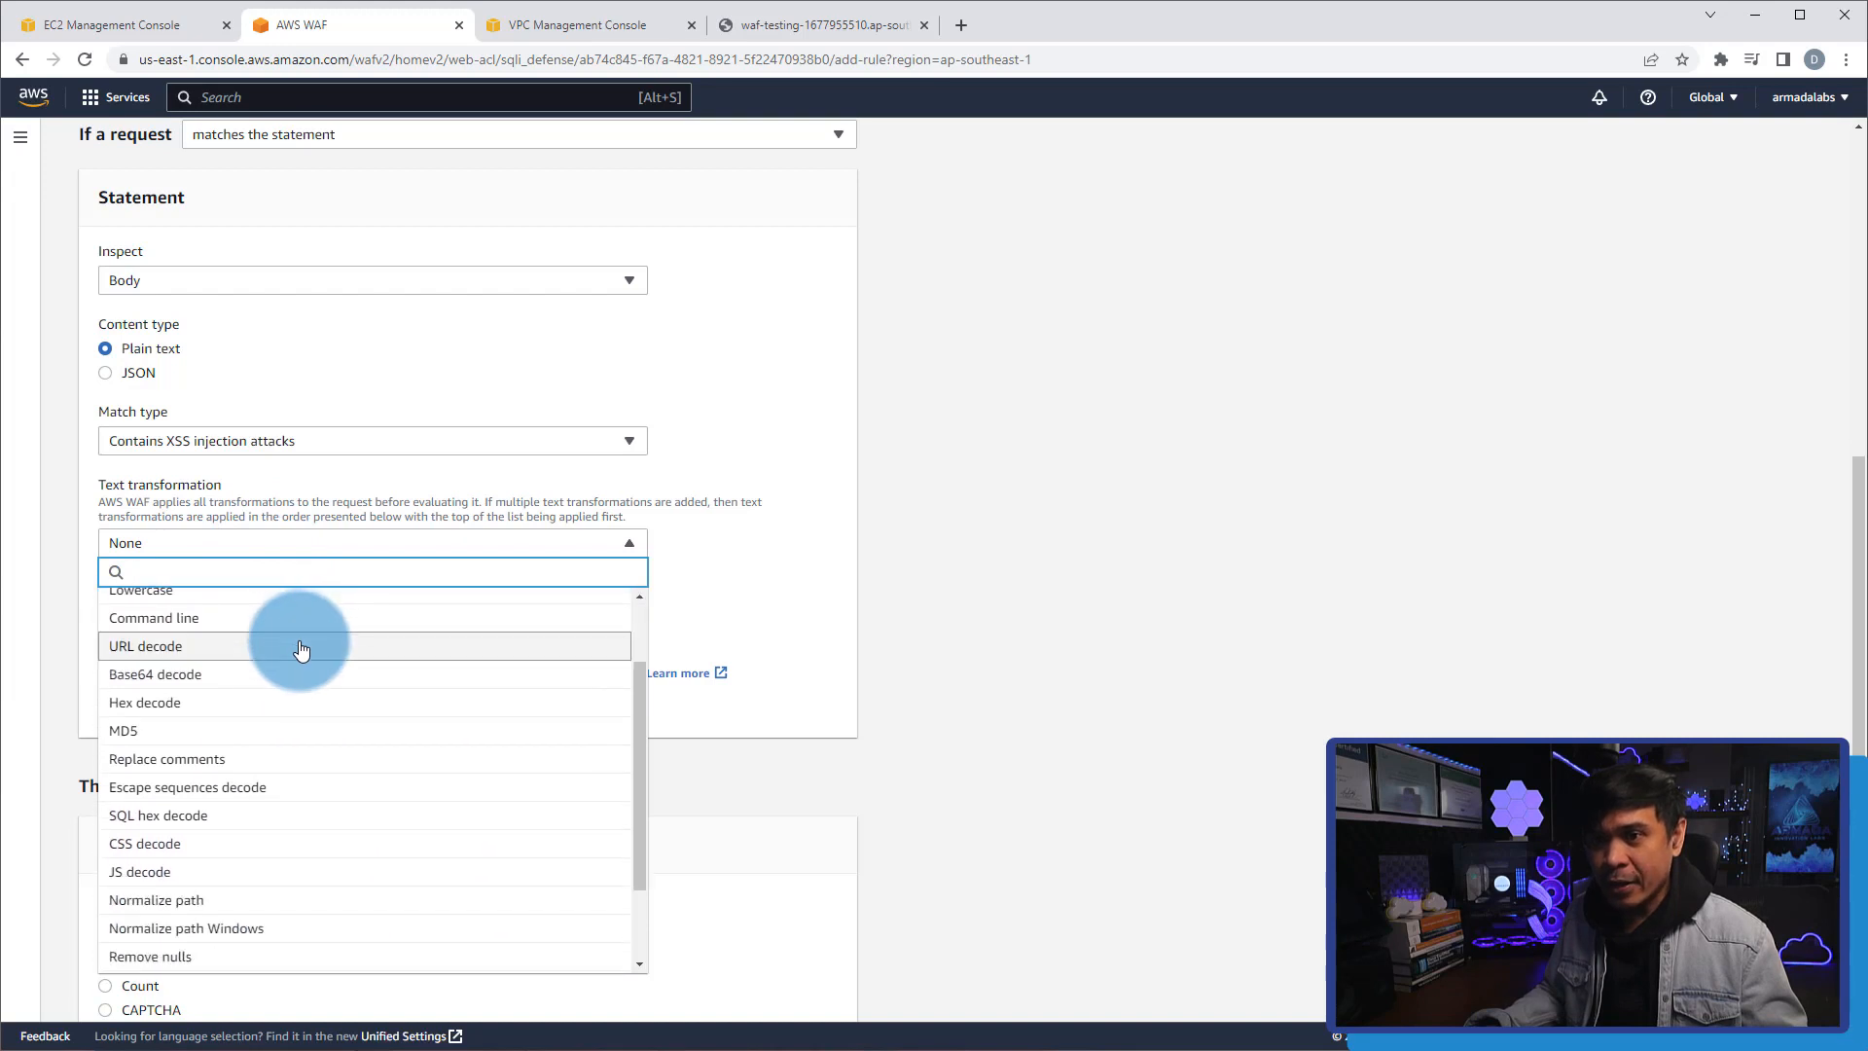
scroll(down, 3)
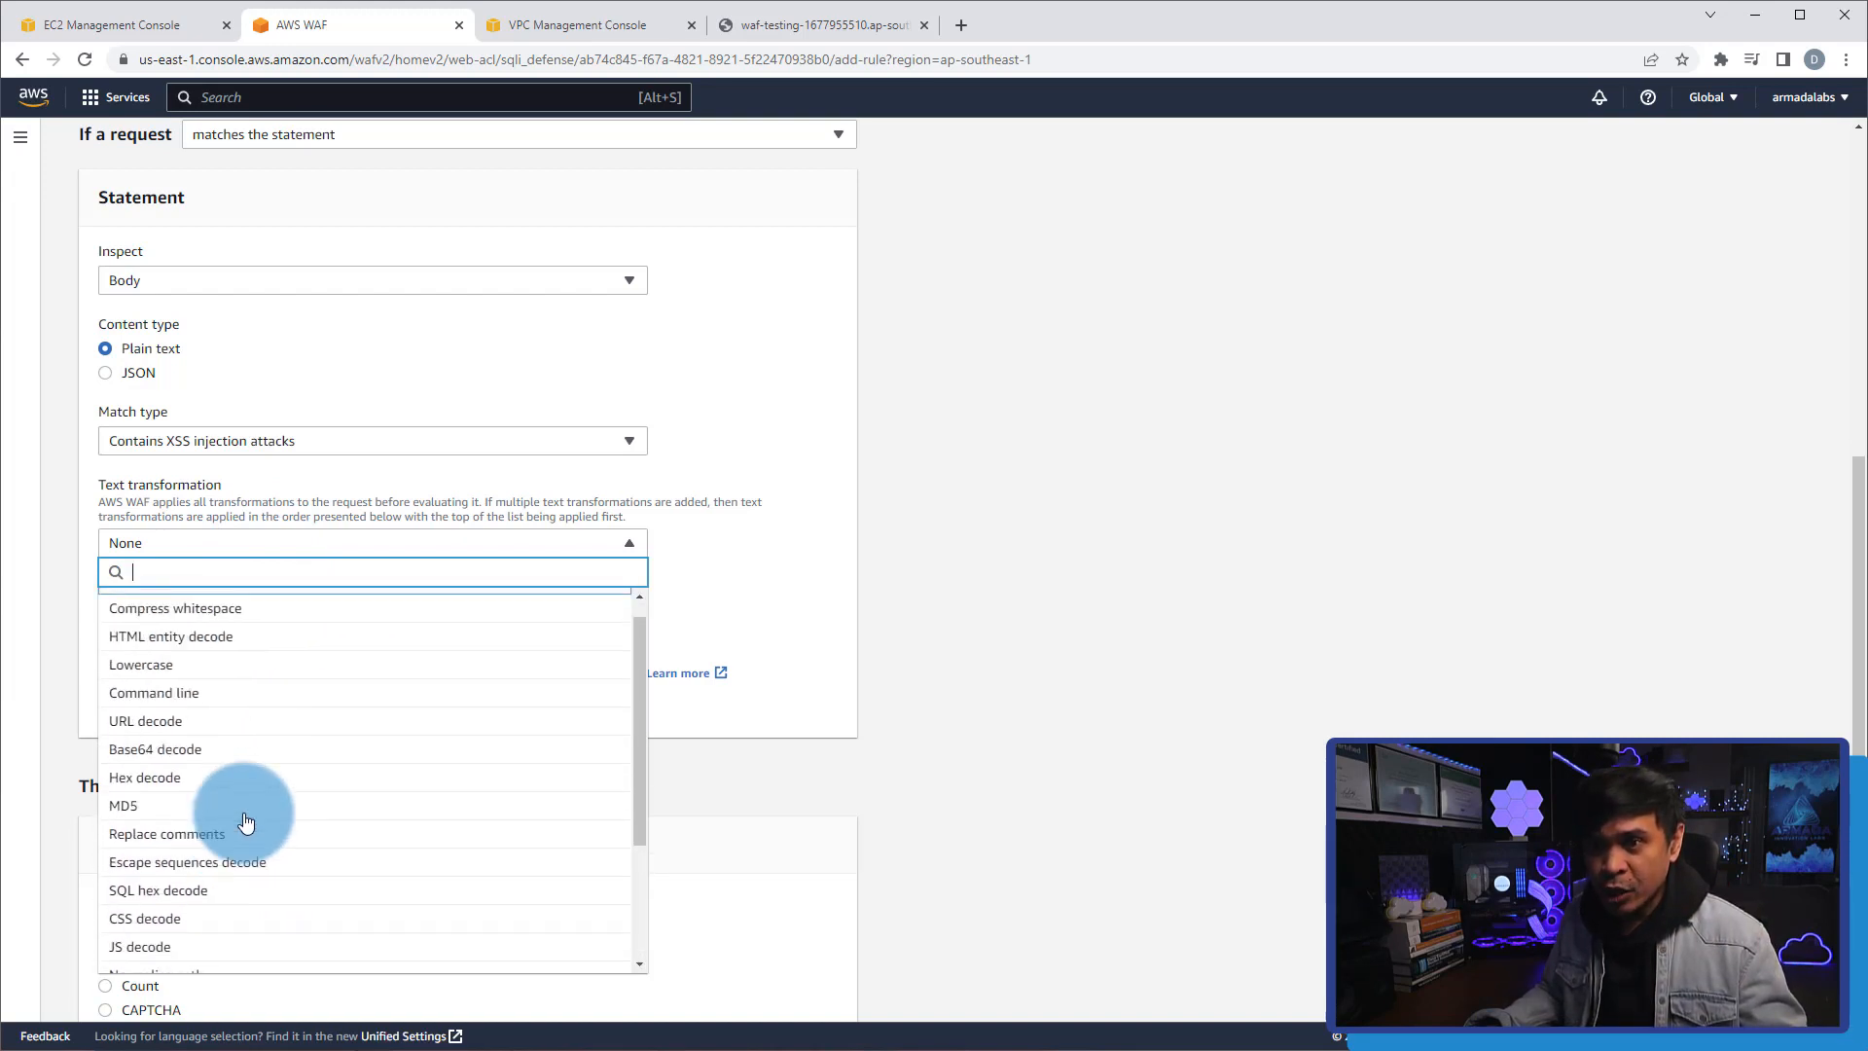
click(170, 635)
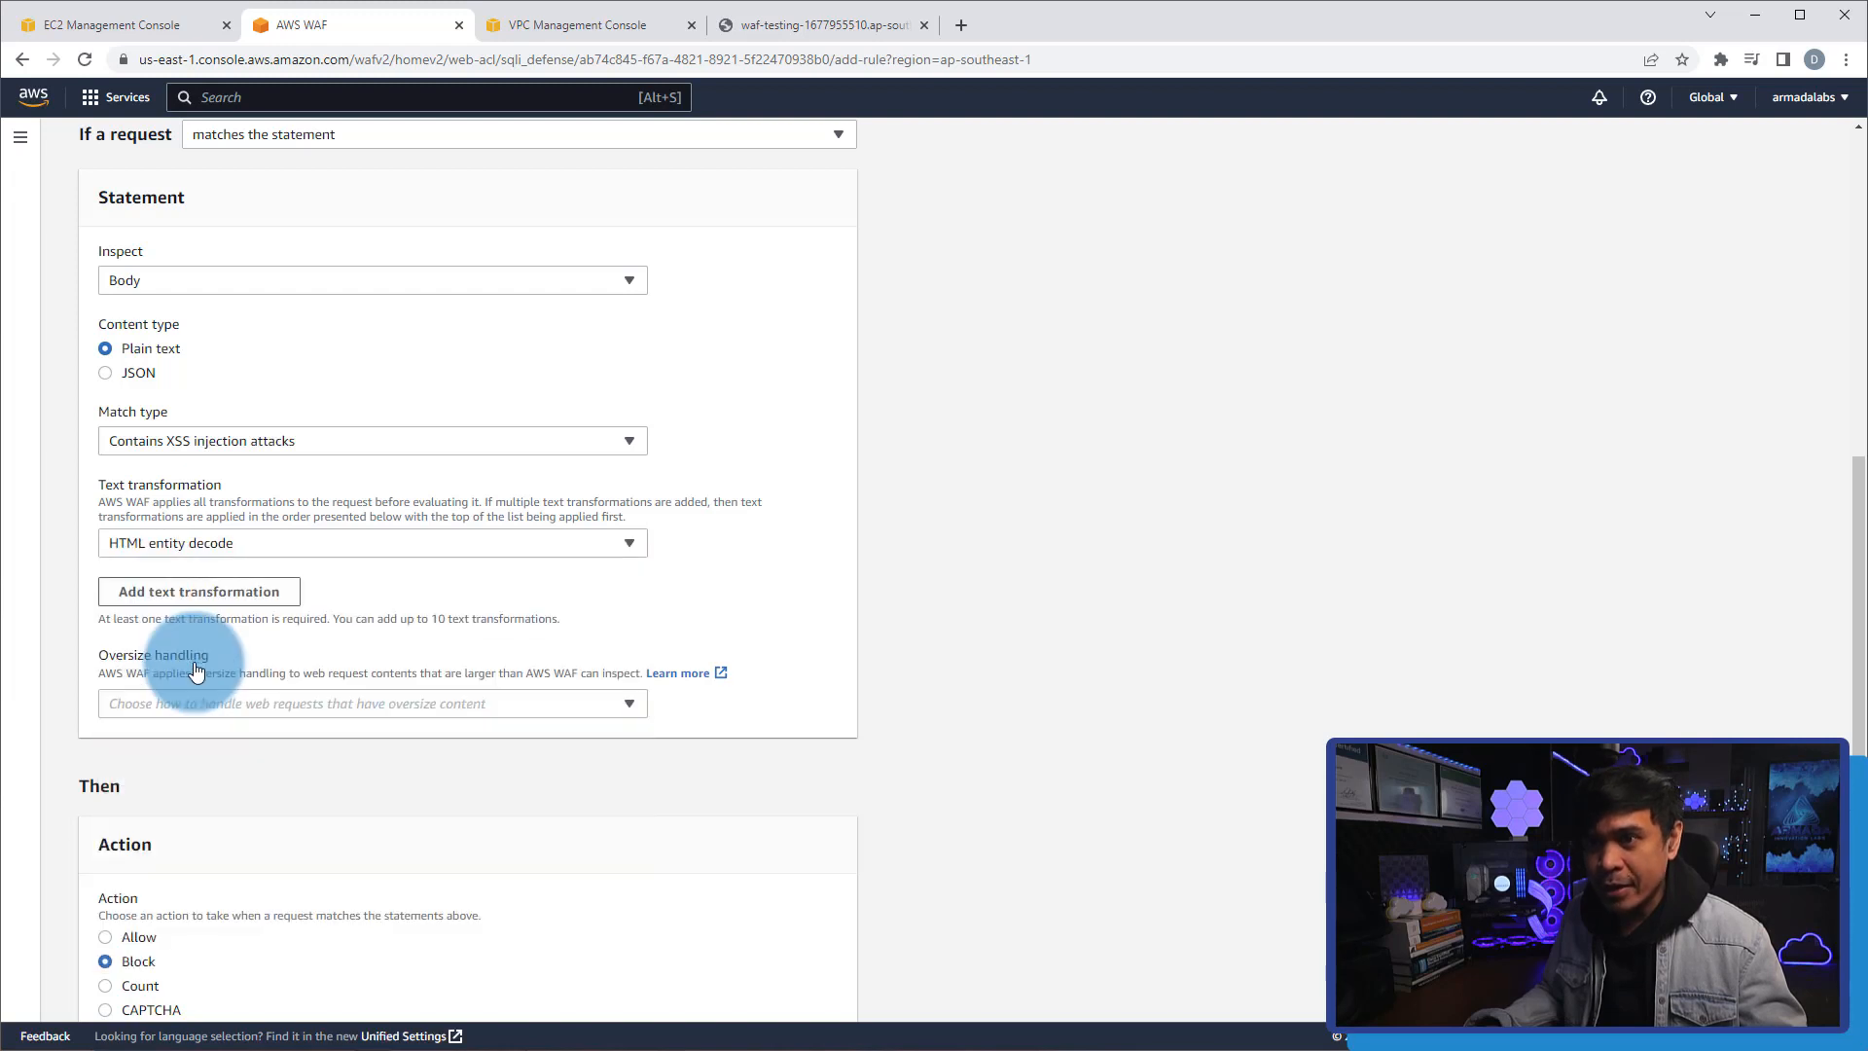
click(198, 591)
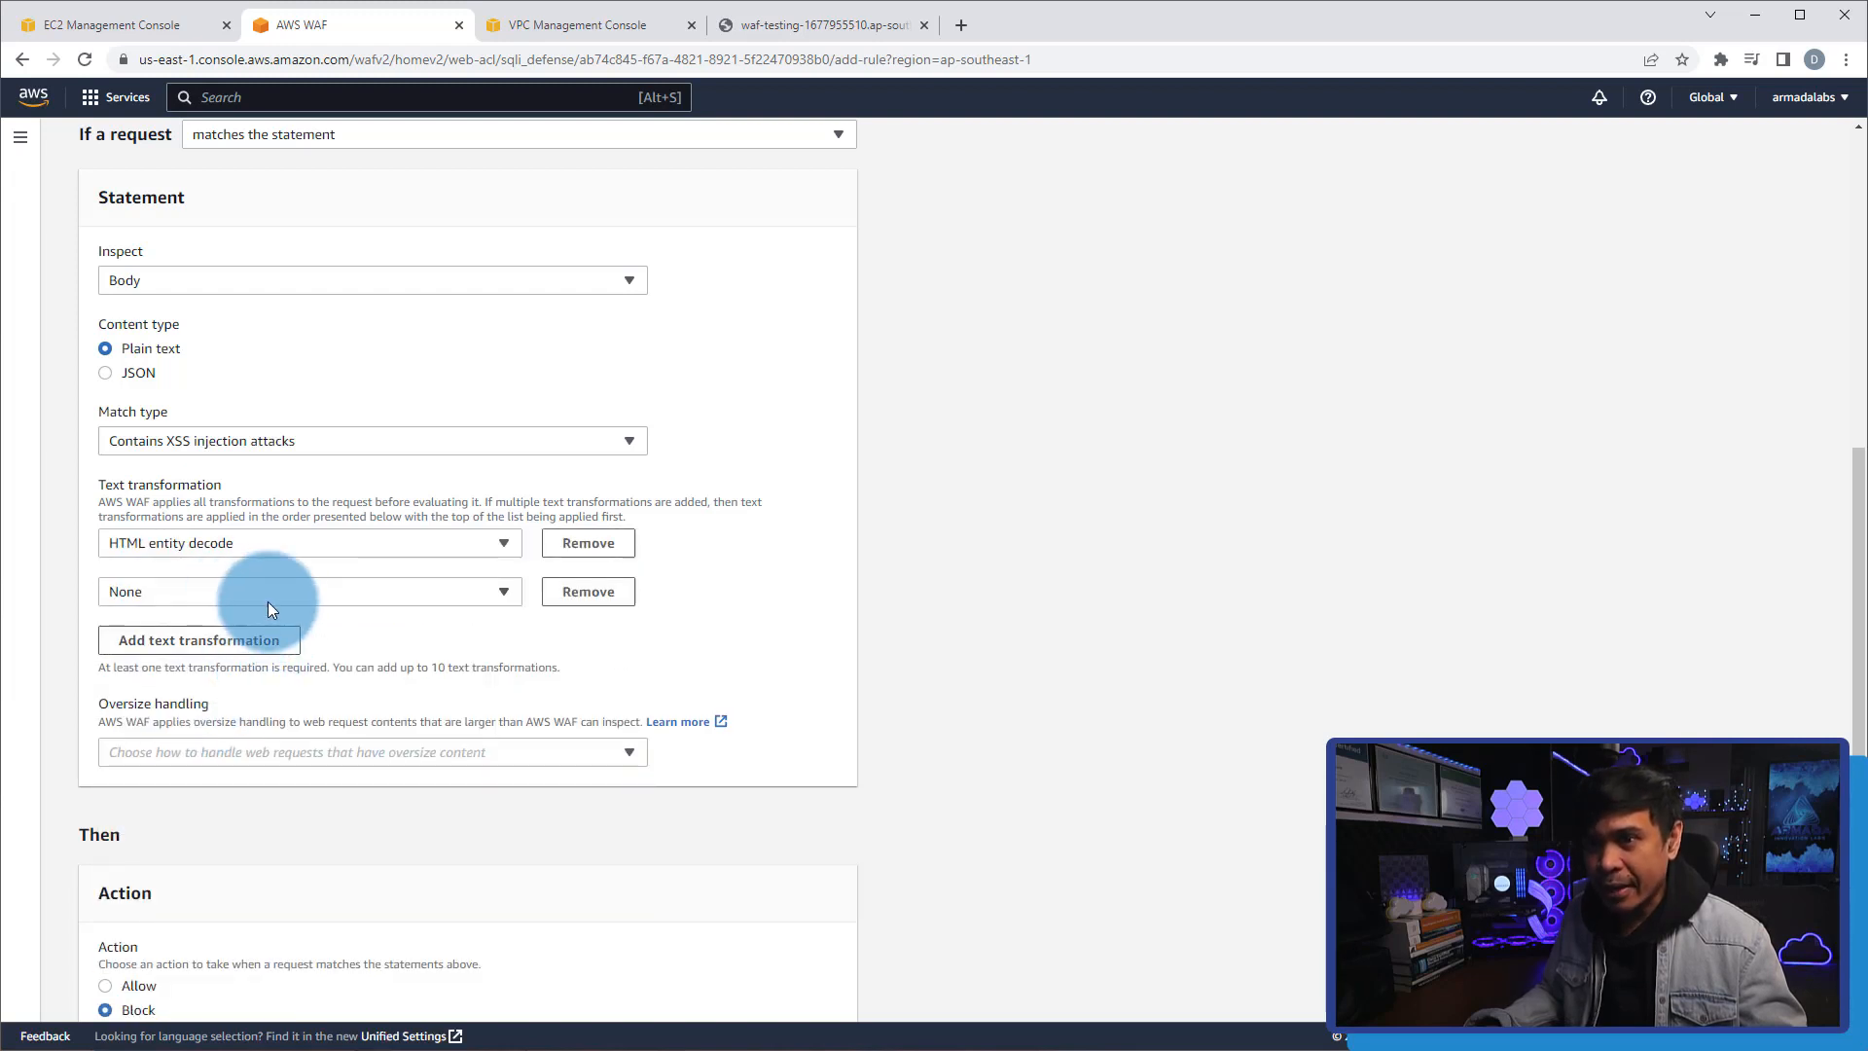
click(308, 591)
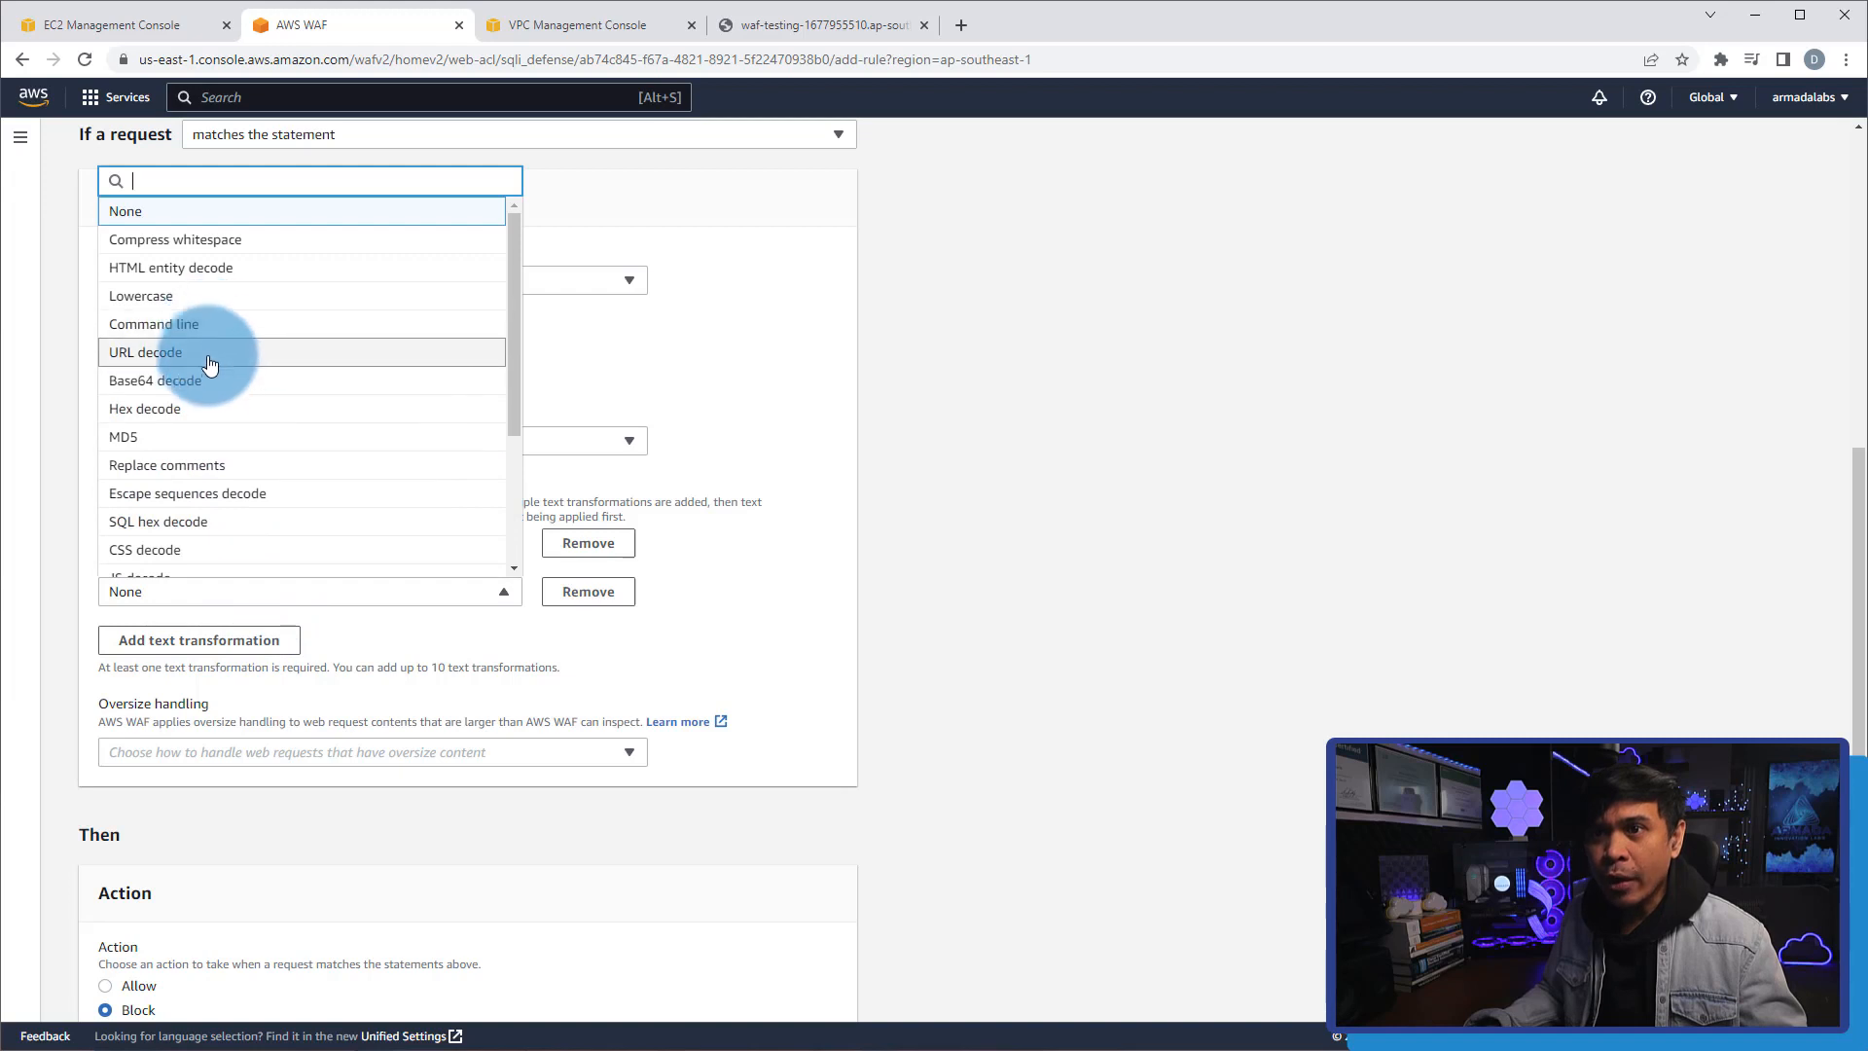
click(144, 352)
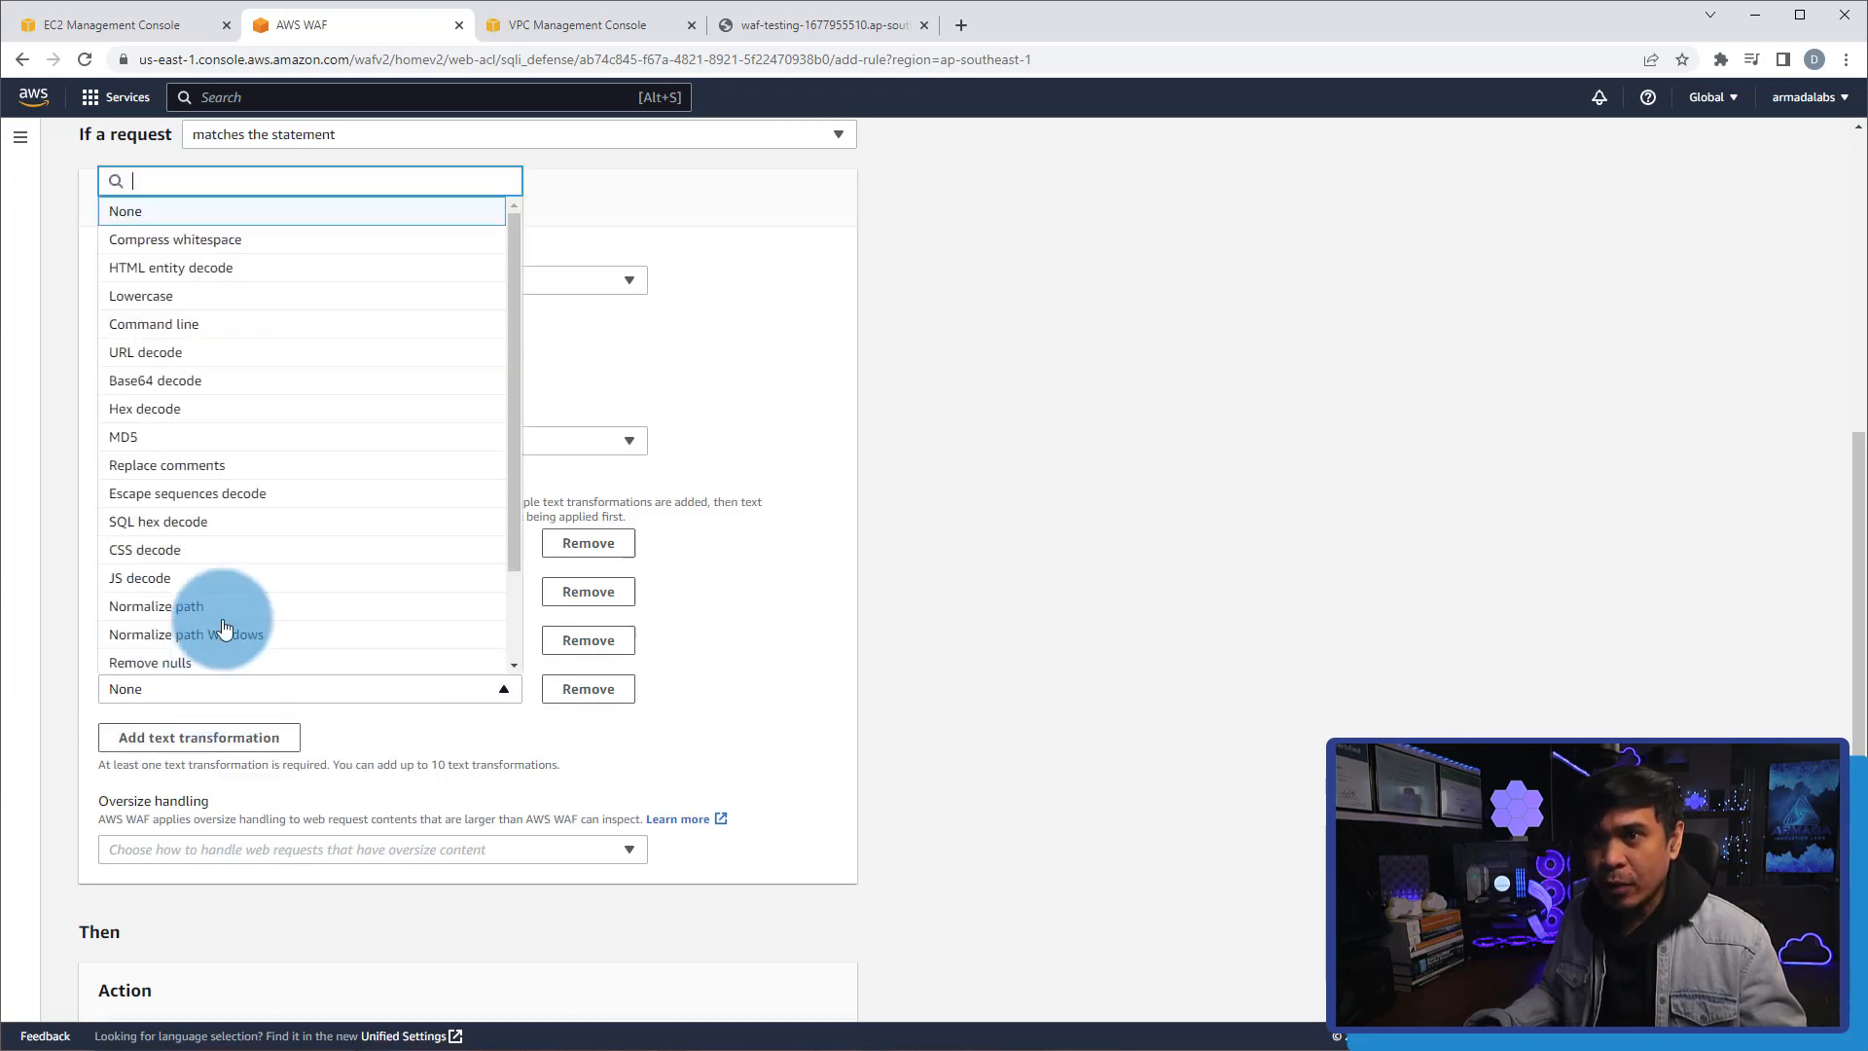
scroll(down, 3)
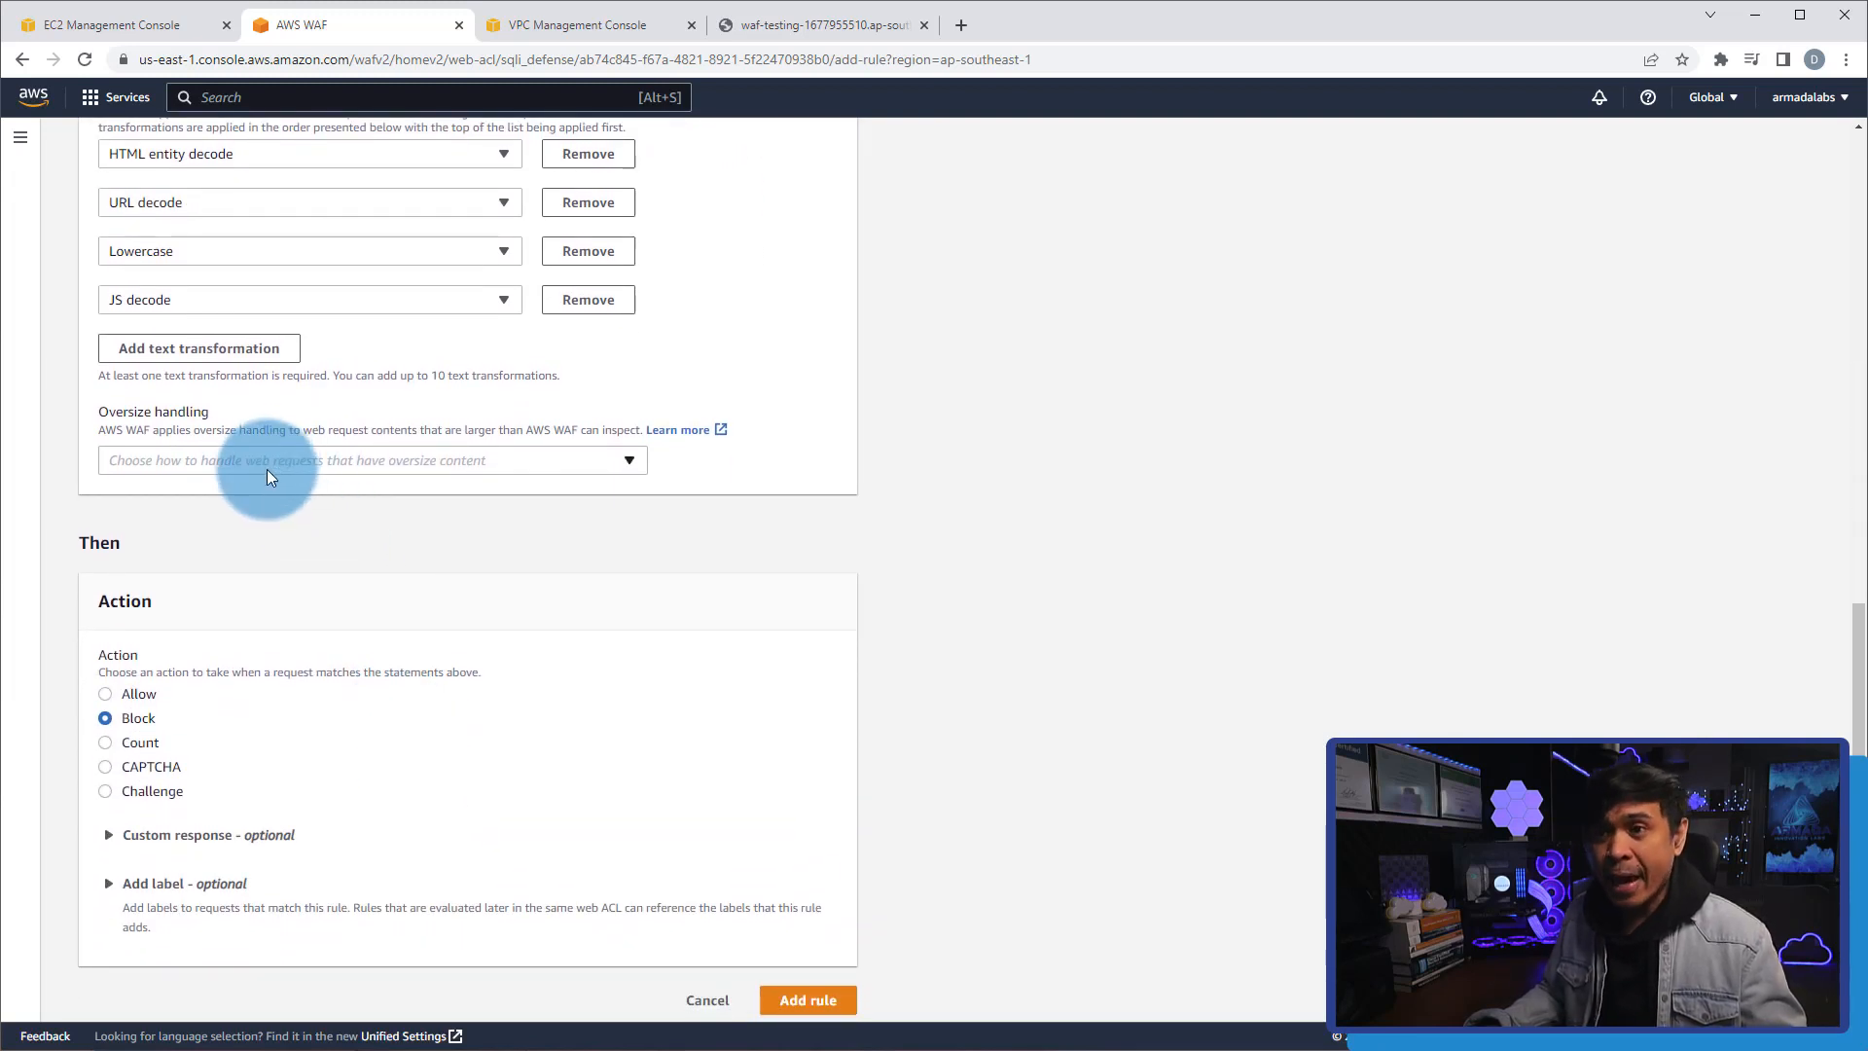
Set oversize handling to Continue, keep the Block action, and add XSS_Protect.
click(372, 460)
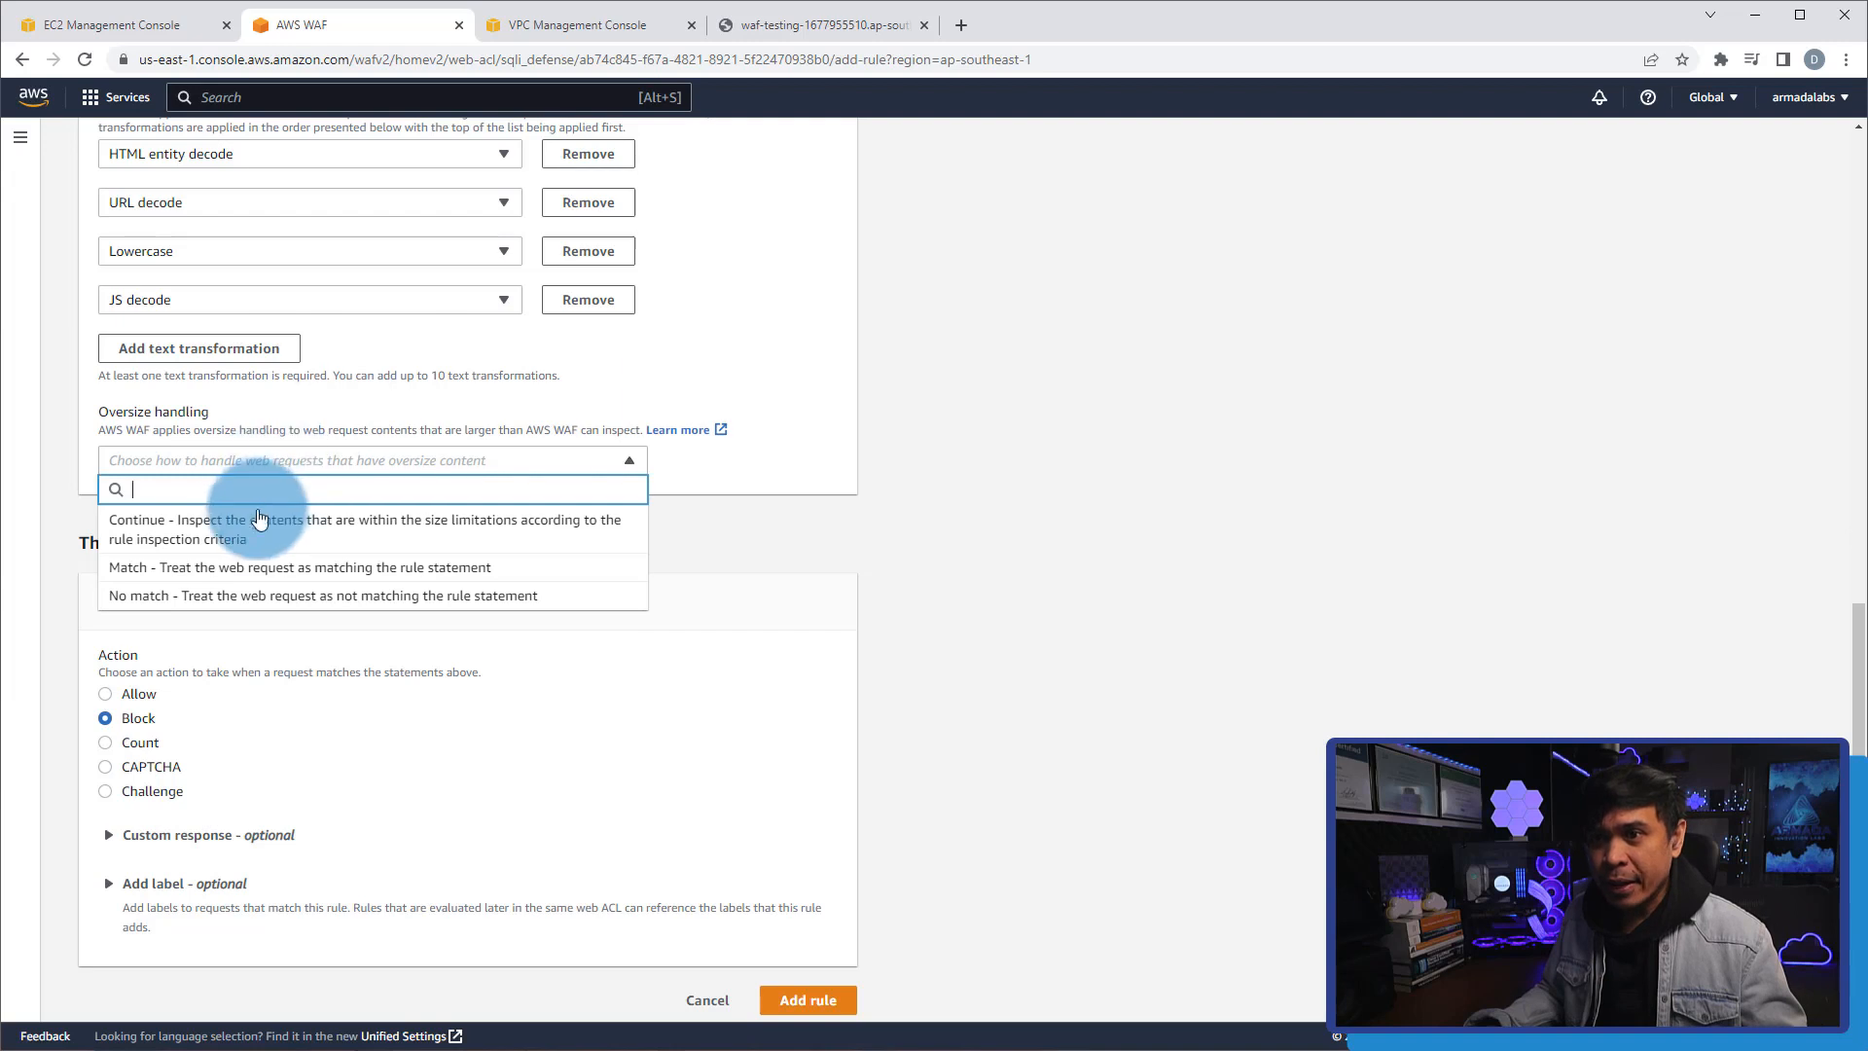
click(363, 527)
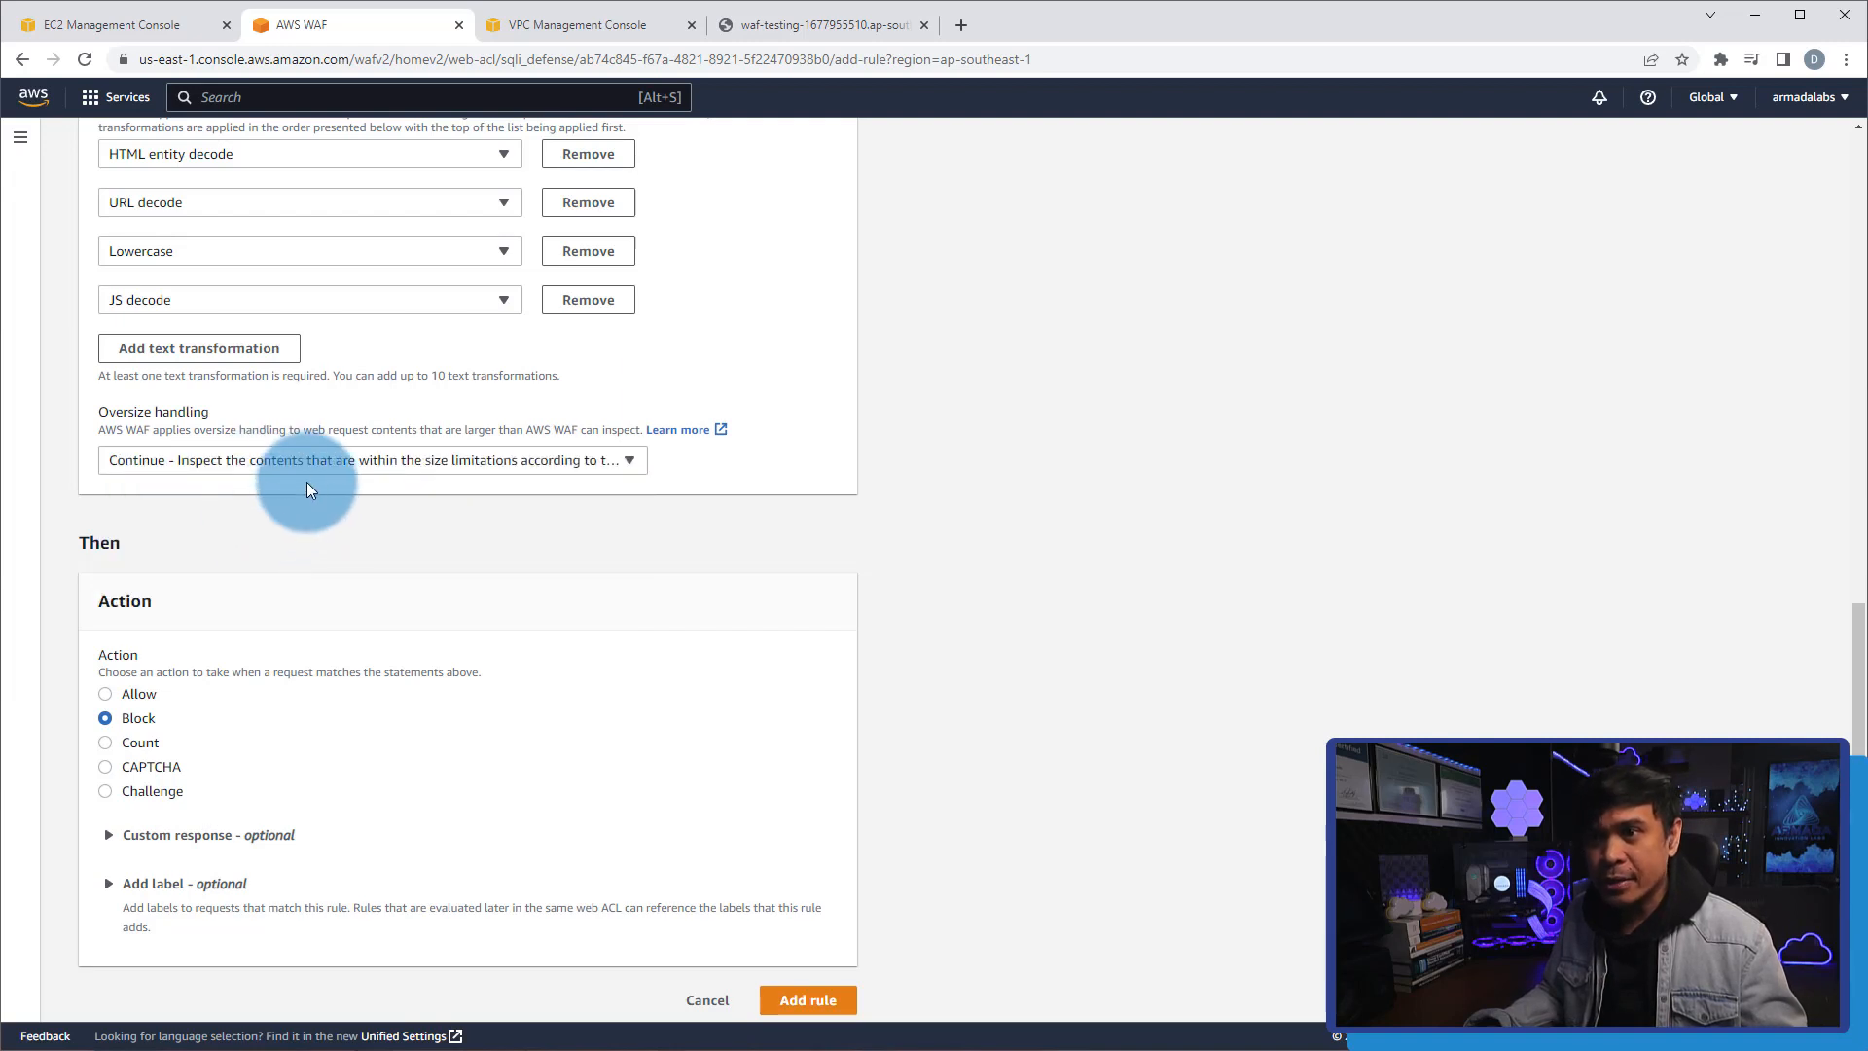
mouse_move(417, 727)
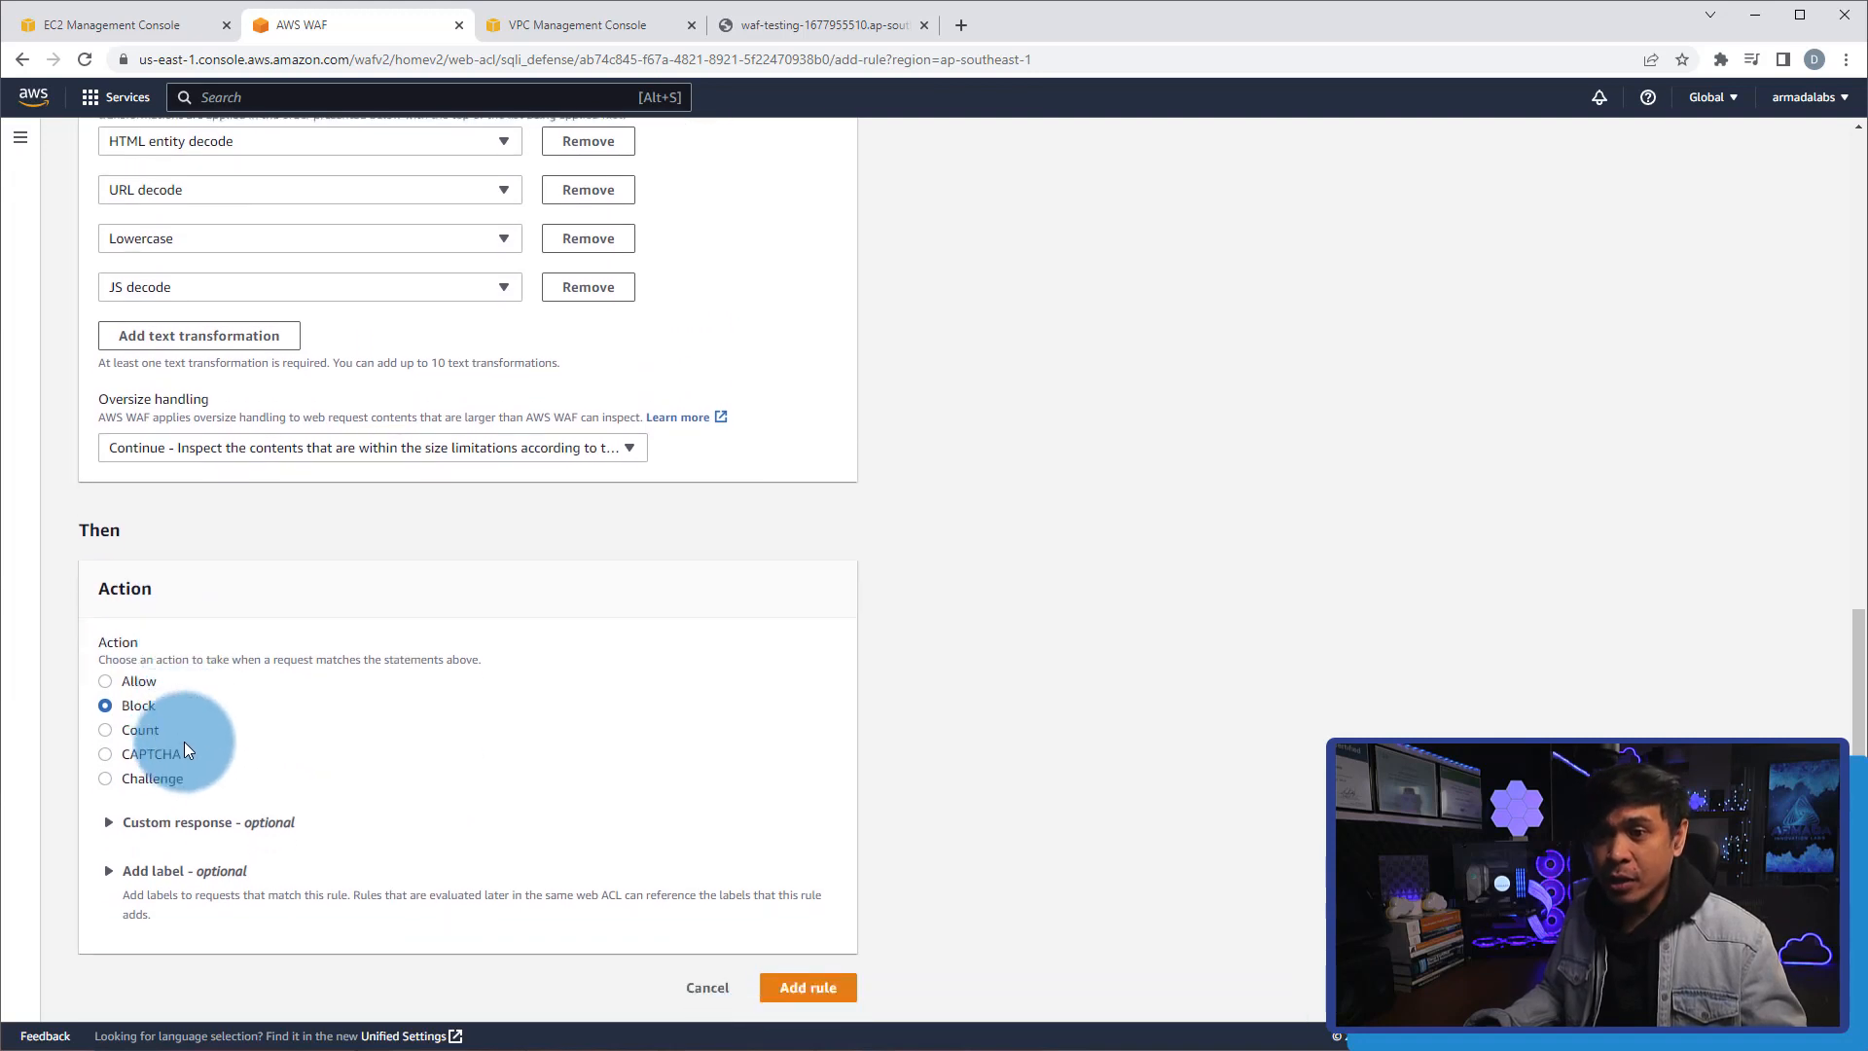
mouse_move(221, 748)
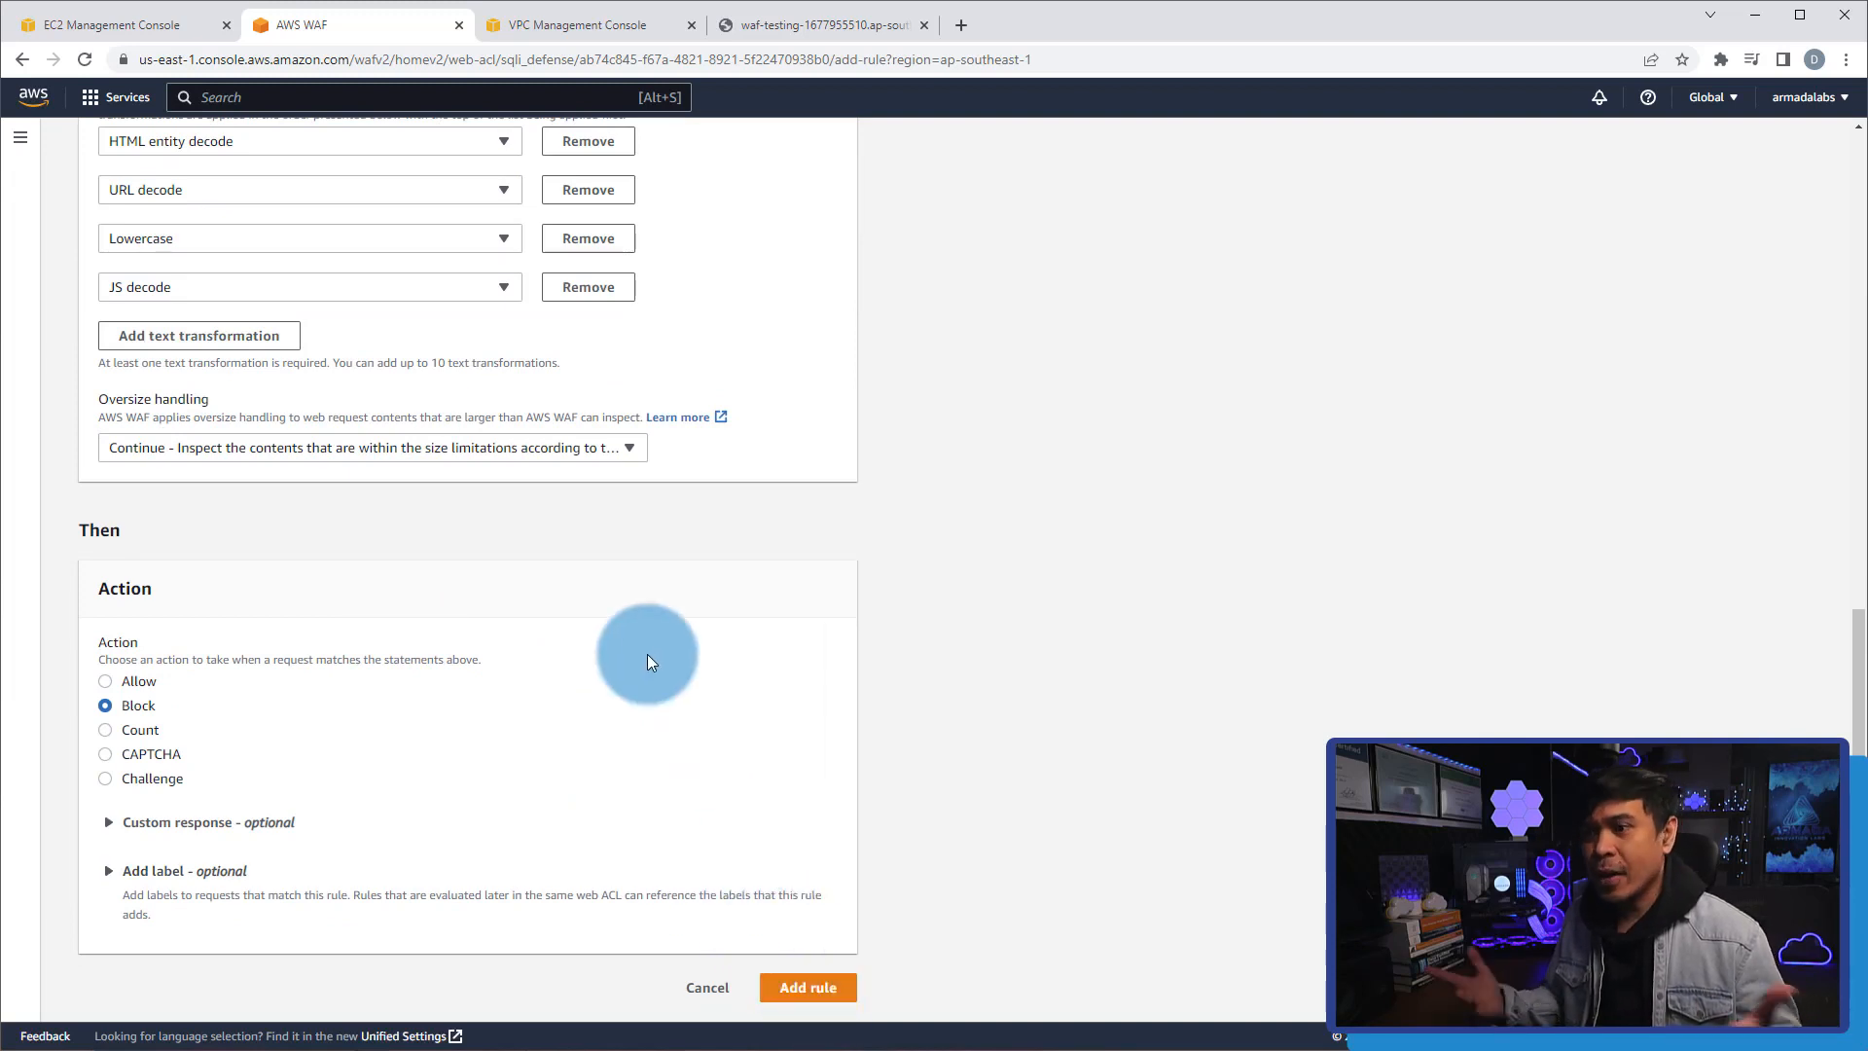
click(807, 986)
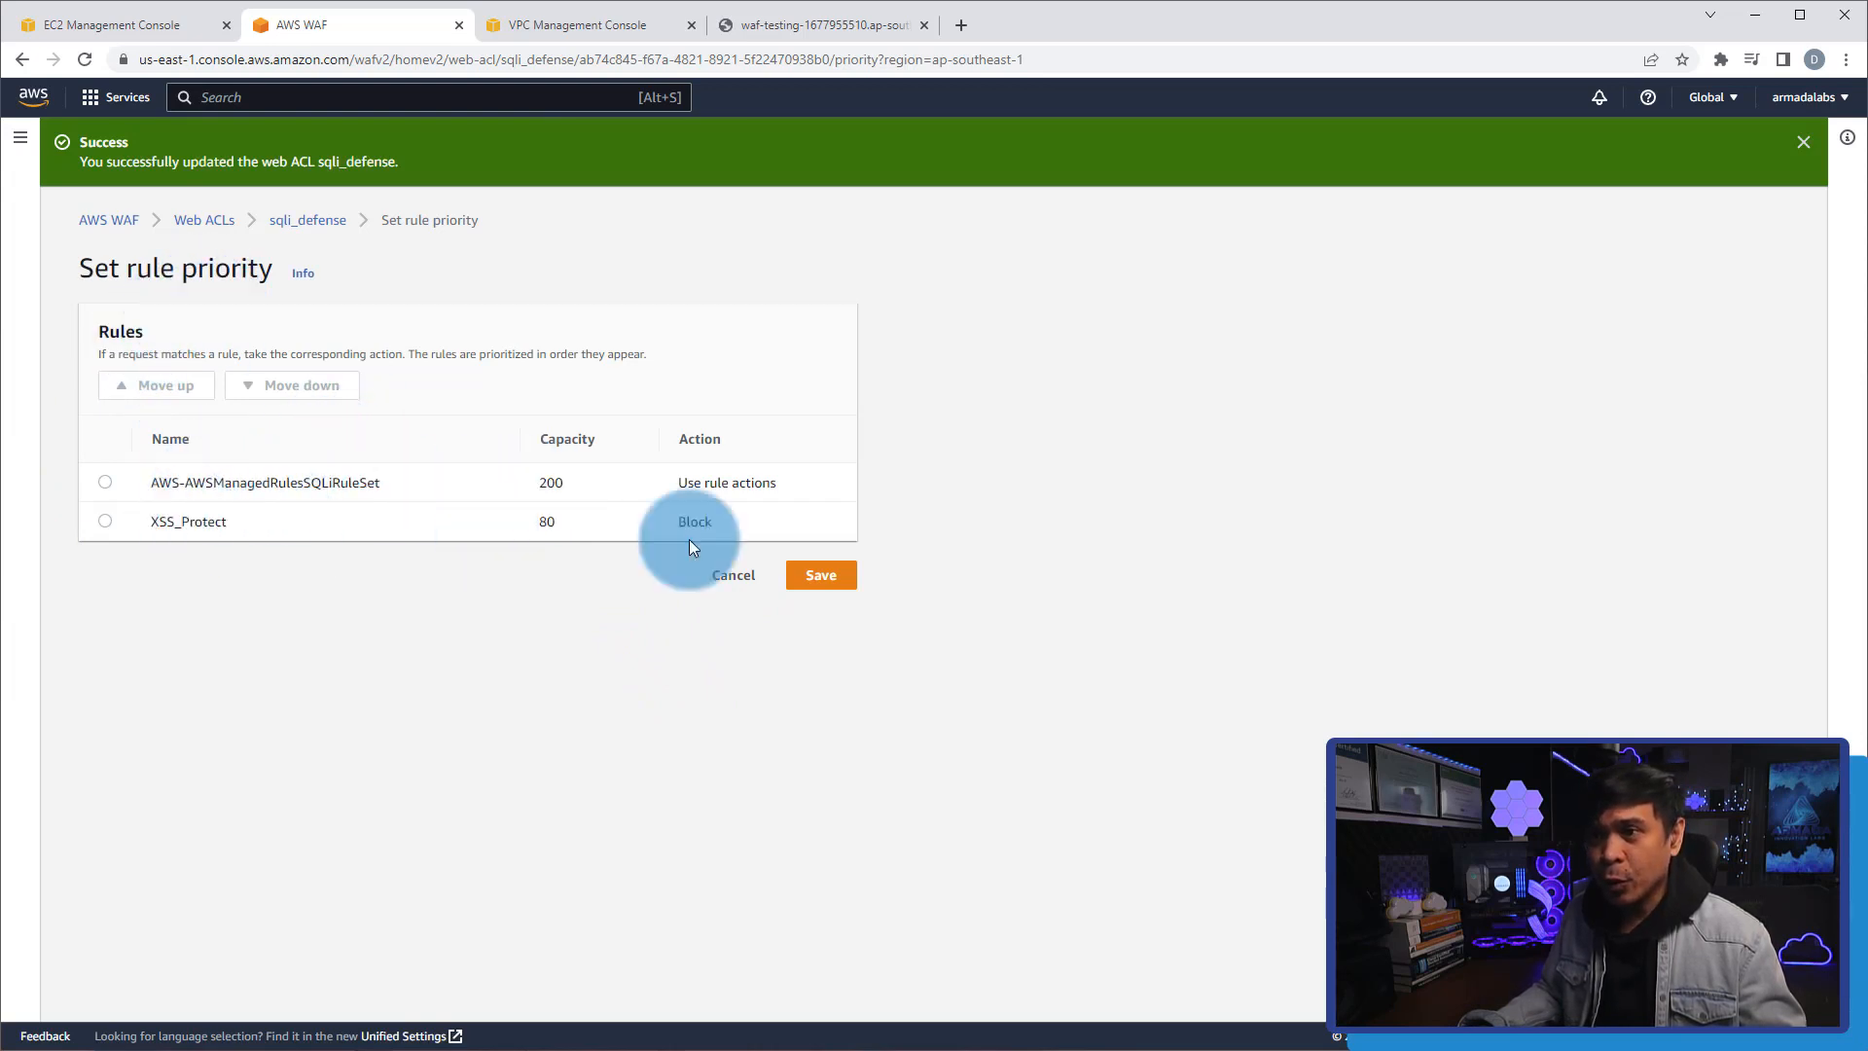
Save the priority order with the SQL rule set first and XSS_Protect second.
click(819, 574)
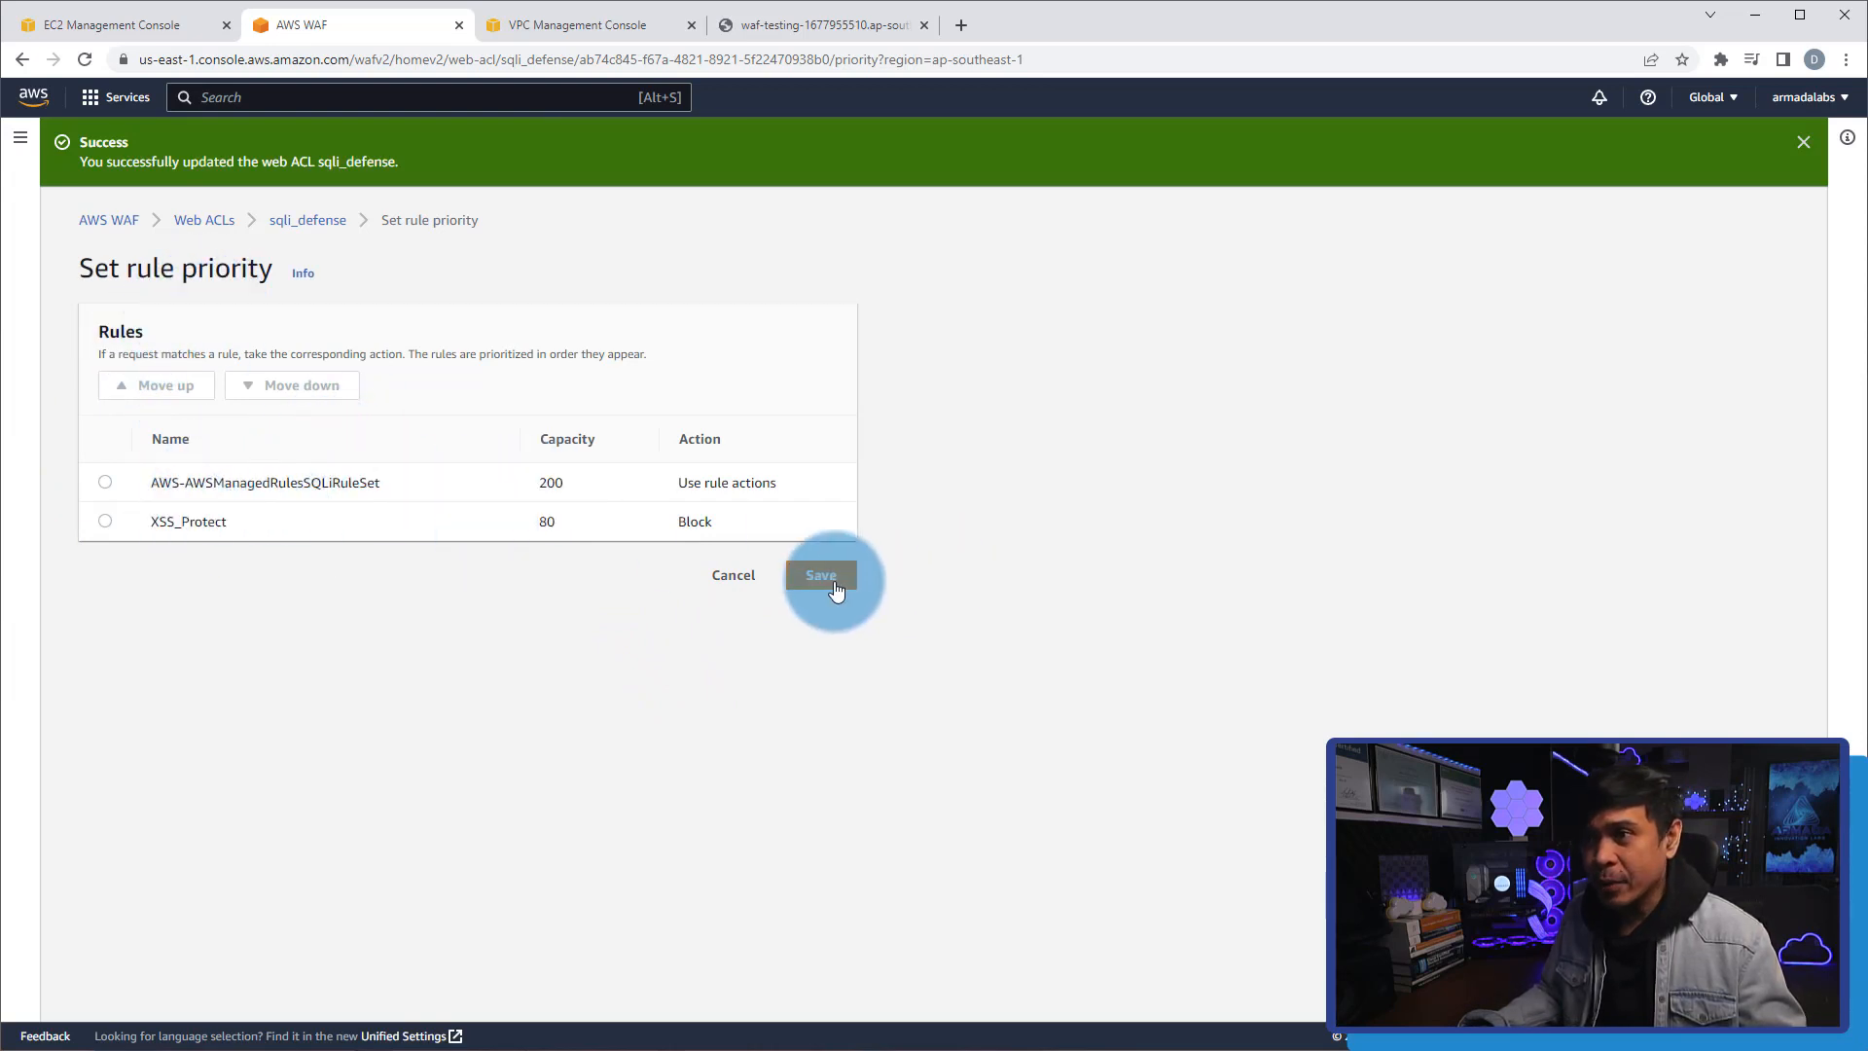
click(821, 575)
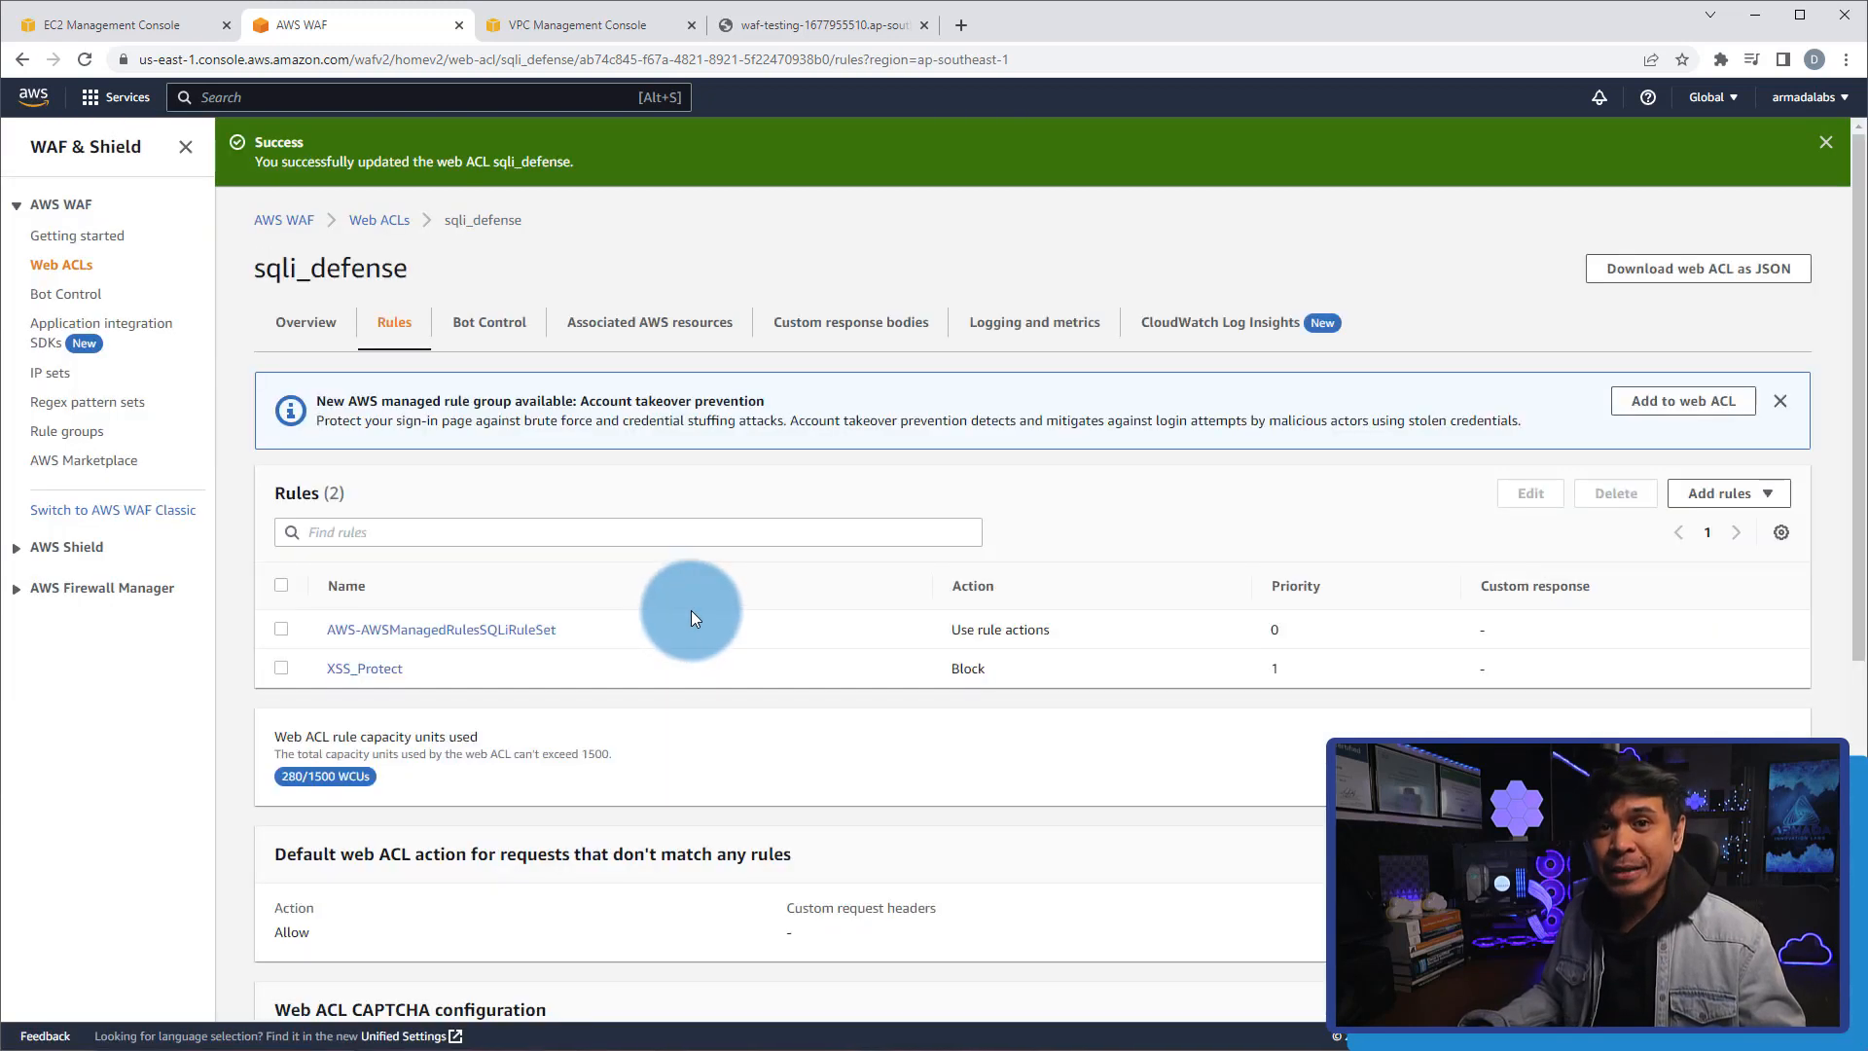
click(822, 23)
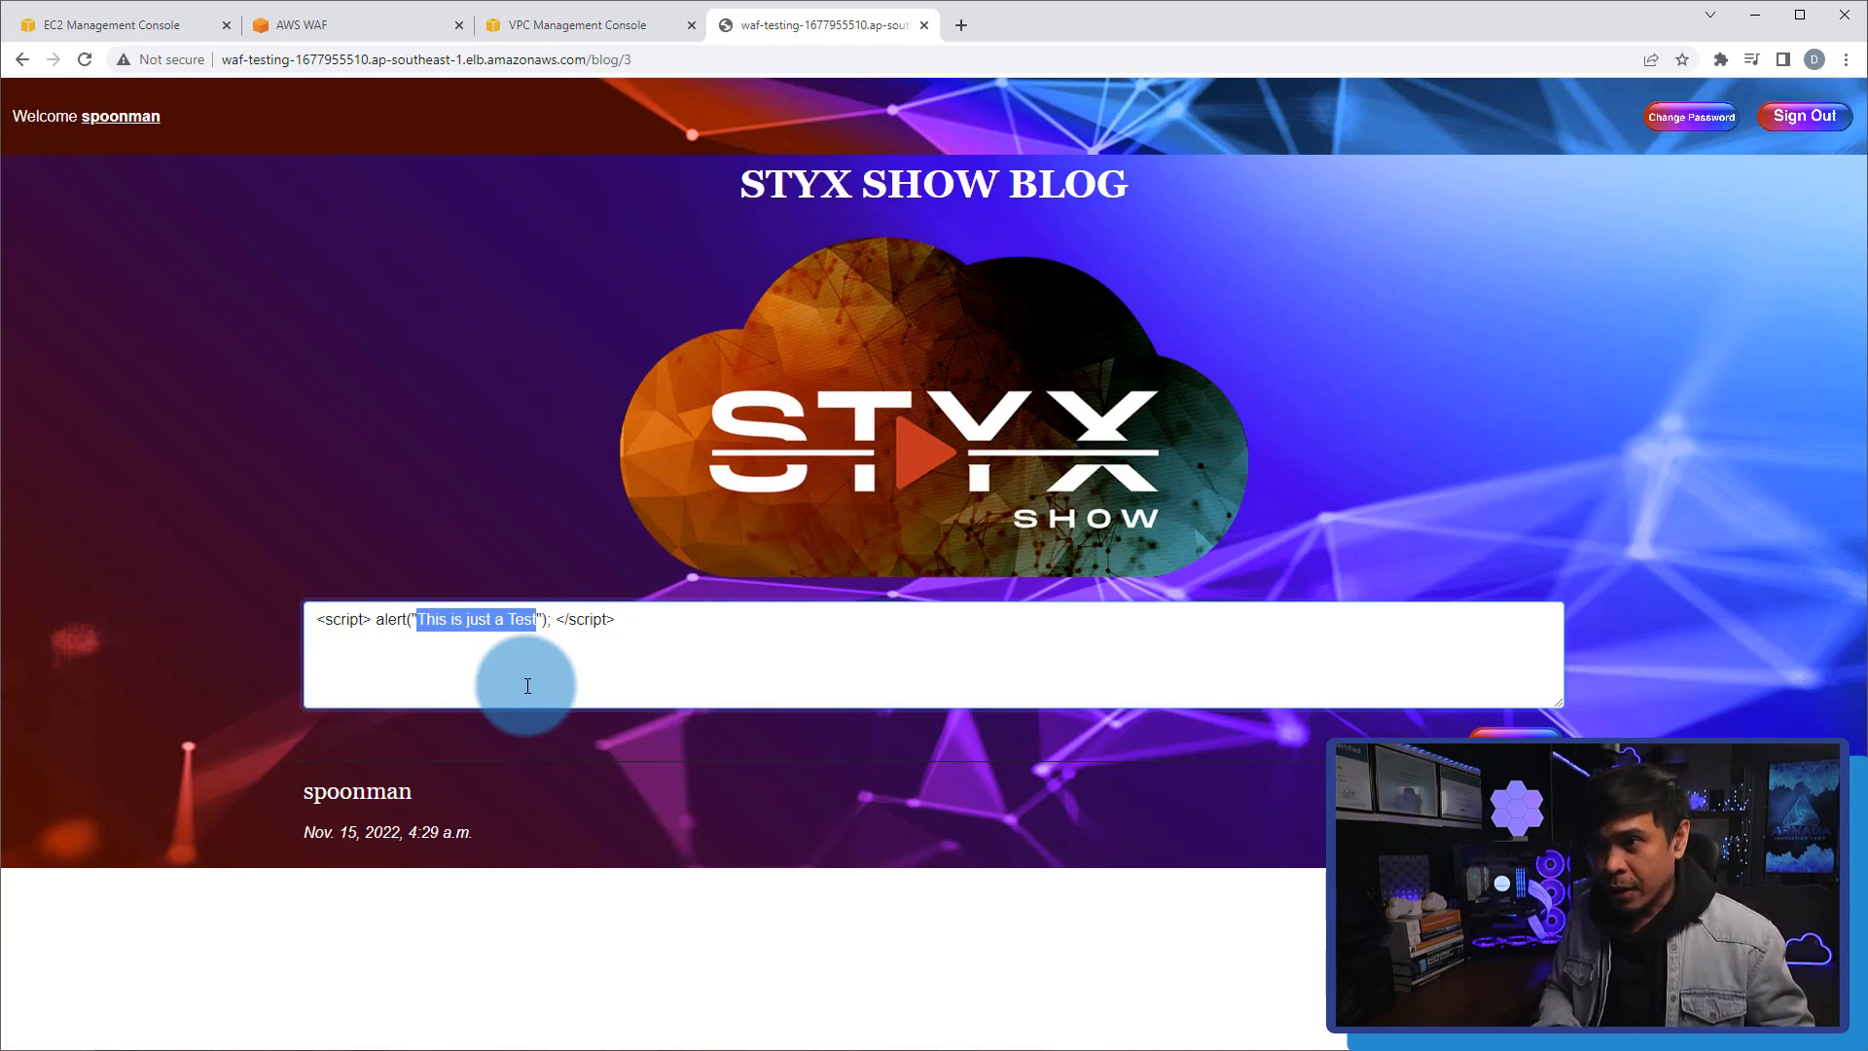
Begin replacing the comment script's alert message, typing 'T'.
text(T)
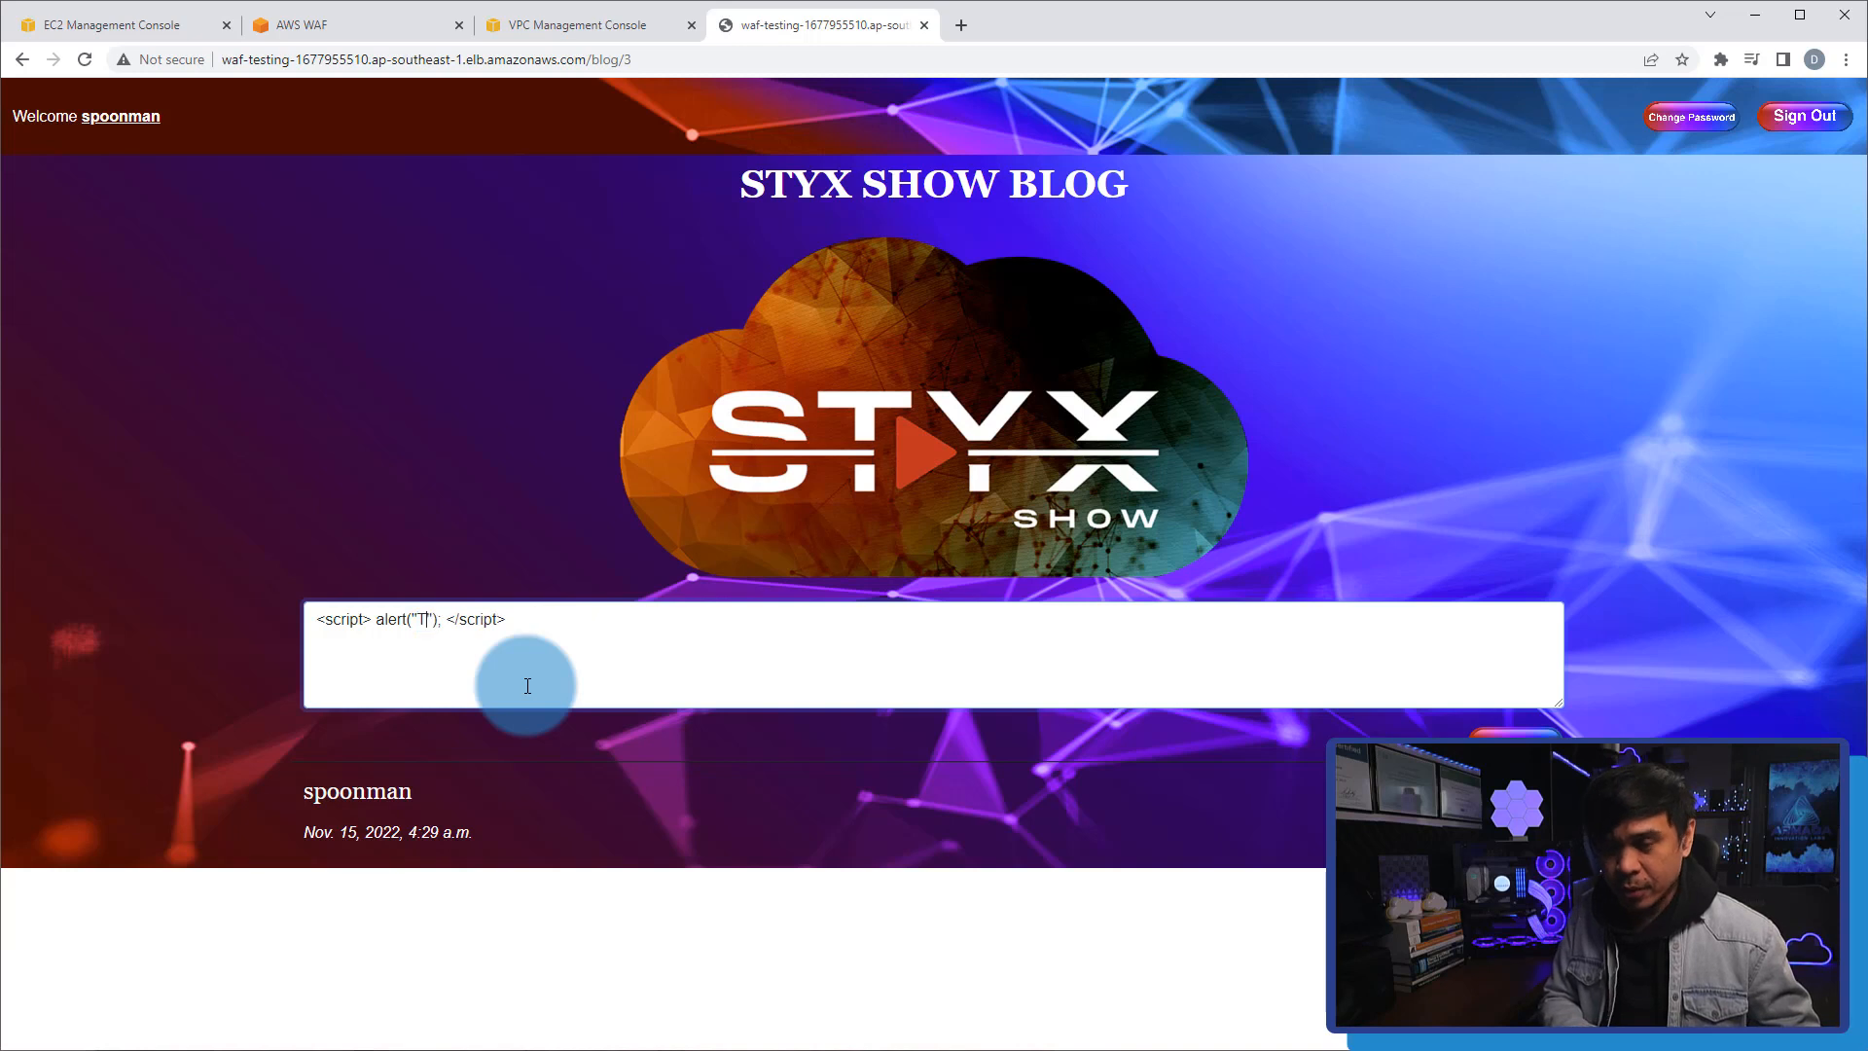